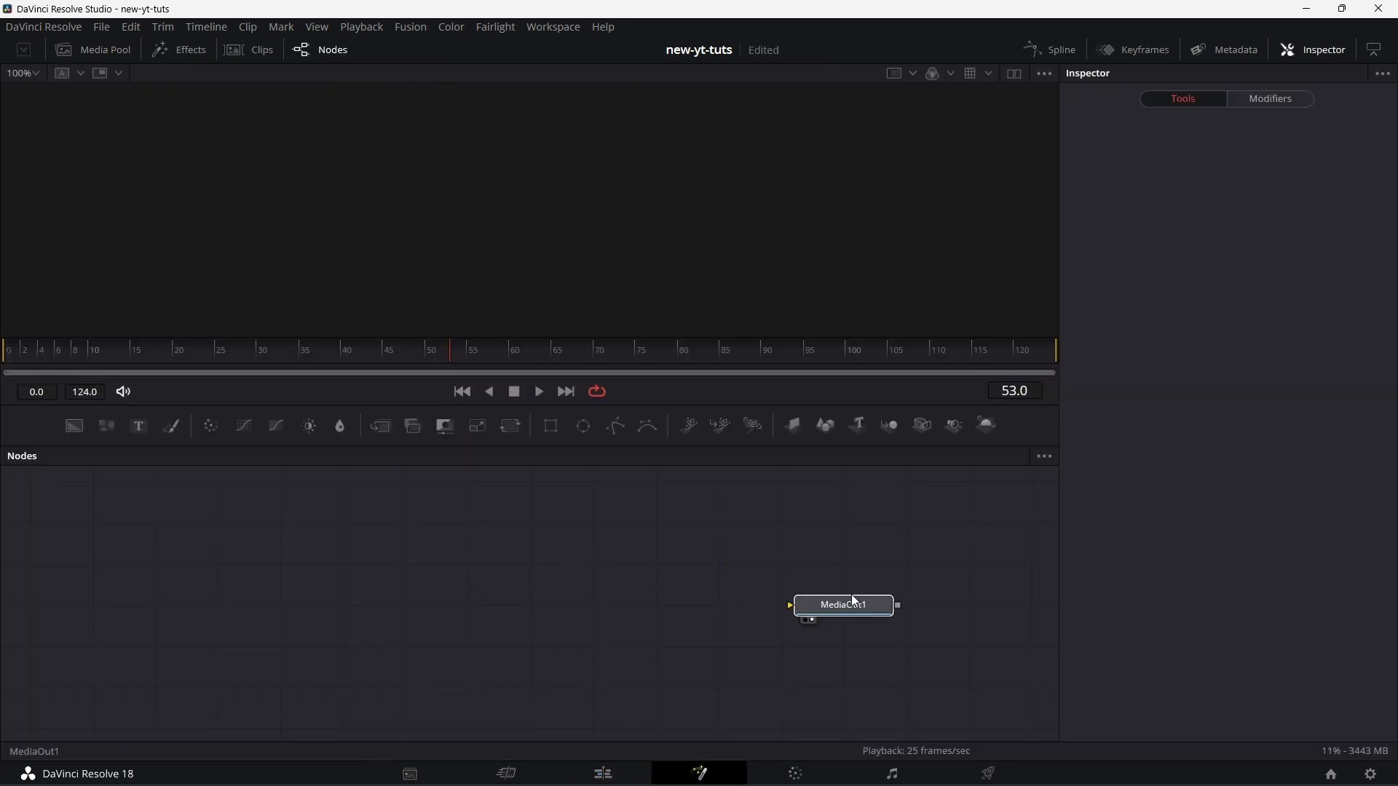
- Select the MediaOut1 node so its properties show in the Inspector
{"action": "left_click", "coordinate": [840, 604]}
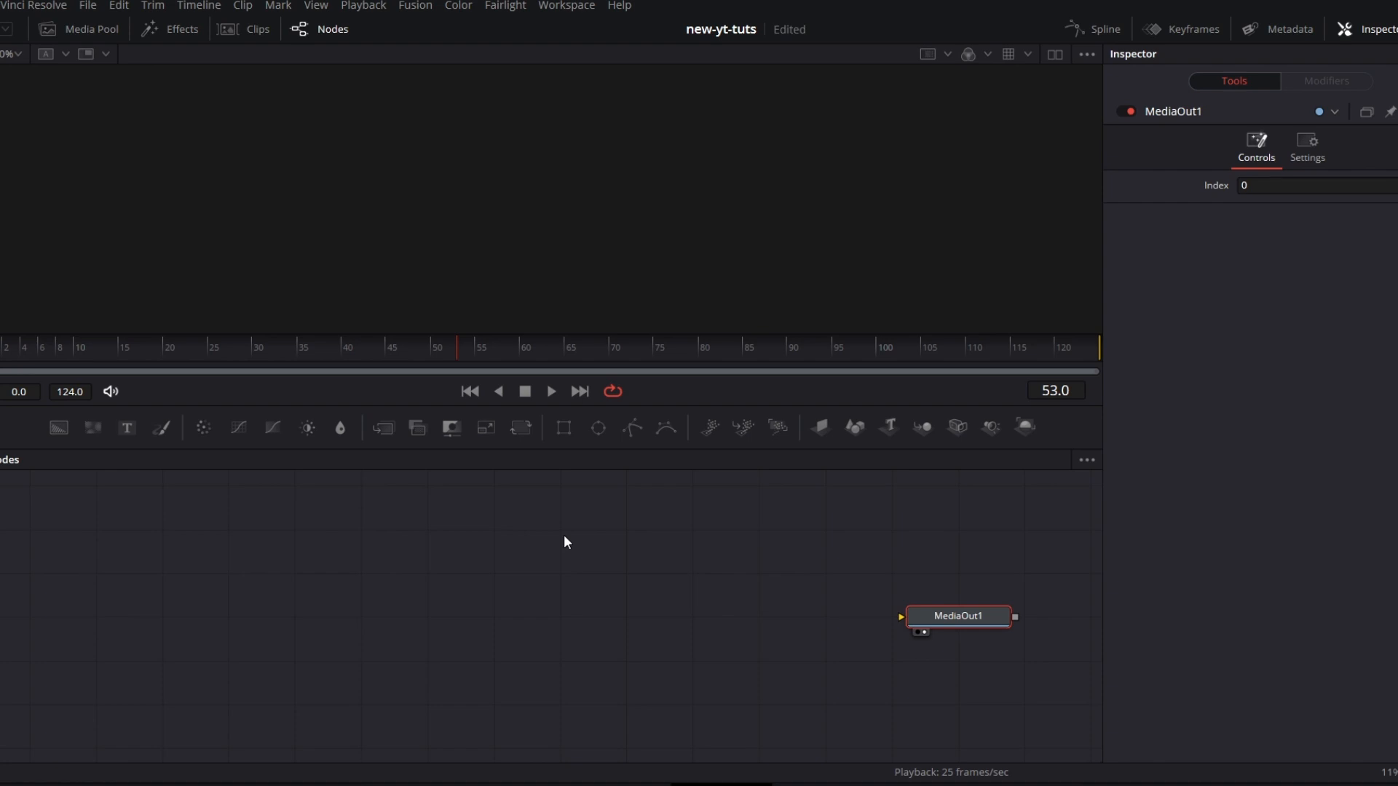
{"action": "mouse_move", "coordinate": [57, 428]}
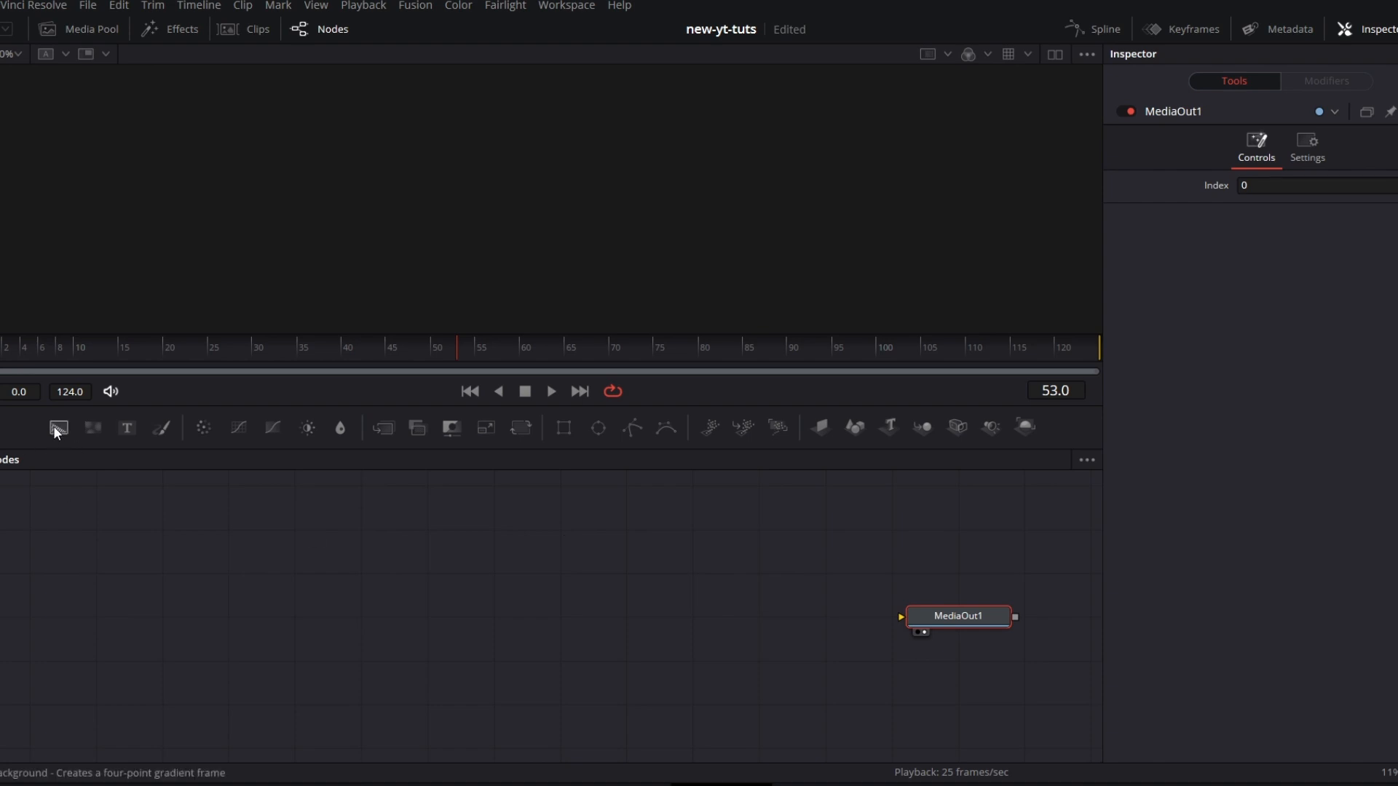
- Add two Background nodes, making Background2 a grey gradient from #676767 to #b9b9b9, merged into Merge1
{"action": "left_click", "coordinate": [58, 427]}
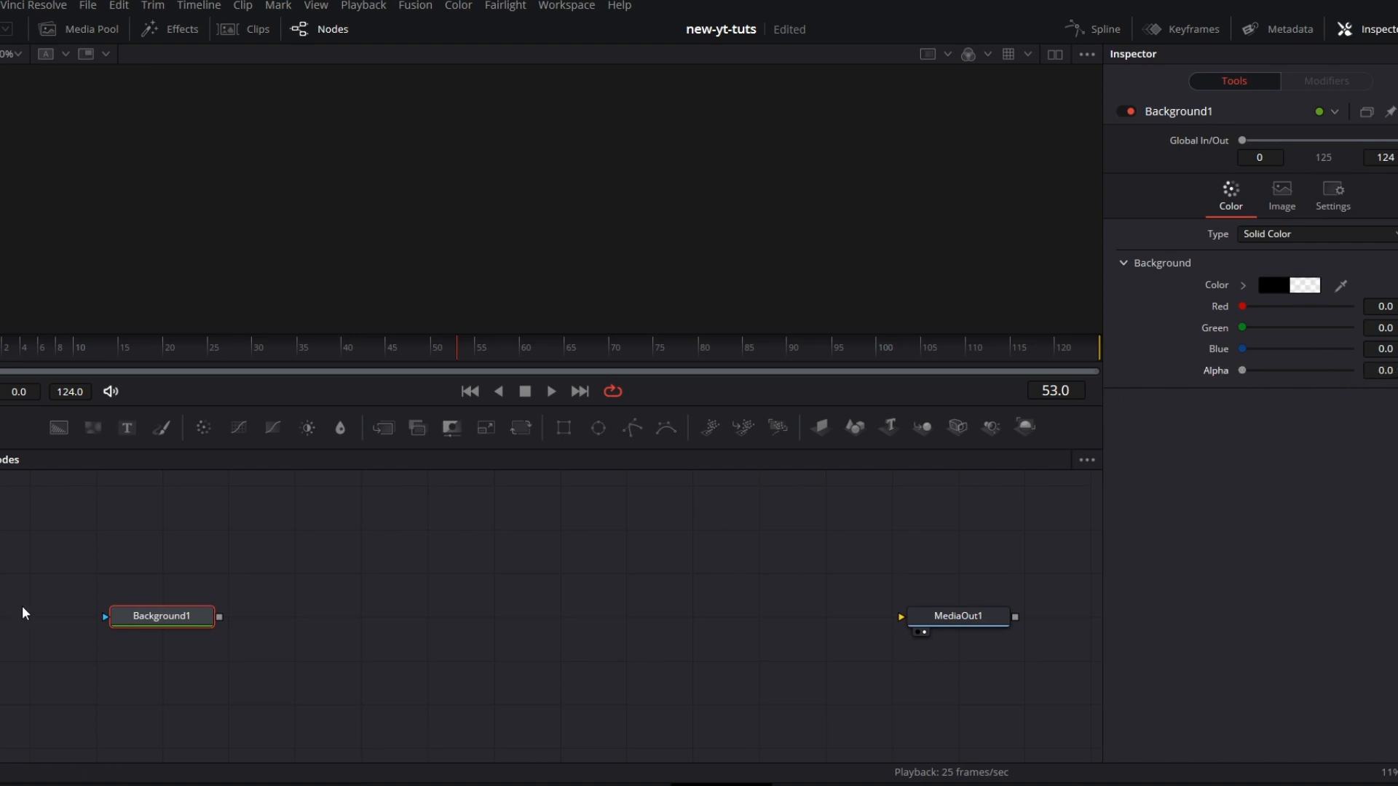
{"action": "mouse_move", "coordinate": [59, 427]}
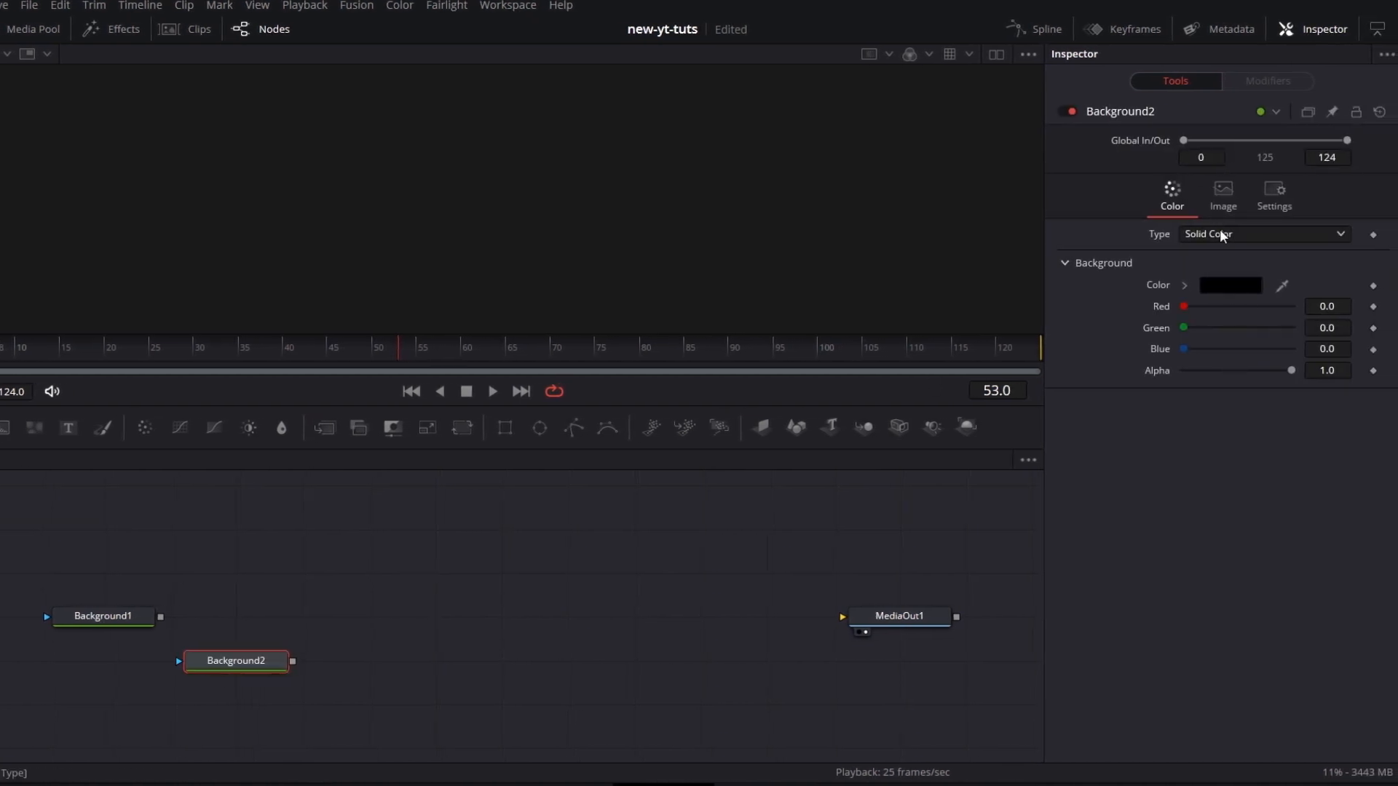
{"action": "left_click", "coordinate": [1260, 233]}
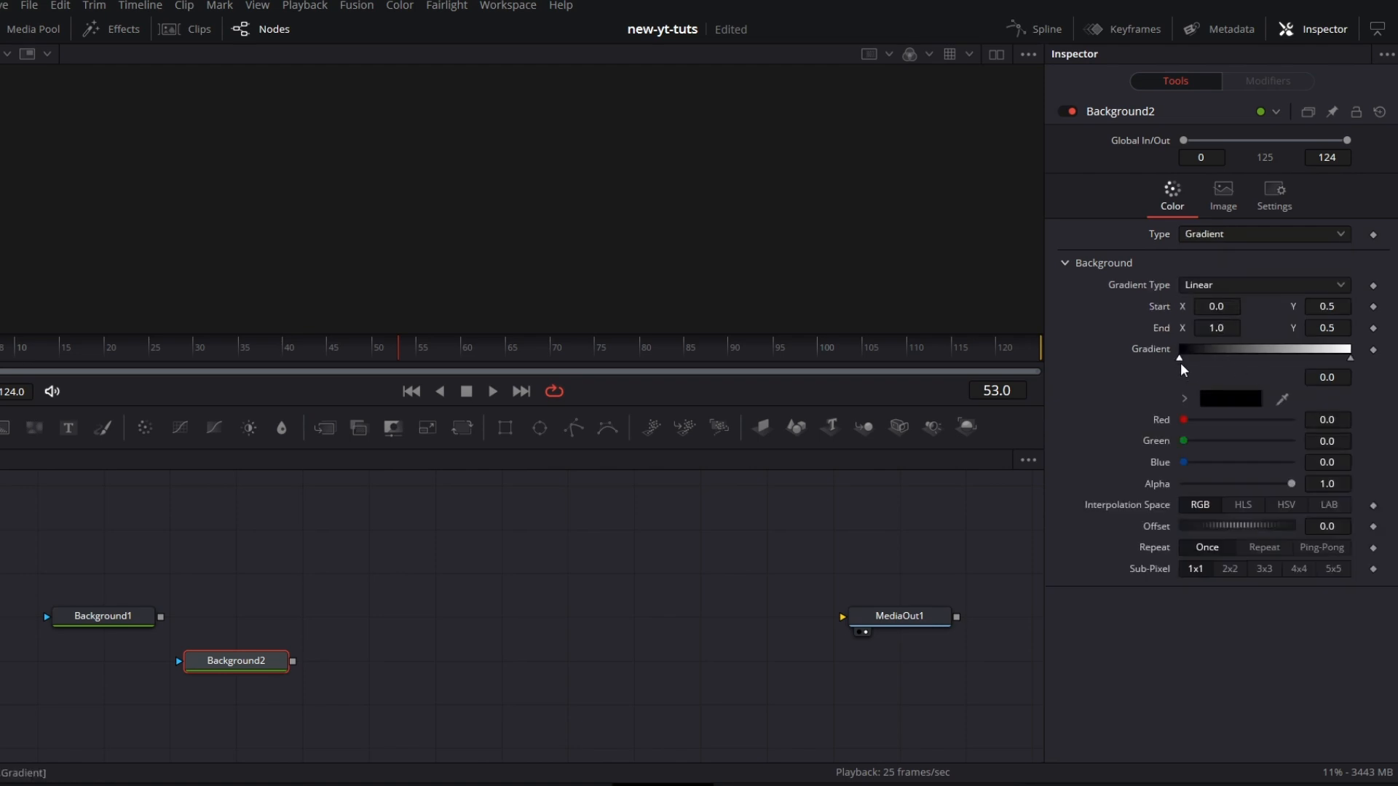
{"action": "left_click", "coordinate": [1228, 398]}
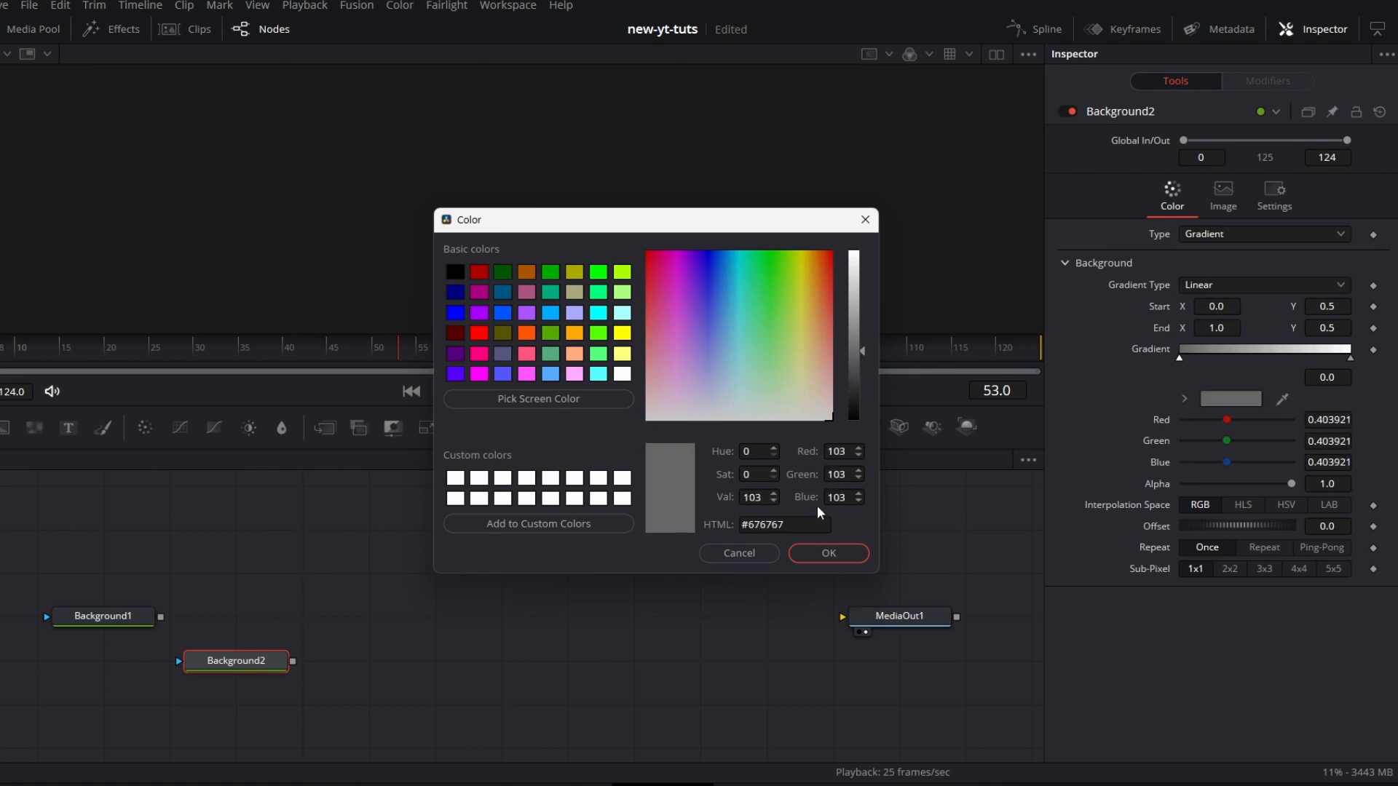
{"action": "left_click", "coordinate": [825, 553]}
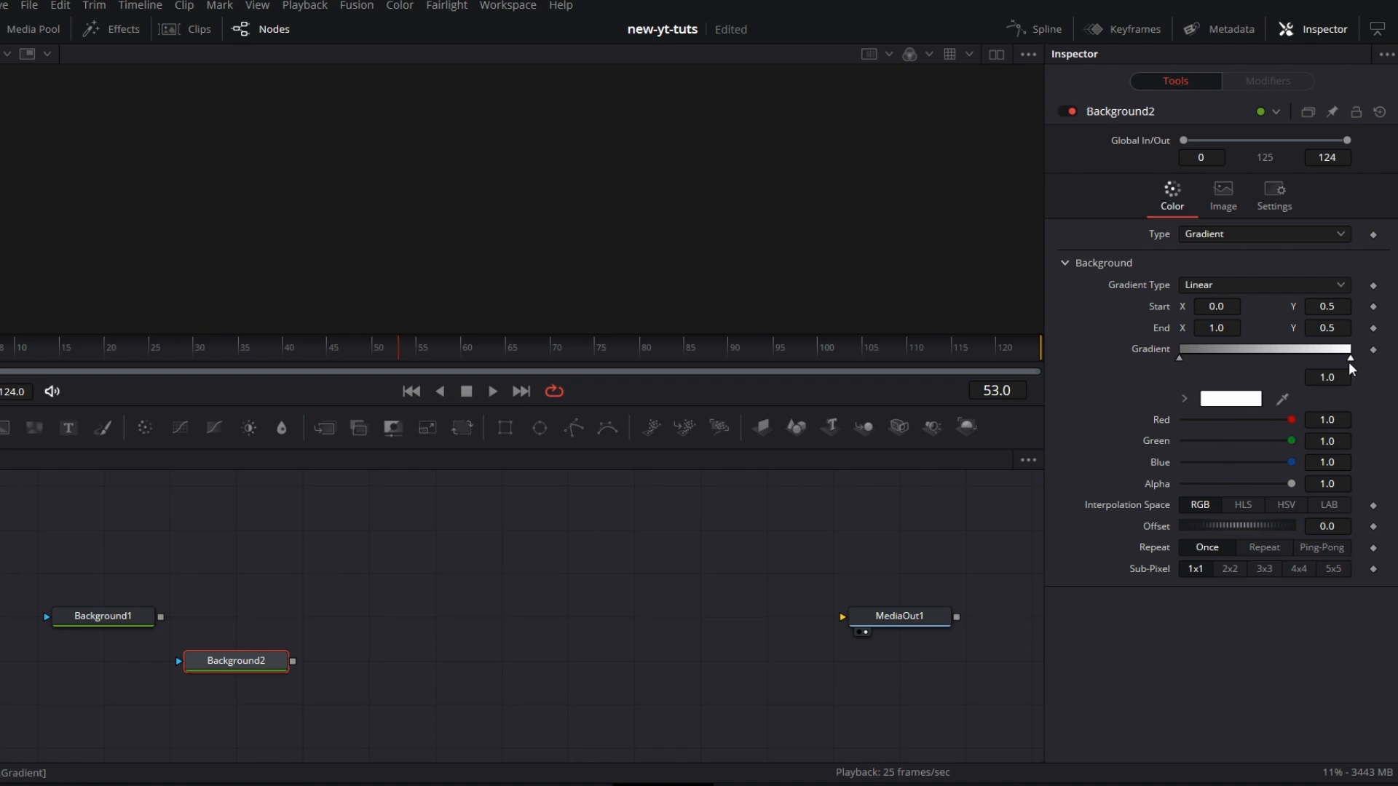
{"action": "left_click", "coordinate": [1229, 399]}
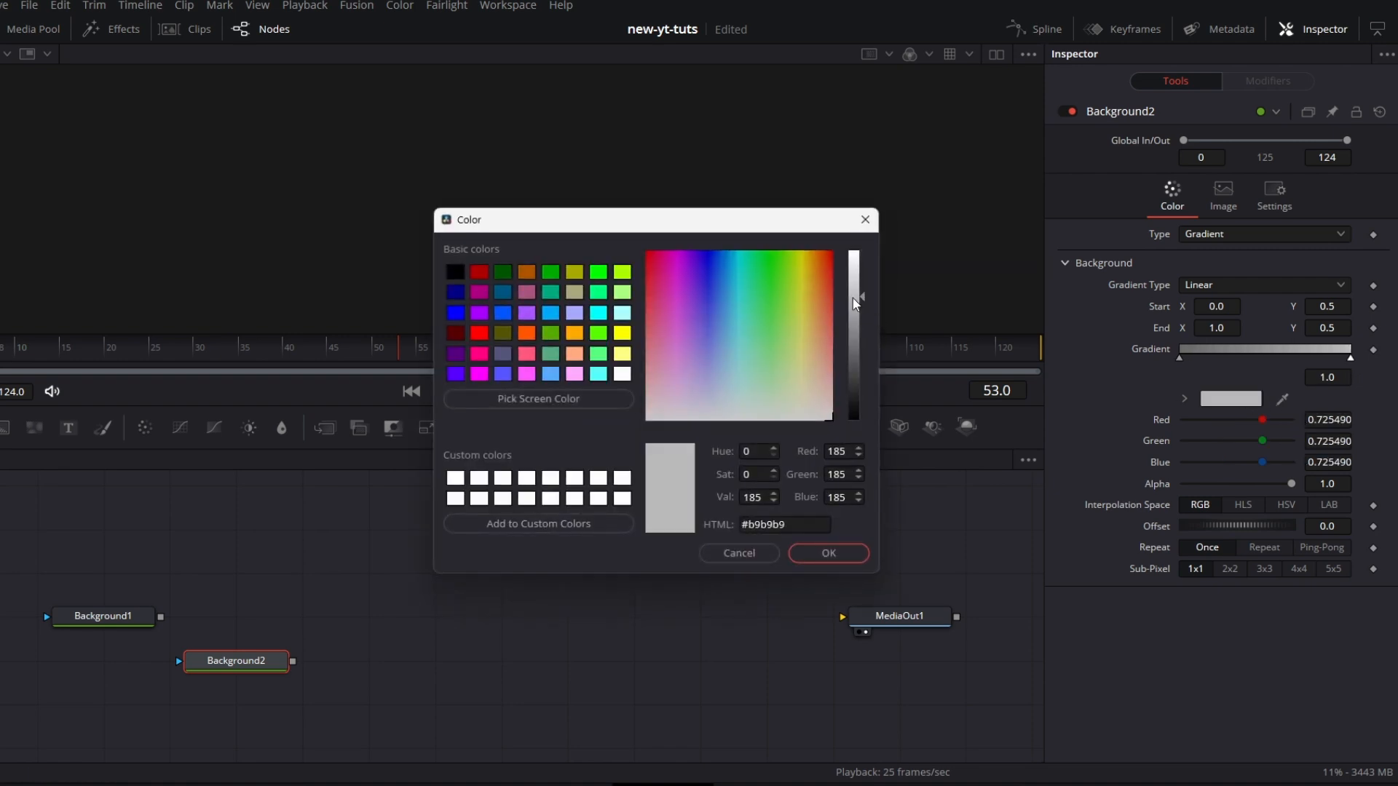
{"action": "left_click", "coordinate": [738, 553]}
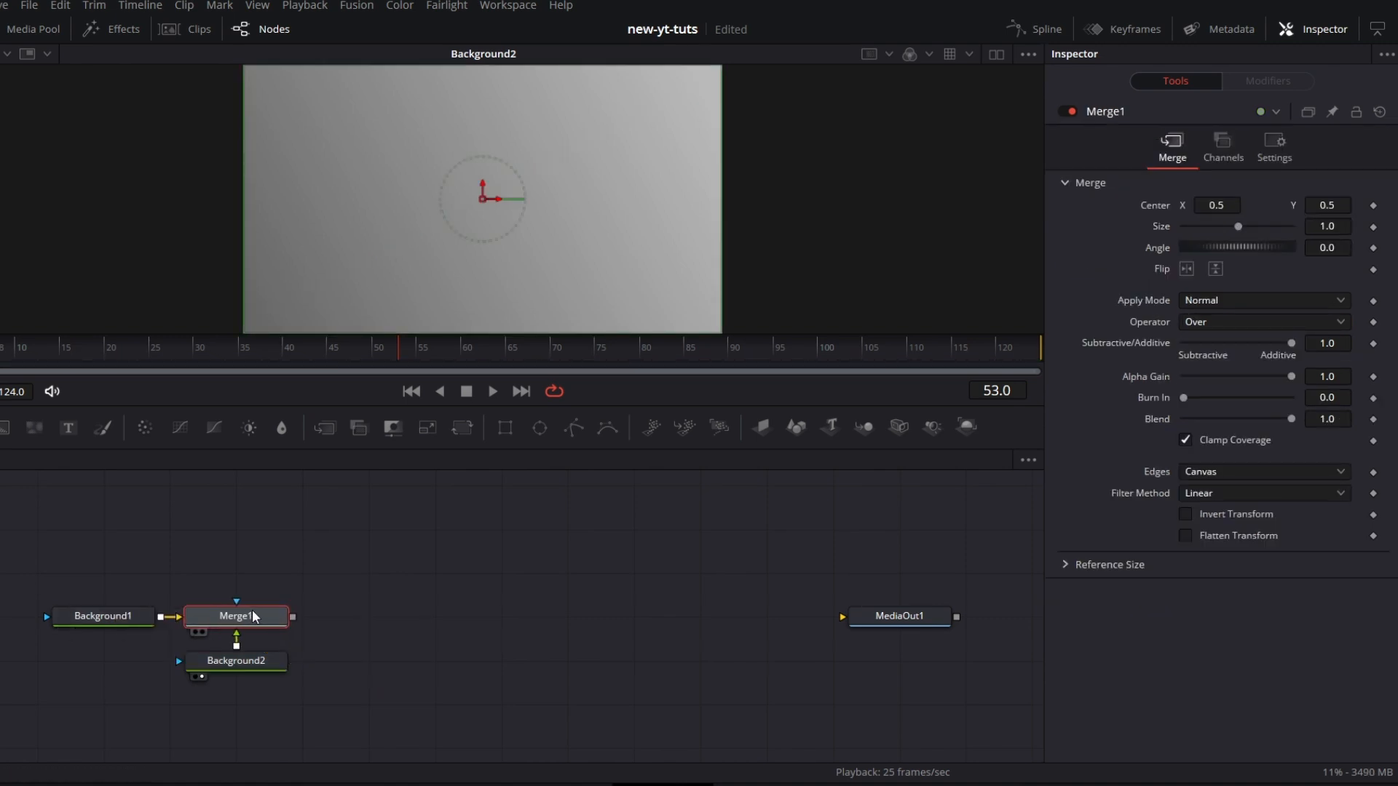
- Mask Merge1 with Rectangle1 and set its corner radius to 0.125 for rounded card corners
{"action": "left_click", "coordinate": [235, 616]}
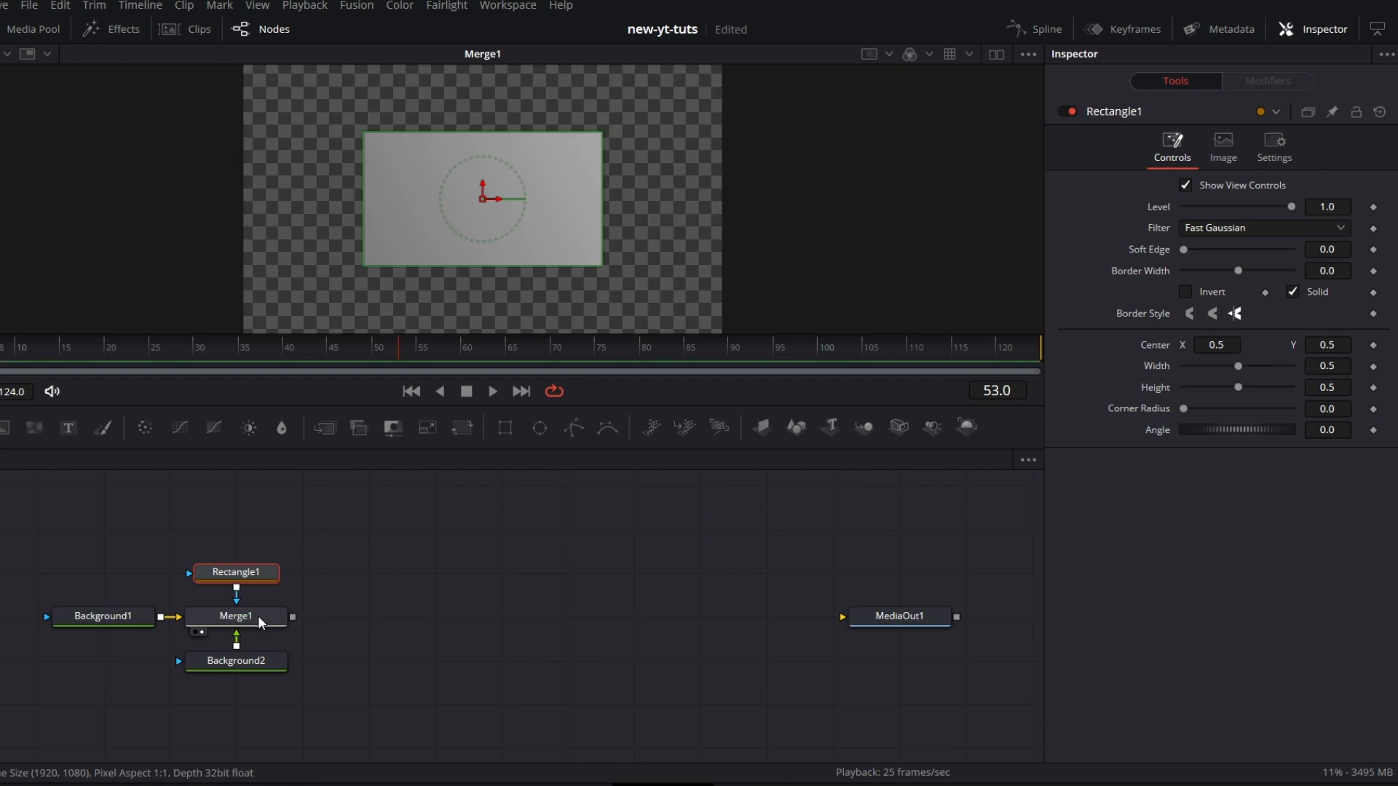
{"action": "mouse_move", "coordinate": [612, 537]}
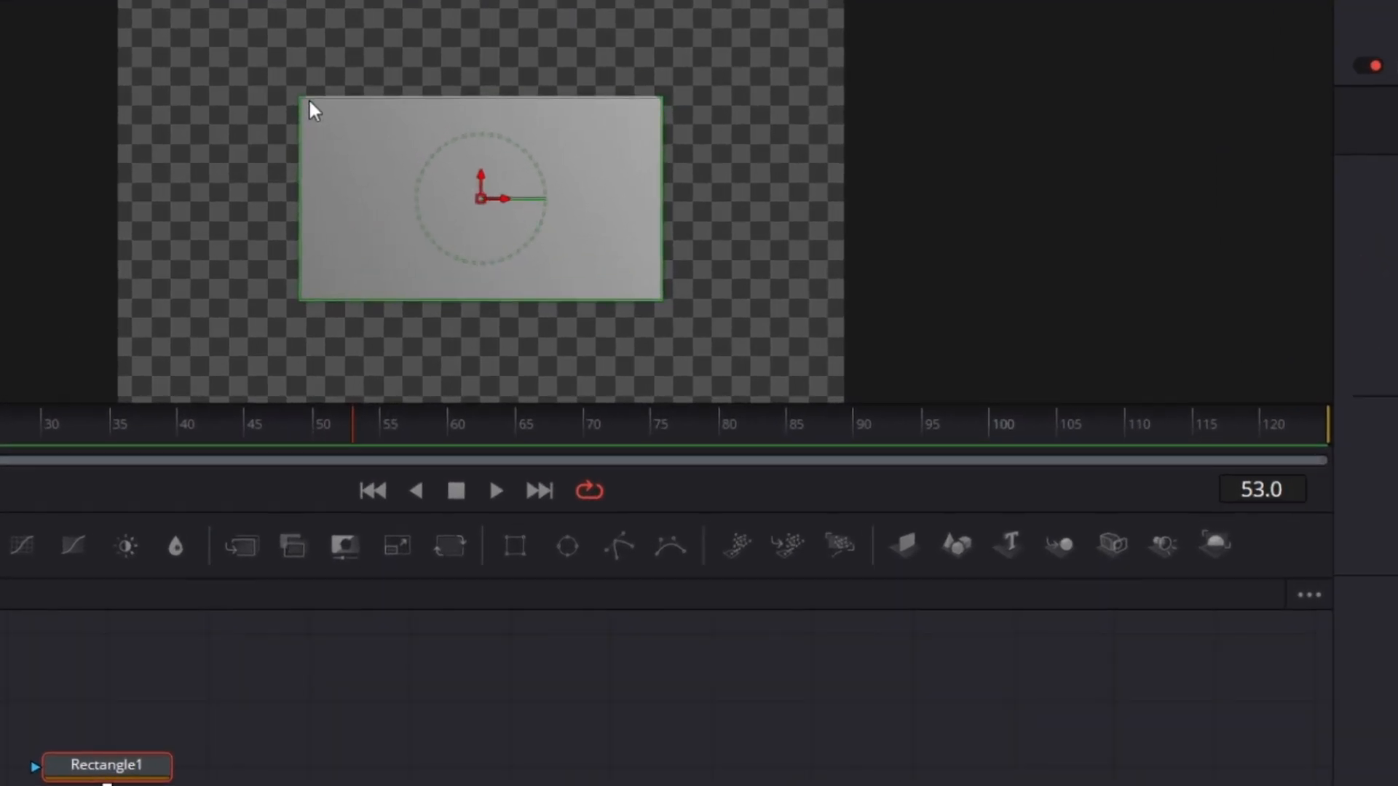
{"action": "left_click", "coordinate": [122, 764]}
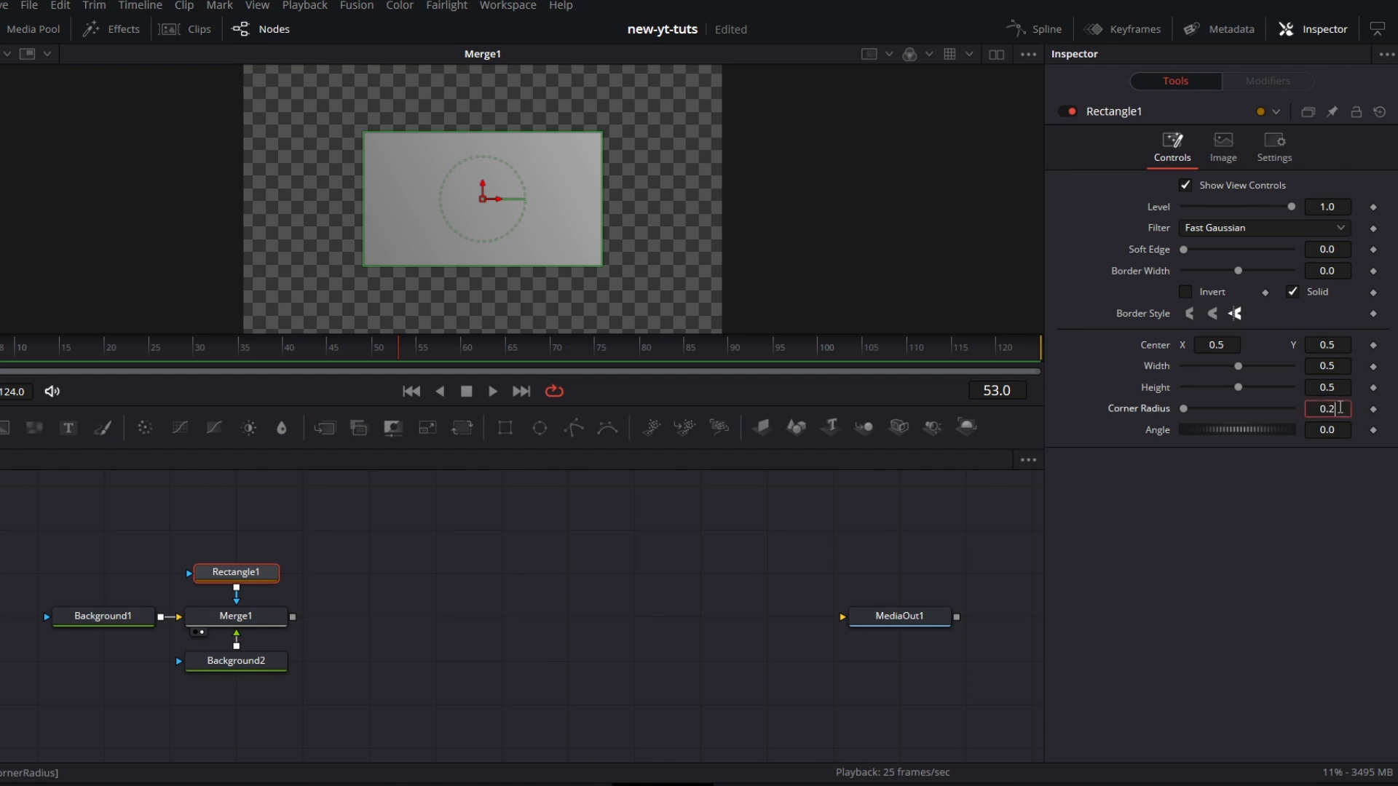
{"action": "type", "text": "0.212"}
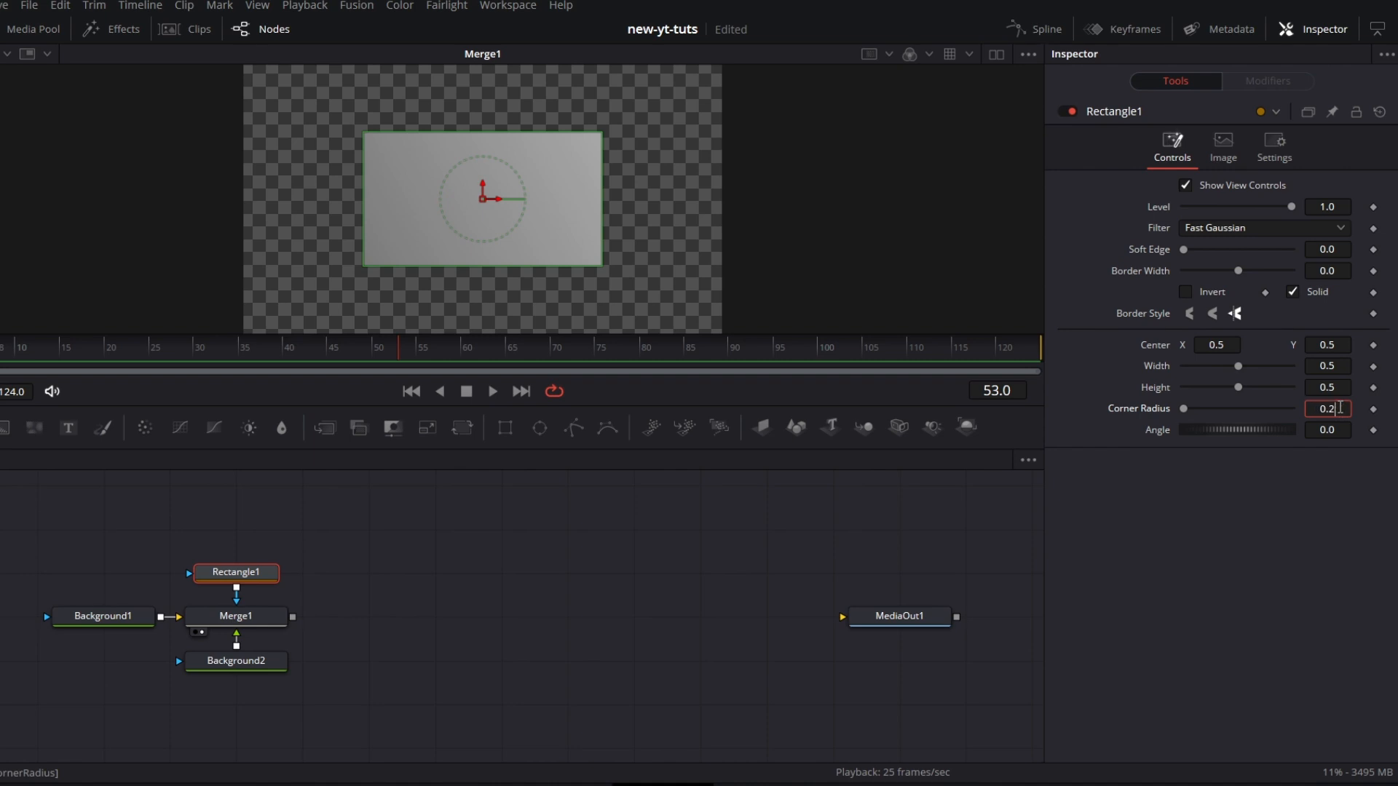
{"action": "type", "text": "0.125"}
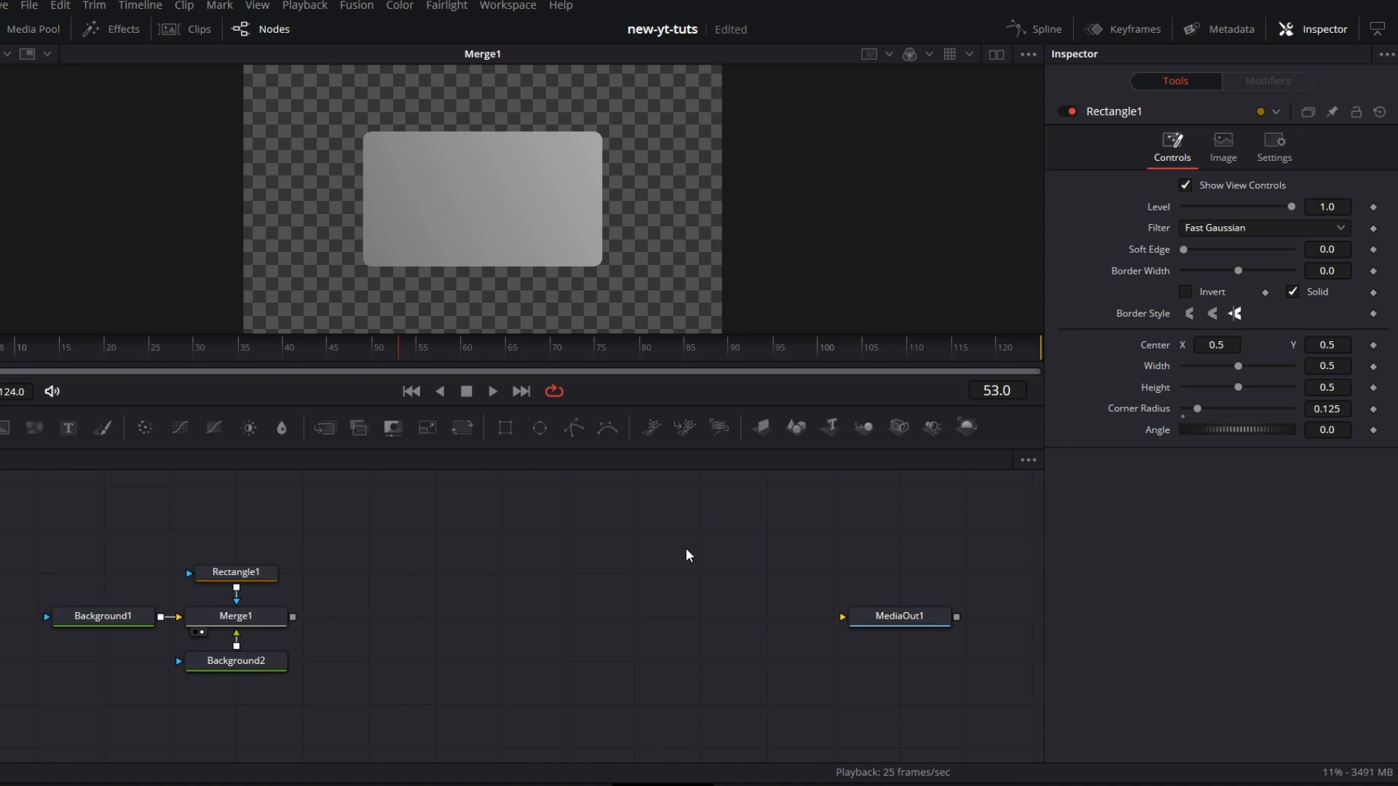
{"action": "mouse_move", "coordinate": [549, 552]}
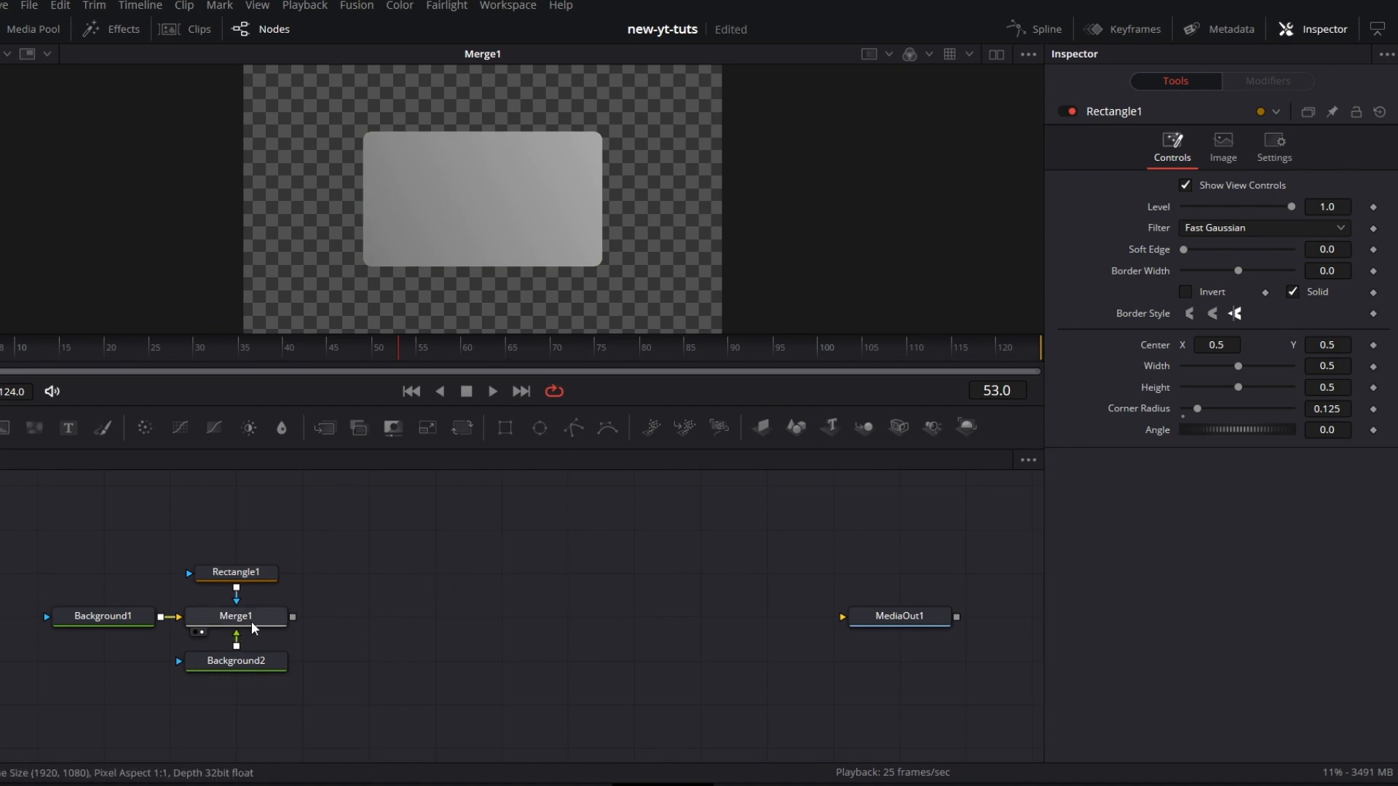
- Add Text1 merged over the card reading Wonda / Bank on two lines, right-anchored
{"action": "left_click", "coordinate": [236, 616]}
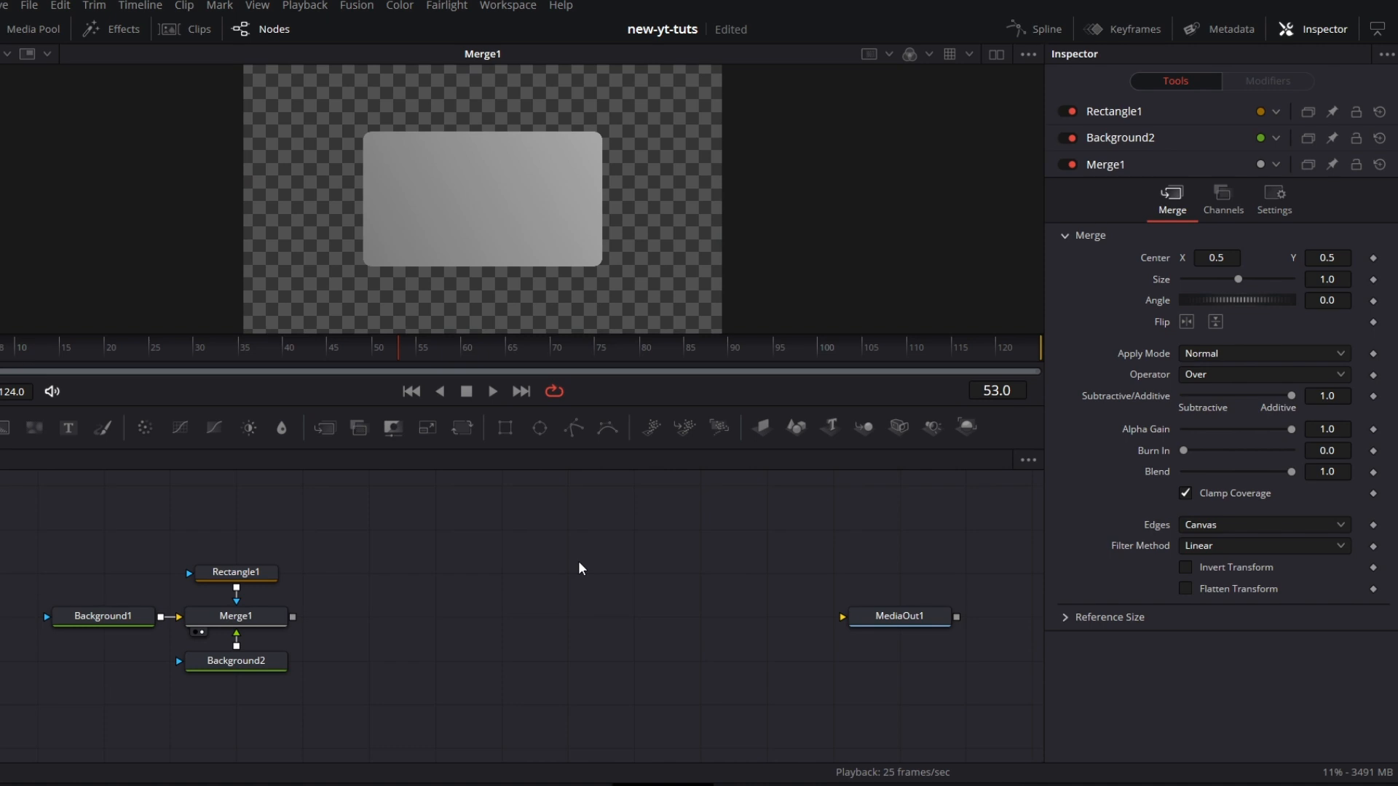
{"action": "mouse_move", "coordinate": [546, 591]}
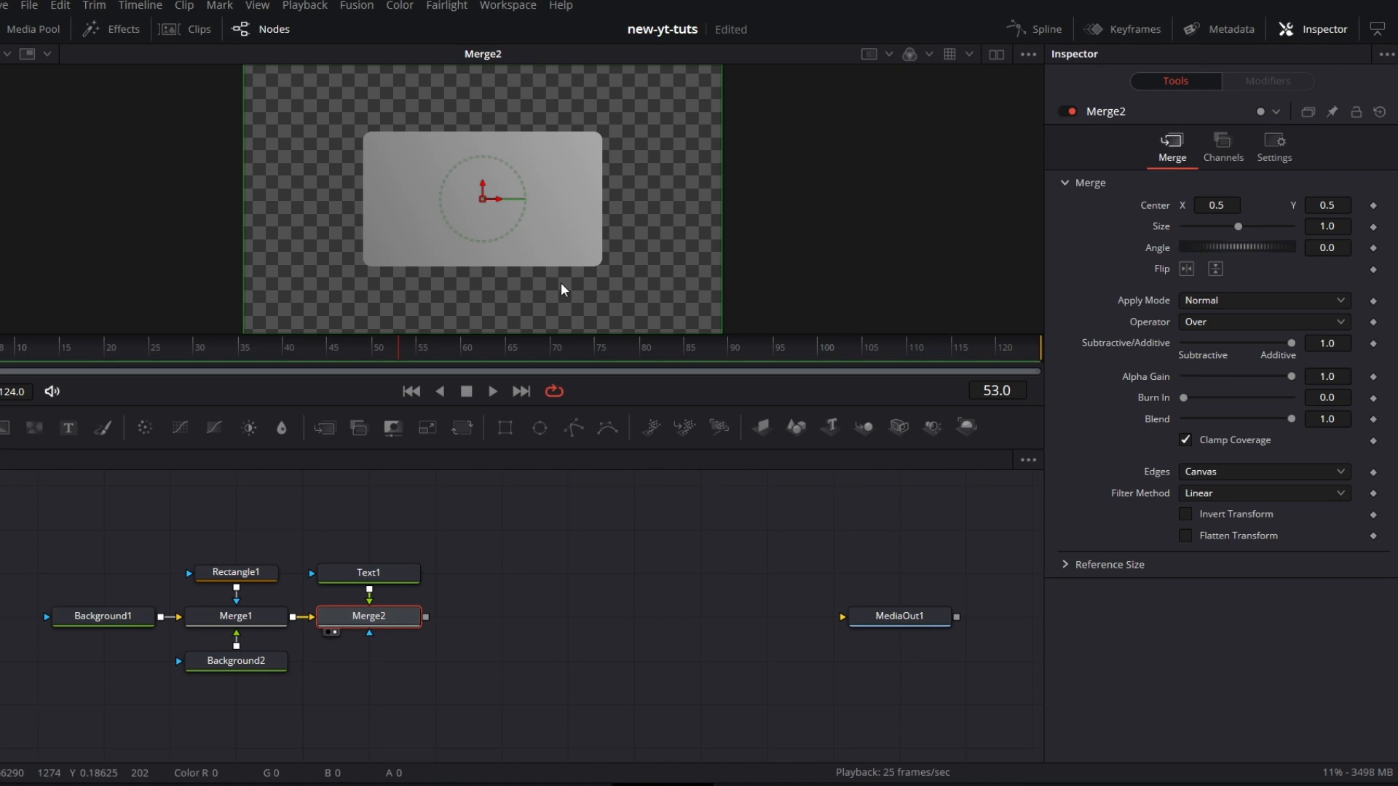
{"action": "left_click", "coordinate": [369, 572]}
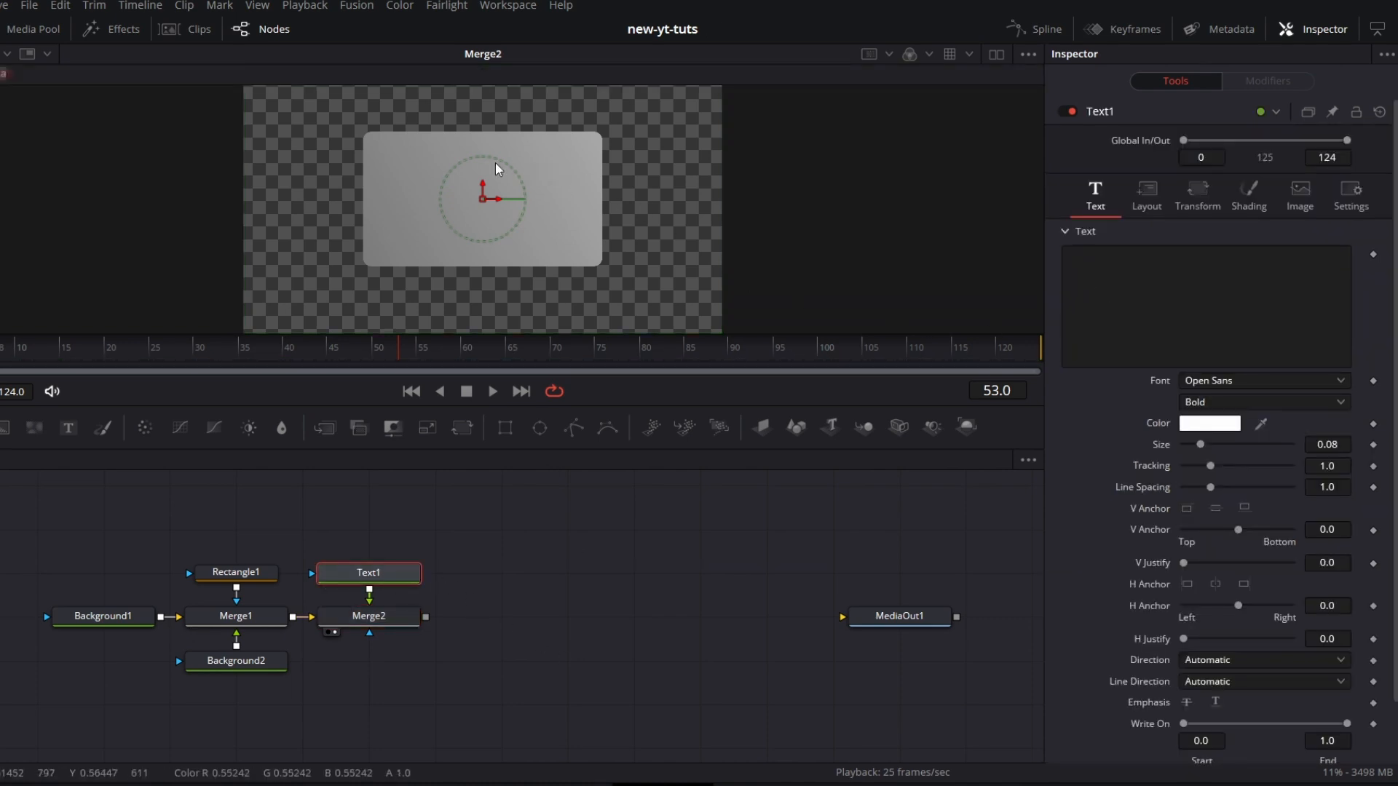
{"action": "type", "text": "w"}
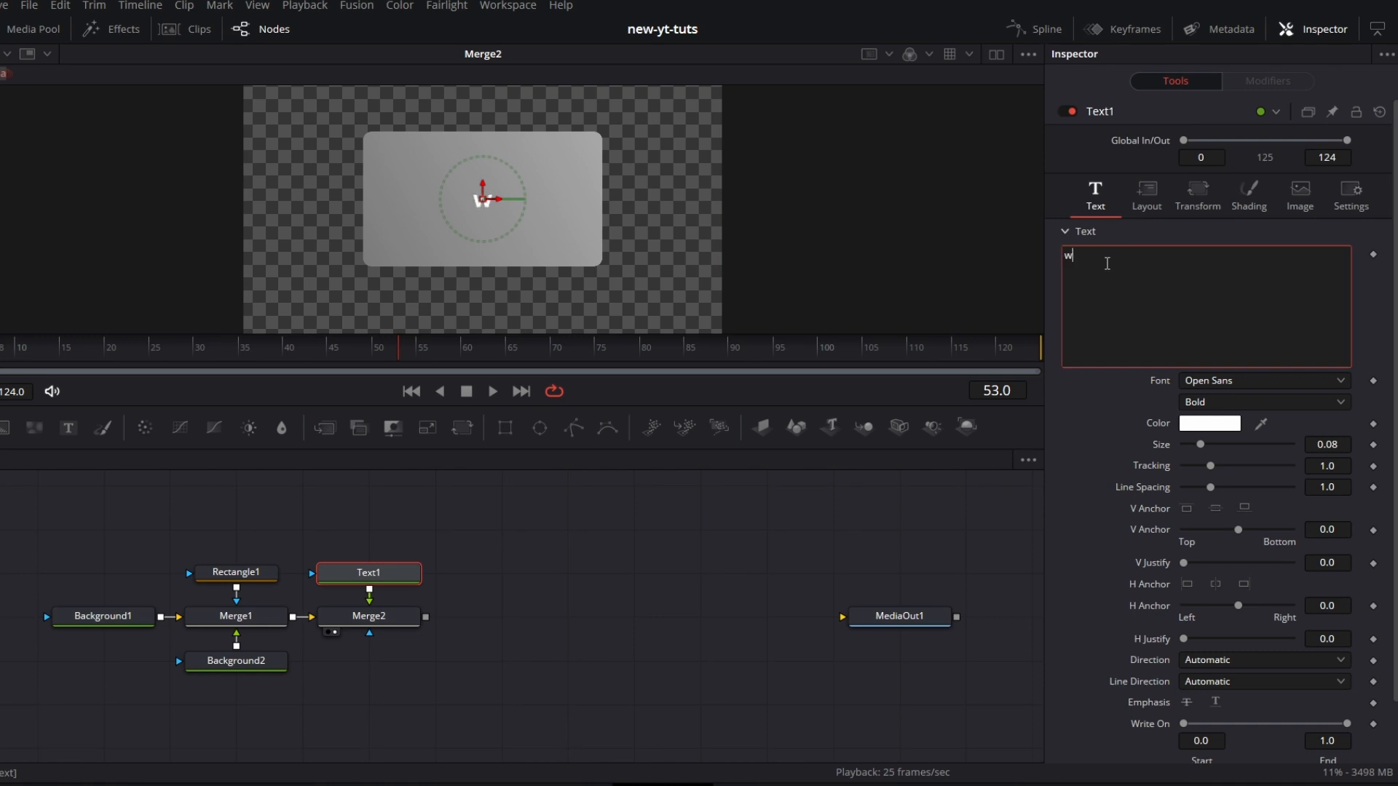
{"action": "type", "text": "ONDA"}
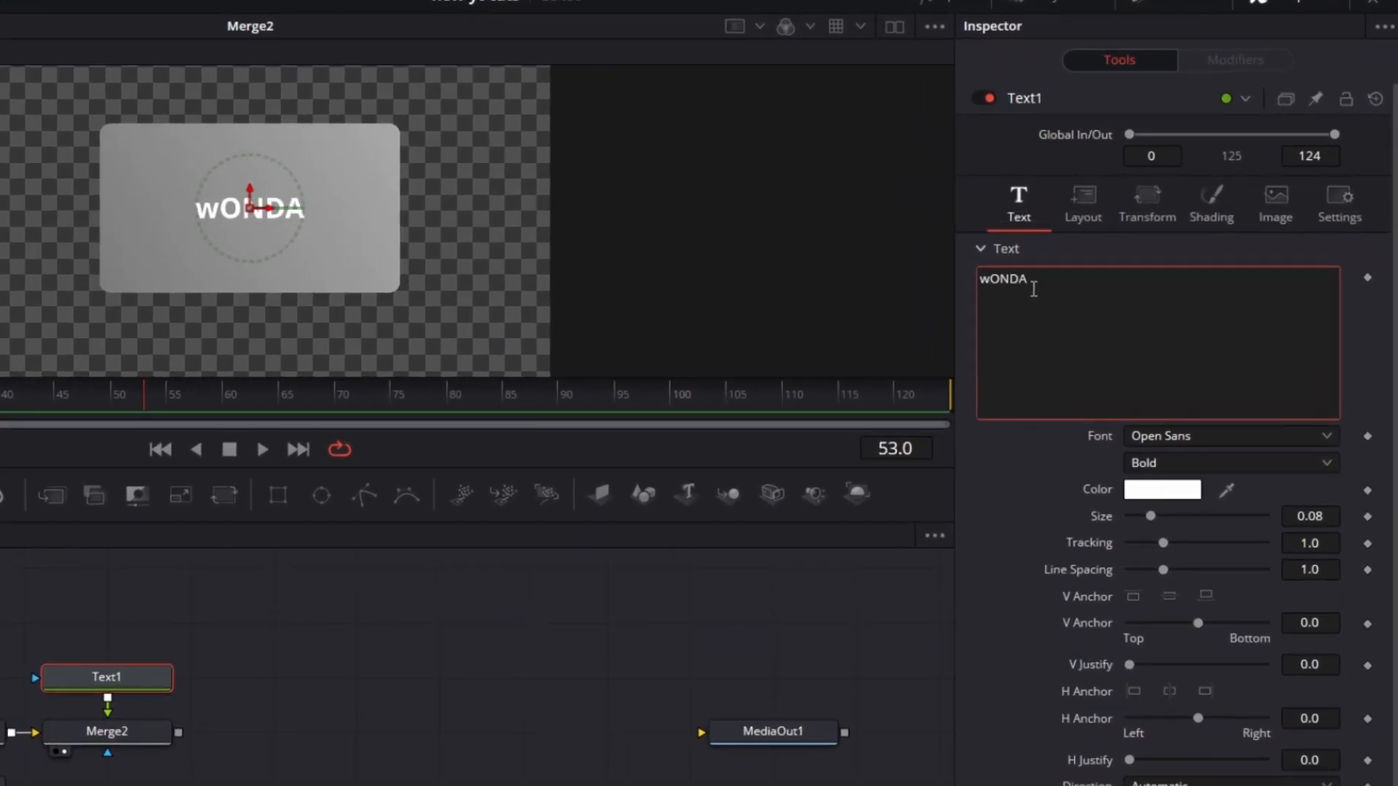
{"action": "key", "text": "ctrl+a"}
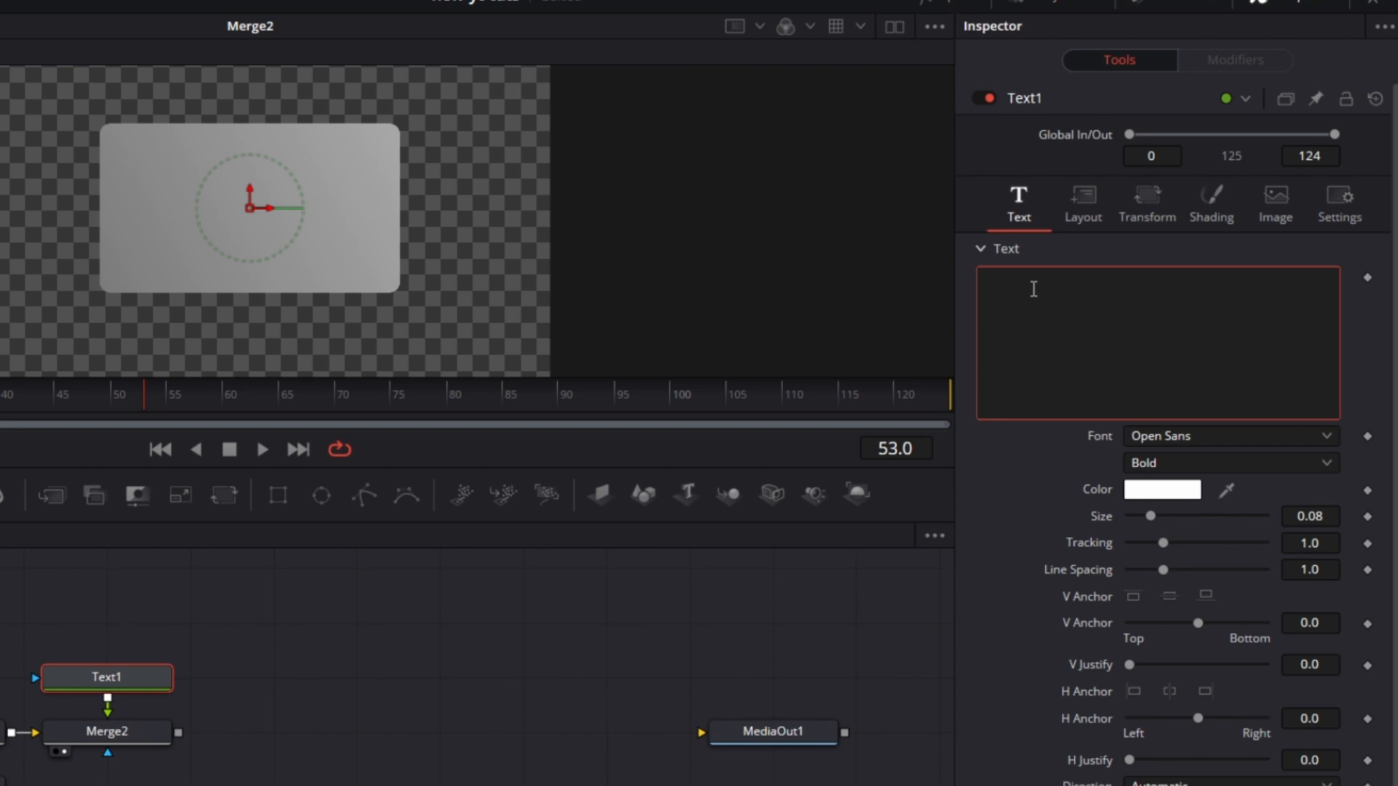
{"action": "type", "text": "Wonda"}
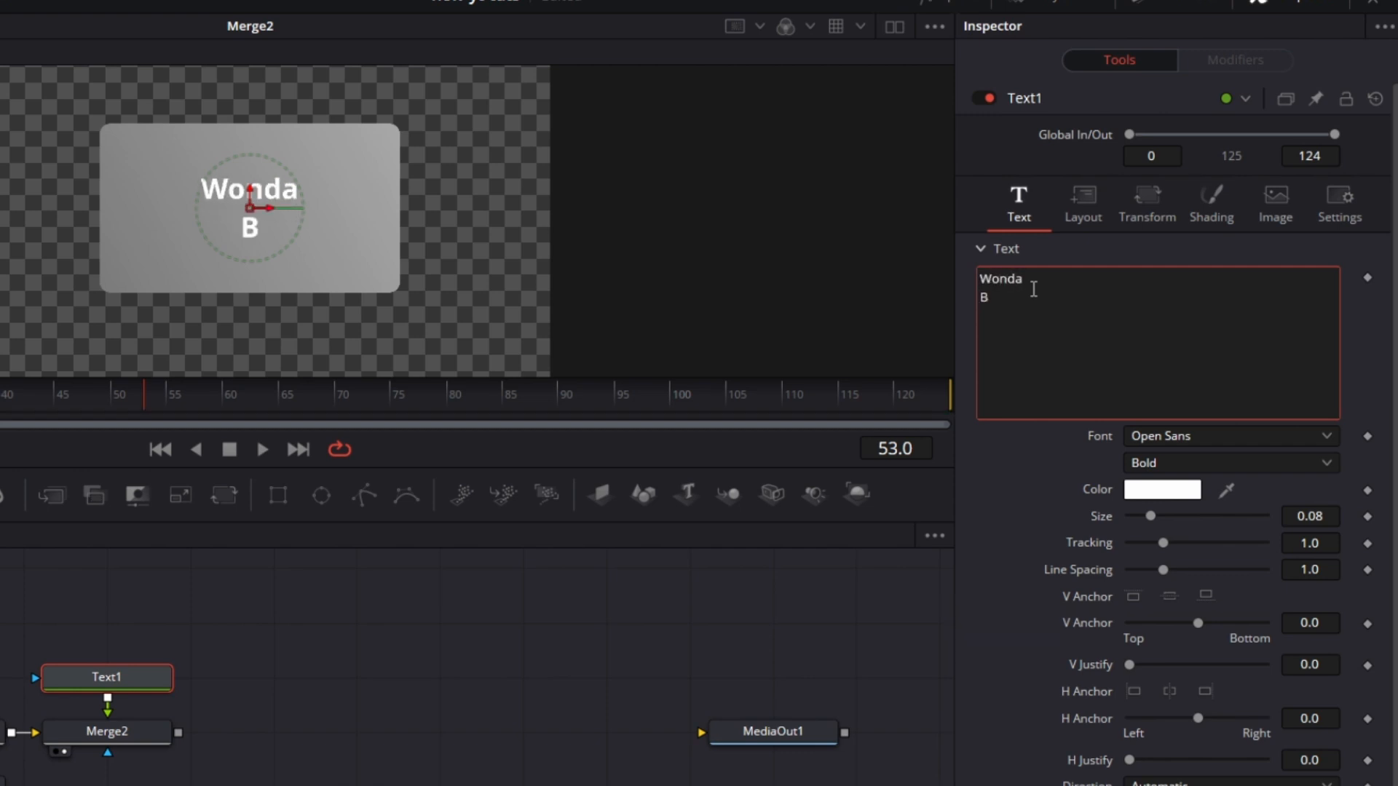
{"action": "type", "text": "ank"}
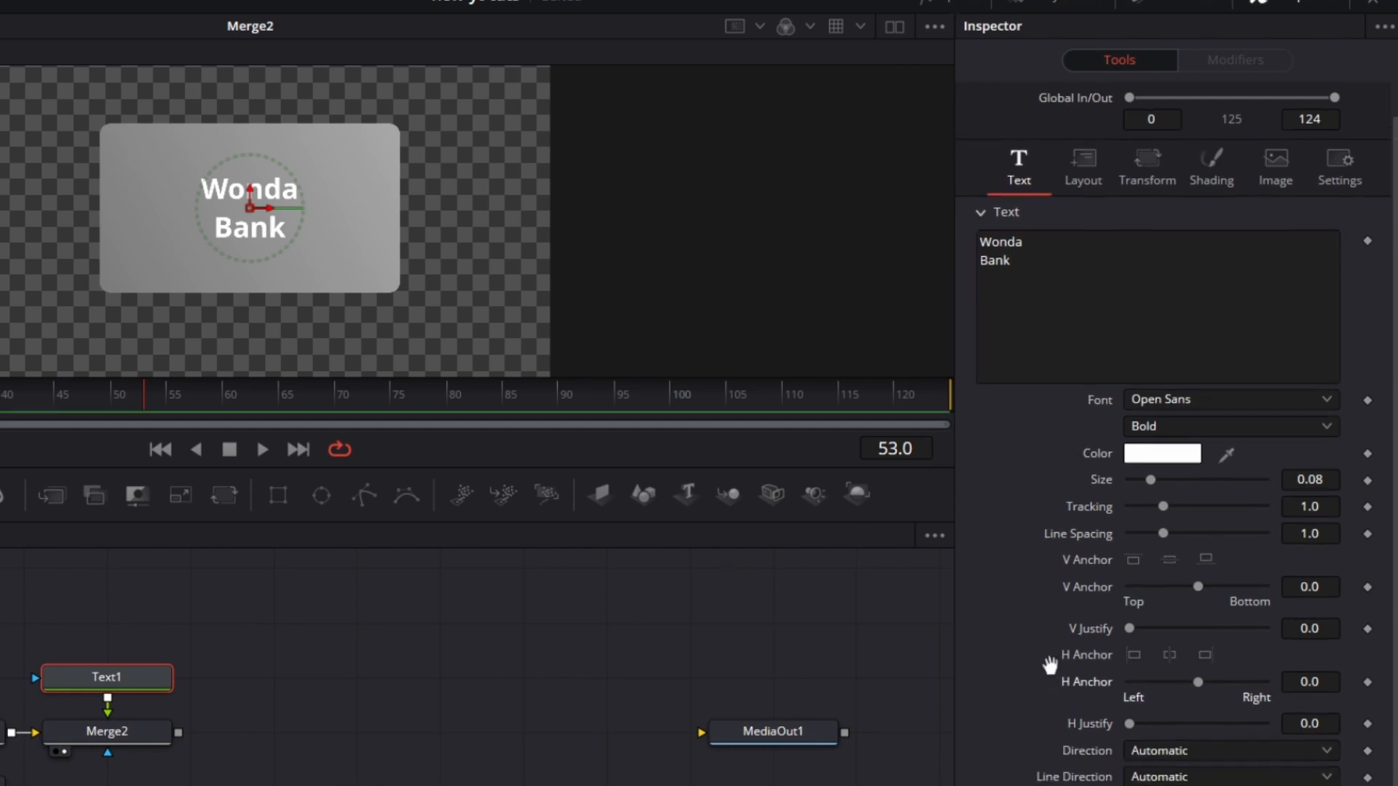
{"action": "scroll", "scroll_direction": "down", "scroll_amount": 3}
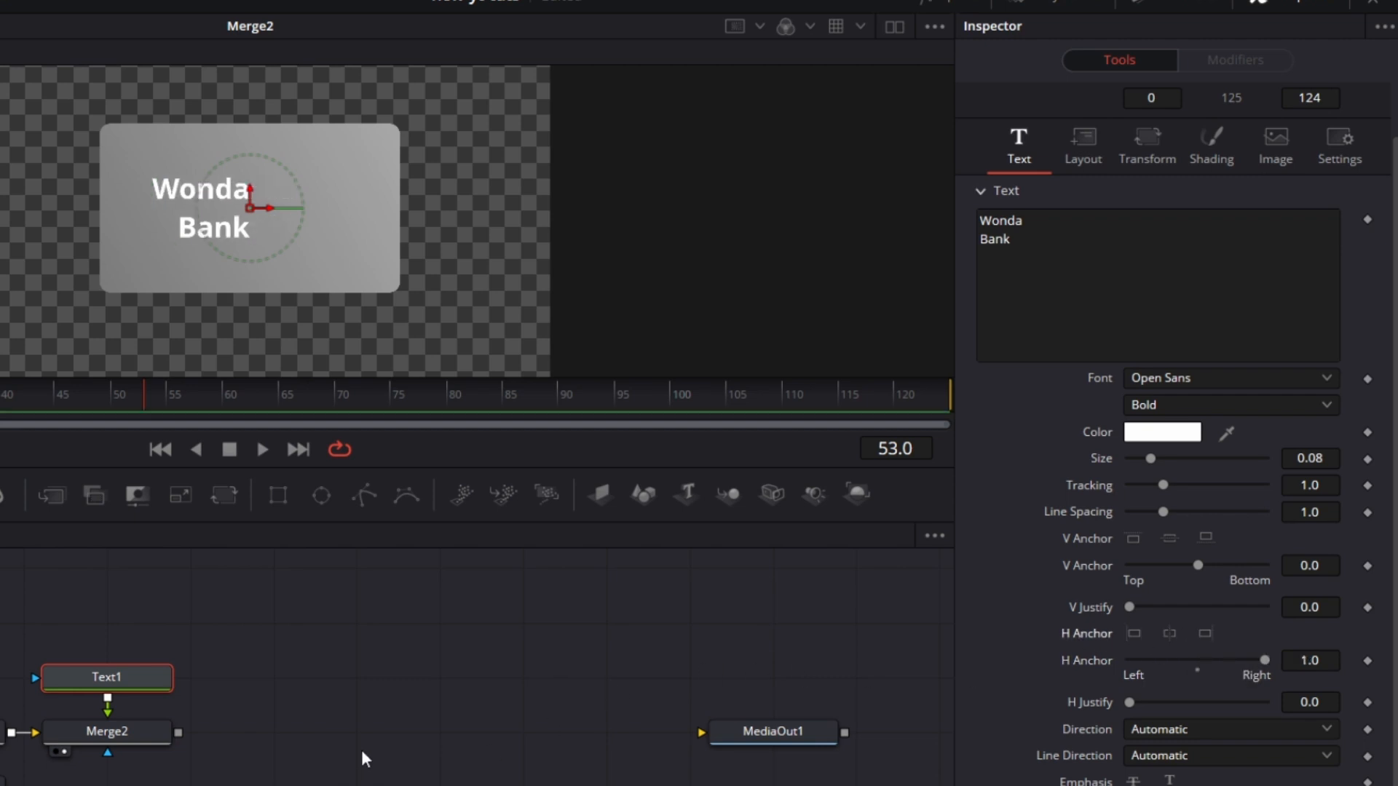
- Give the Wonda Bank text the AkcelerAalt-Light font in black at size 0.02
{"action": "left_click", "coordinate": [1230, 377]}
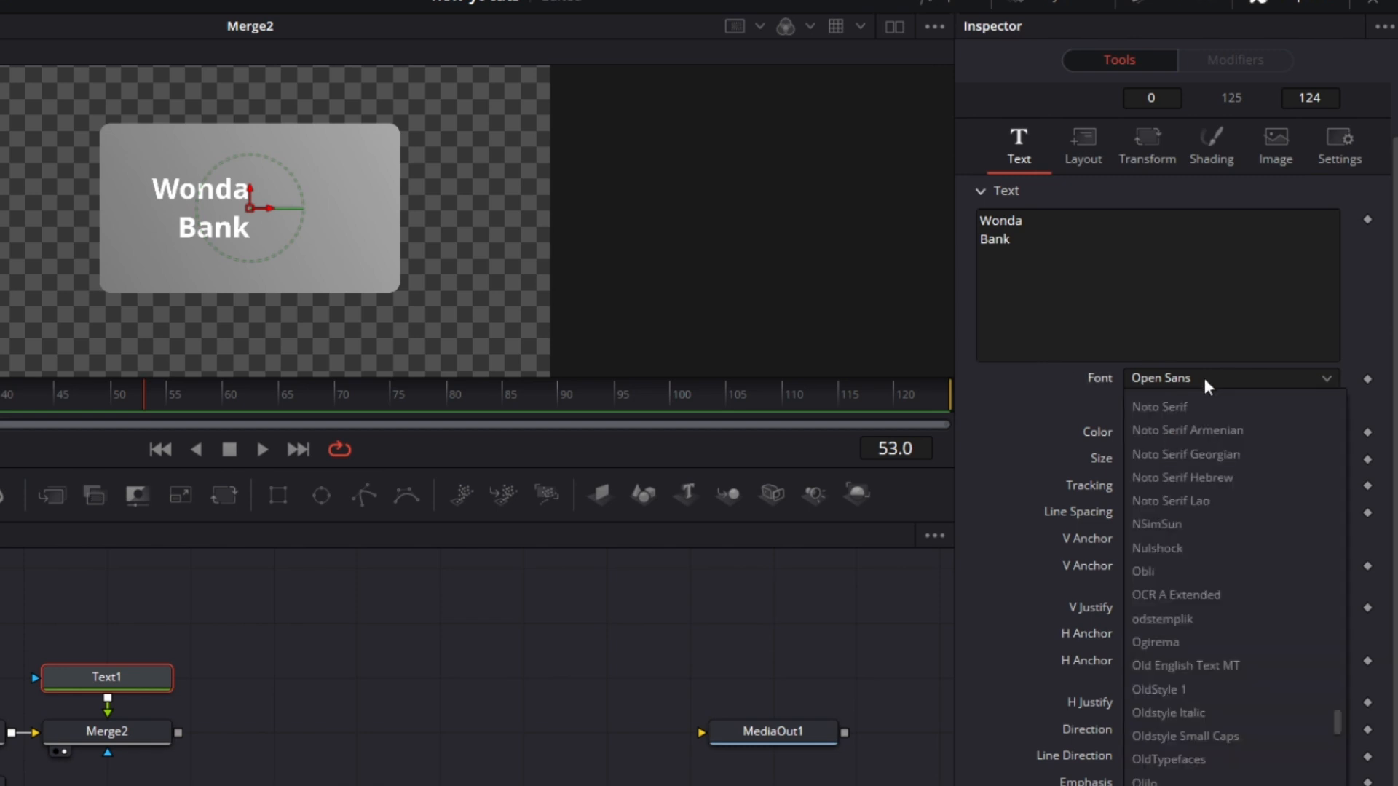
{"action": "scroll", "scroll_direction": "up", "scroll_amount": 3}
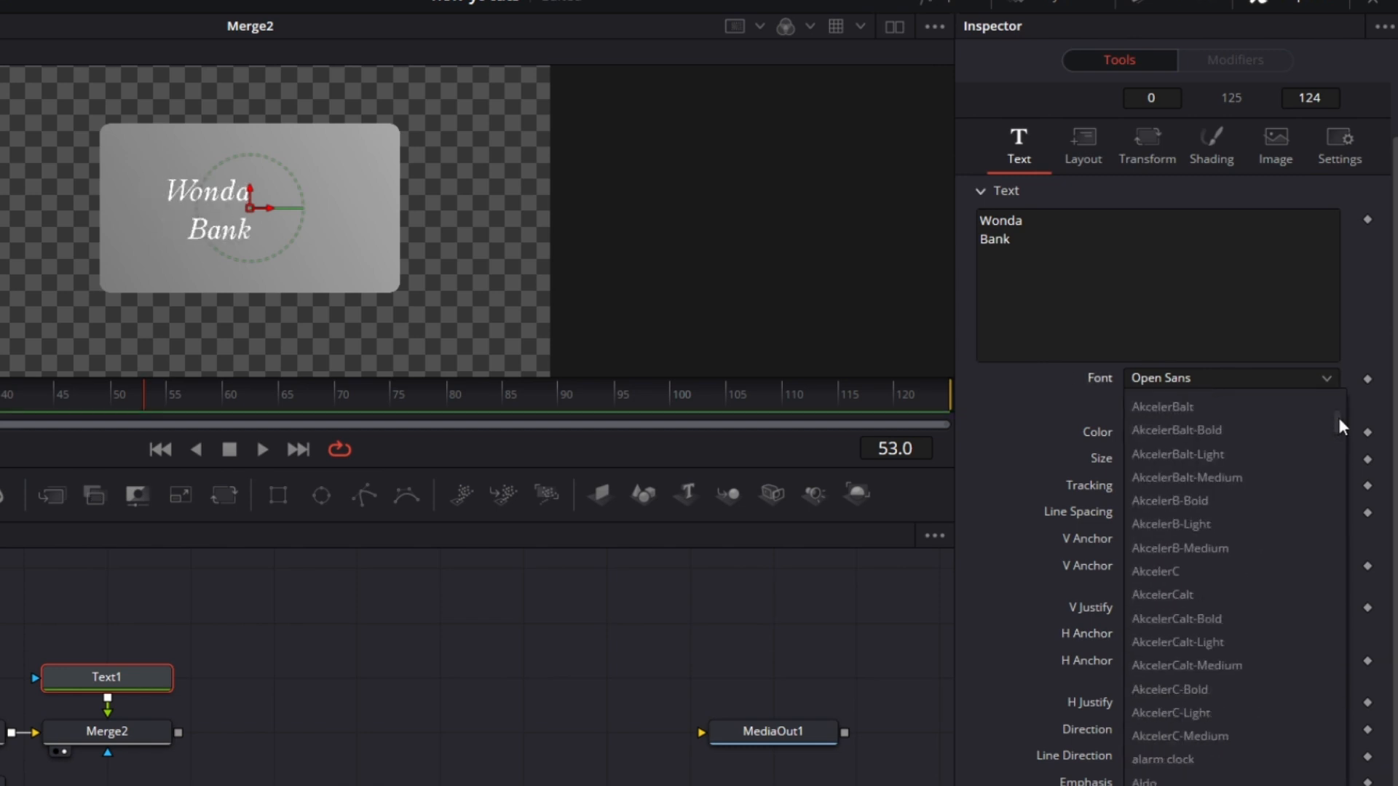
{"action": "scroll", "scroll_direction": "up", "scroll_amount": 3}
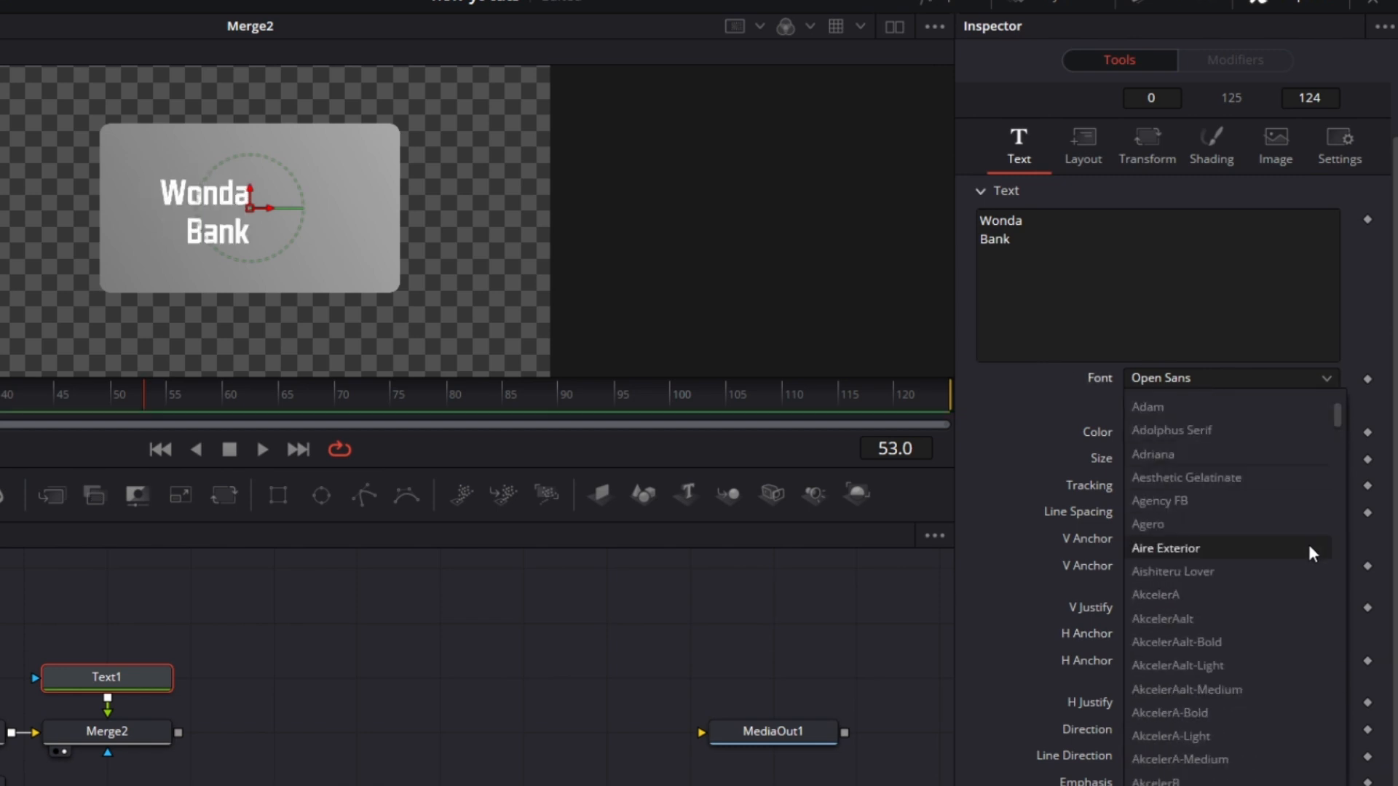
{"action": "left_click", "coordinate": [1176, 665]}
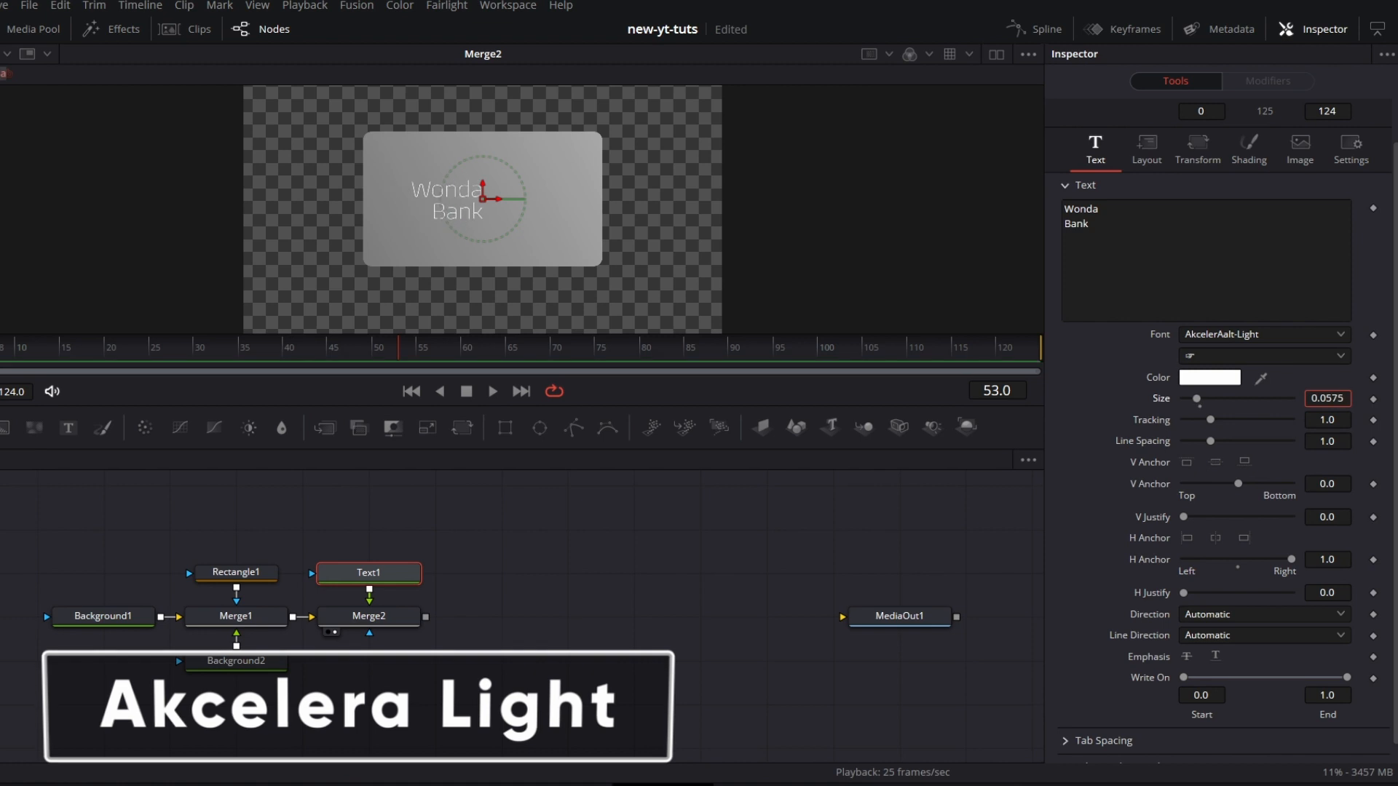
{"action": "left_click", "coordinate": [1208, 377]}
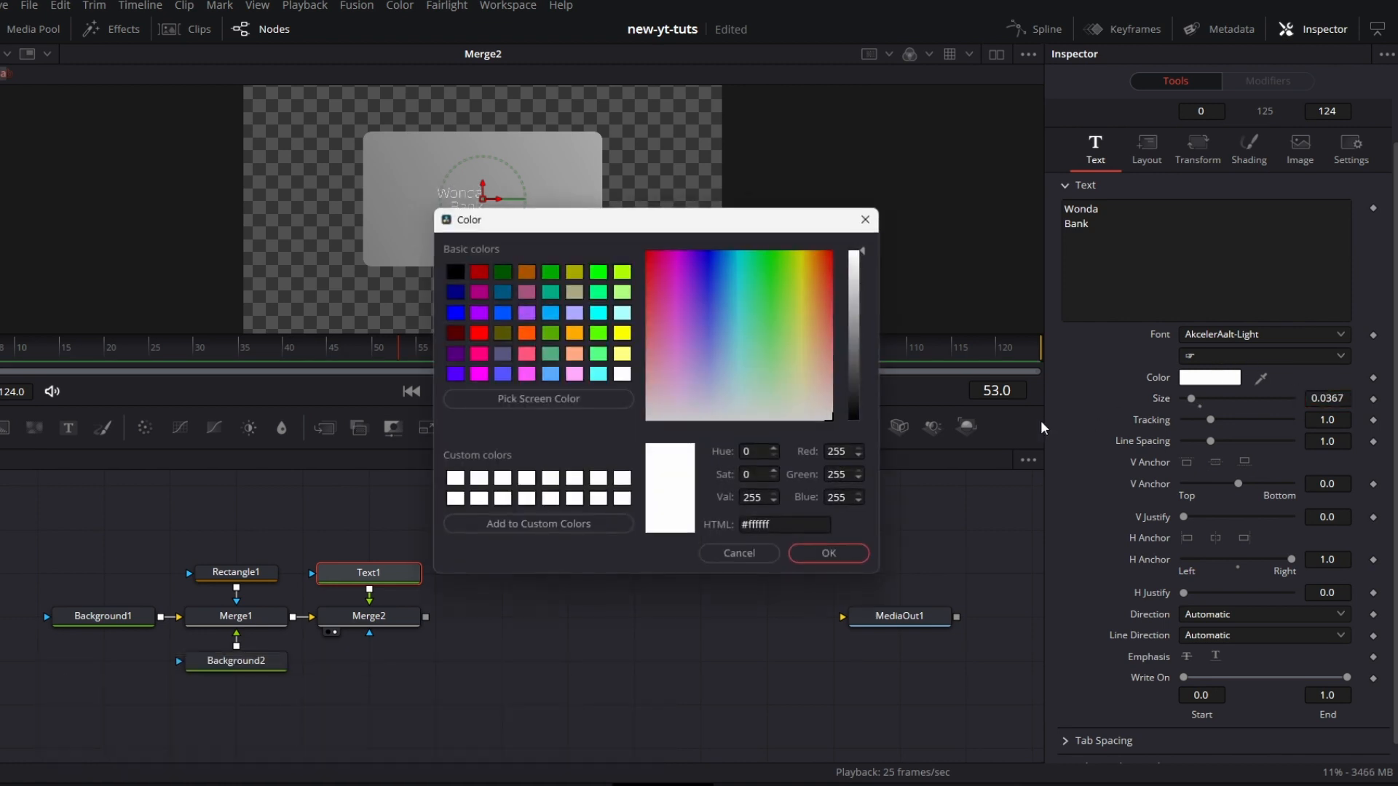
{"action": "left_click", "coordinate": [825, 553]}
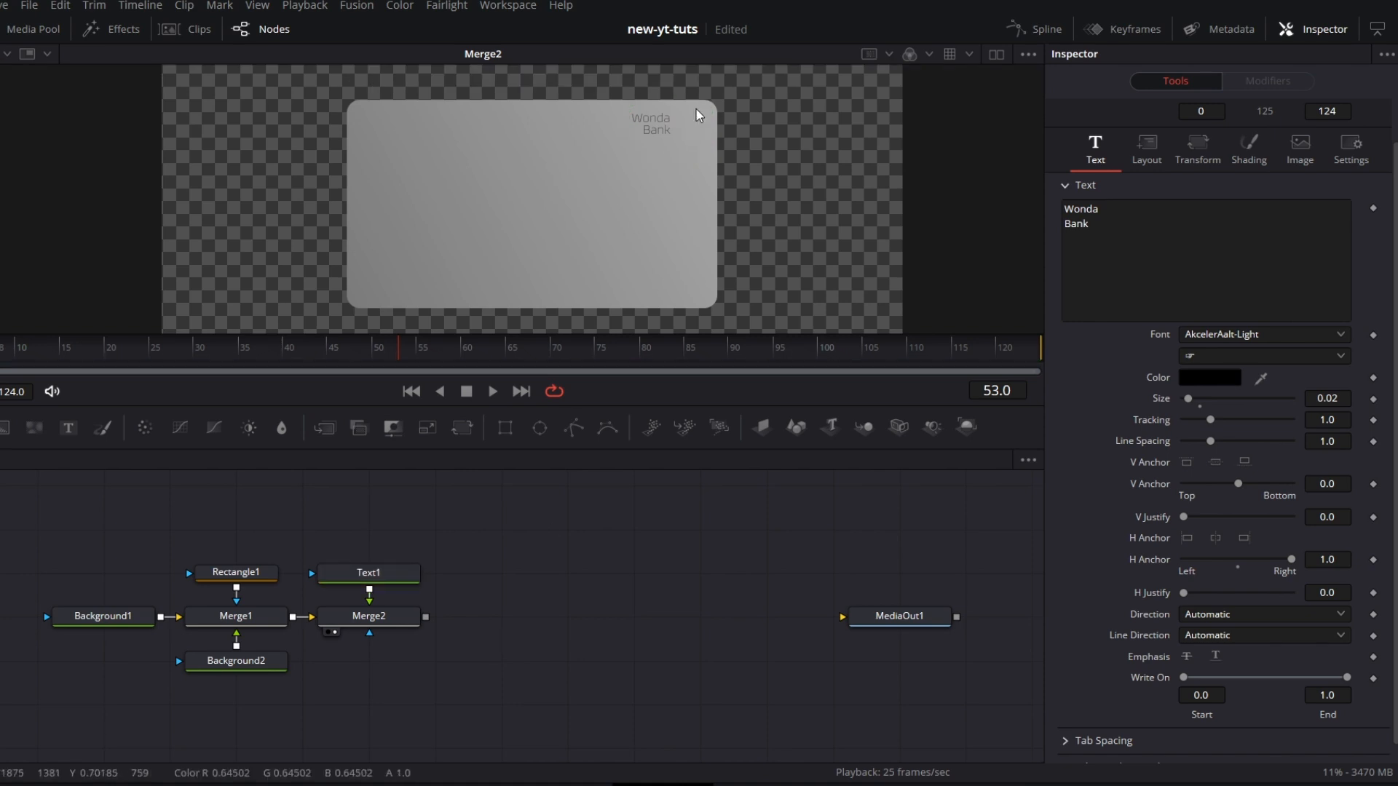
{"action": "mouse_move", "coordinate": [686, 138]}
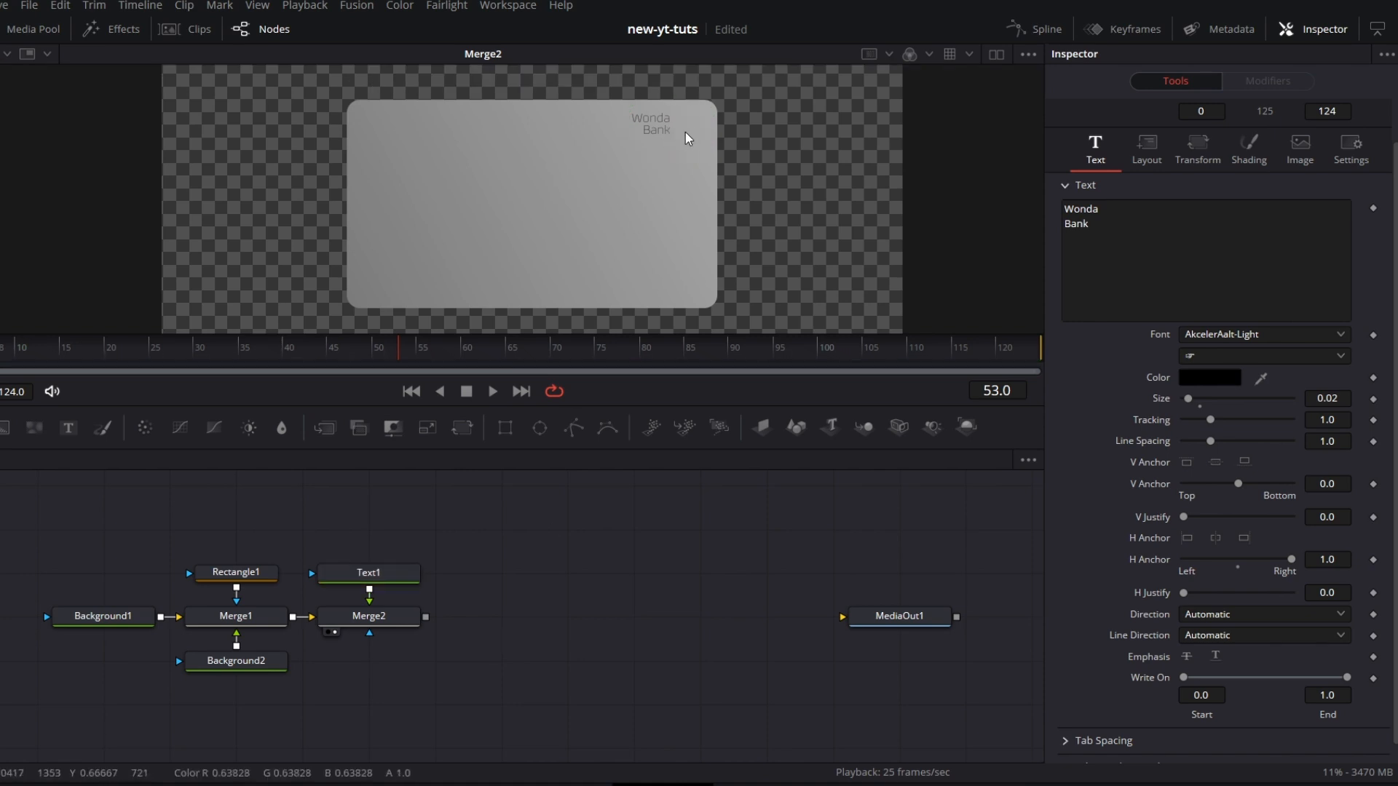
{"action": "mouse_move", "coordinate": [686, 121]}
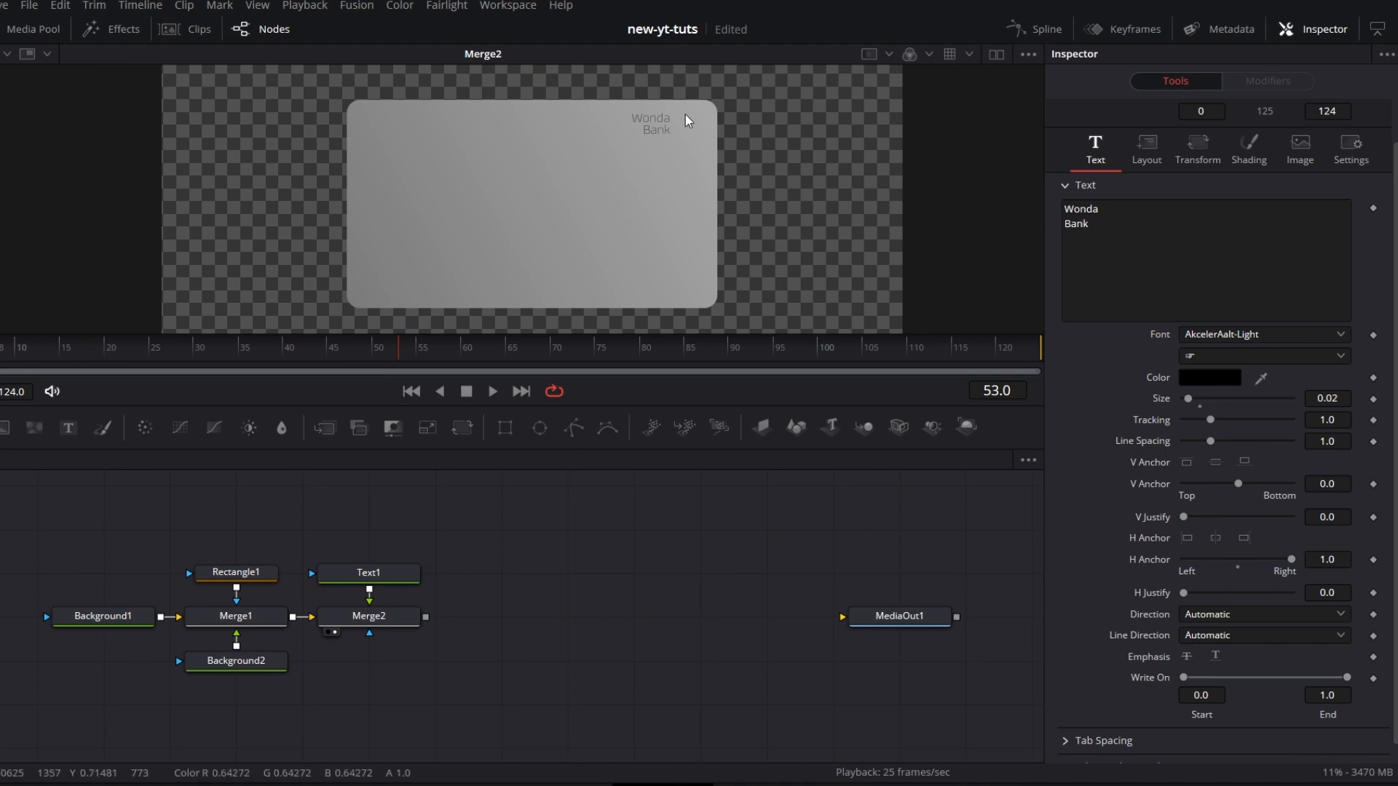
{"action": "mouse_move", "coordinate": [455, 550]}
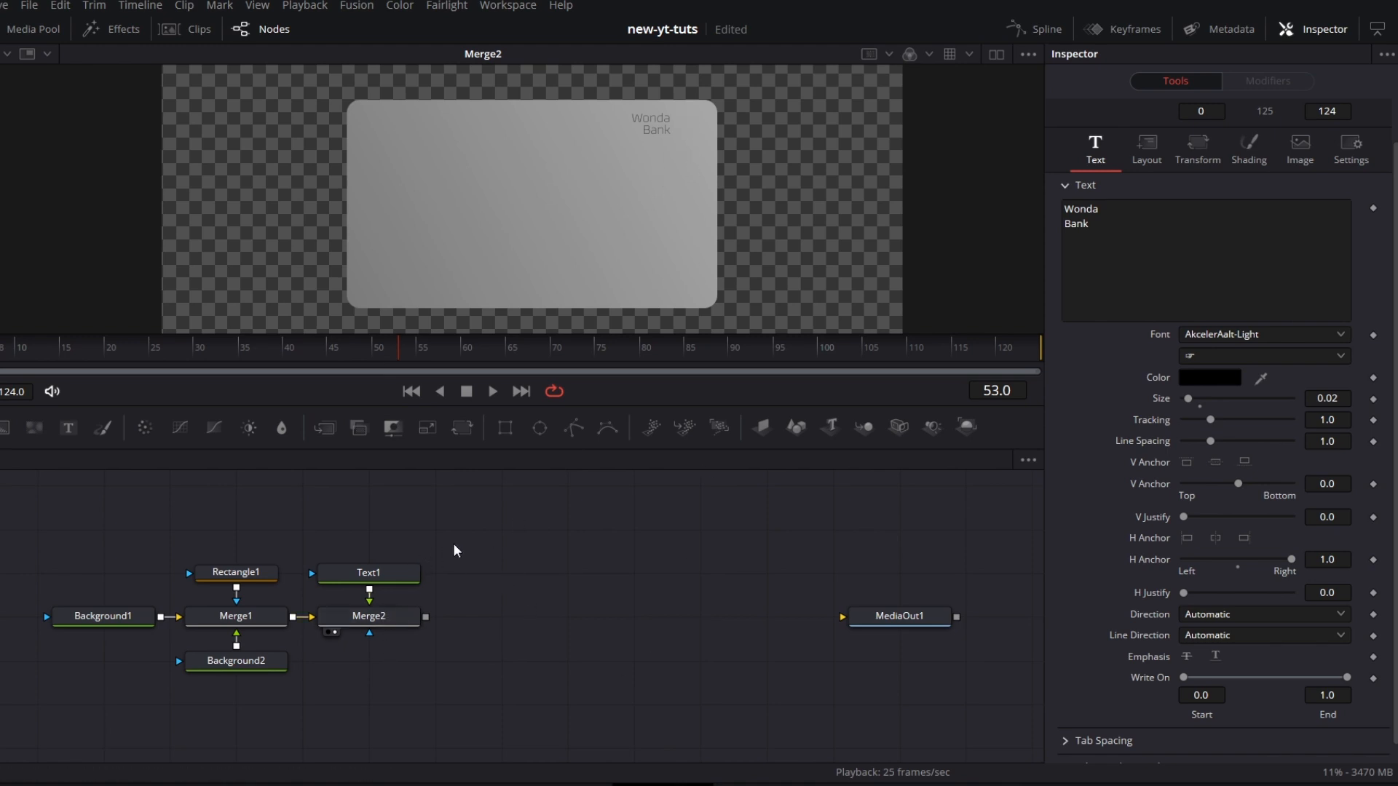
{"action": "mouse_move", "coordinate": [364, 183]}
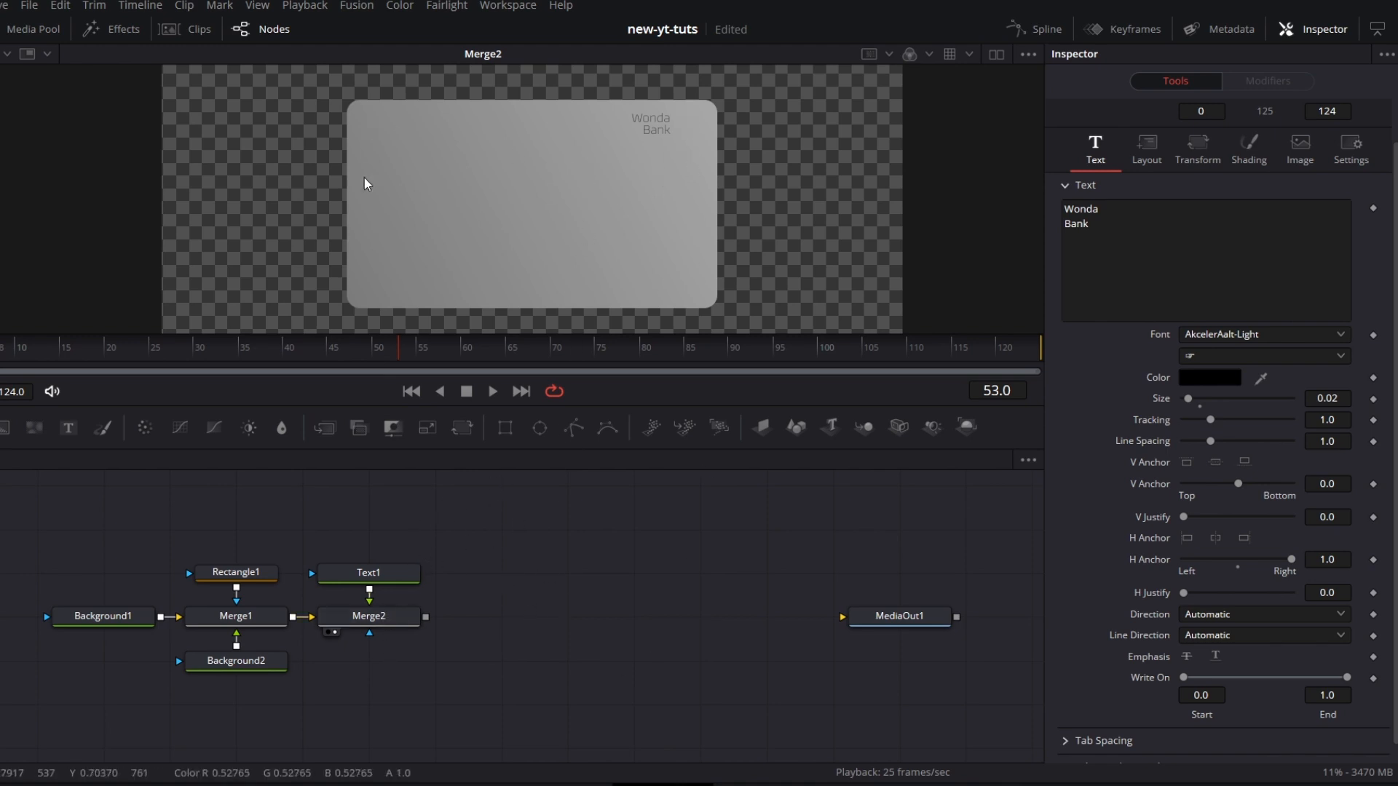
{"action": "mouse_move", "coordinate": [236, 588]}
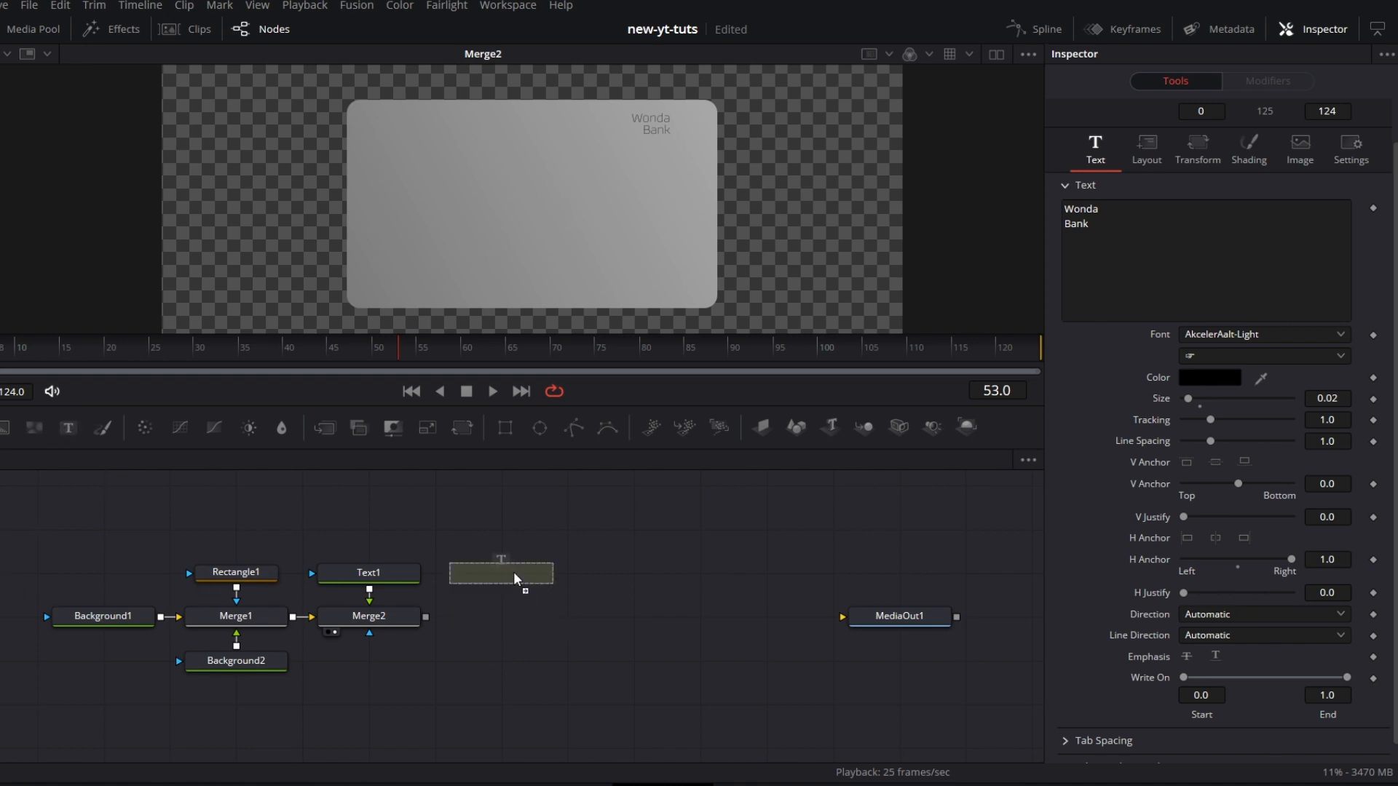
- Add Text2 merged via Merge3 holding a white W in Paladins Gradient, and view it alone
{"action": "left_click", "coordinate": [501, 572]}
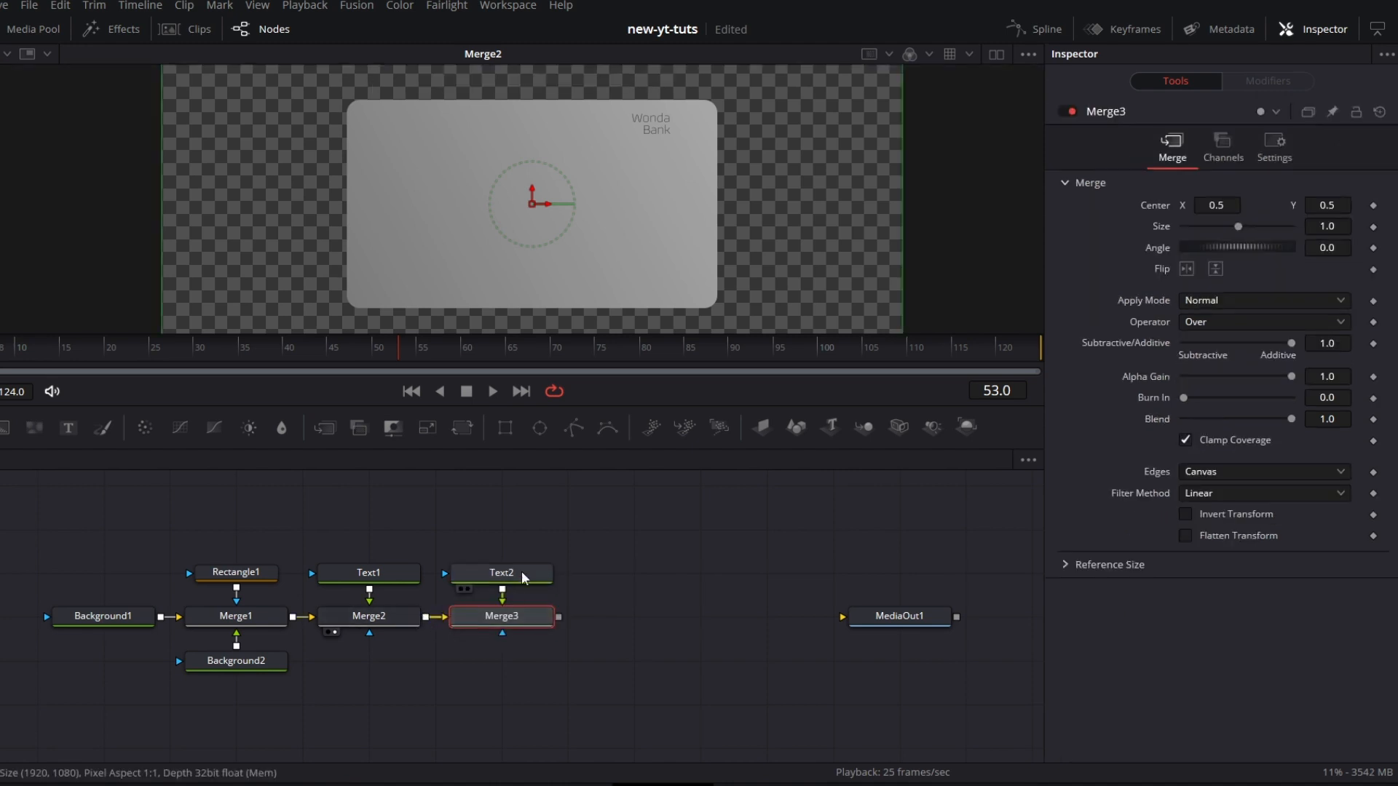
{"action": "left_click", "coordinate": [500, 572]}
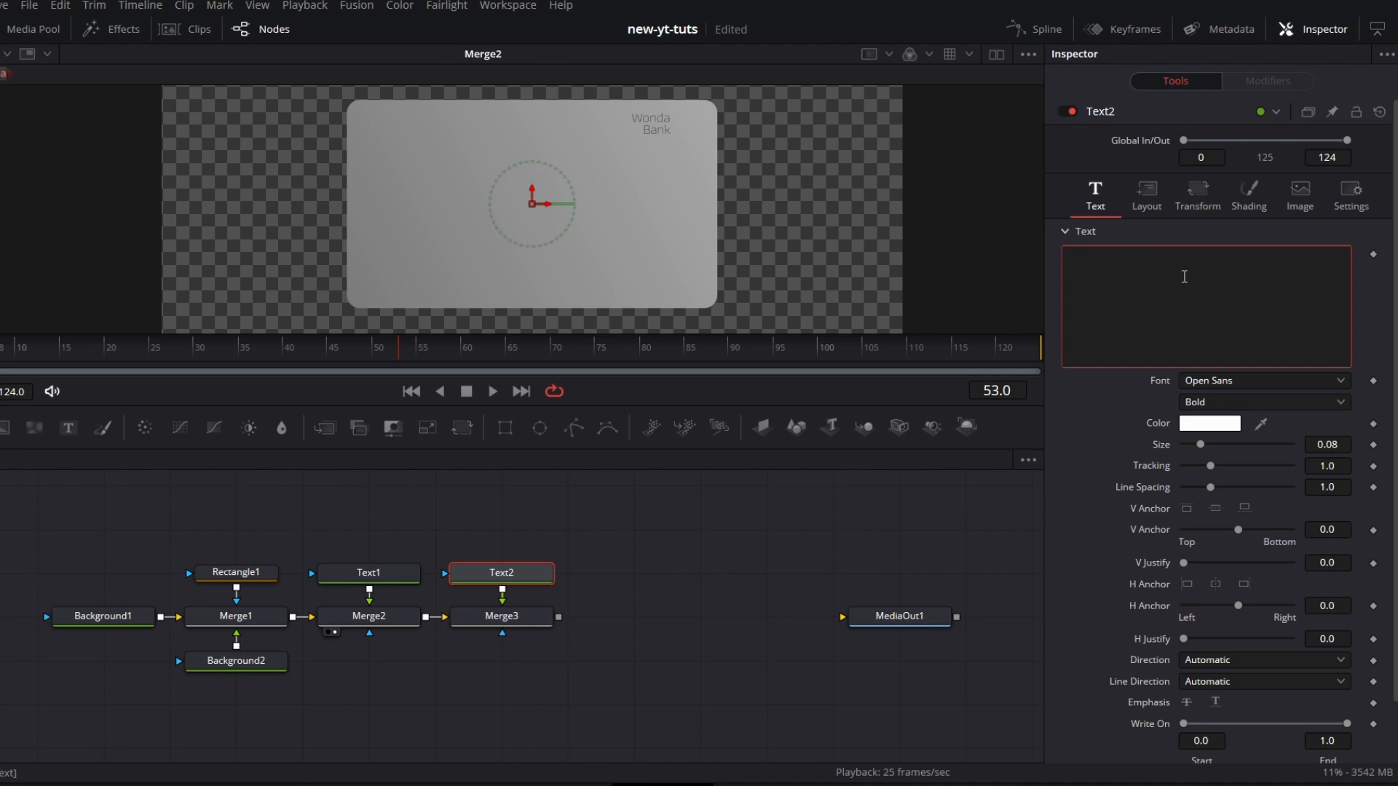
{"action": "type", "text": "W"}
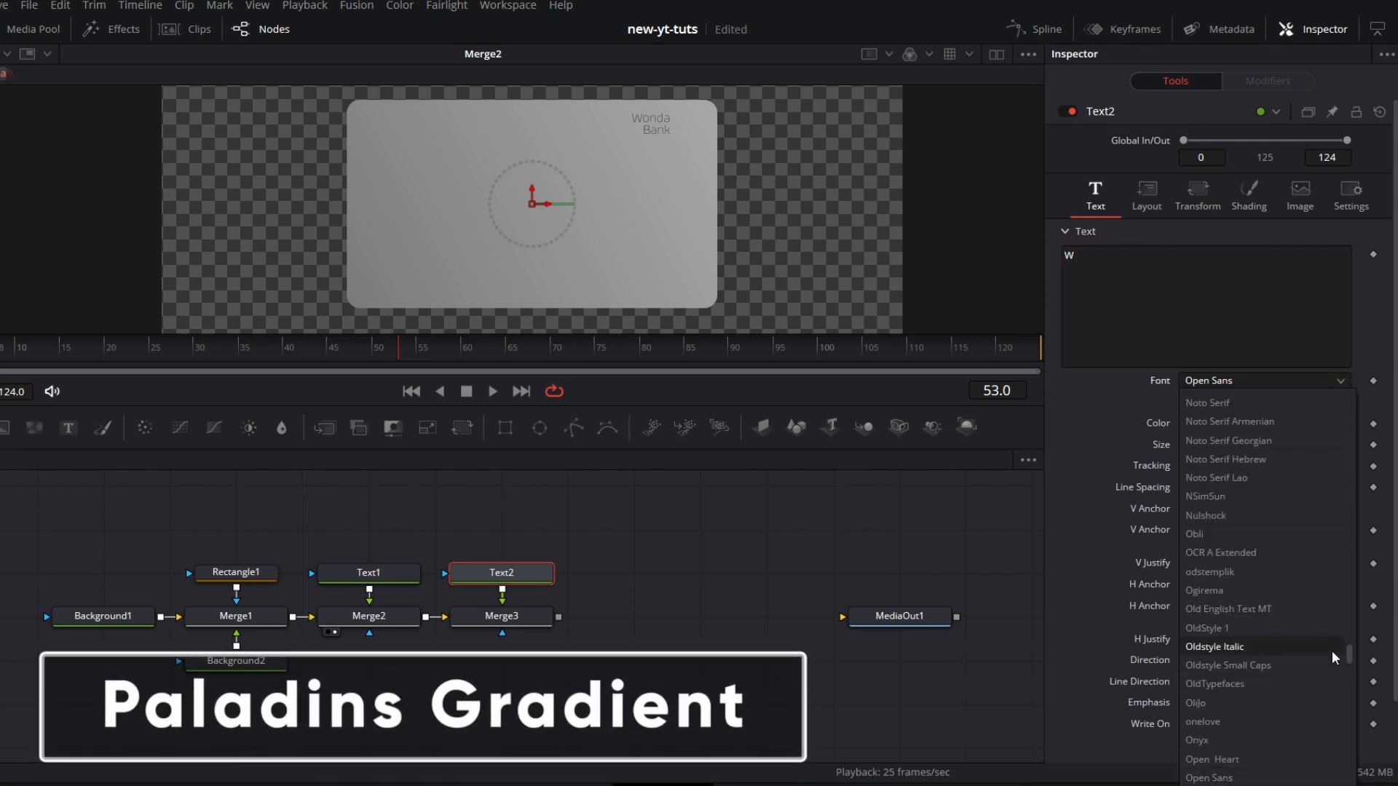
{"action": "scroll", "scroll_direction": "down", "scroll_amount": 3}
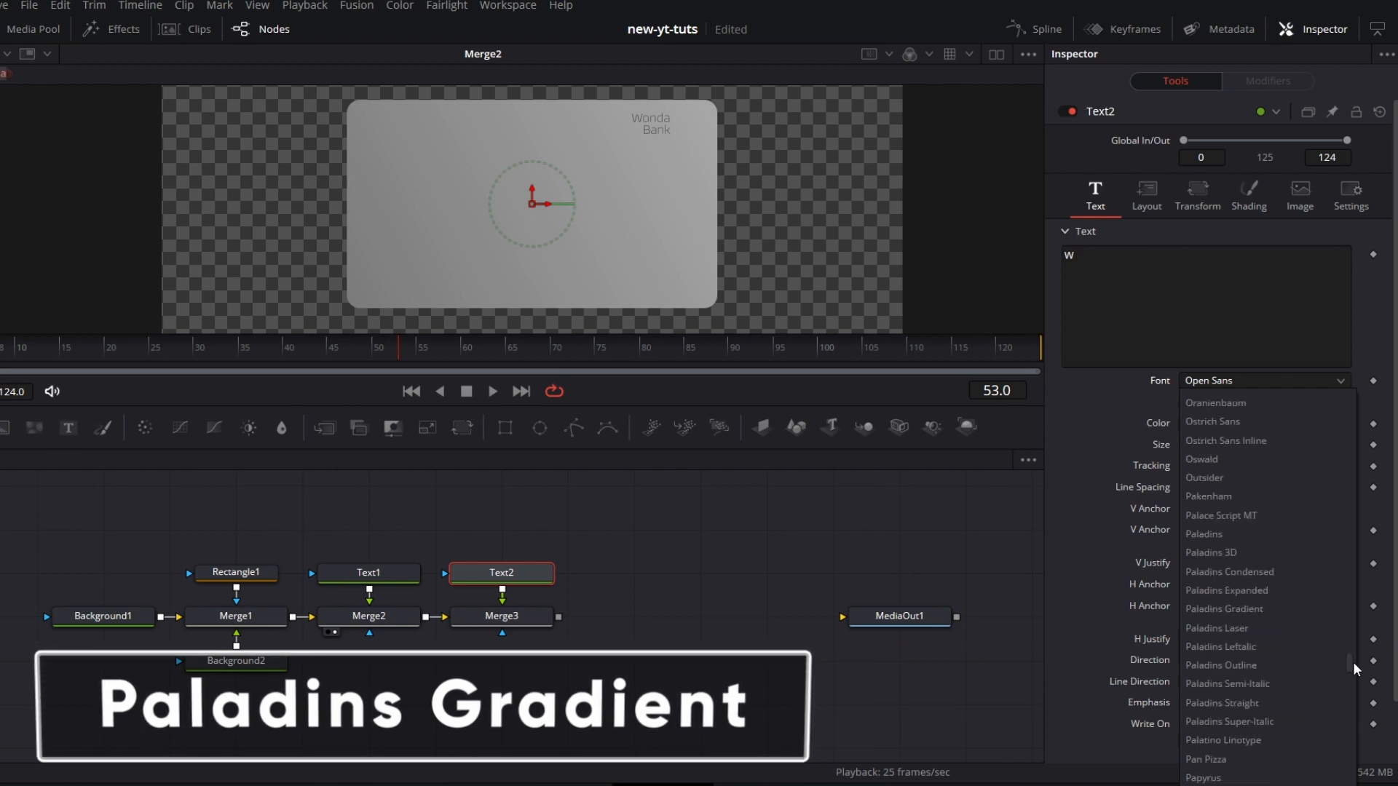
{"action": "left_click", "coordinate": [1225, 608]}
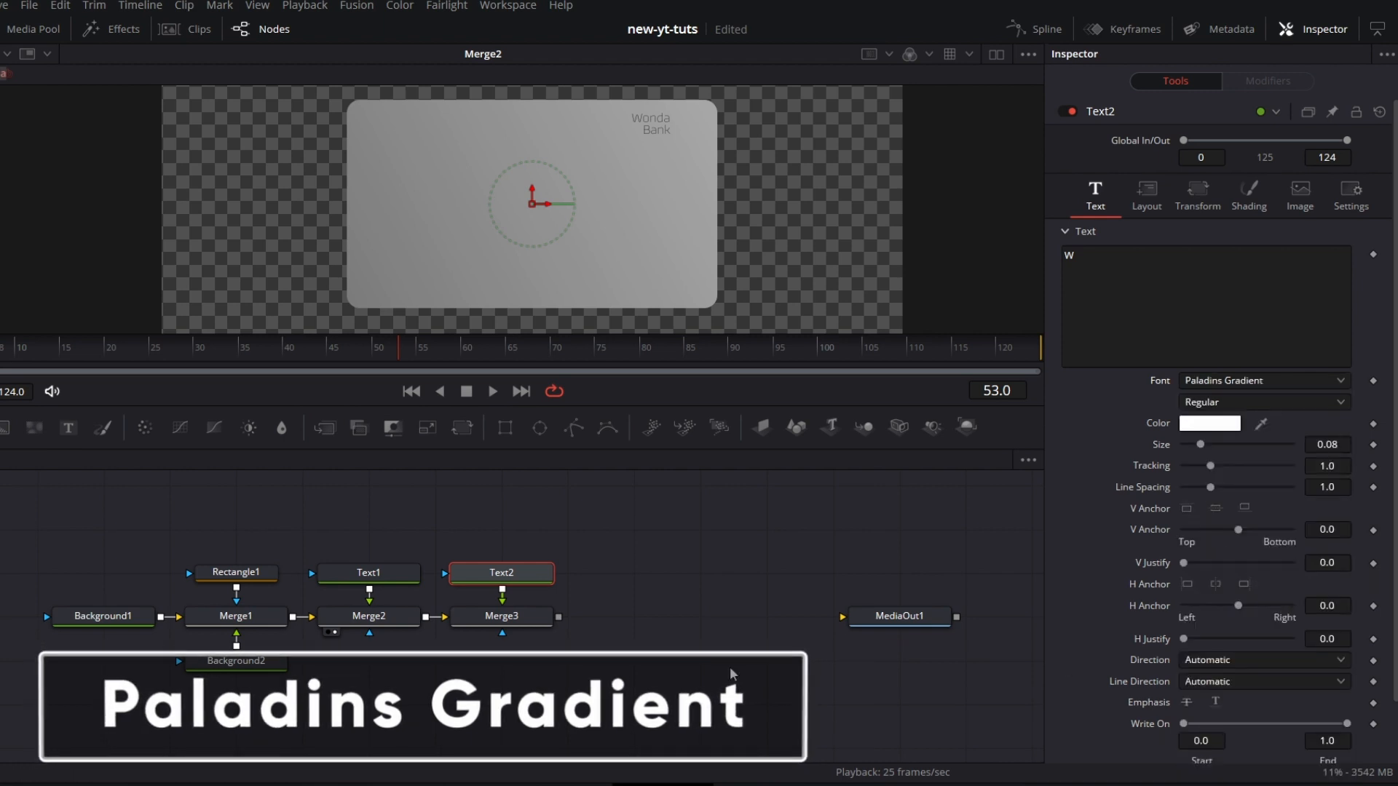
{"action": "left_click", "coordinate": [501, 572]}
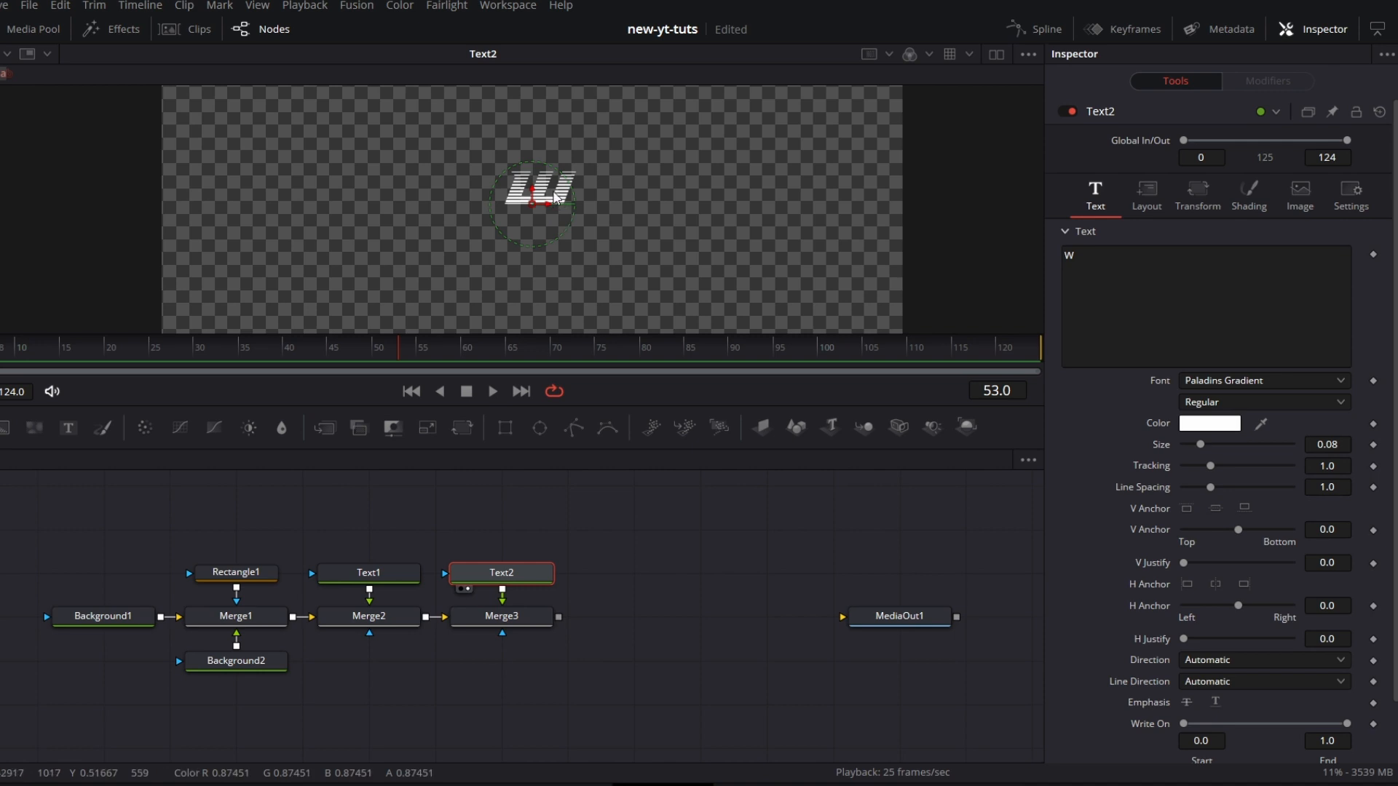
{"action": "mouse_move", "coordinate": [468, 319]}
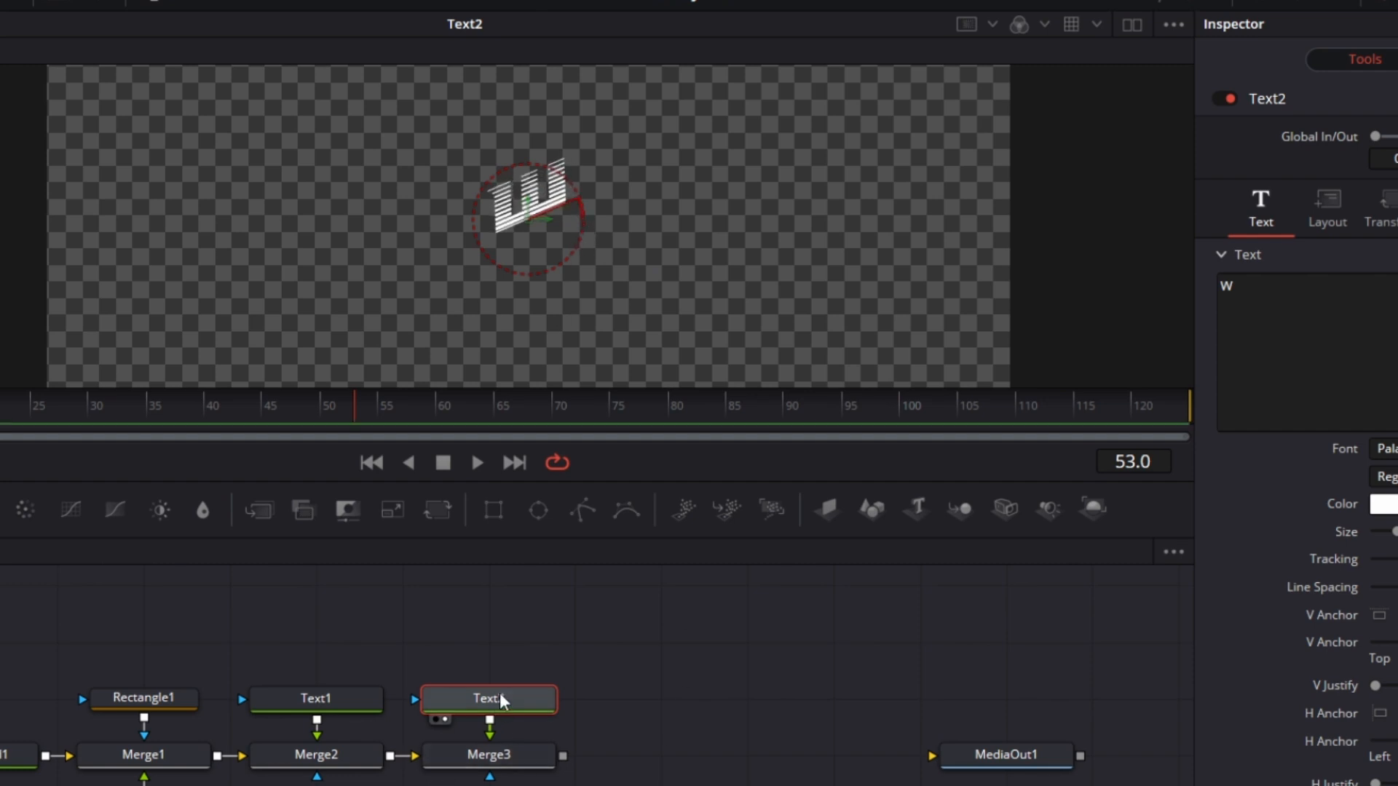
{"action": "mouse_move", "coordinate": [617, 204]}
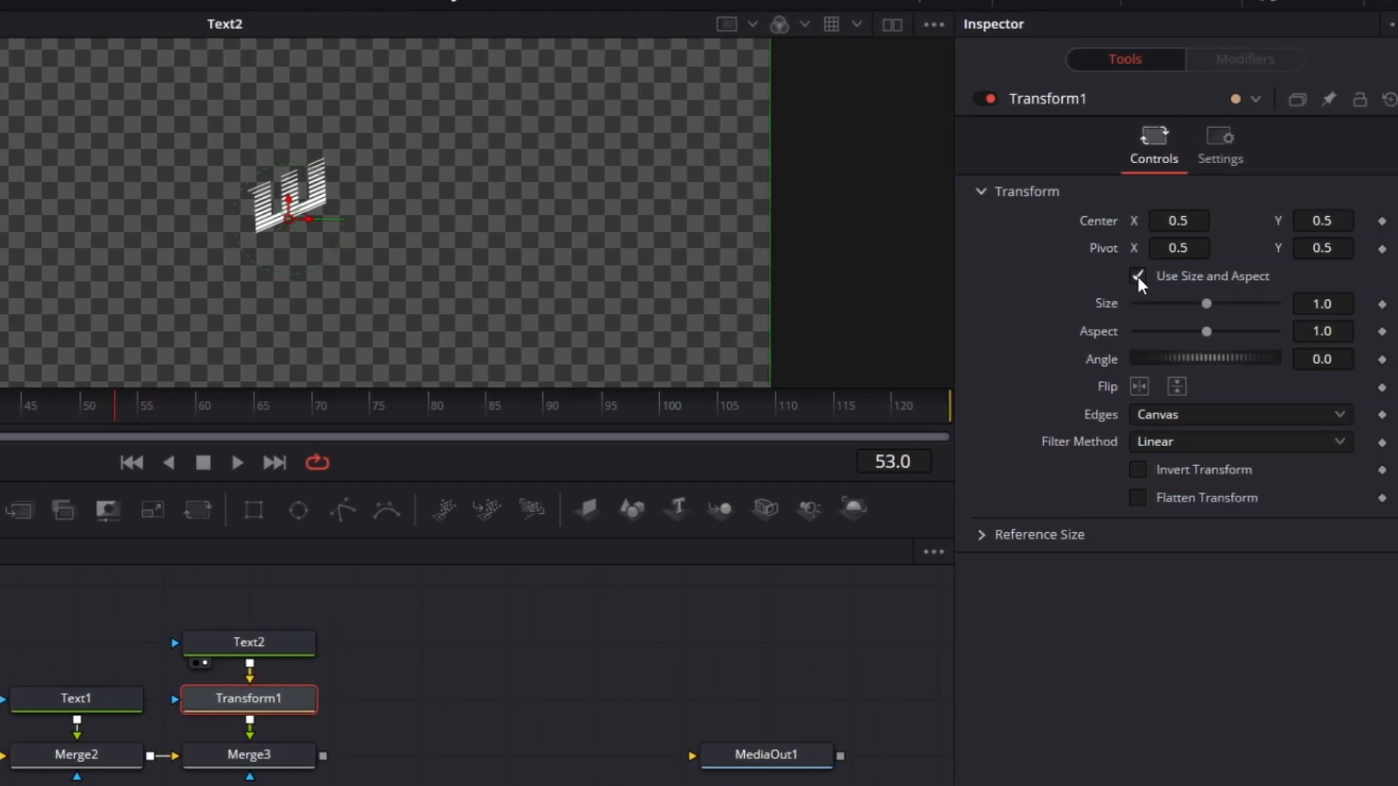
- Insert Transform1 after Text2 with separate scaling and X Size 0.6, then view the full composite
{"action": "left_click", "coordinate": [1138, 277]}
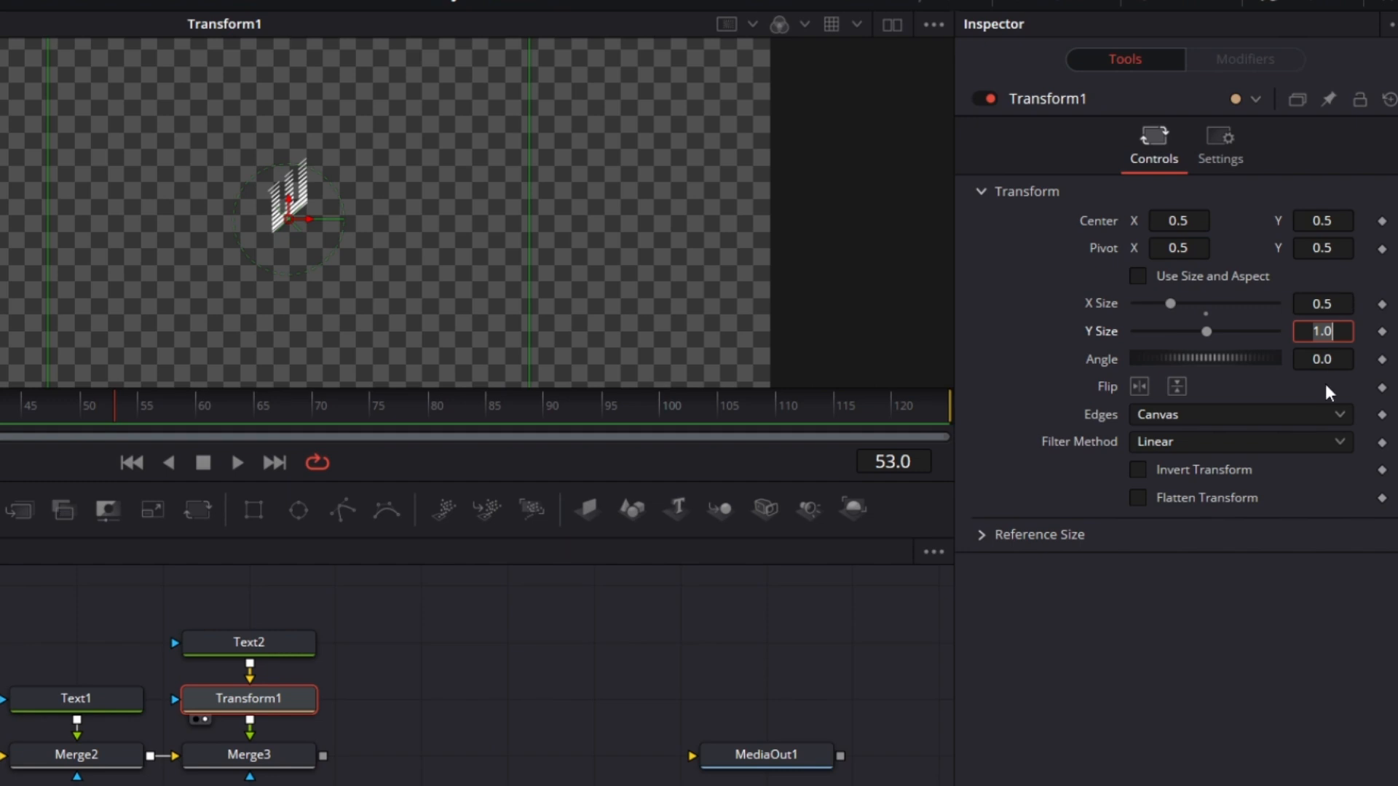
{"action": "mouse_move", "coordinate": [1348, 325]}
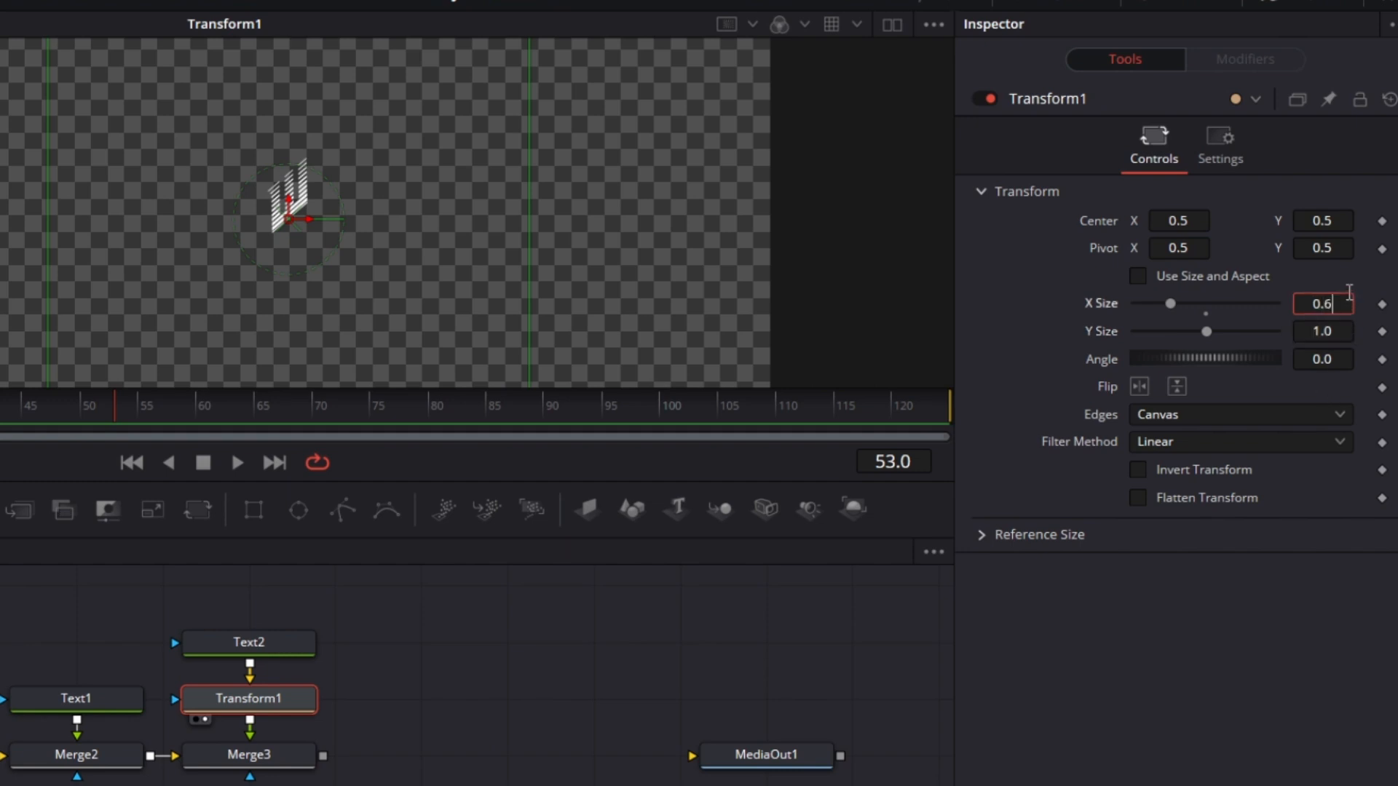
{"action": "left_click", "coordinate": [1322, 331]}
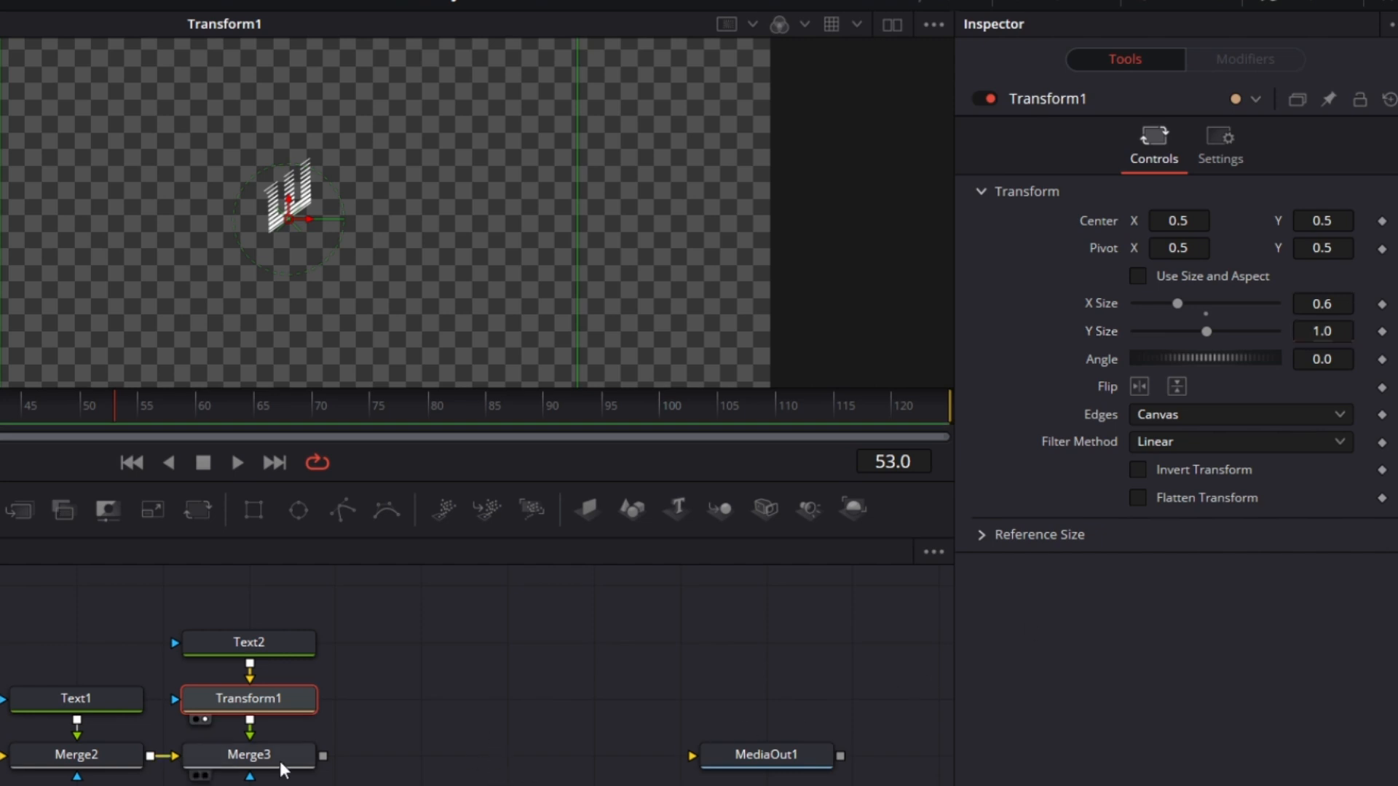
{"action": "left_click", "coordinate": [249, 755]}
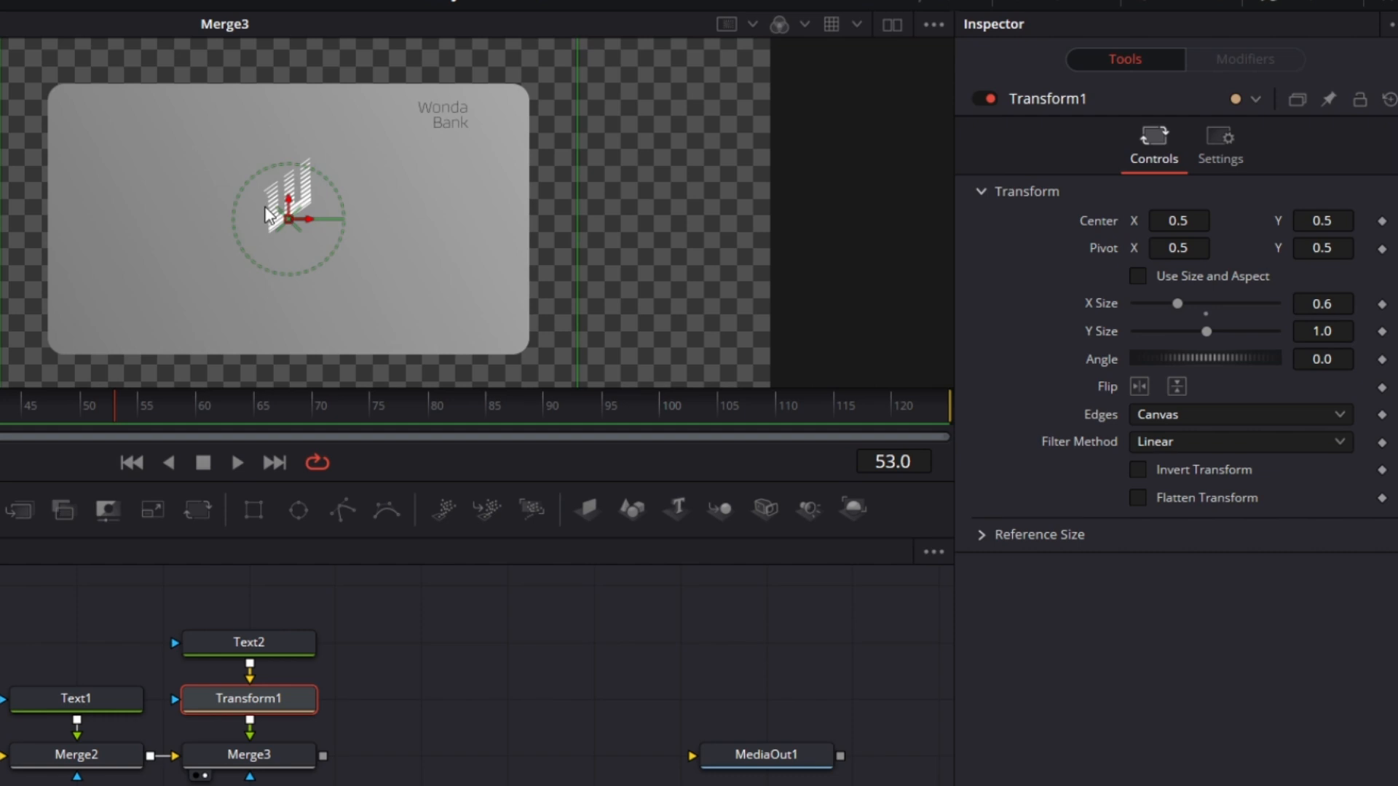
{"action": "mouse_move", "coordinate": [486, 145]}
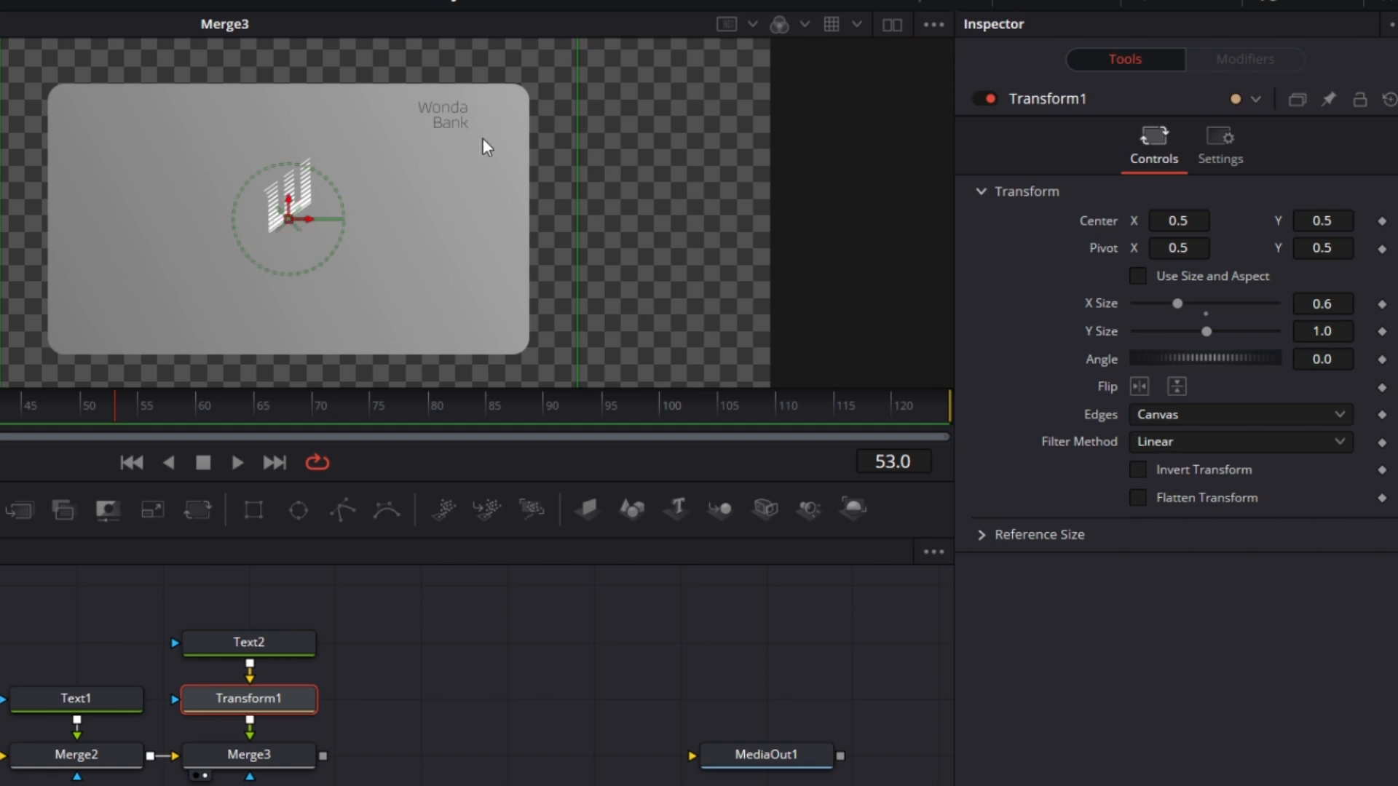
{"action": "mouse_move", "coordinate": [472, 134]}
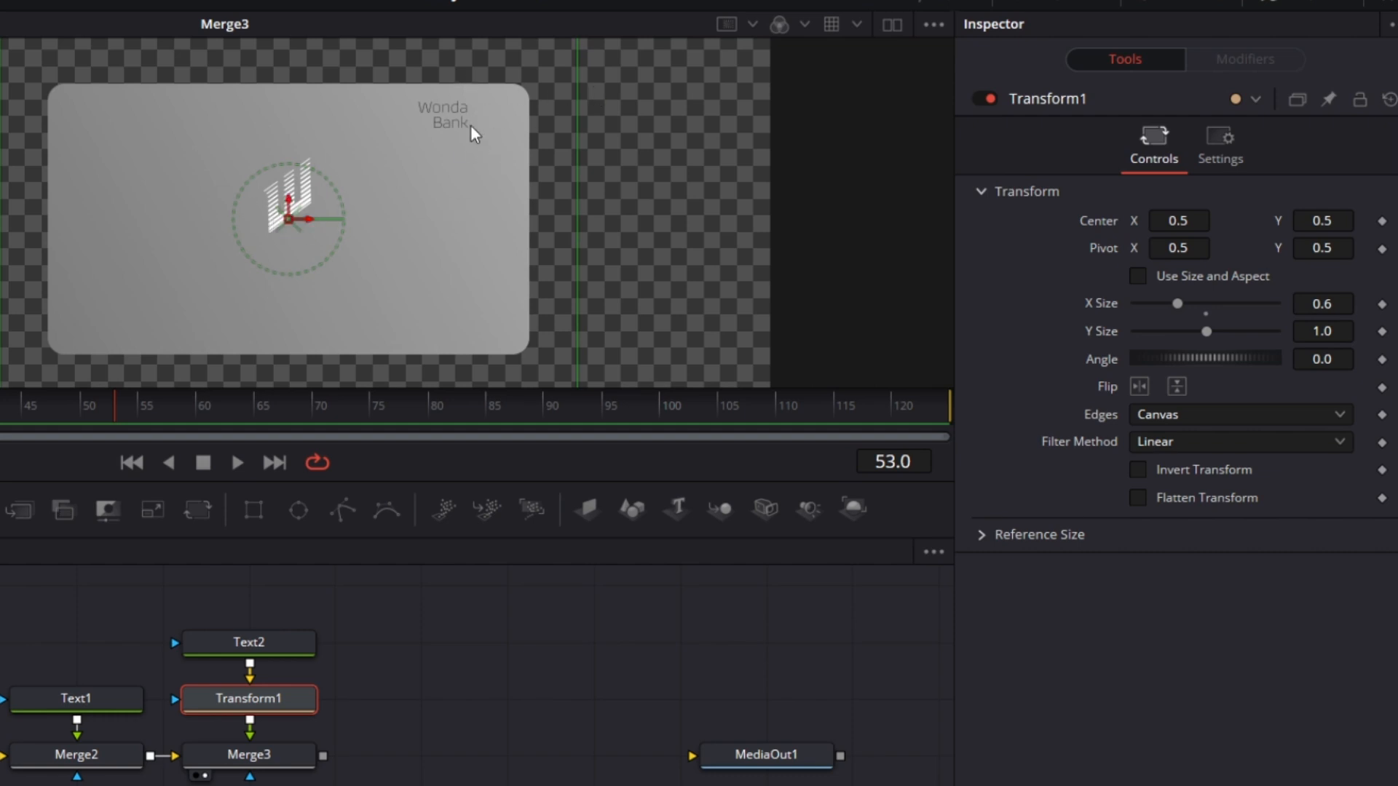
{"action": "mouse_move", "coordinate": [230, 118]}
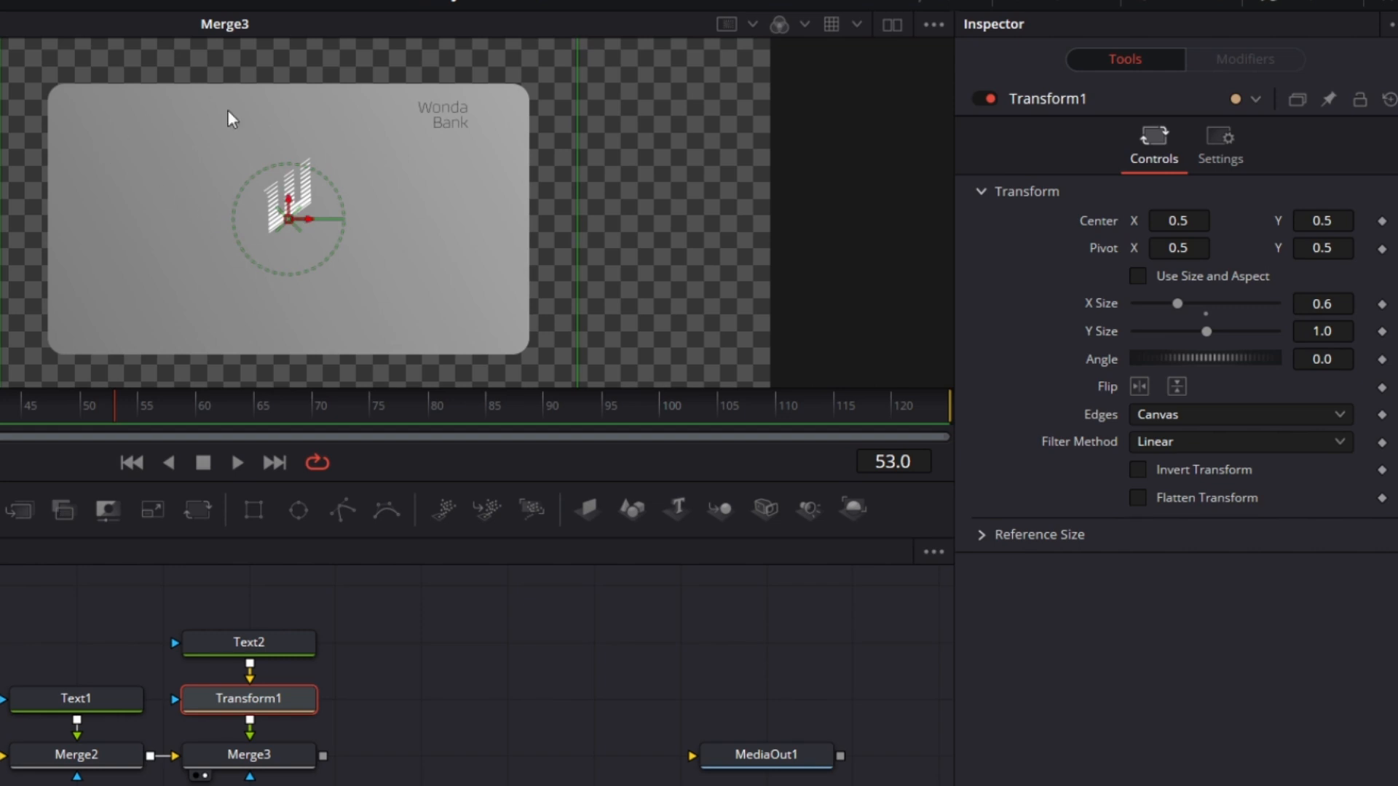
{"action": "left_click", "coordinate": [249, 642]}
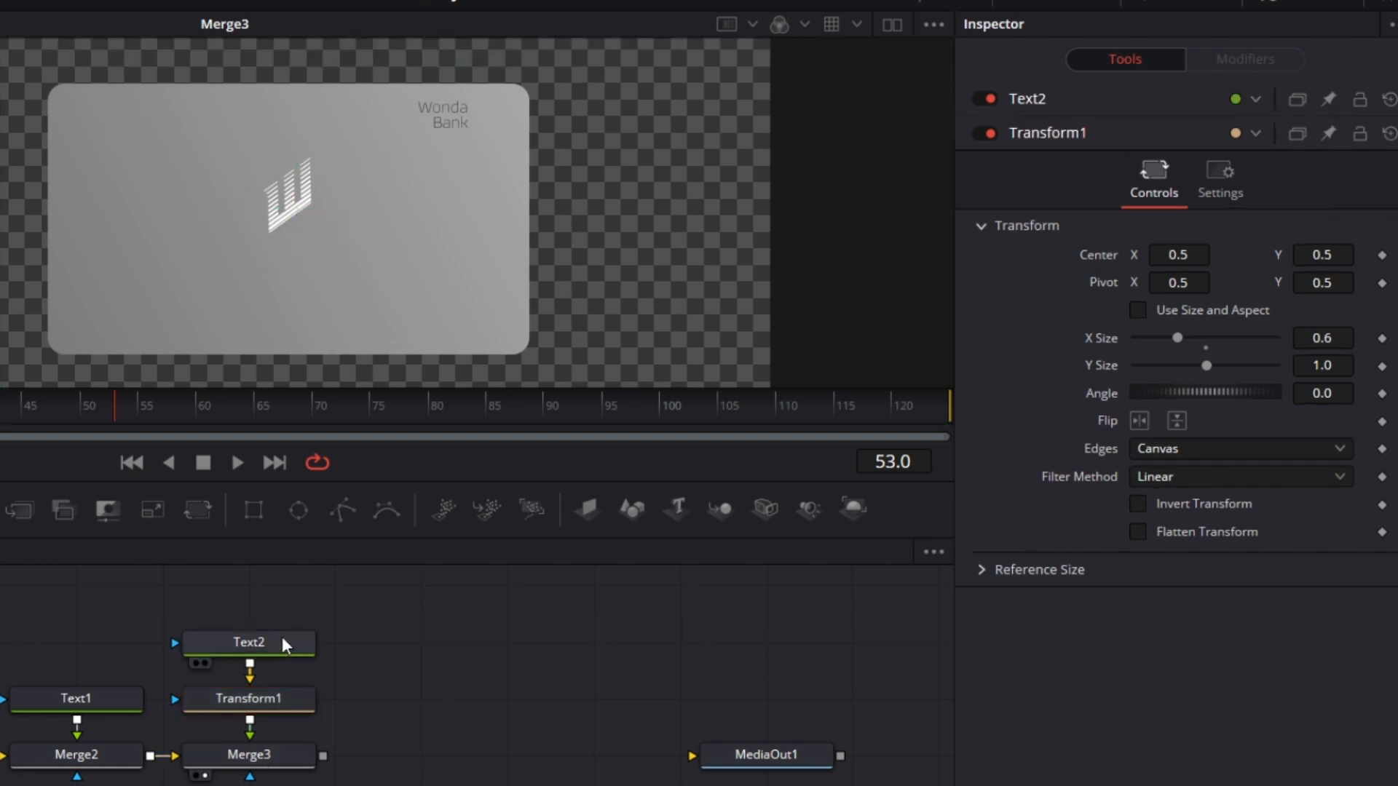
- Enlarge the W in Text2 to size 0.5 and move it across the card
{"action": "left_click", "coordinate": [249, 642]}
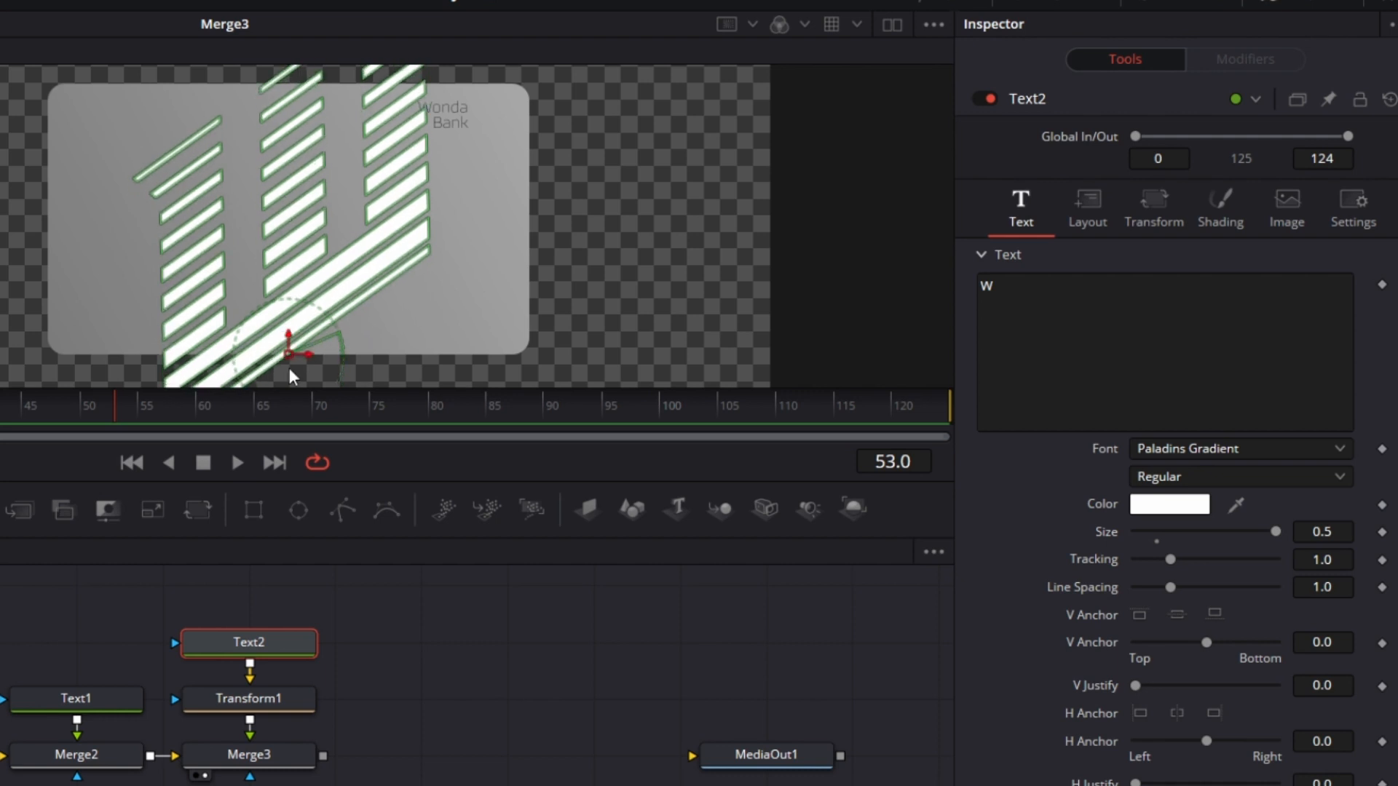
{"action": "left_click_drag", "start_coordinate": [298, 348], "coordinate": [240, 355]}
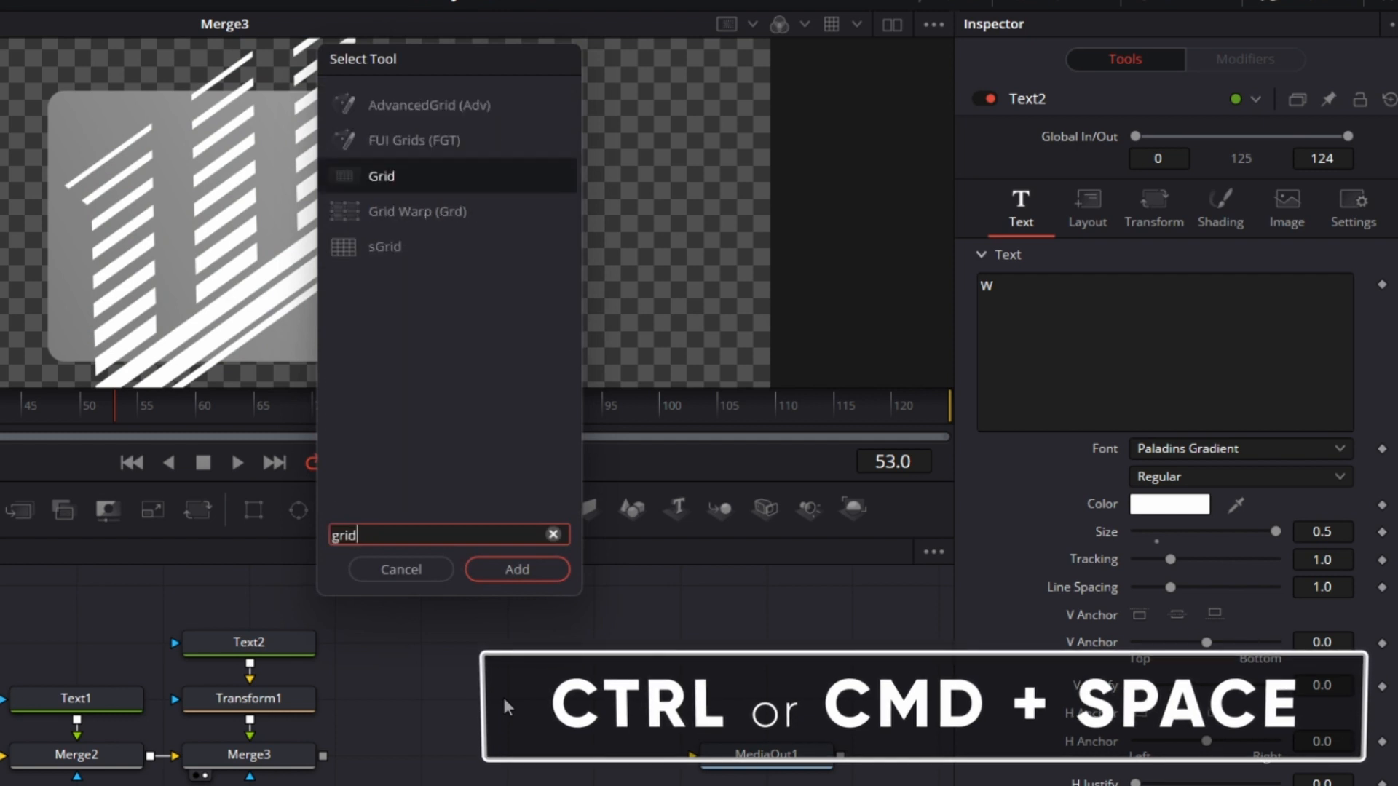
- Add Grid1 over Background3 into Merge4, laying a white reference grid across the card
{"action": "left_click", "coordinate": [515, 569]}
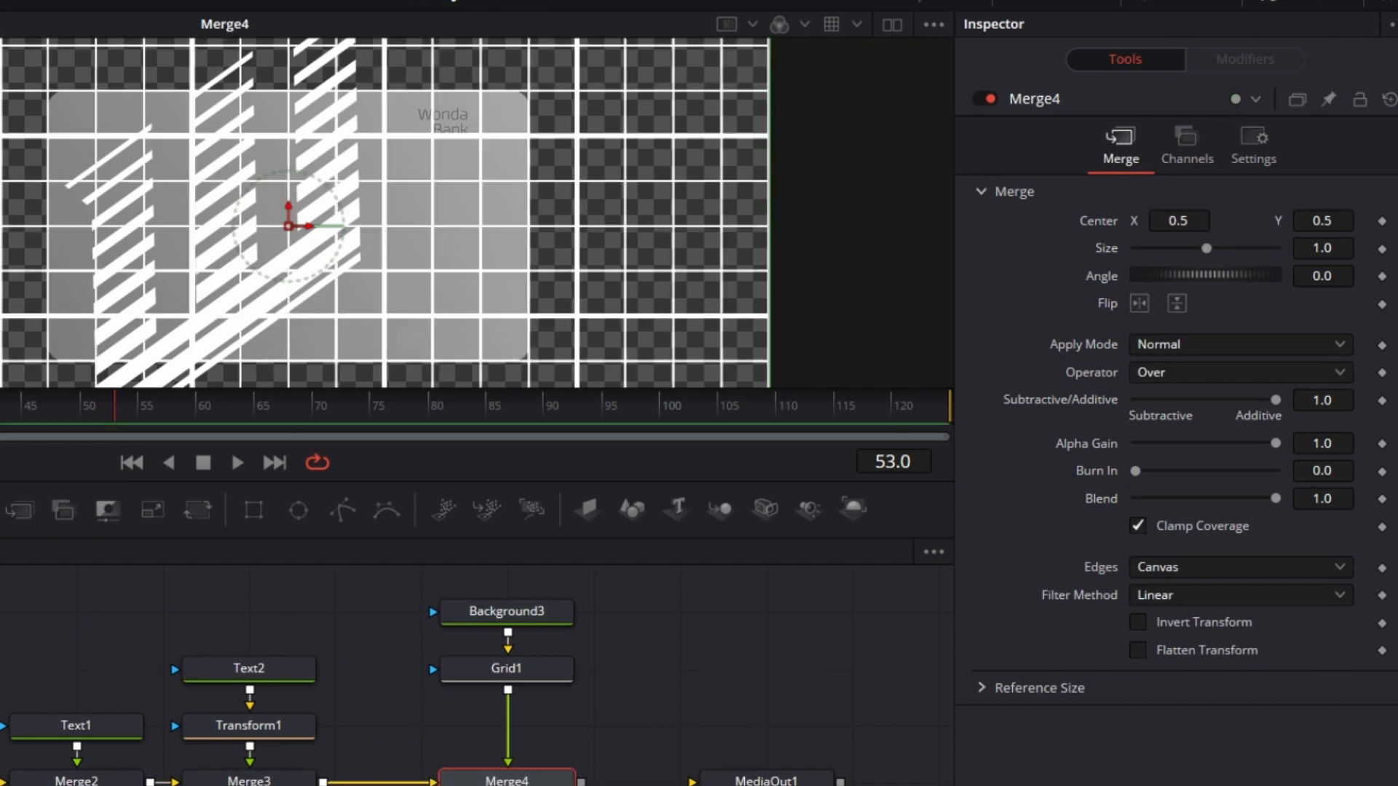
{"action": "mouse_move", "coordinate": [223, 220]}
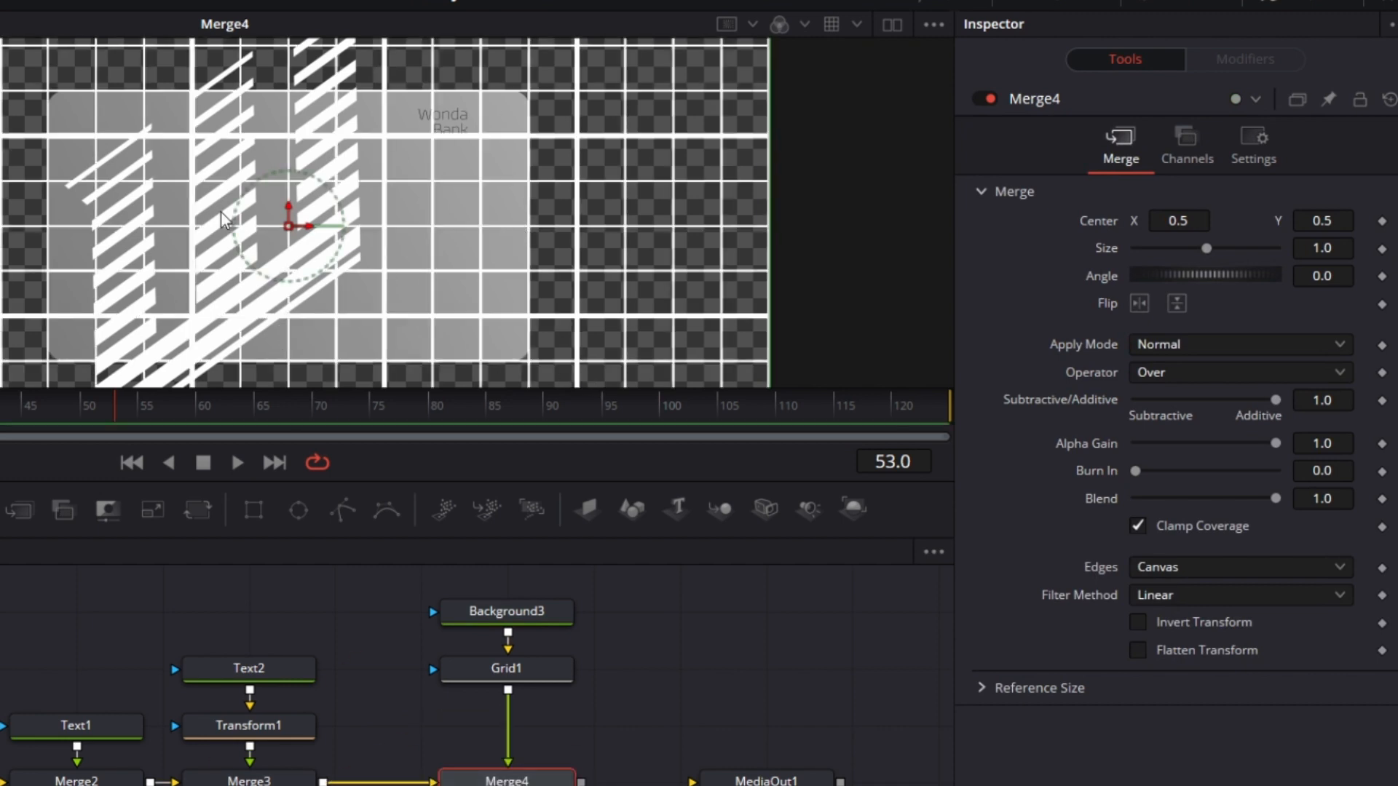
{"action": "mouse_move", "coordinate": [206, 706]}
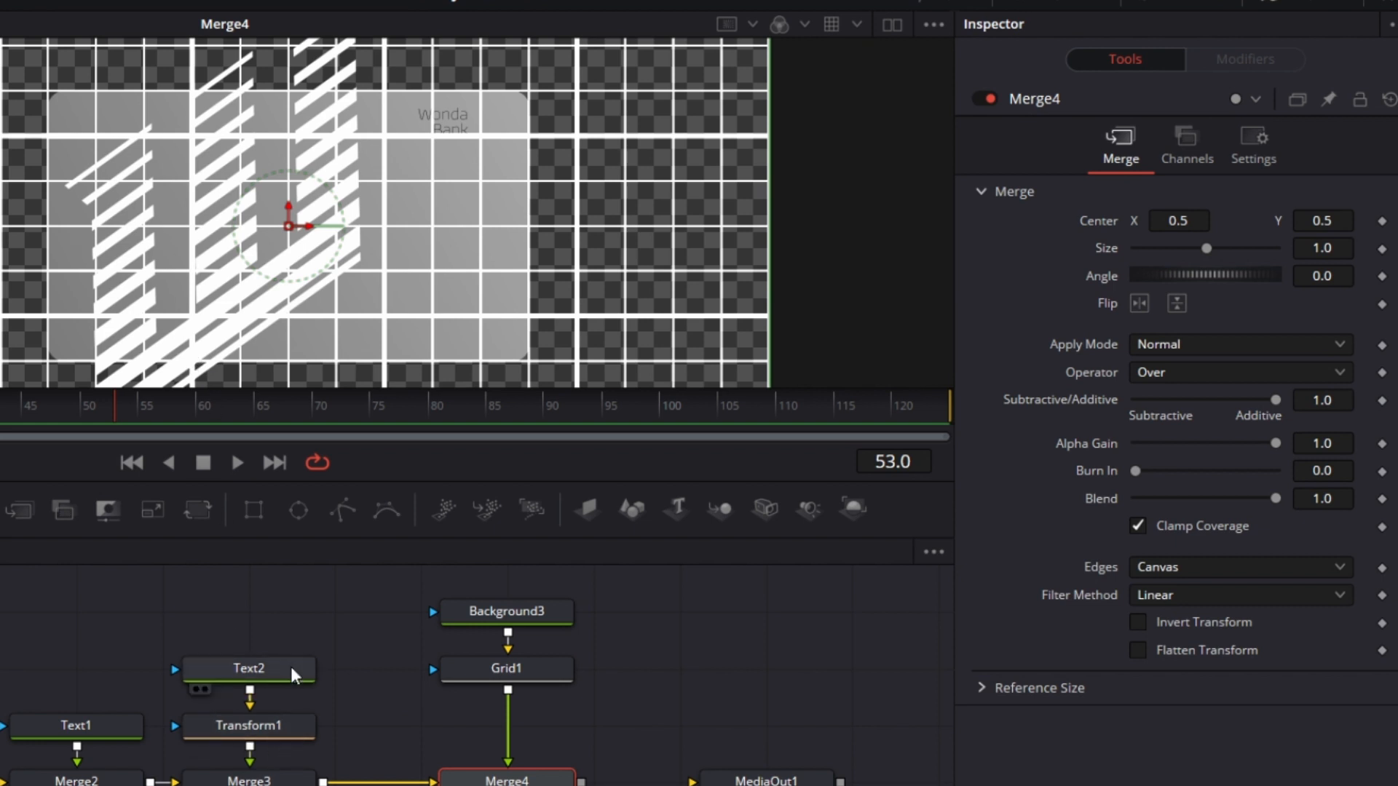
- Narrow the W via Transform1 X Size 0.55 and disconnect Grid1 from Merge4
{"action": "left_click", "coordinate": [249, 668]}
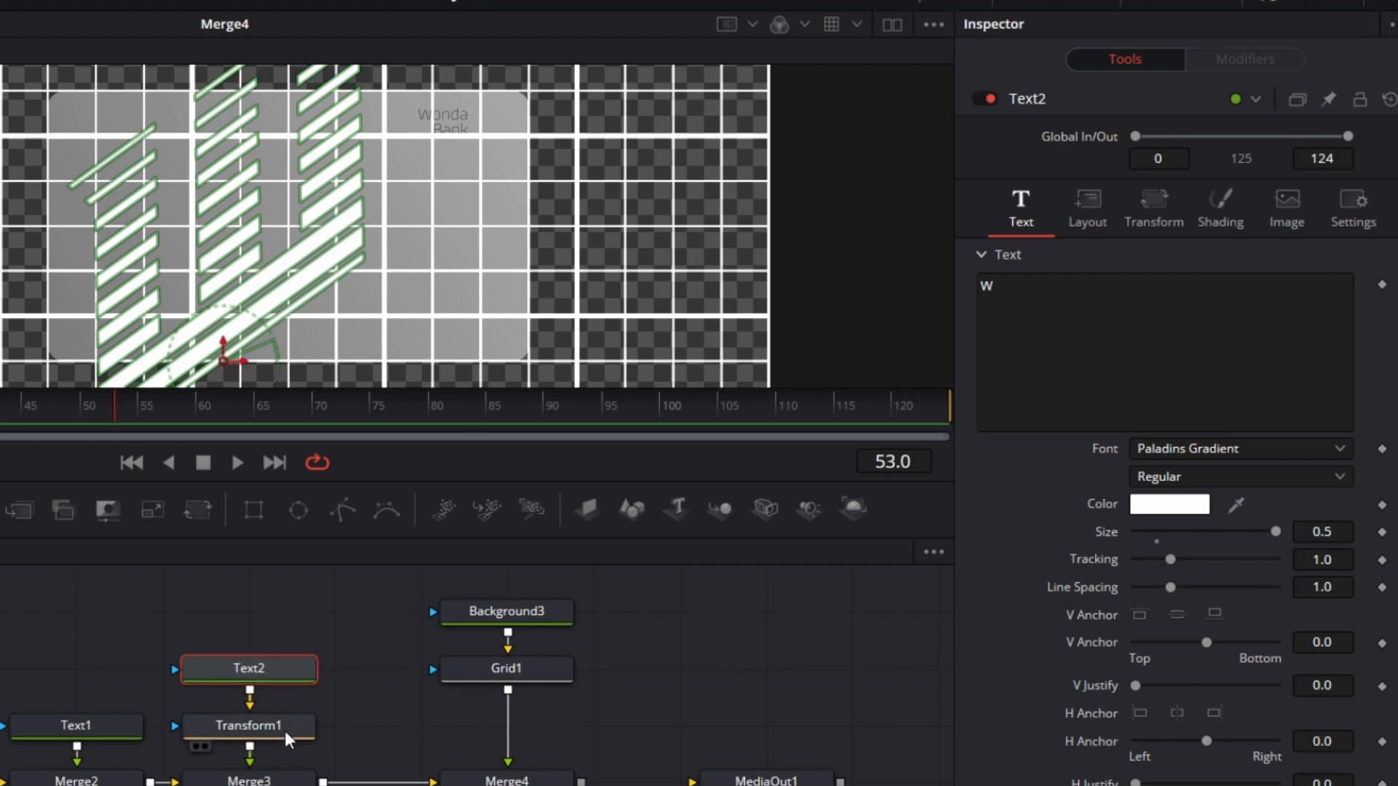
{"action": "left_click", "coordinate": [249, 725]}
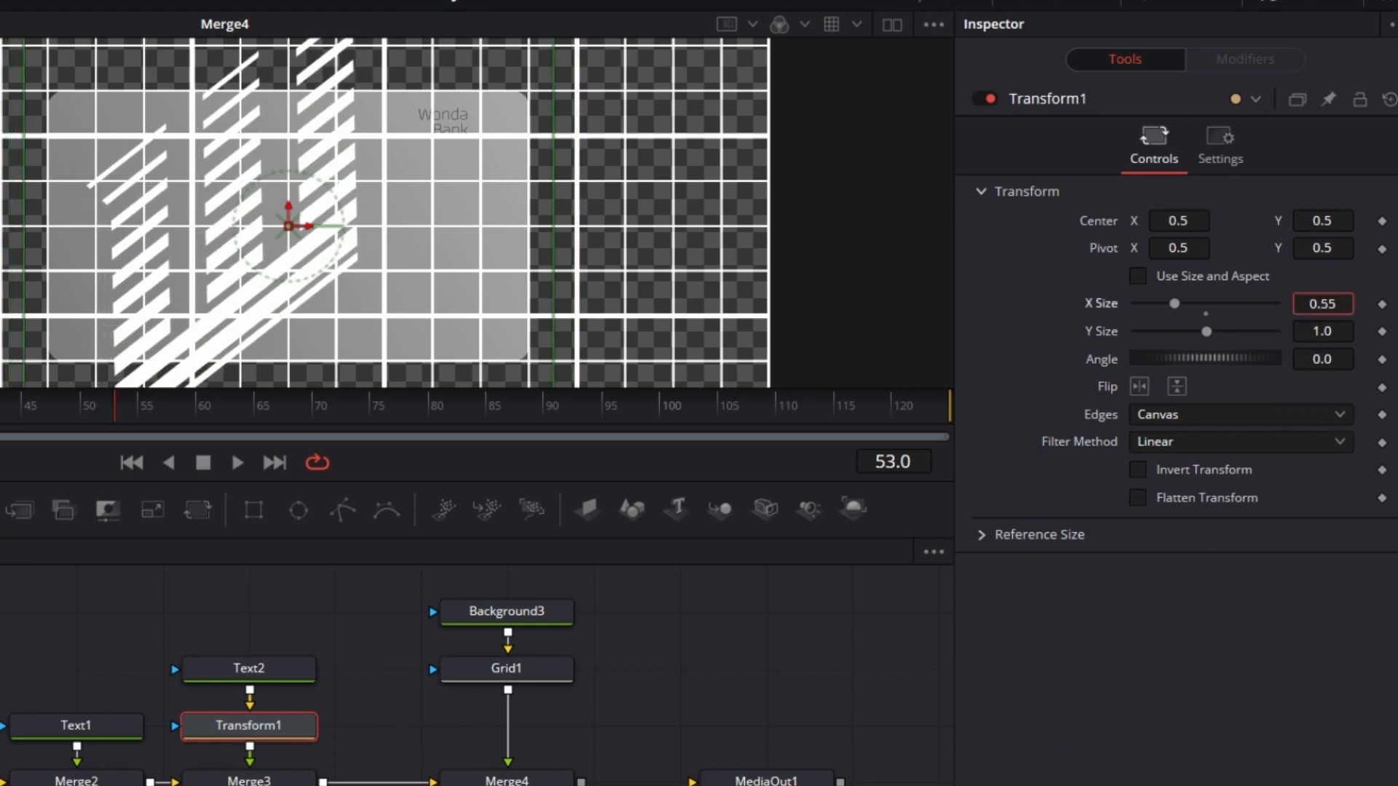
{"action": "left_click", "coordinate": [249, 668]}
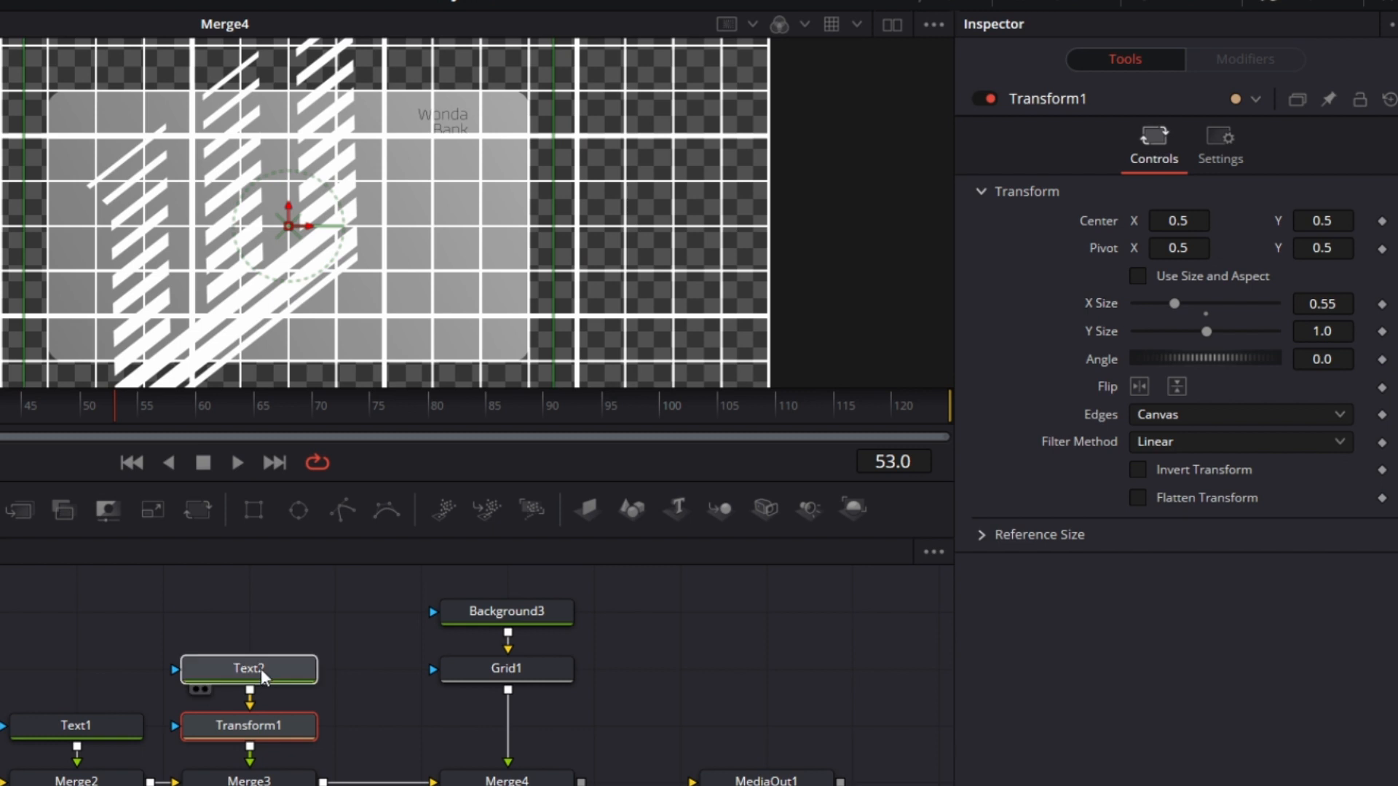
{"action": "left_click", "coordinate": [249, 668]}
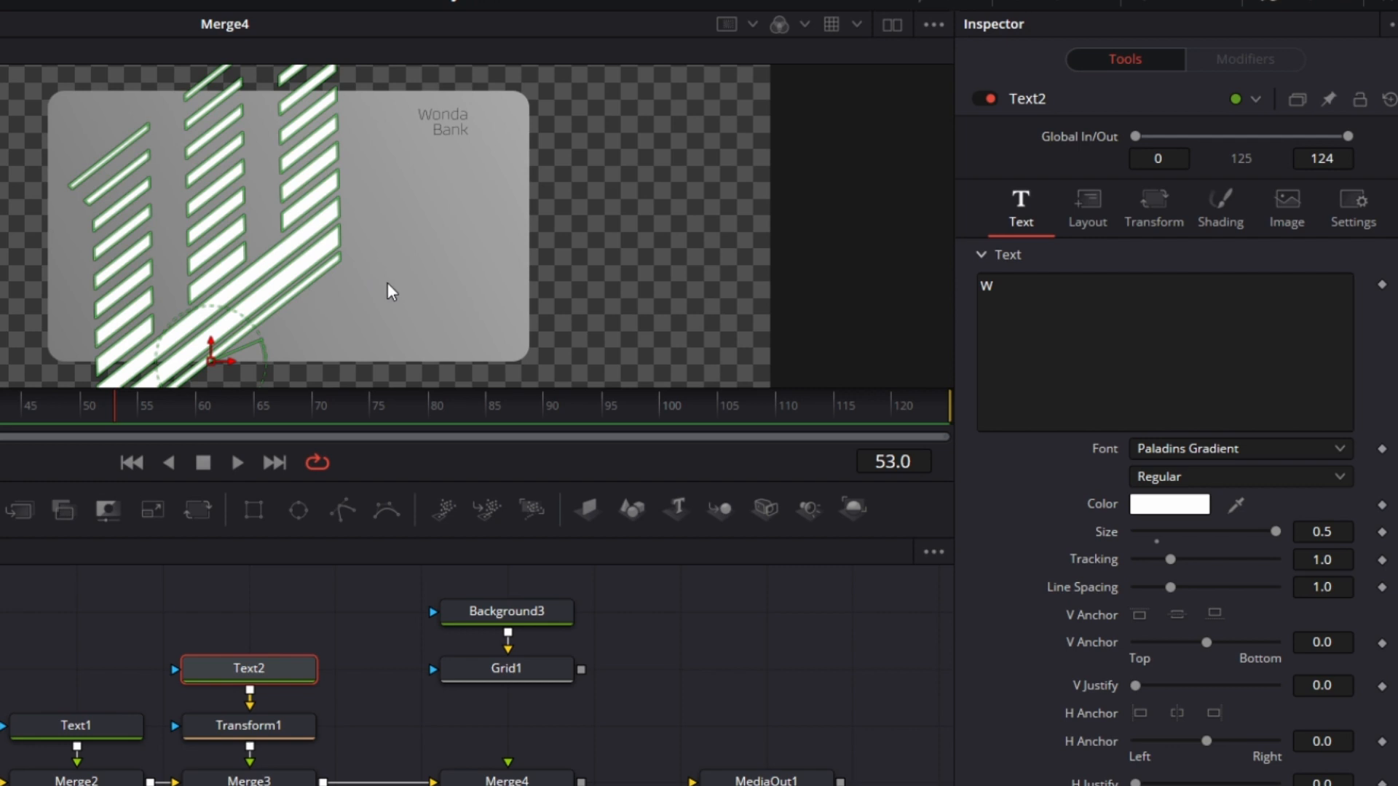
{"action": "mouse_move", "coordinate": [198, 222]}
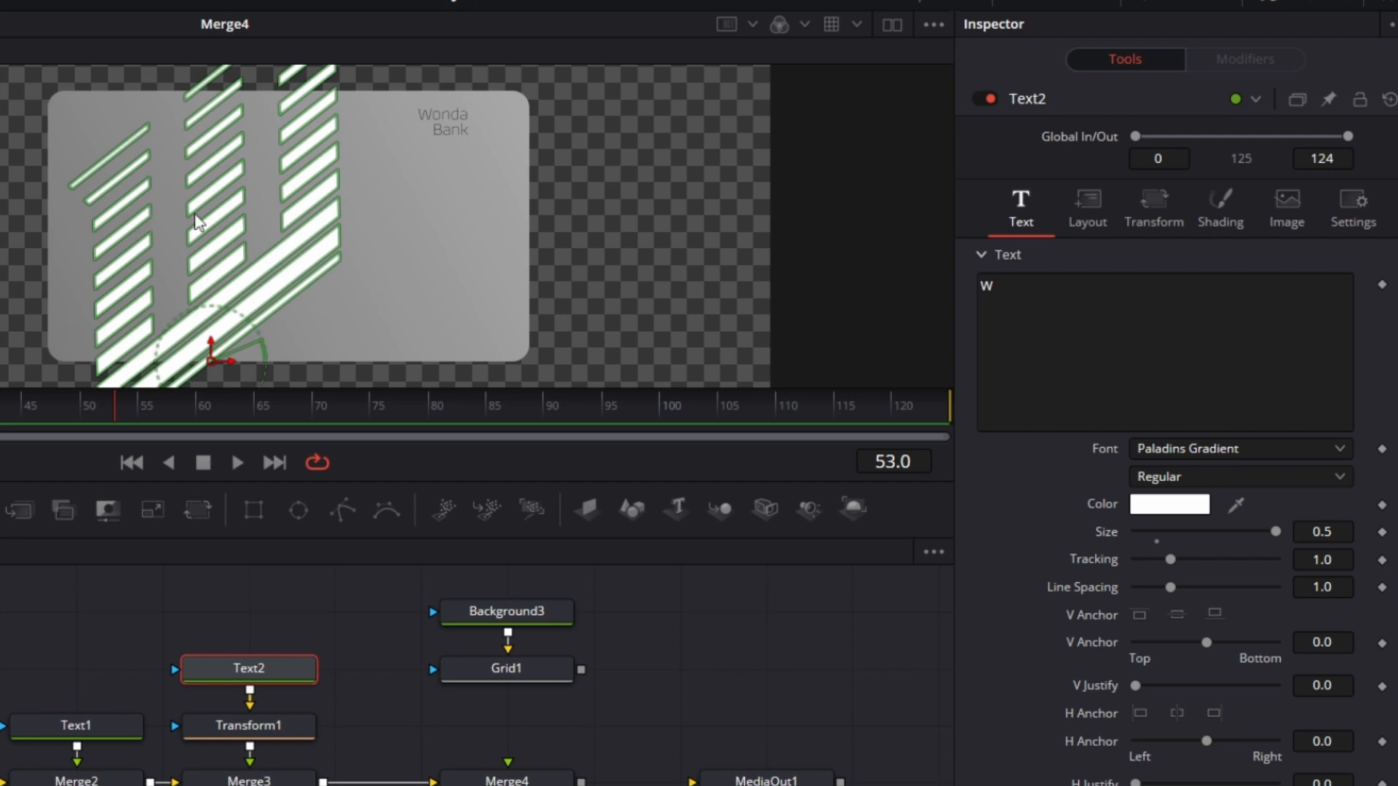
{"action": "mouse_move", "coordinate": [113, 113]}
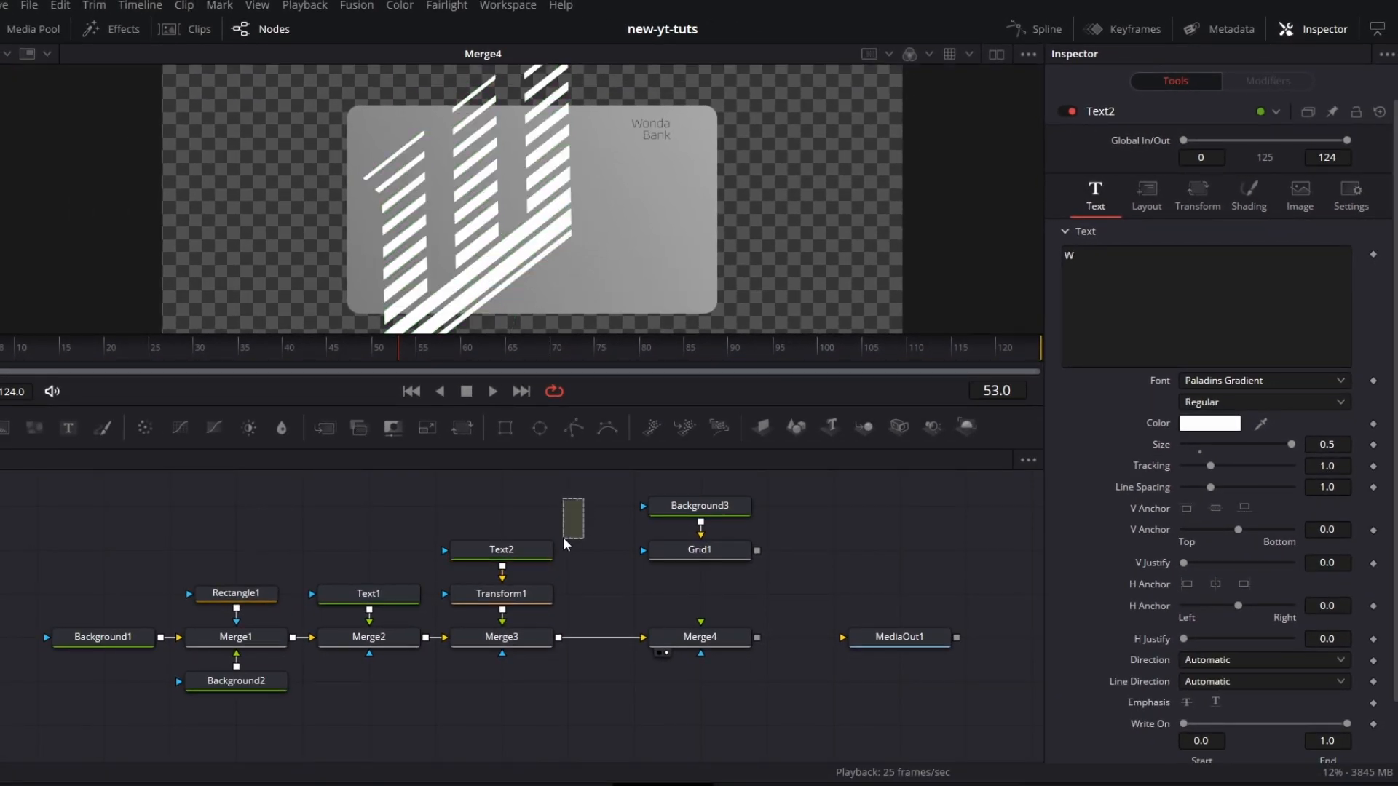
- Move the W text and transform nodes apart, detaching them from Merge3
{"action": "left_click", "coordinate": [500, 594]}
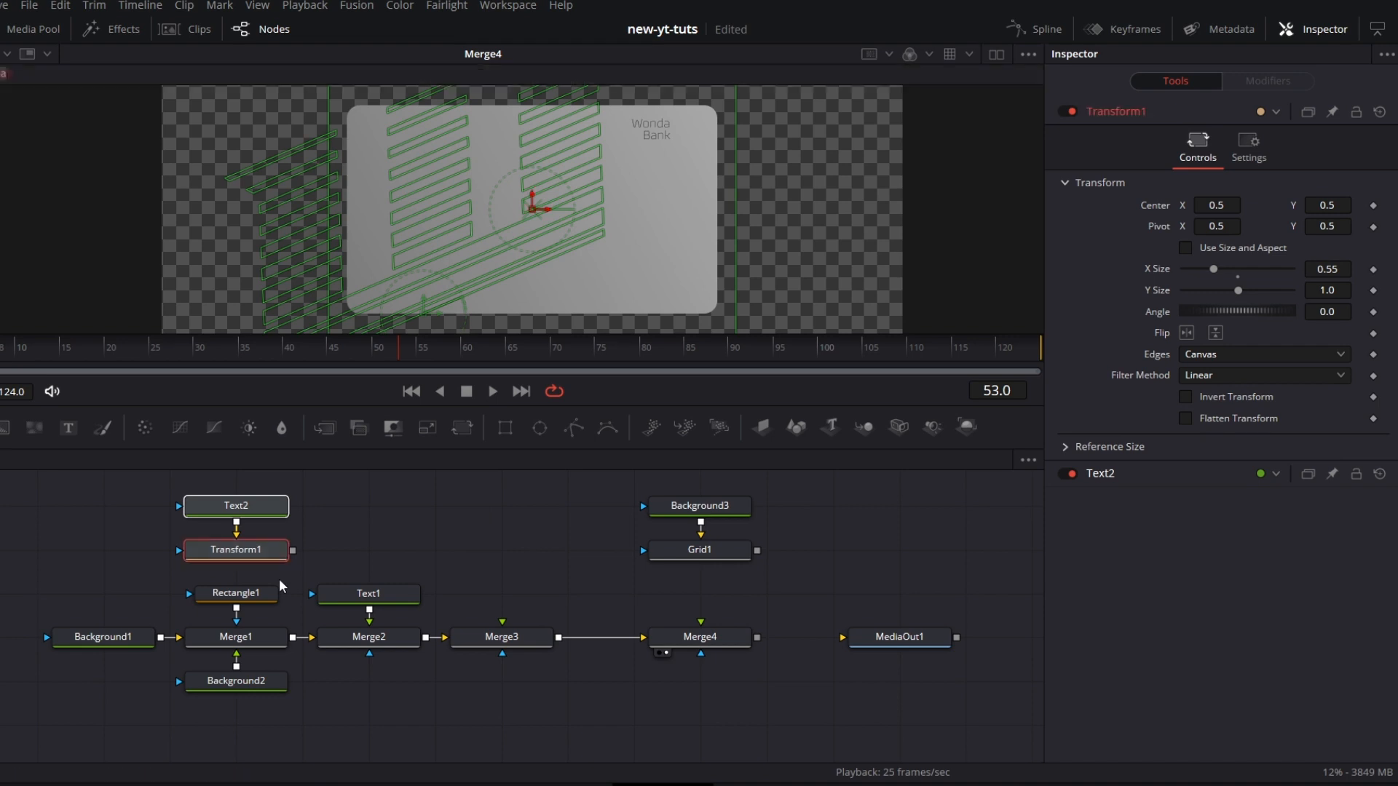
{"action": "mouse_move", "coordinate": [466, 571]}
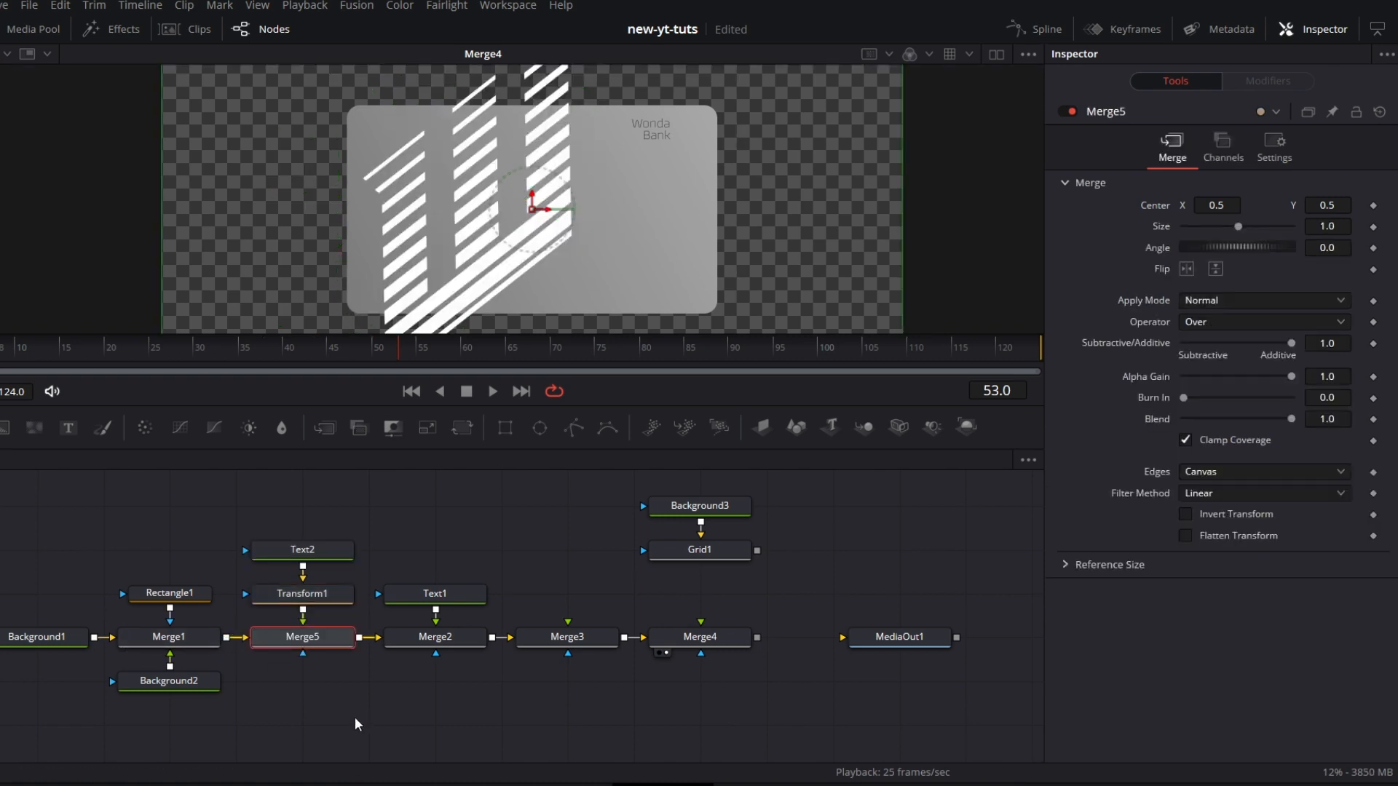
{"action": "mouse_move", "coordinate": [169, 613]}
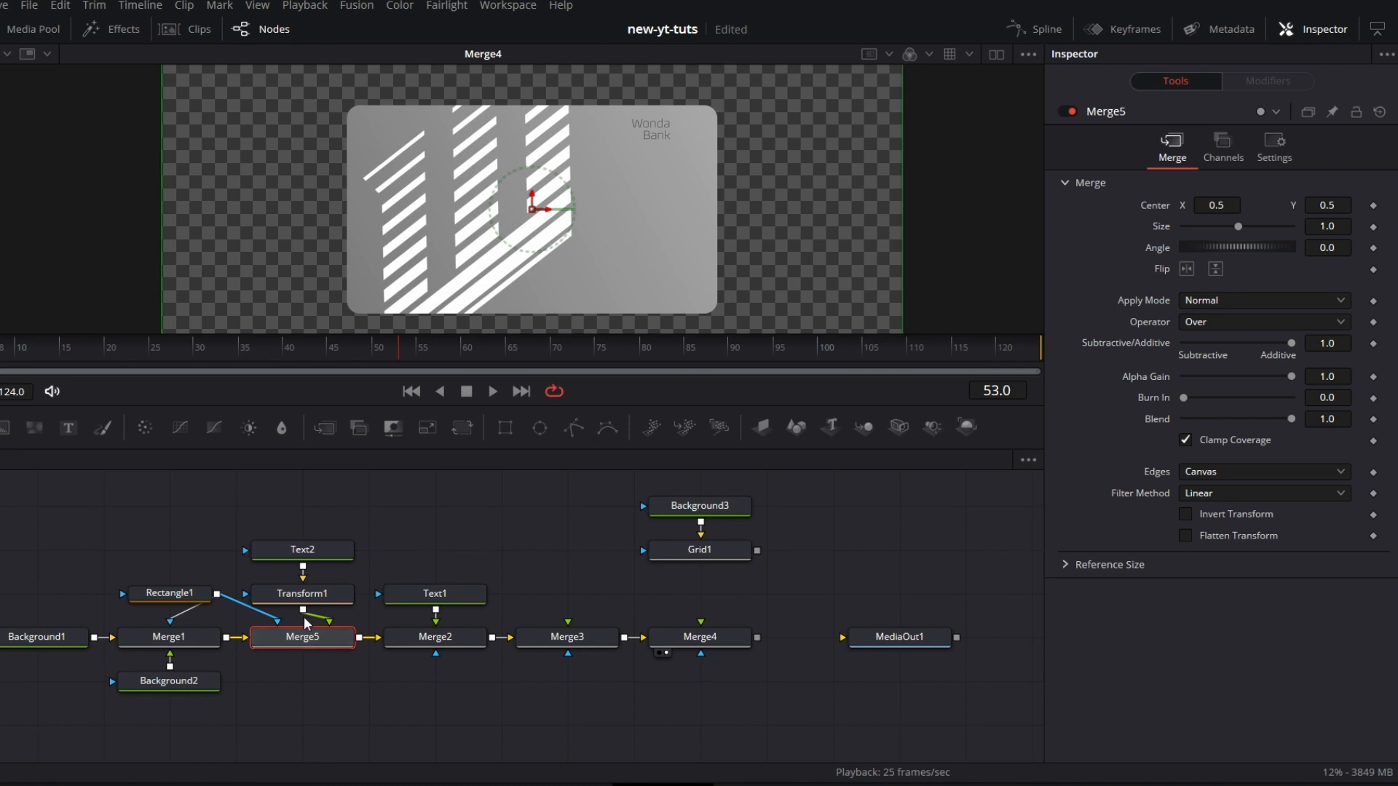
{"action": "mouse_move", "coordinate": [442, 134]}
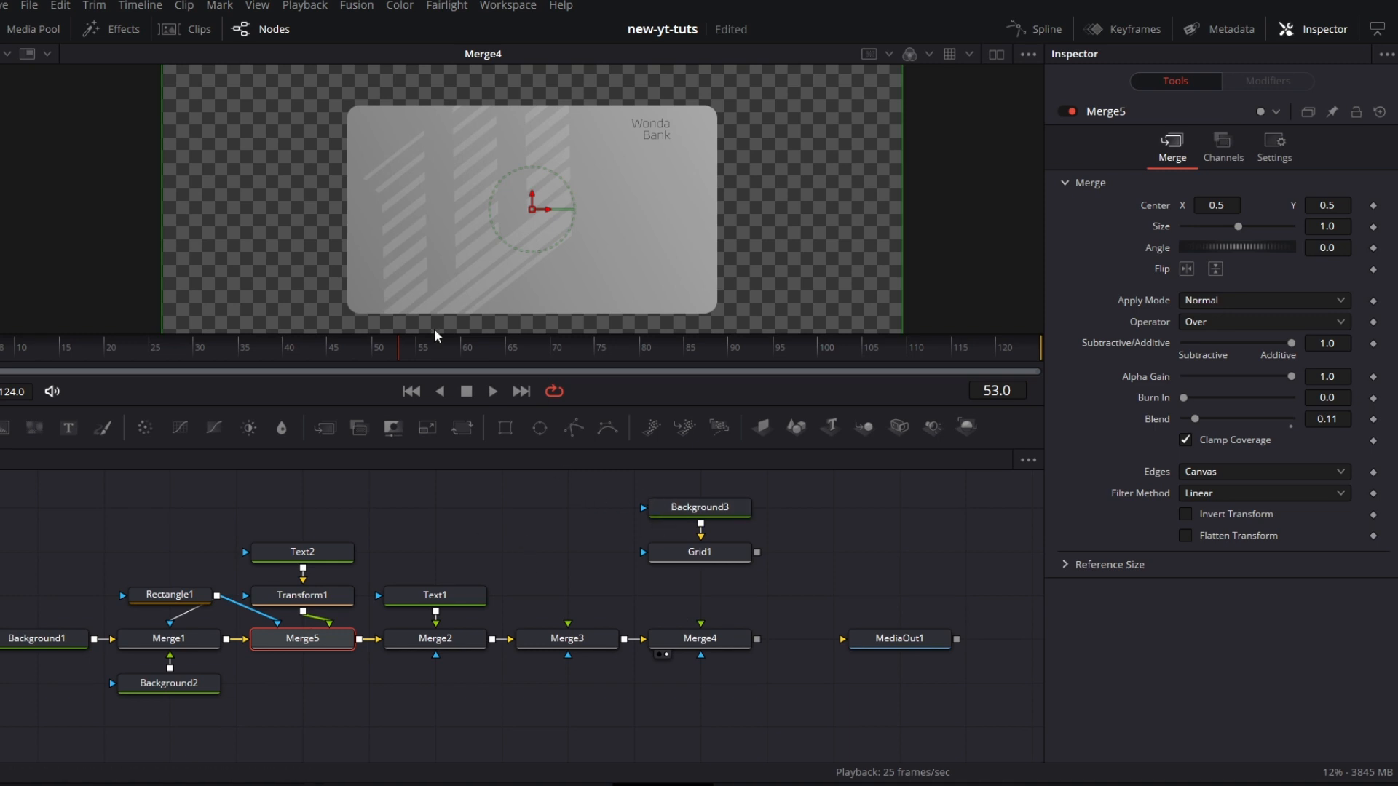
{"action": "mouse_move", "coordinate": [421, 244]}
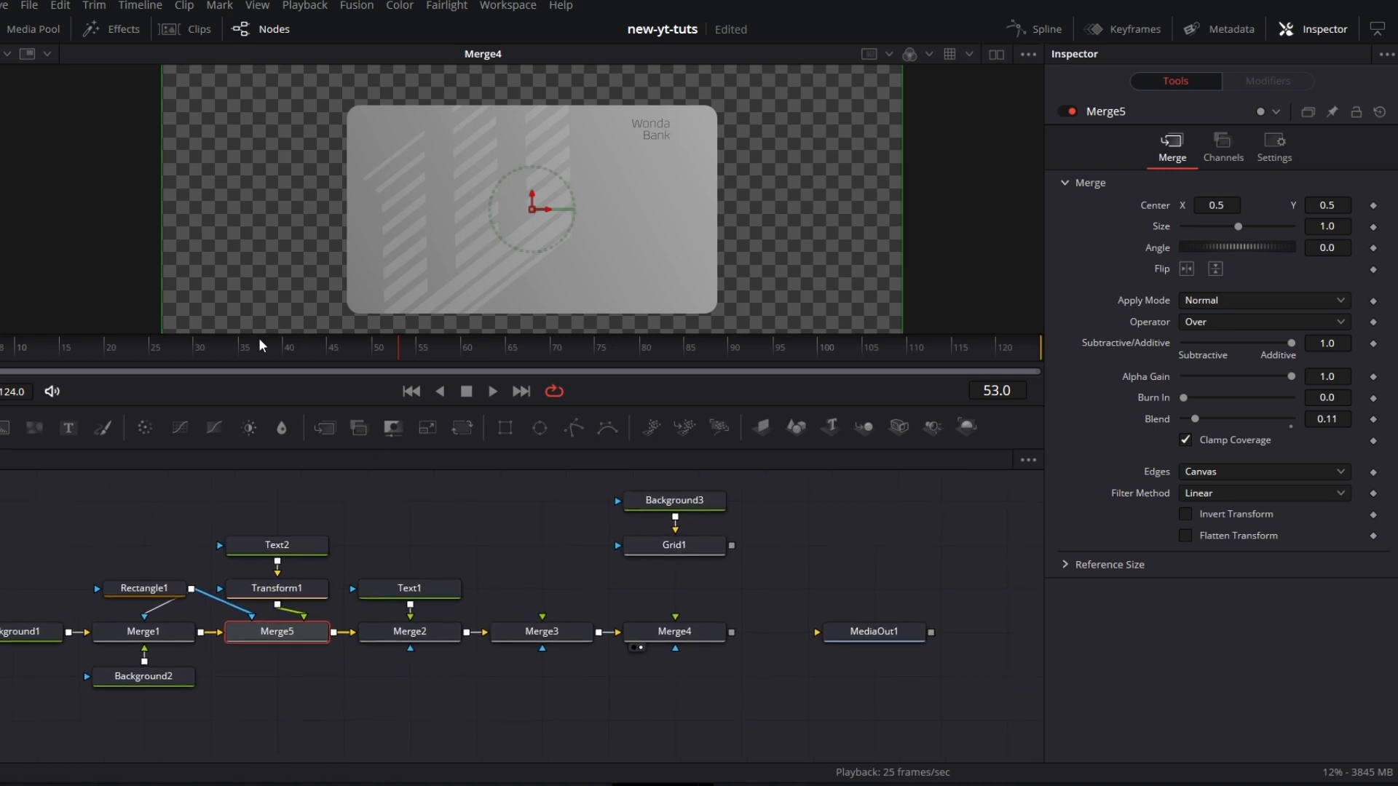
{"action": "mouse_move", "coordinate": [674, 270]}
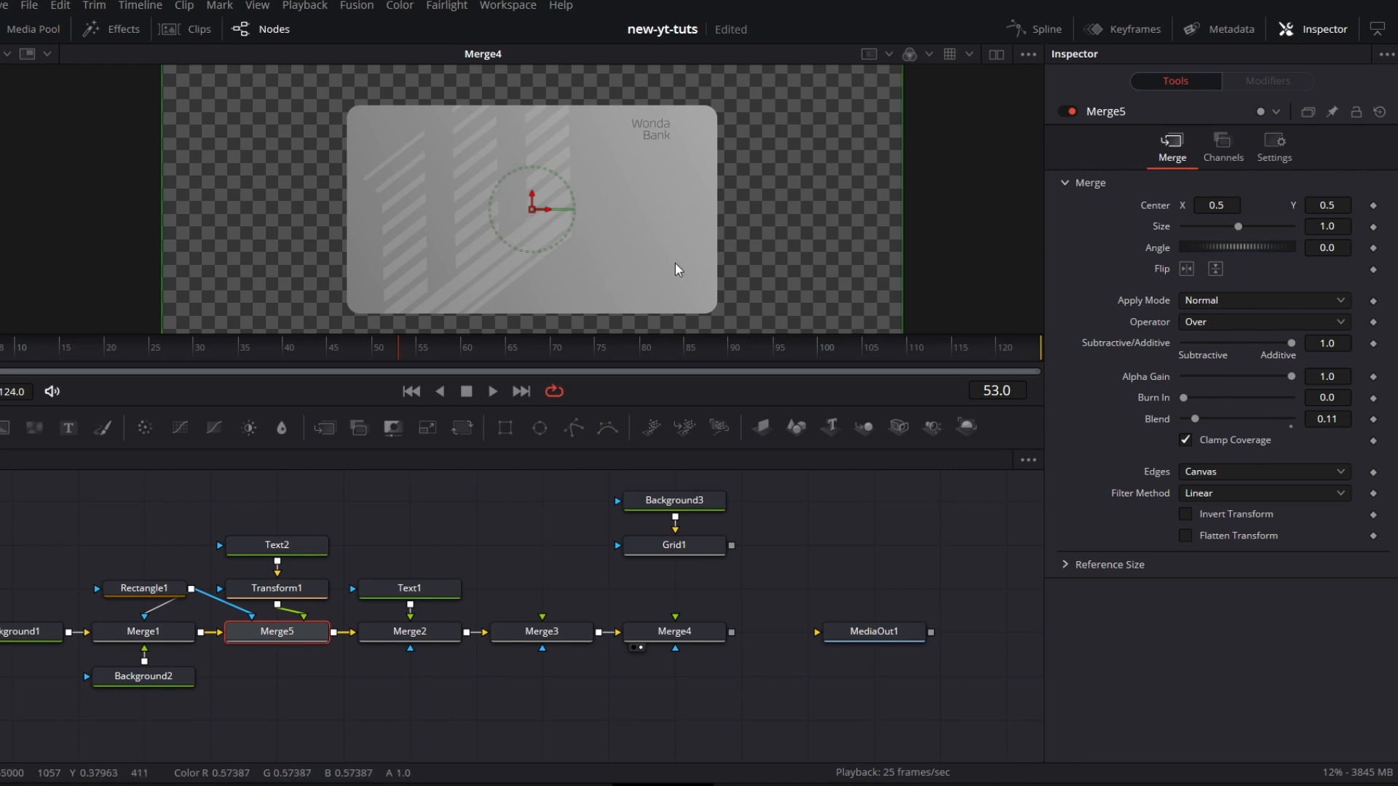
{"action": "mouse_move", "coordinate": [298, 264]}
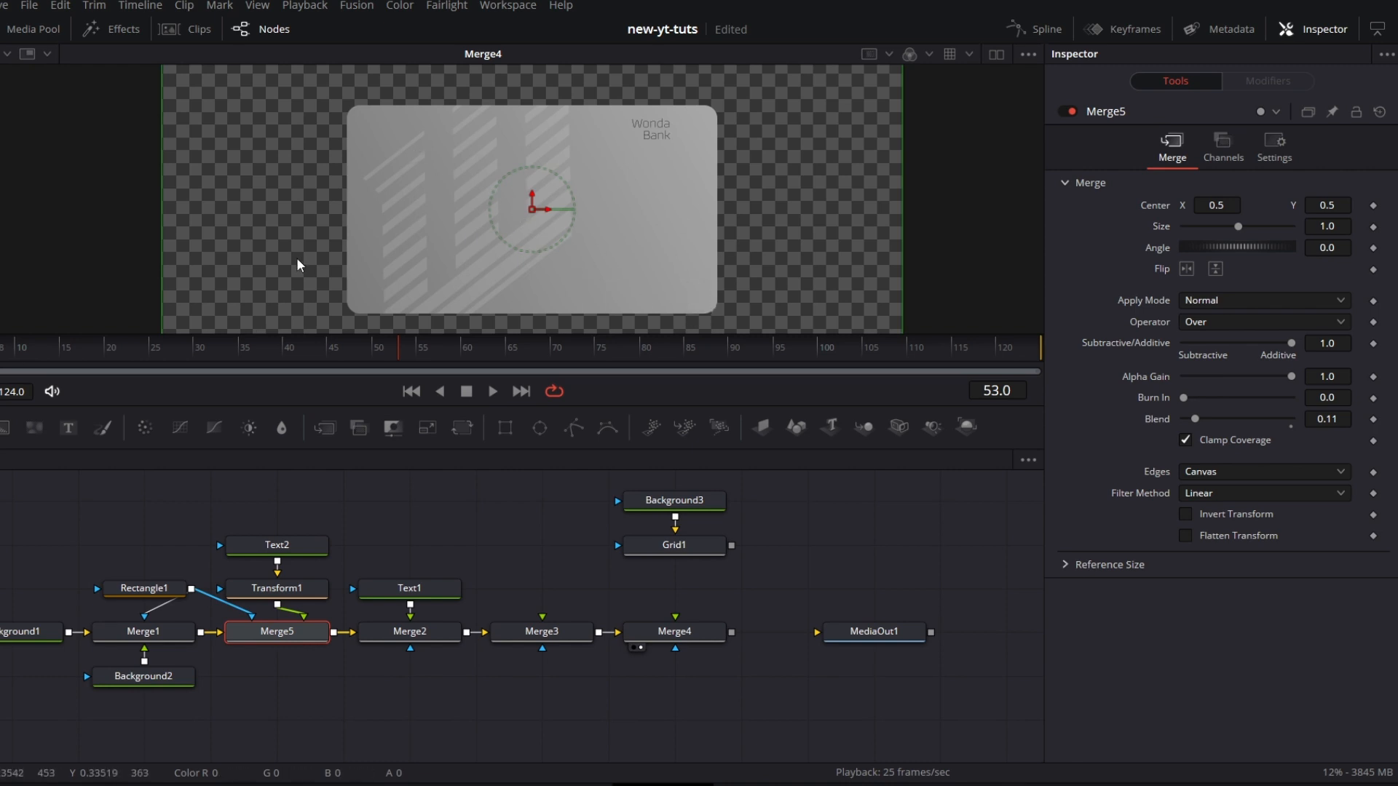
{"action": "mouse_move", "coordinate": [524, 217]}
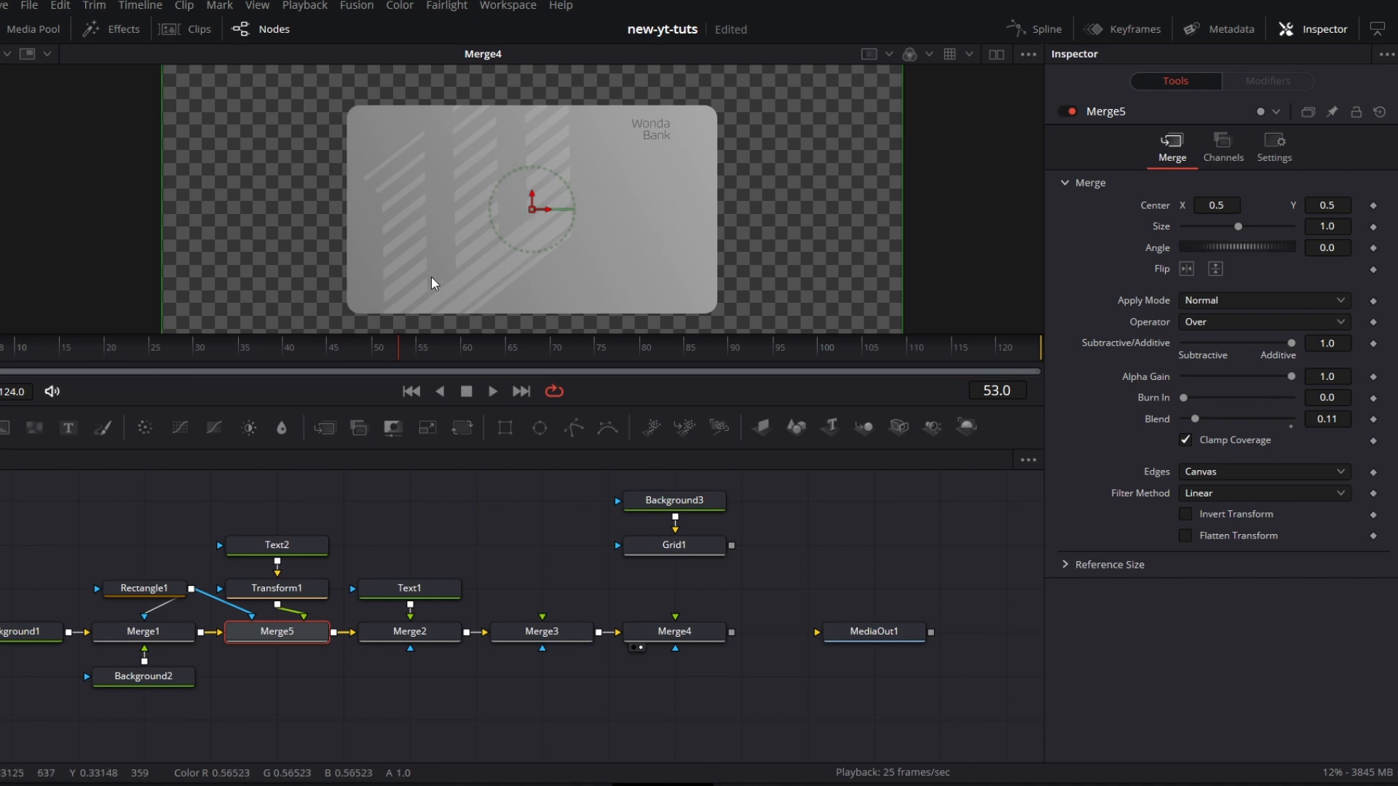
{"action": "mouse_move", "coordinate": [696, 296]}
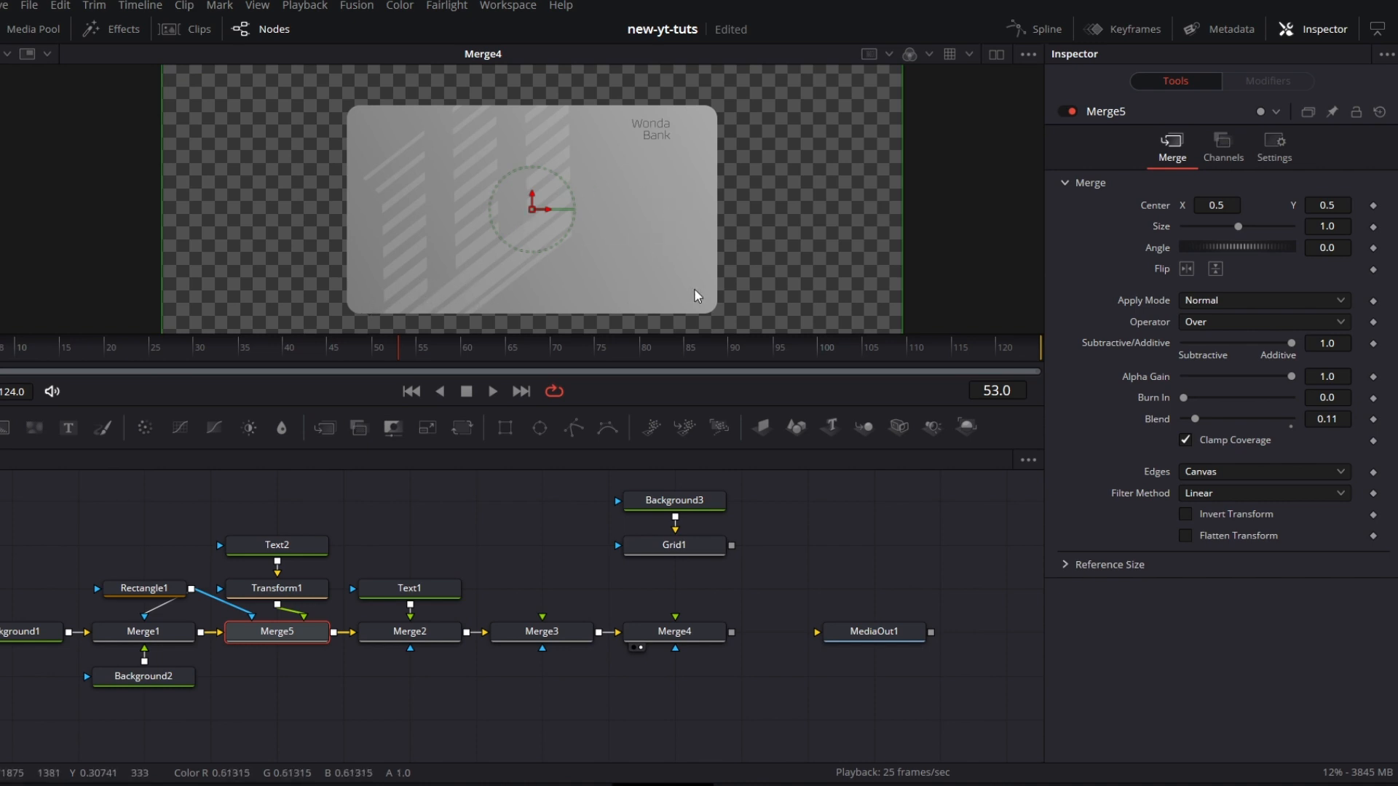
{"action": "mouse_move", "coordinate": [649, 583]}
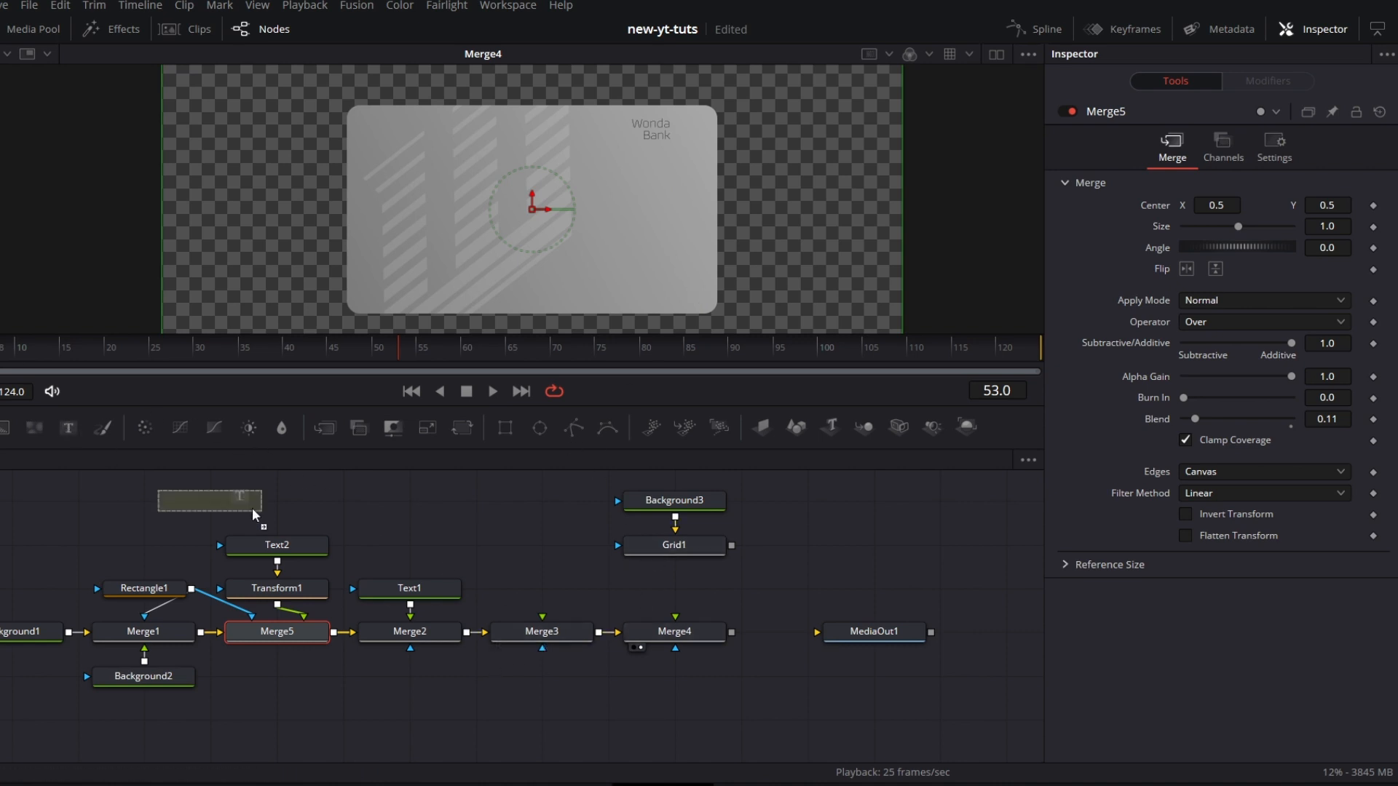
- Merge a new Text node into Merge3 reading VALID THRU on two lines
{"action": "left_click", "coordinate": [542, 586]}
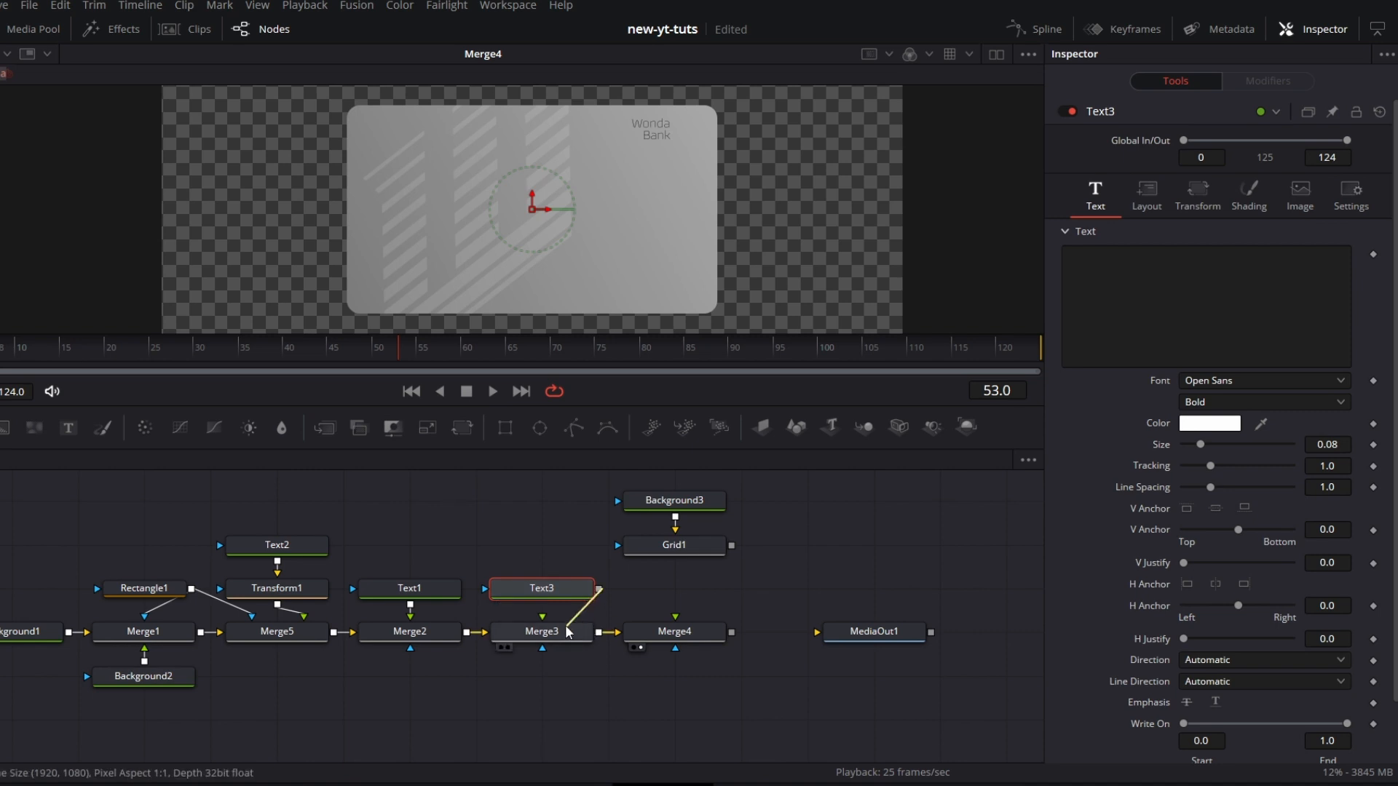
{"action": "left_click", "coordinate": [1206, 306]}
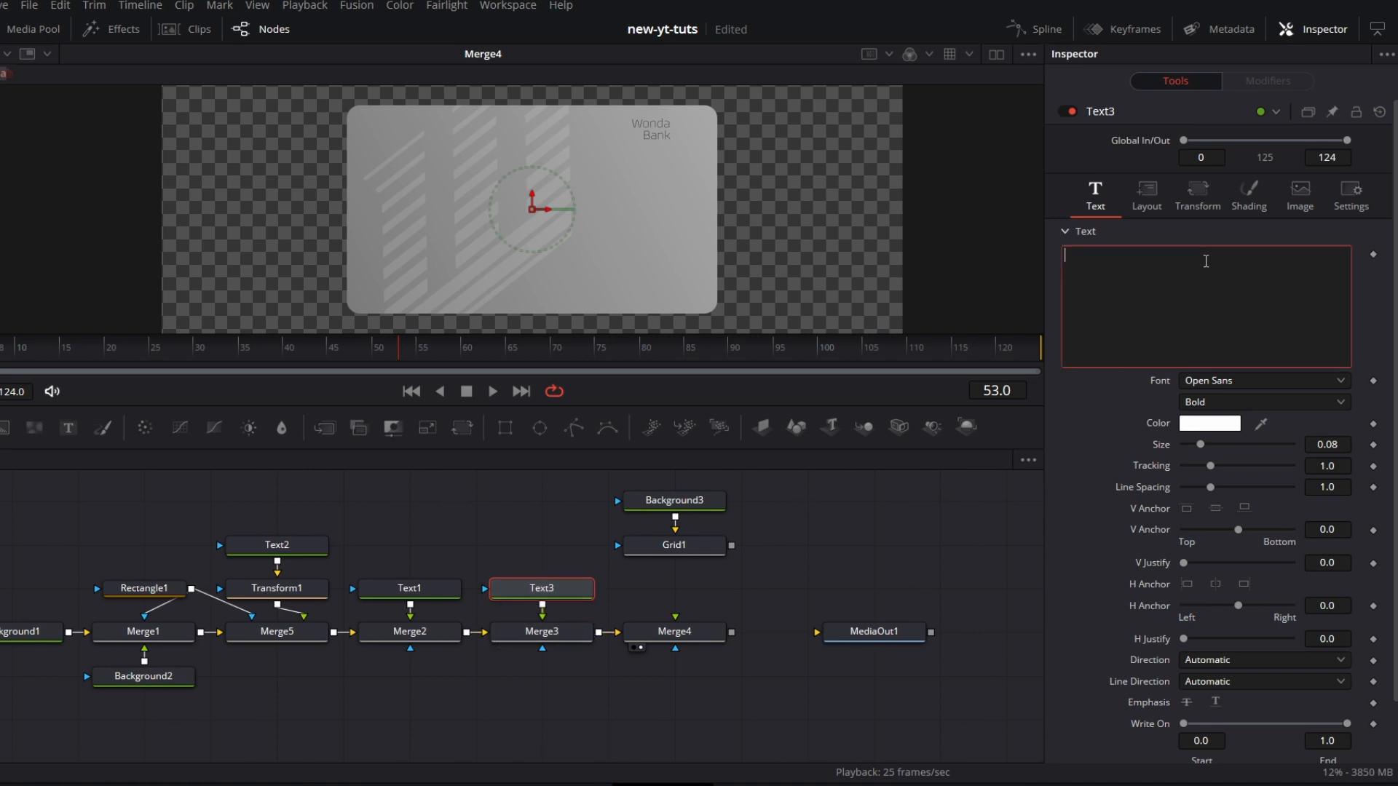
{"action": "type", "text": "V"}
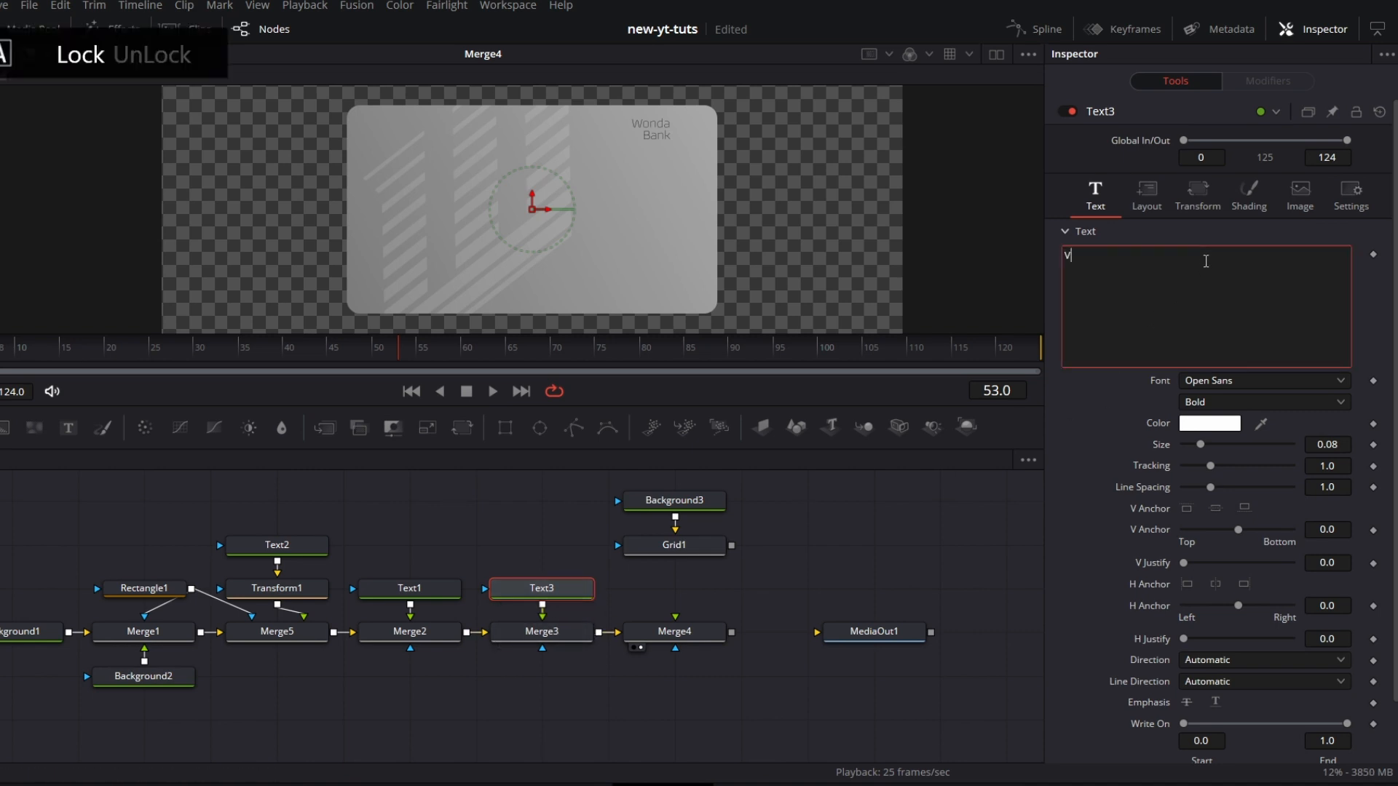
{"action": "type", "text": "ALID"}
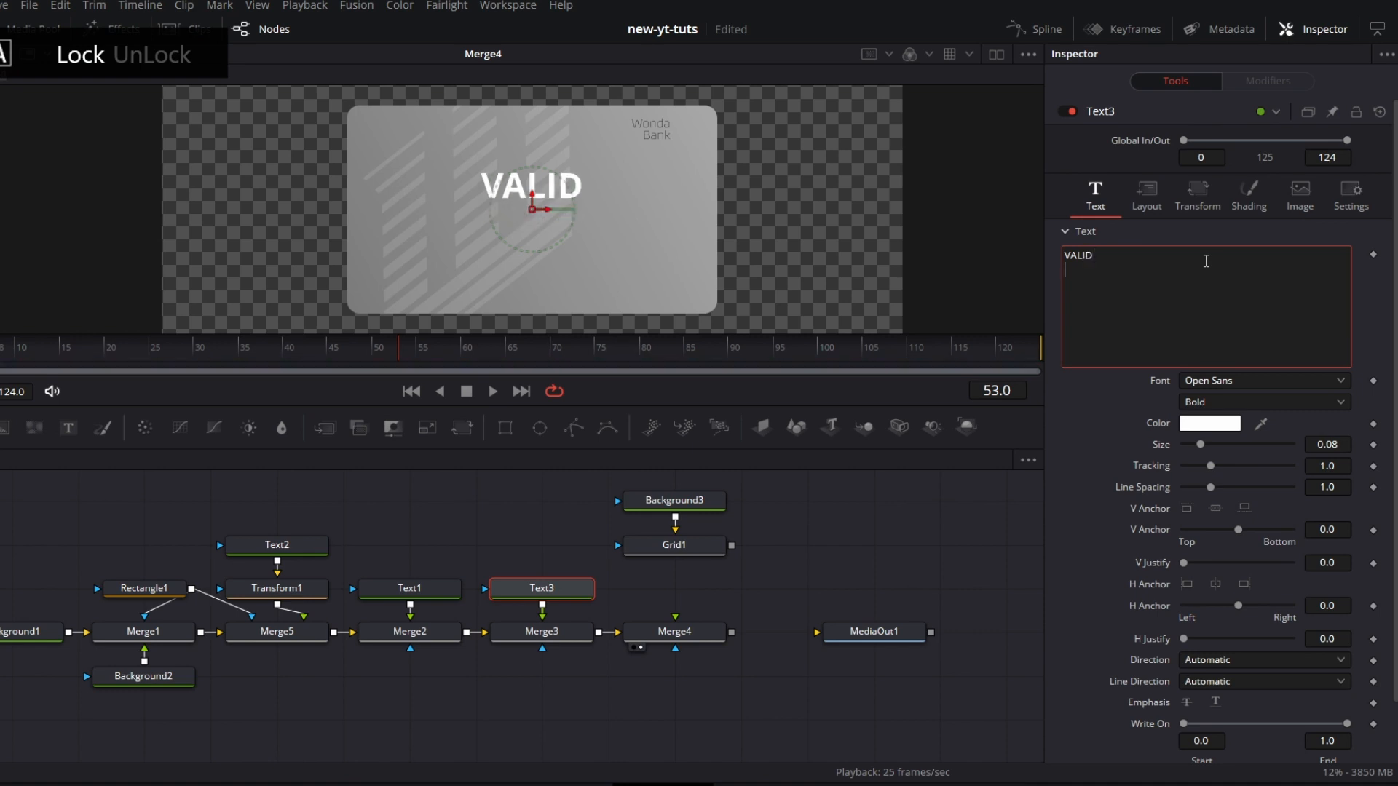
{"action": "type", "text": "THRY"}
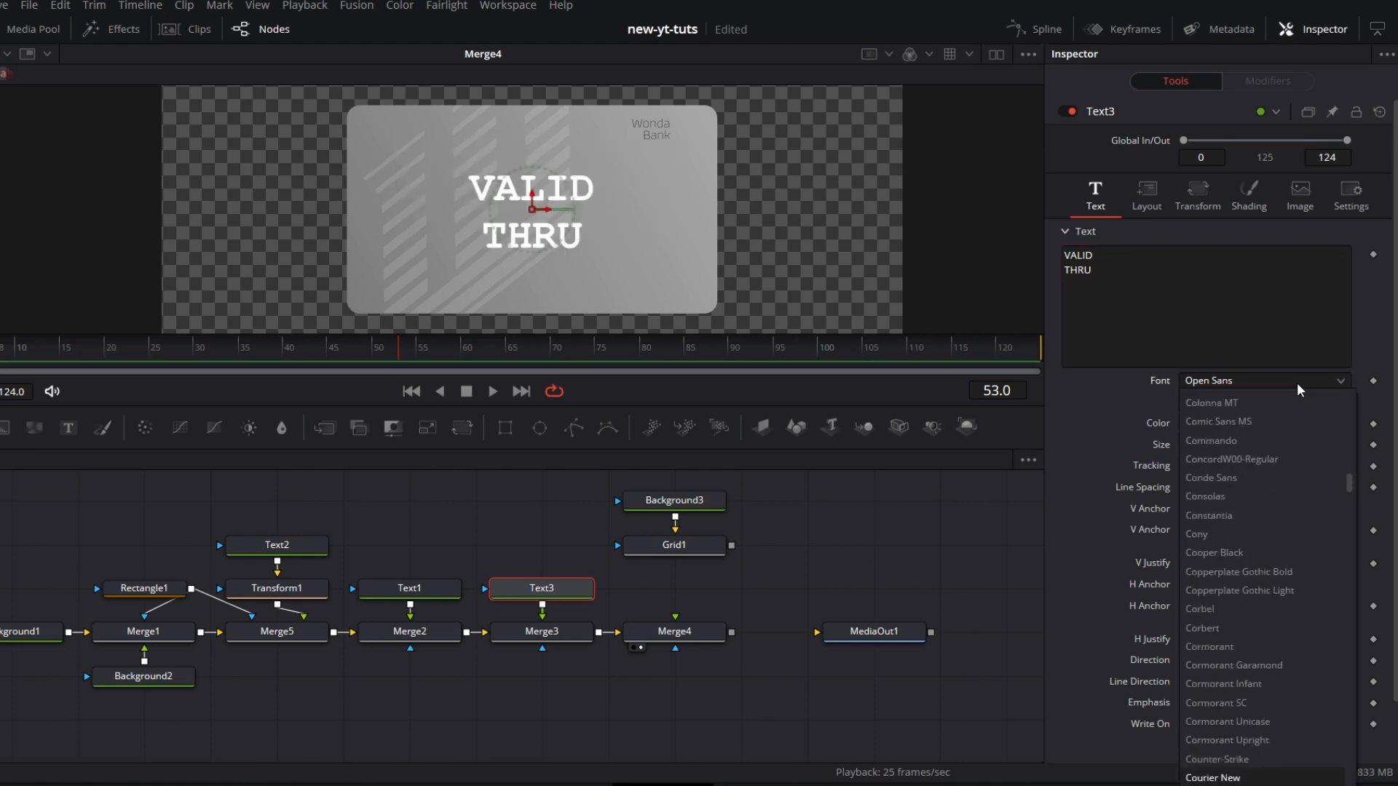
- Style the label Courier New, right-justified, black, and place it in the card's lower-left corner
{"action": "left_click", "coordinate": [1215, 776]}
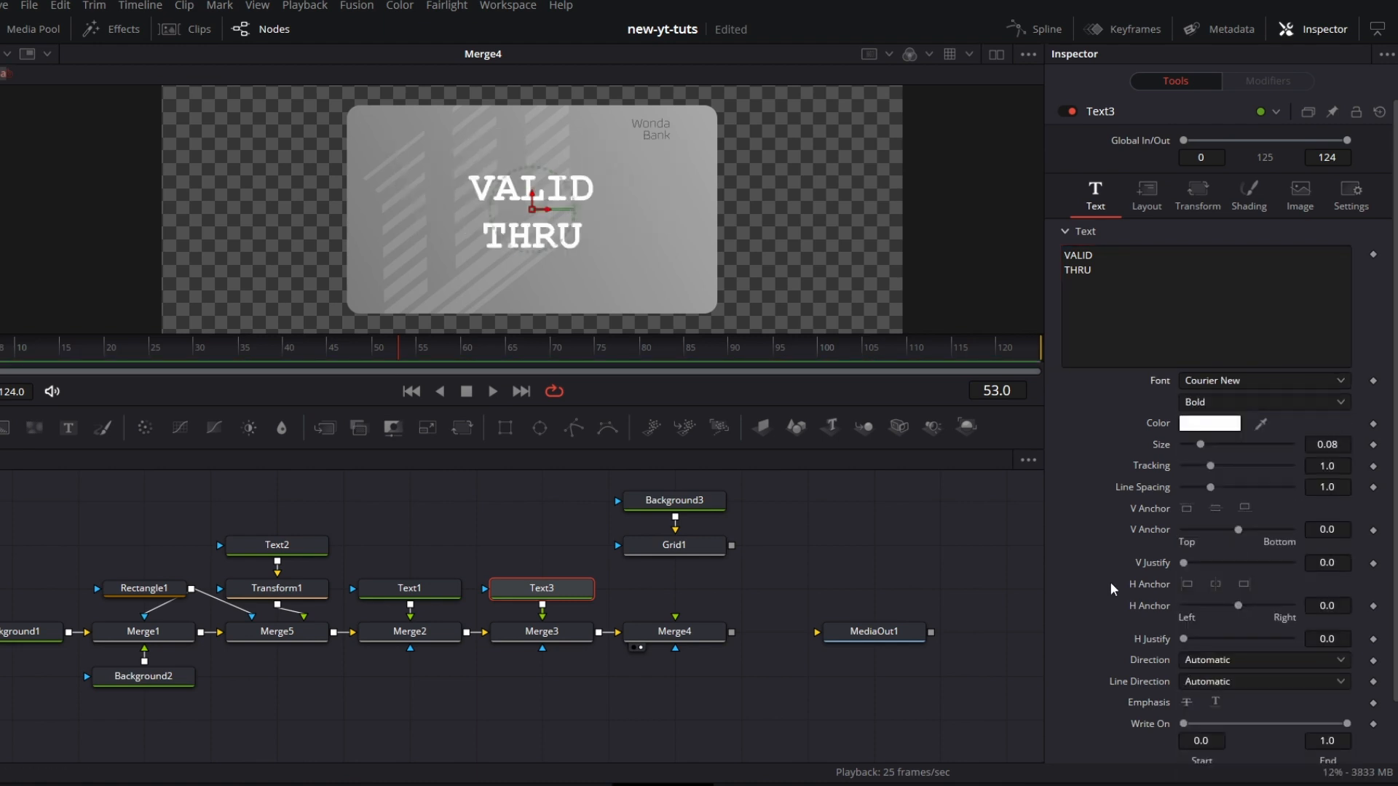
{"action": "left_click", "coordinate": [1262, 402]}
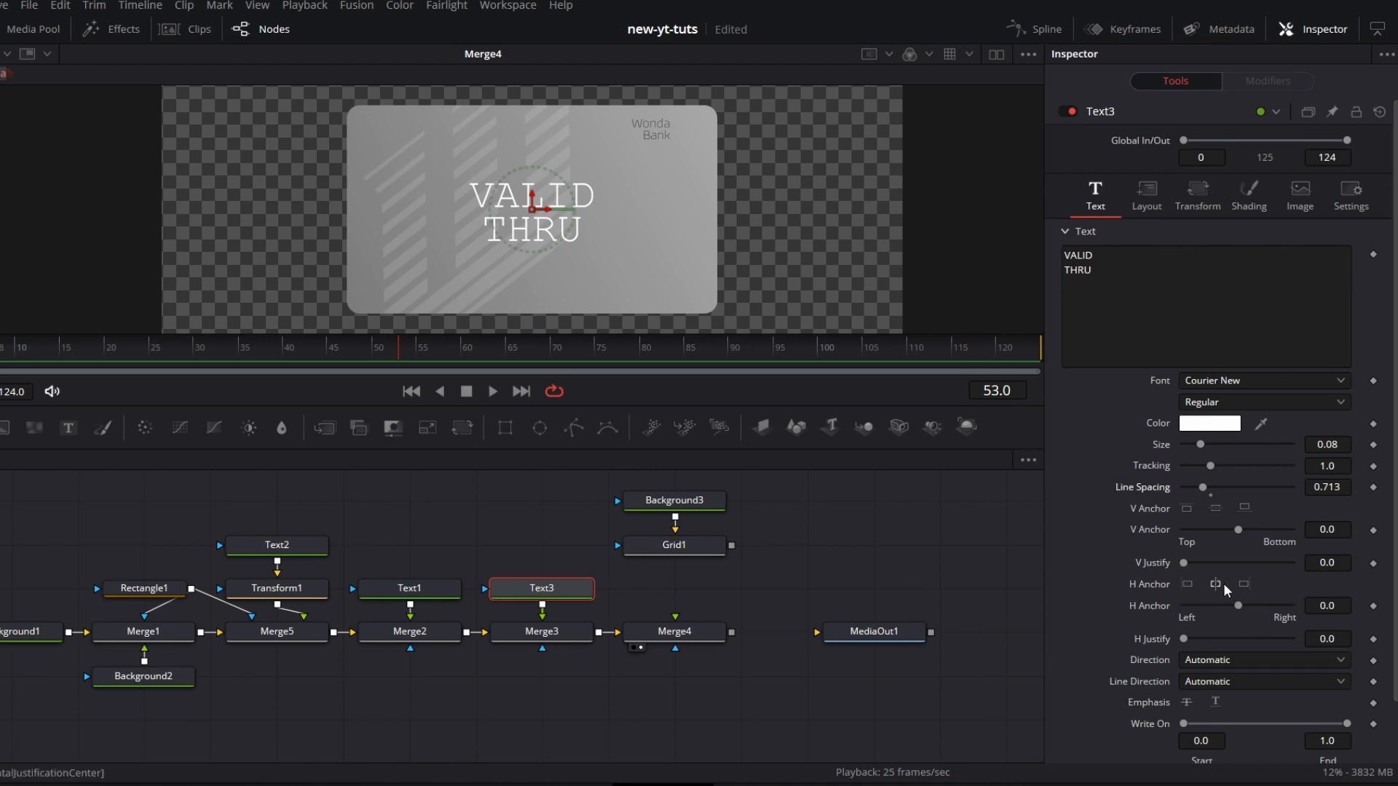
{"action": "left_click", "coordinate": [1185, 583]}
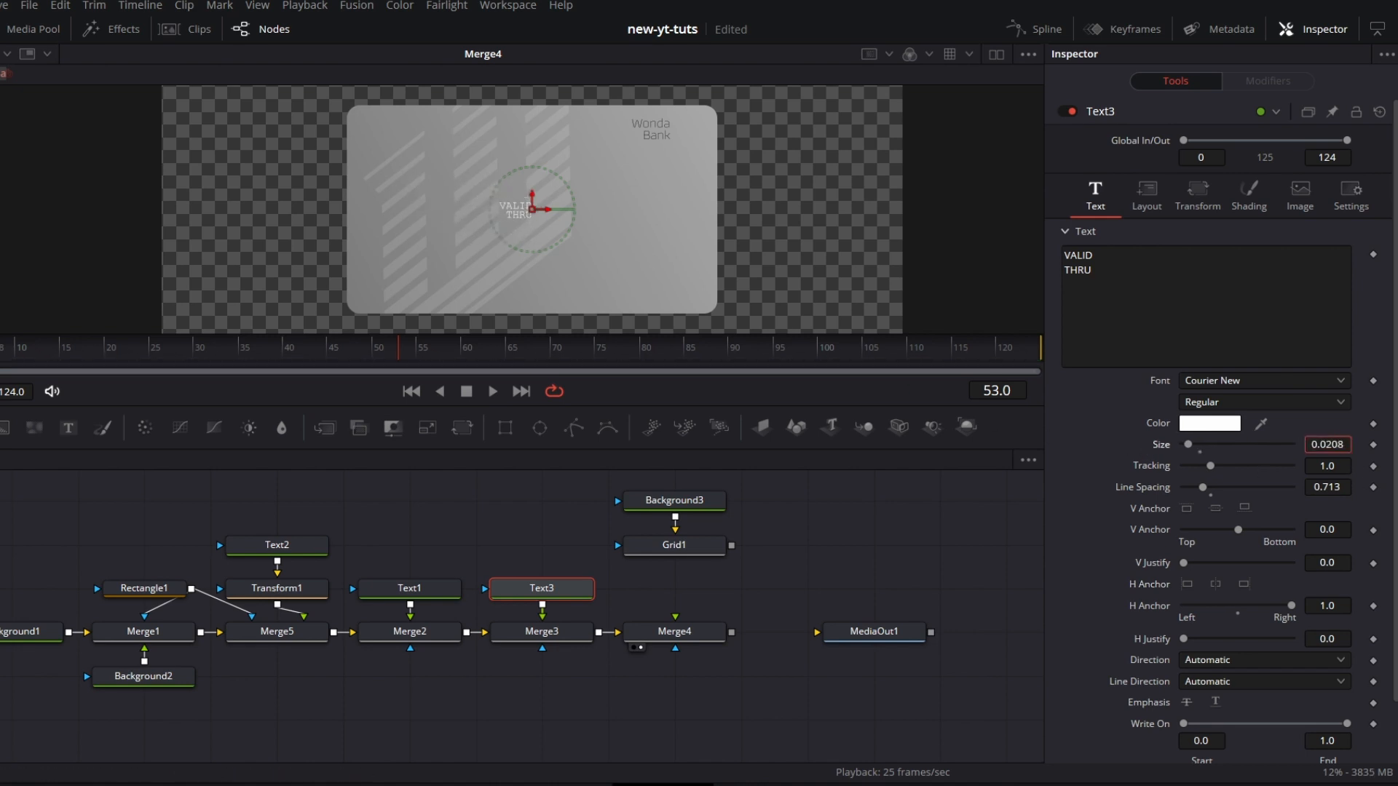
{"action": "left_click", "coordinate": [1208, 422]}
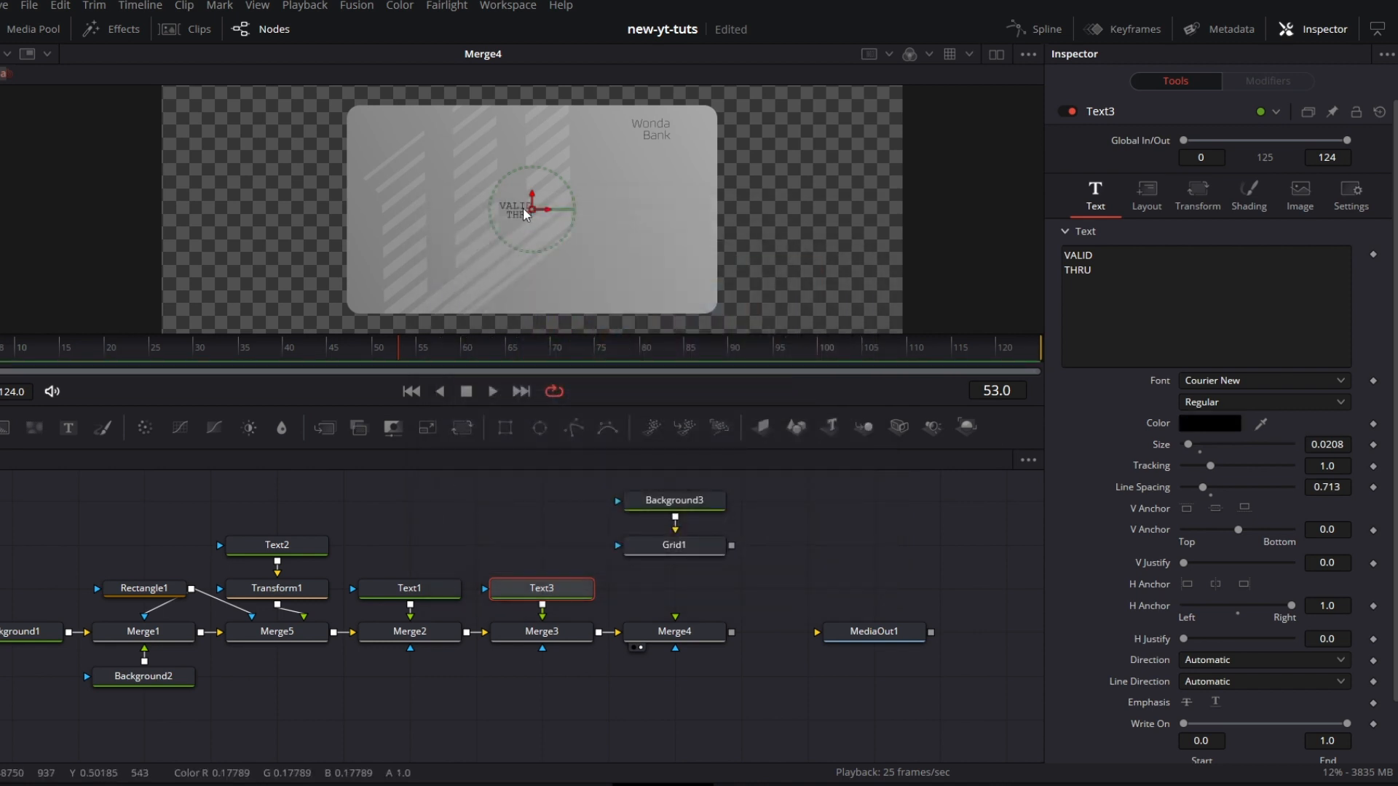
{"action": "left_click_drag", "start_coordinate": [530, 210], "coordinate": [392, 285]}
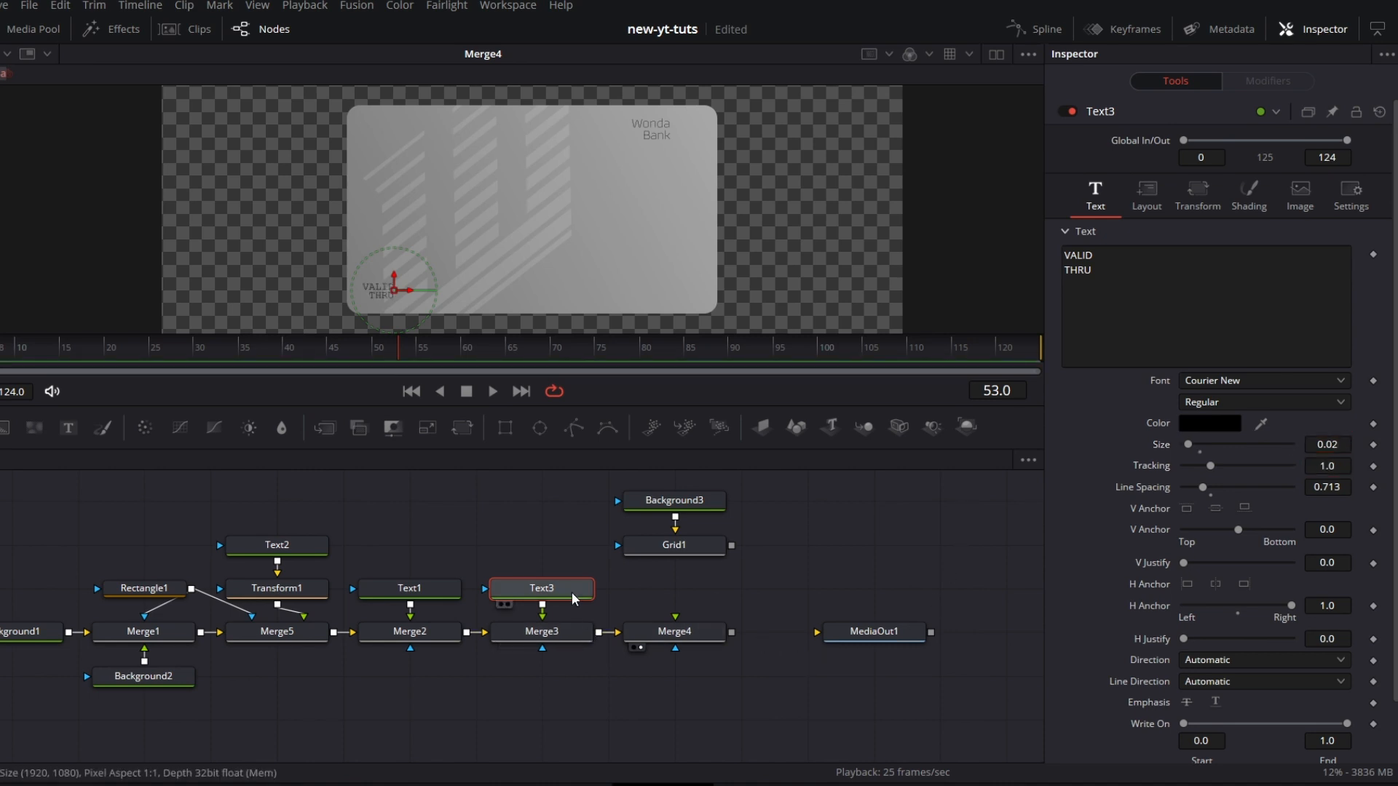
- Paste a copy of the label node into Merge4 as DEBIT CARD on the card's right side
{"action": "right_click", "coordinate": [542, 587]}
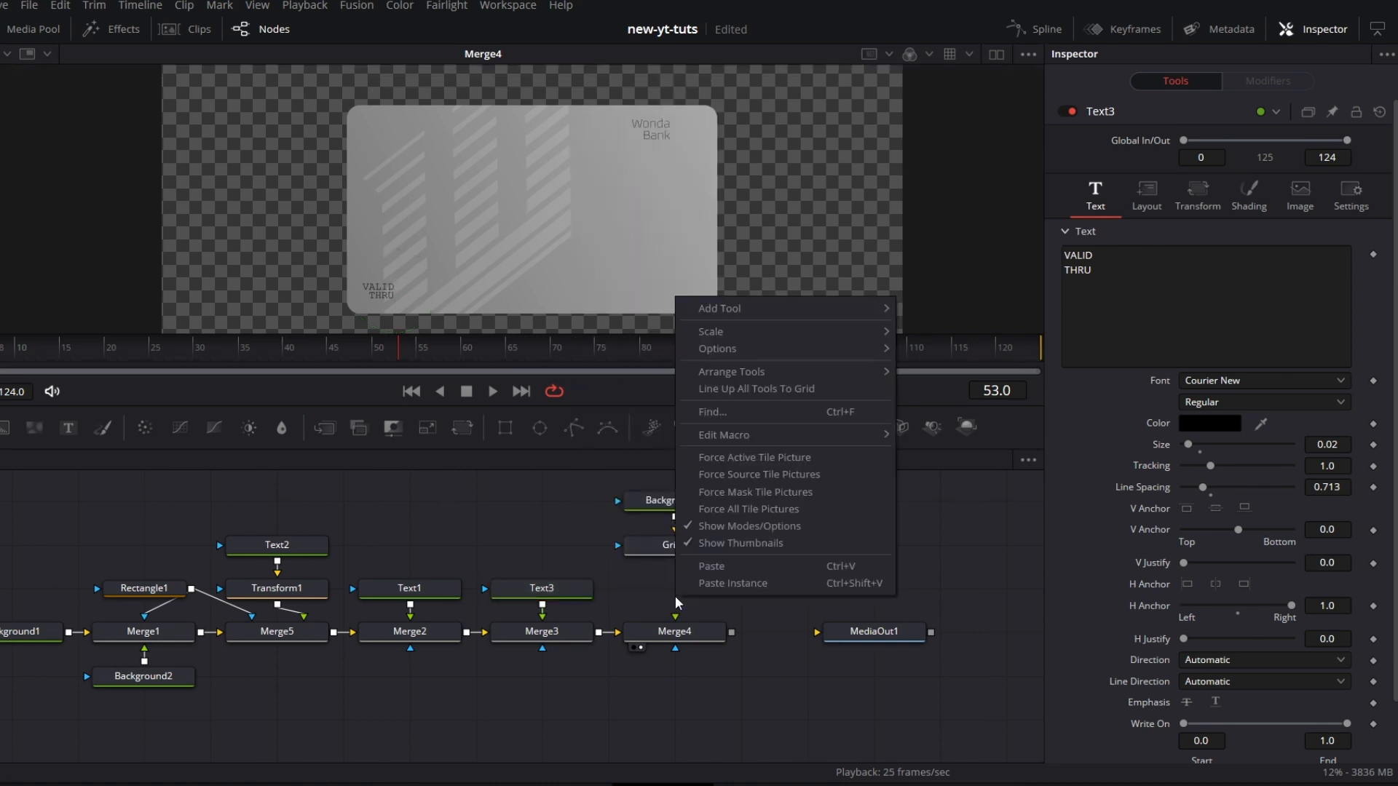
{"action": "left_click", "coordinate": [712, 567]}
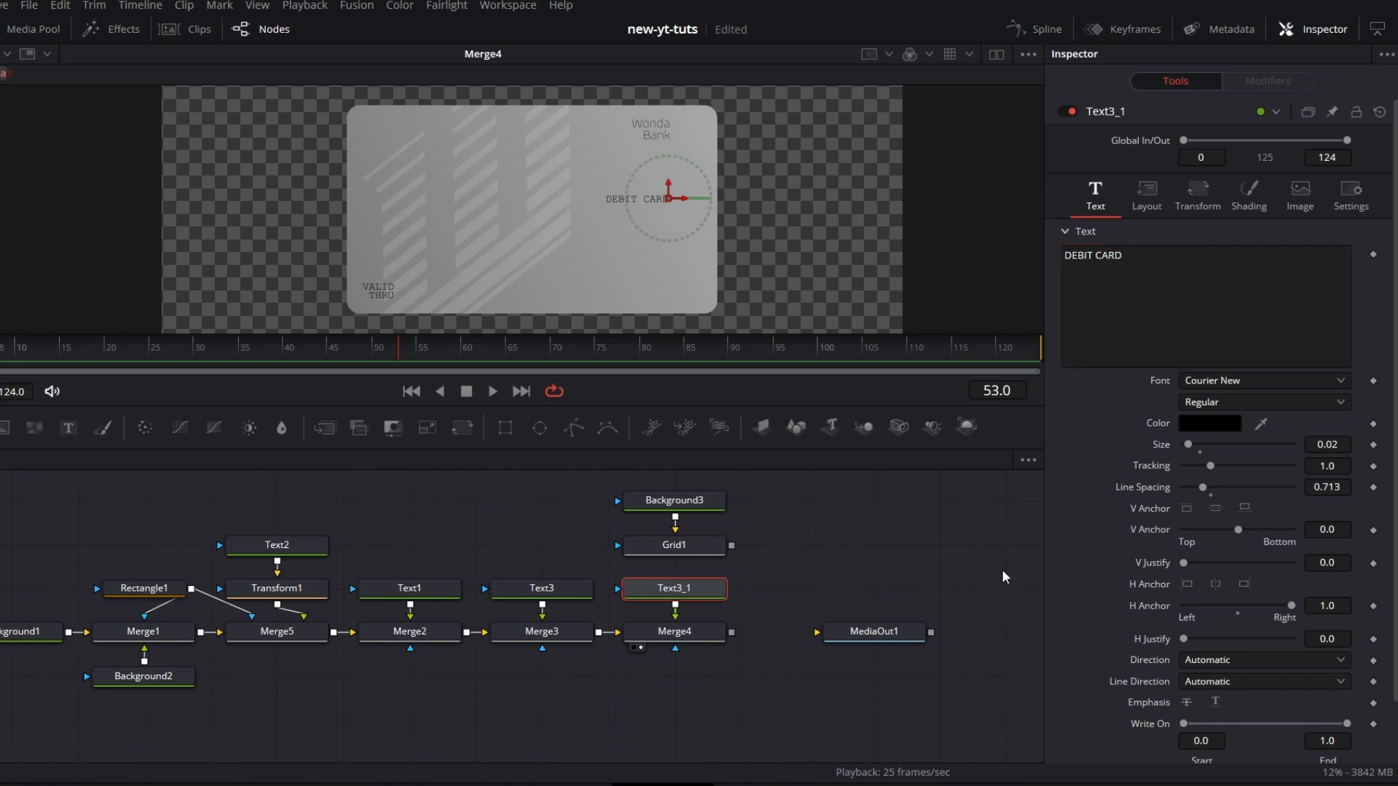
{"action": "left_click", "coordinate": [277, 207]}
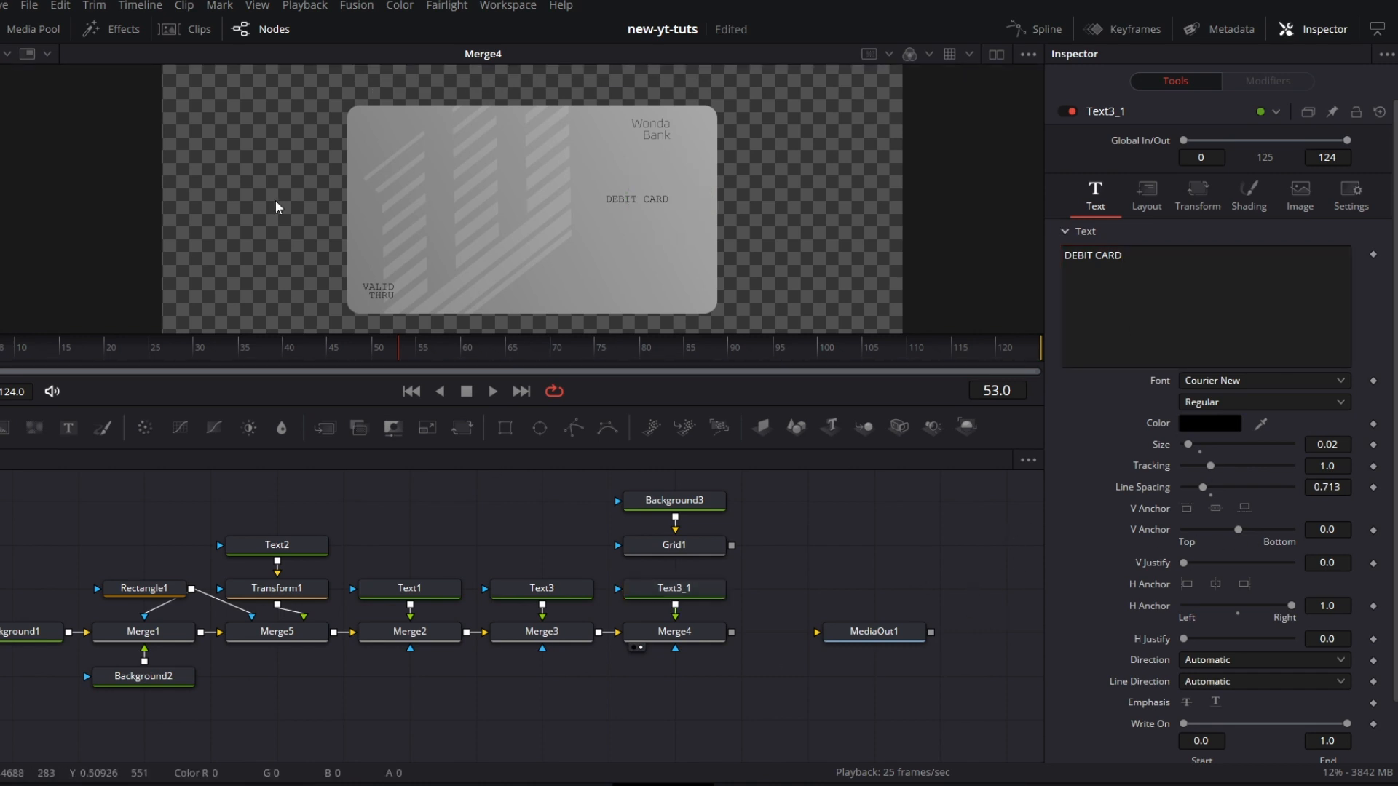
{"action": "mouse_move", "coordinate": [684, 580]}
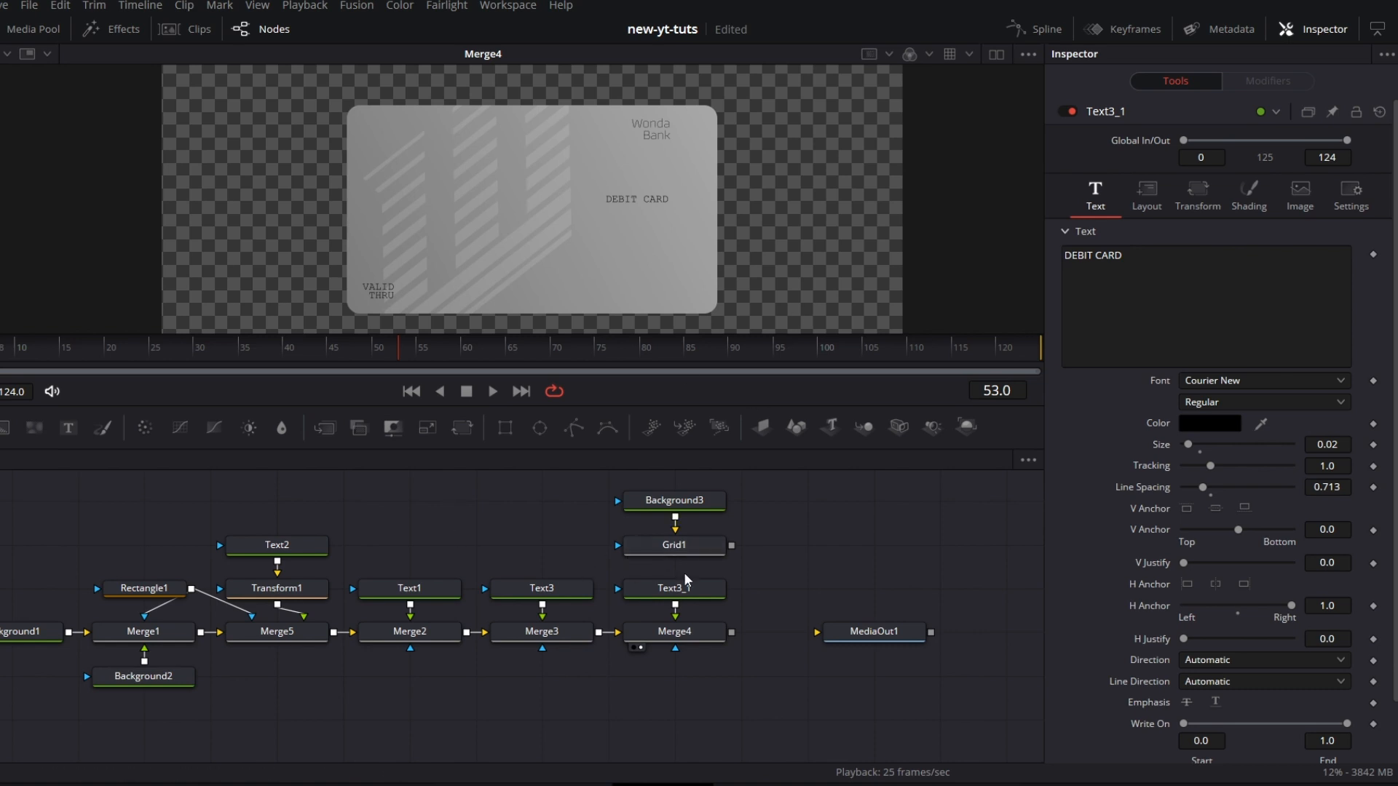
{"action": "left_click", "coordinate": [672, 587]}
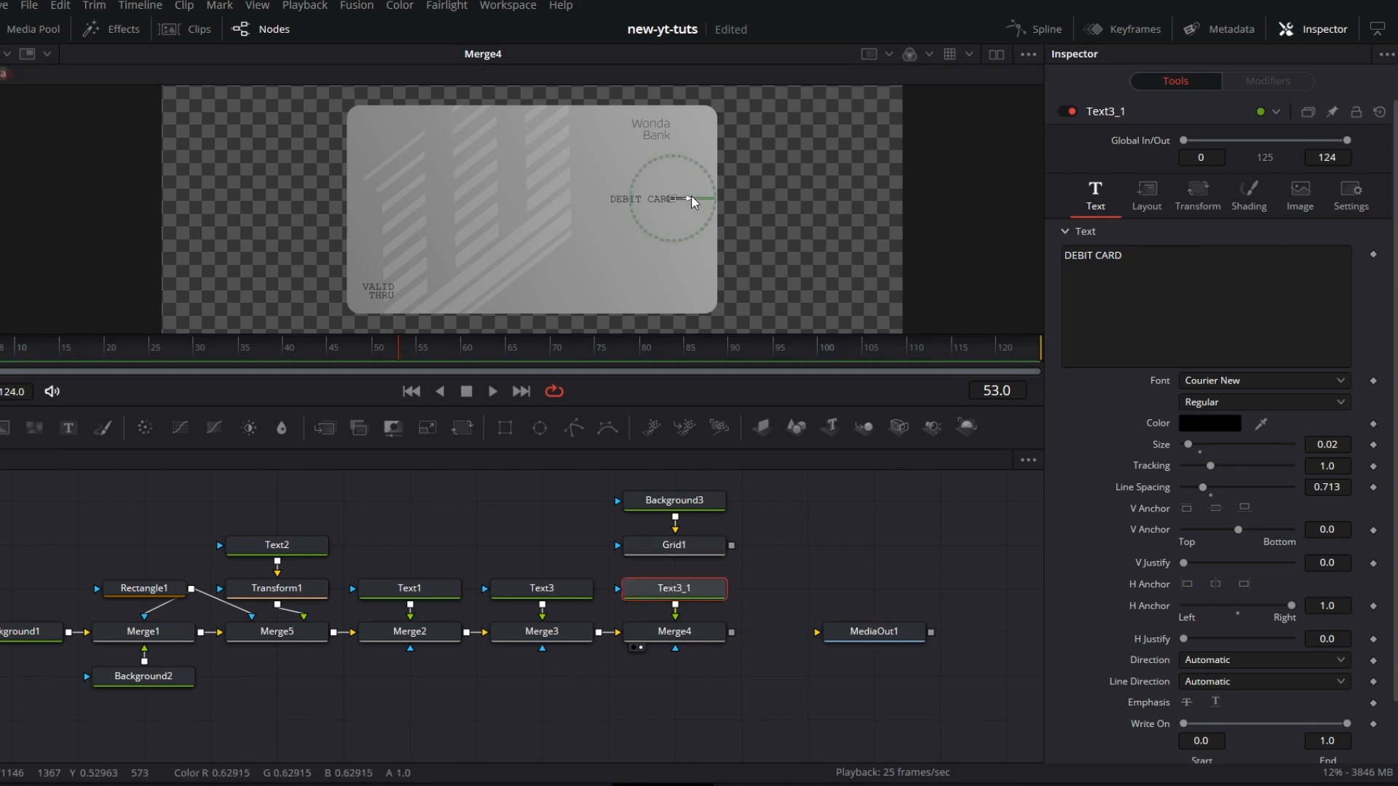
{"action": "left_click", "coordinate": [672, 545]}
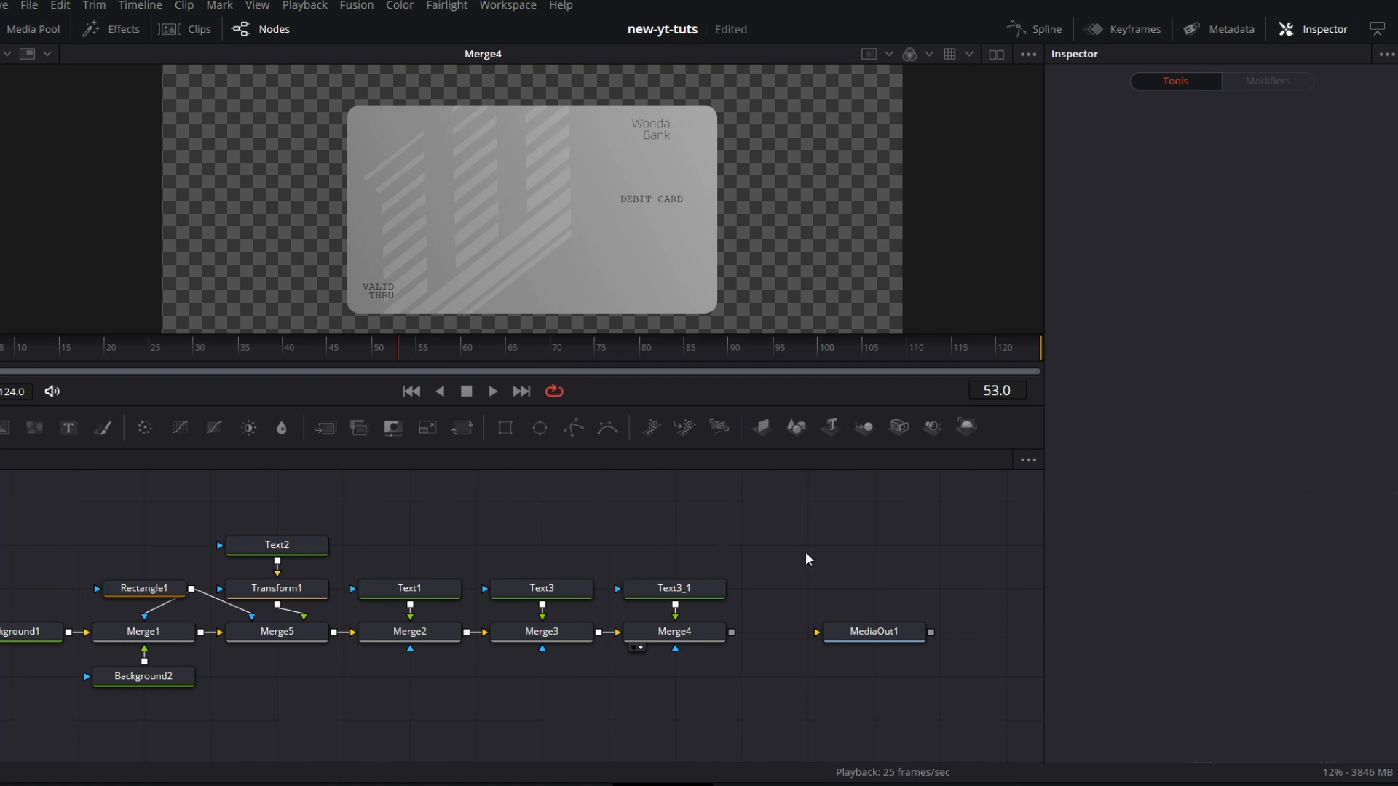
{"action": "mouse_move", "coordinate": [362, 199]}
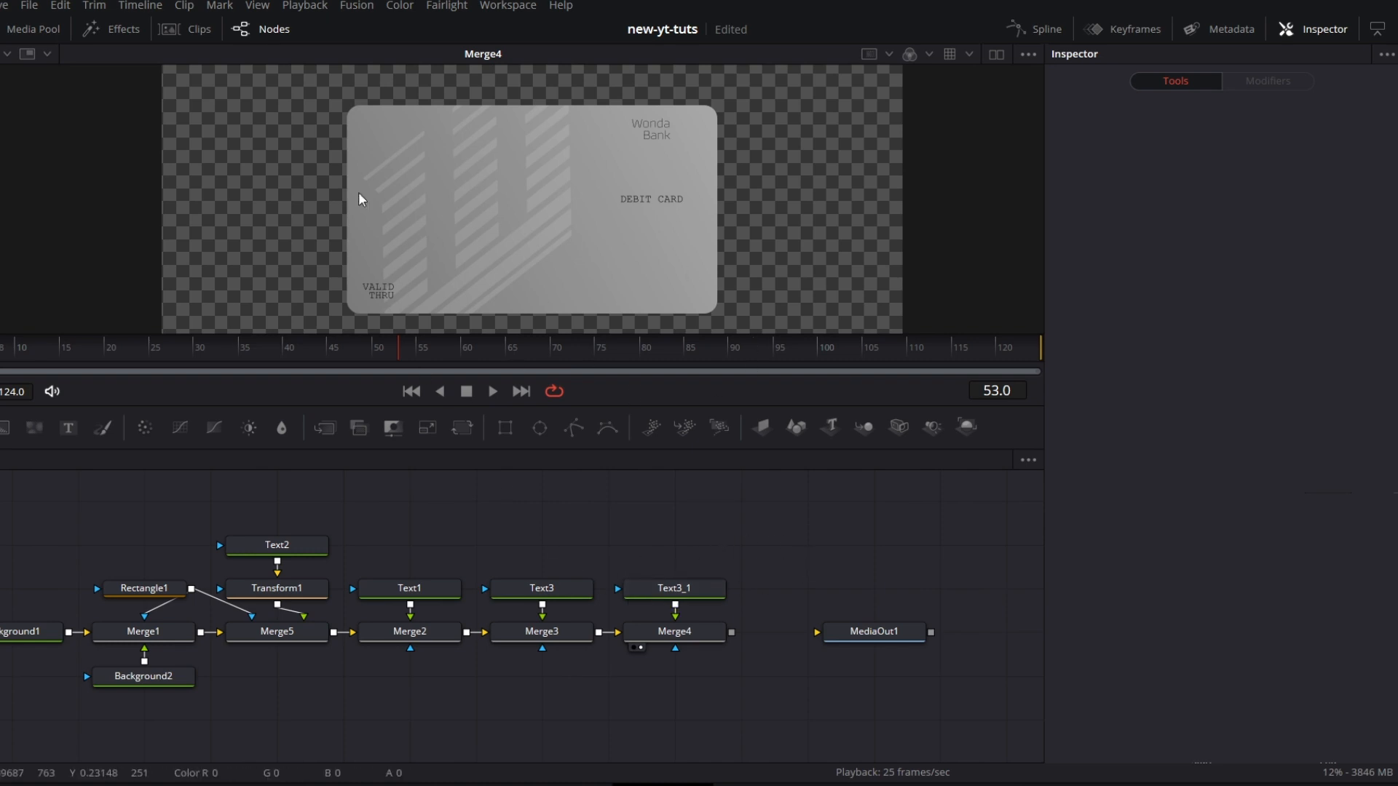
{"action": "mouse_move", "coordinate": [397, 144]}
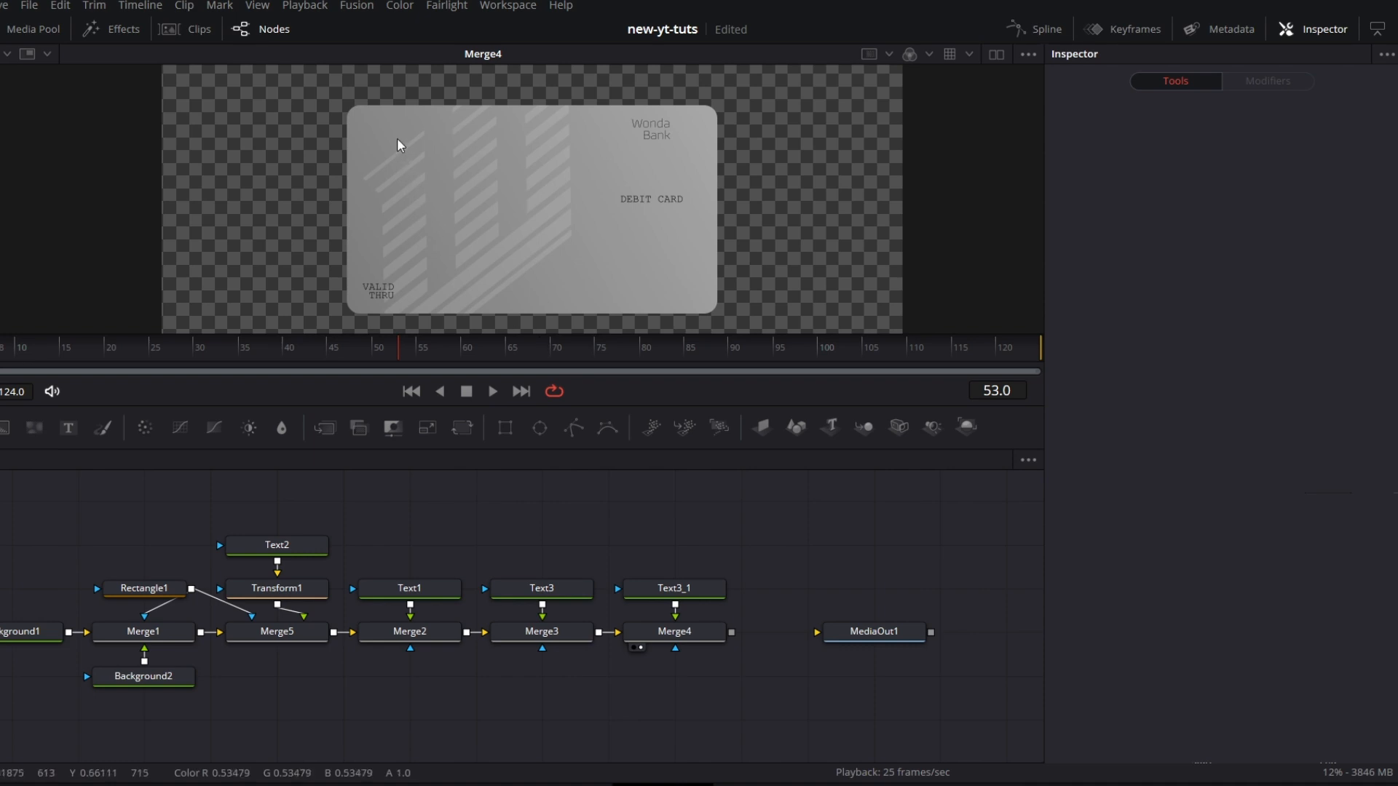
{"action": "mouse_move", "coordinate": [364, 234]}
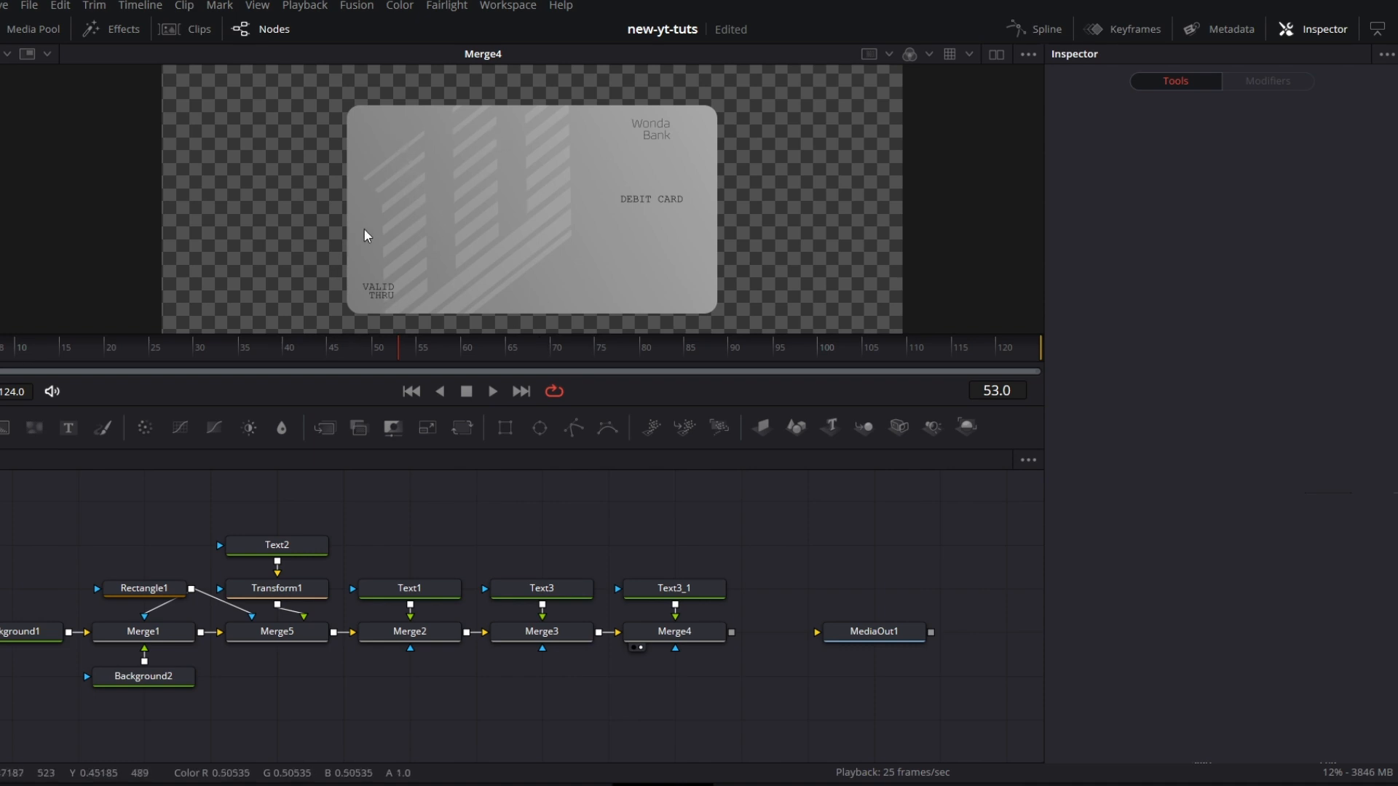
{"action": "mouse_move", "coordinate": [404, 308]}
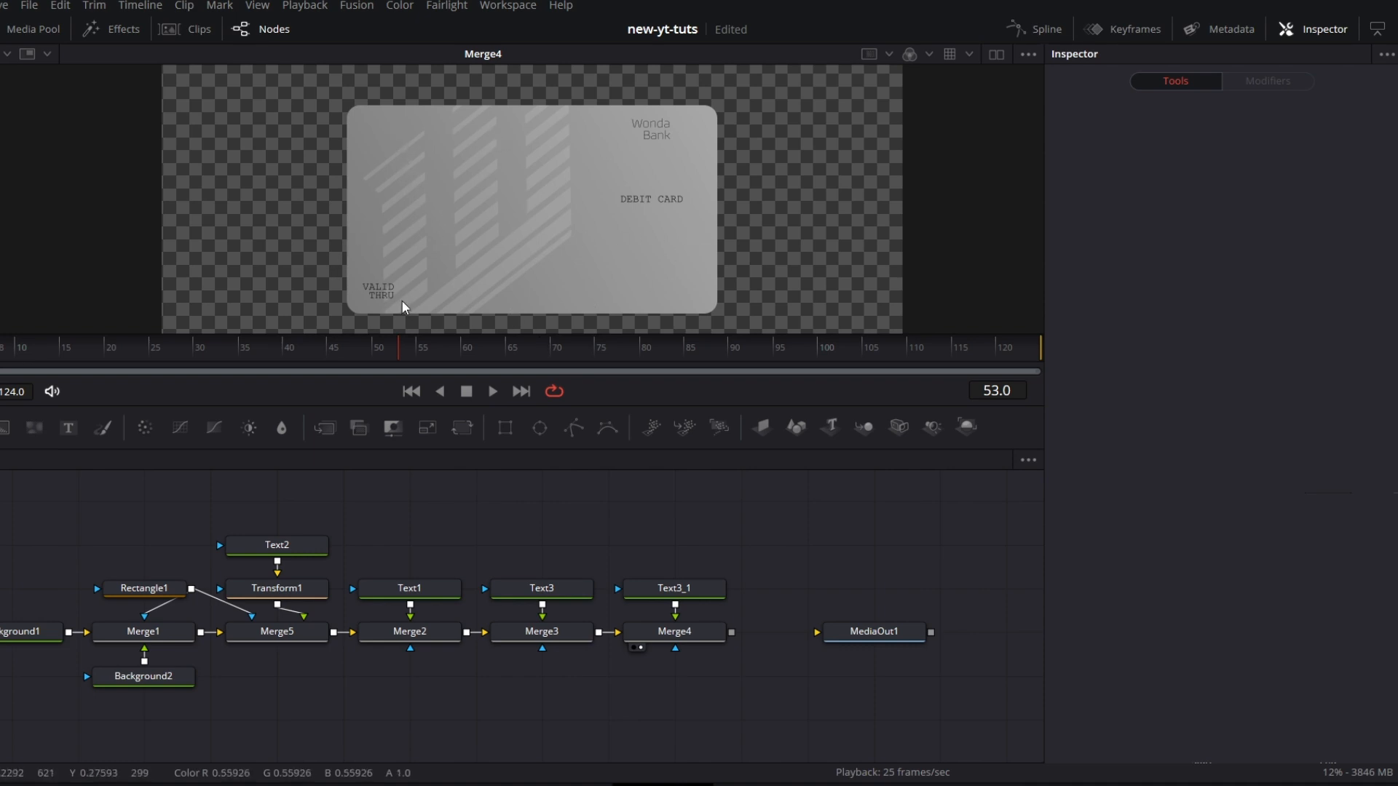
{"action": "mouse_move", "coordinate": [831, 508]}
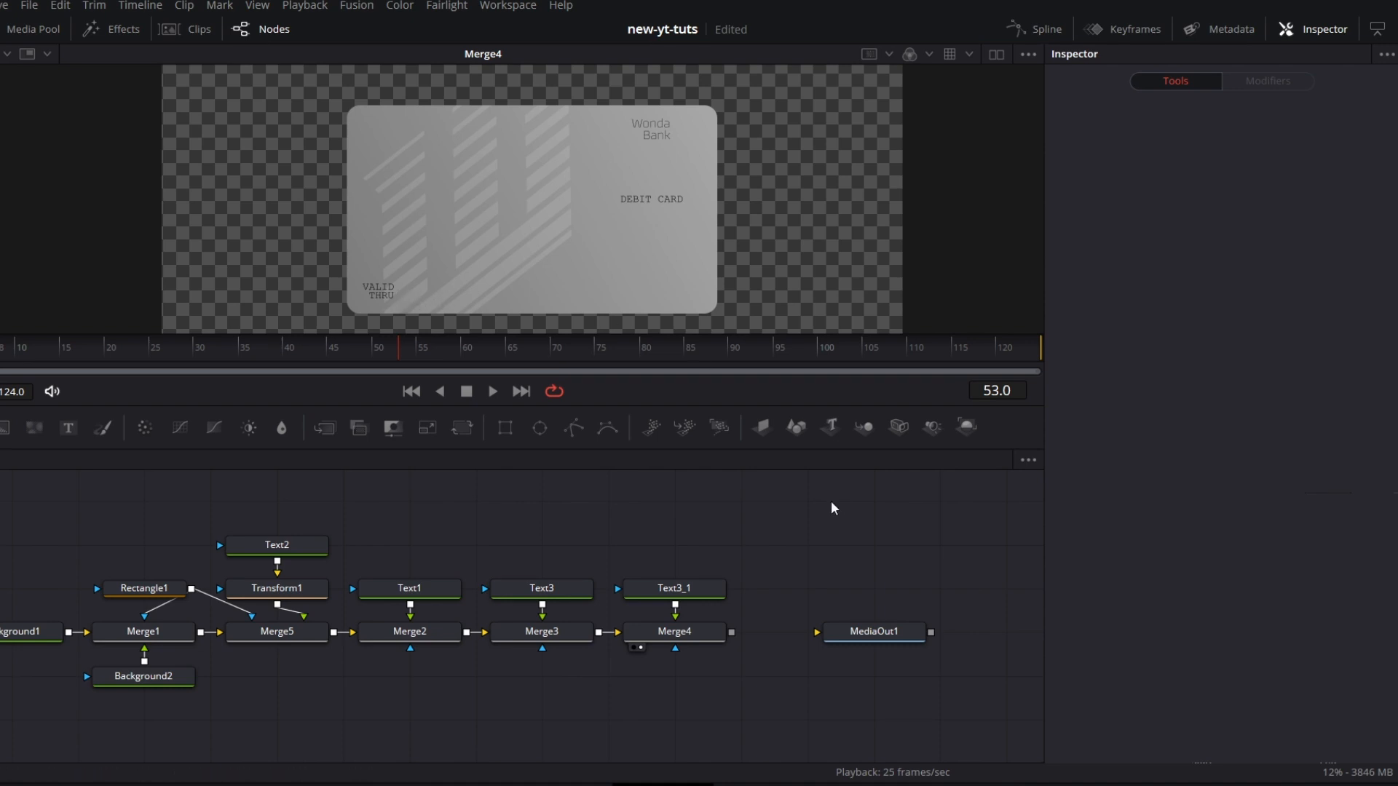
{"action": "mouse_move", "coordinate": [761, 545]}
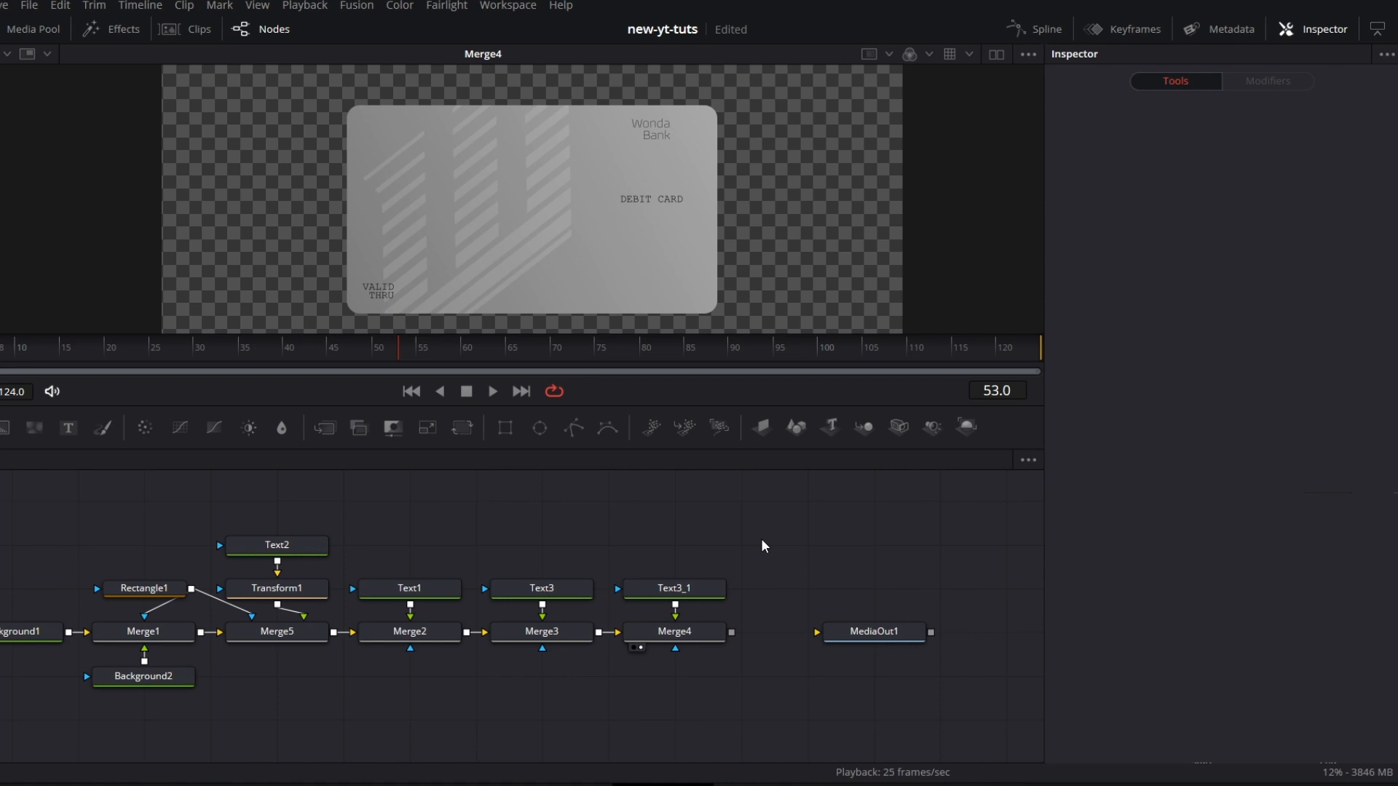
- Show the Media Pool with the project's image files
{"action": "left_click", "coordinate": [34, 28]}
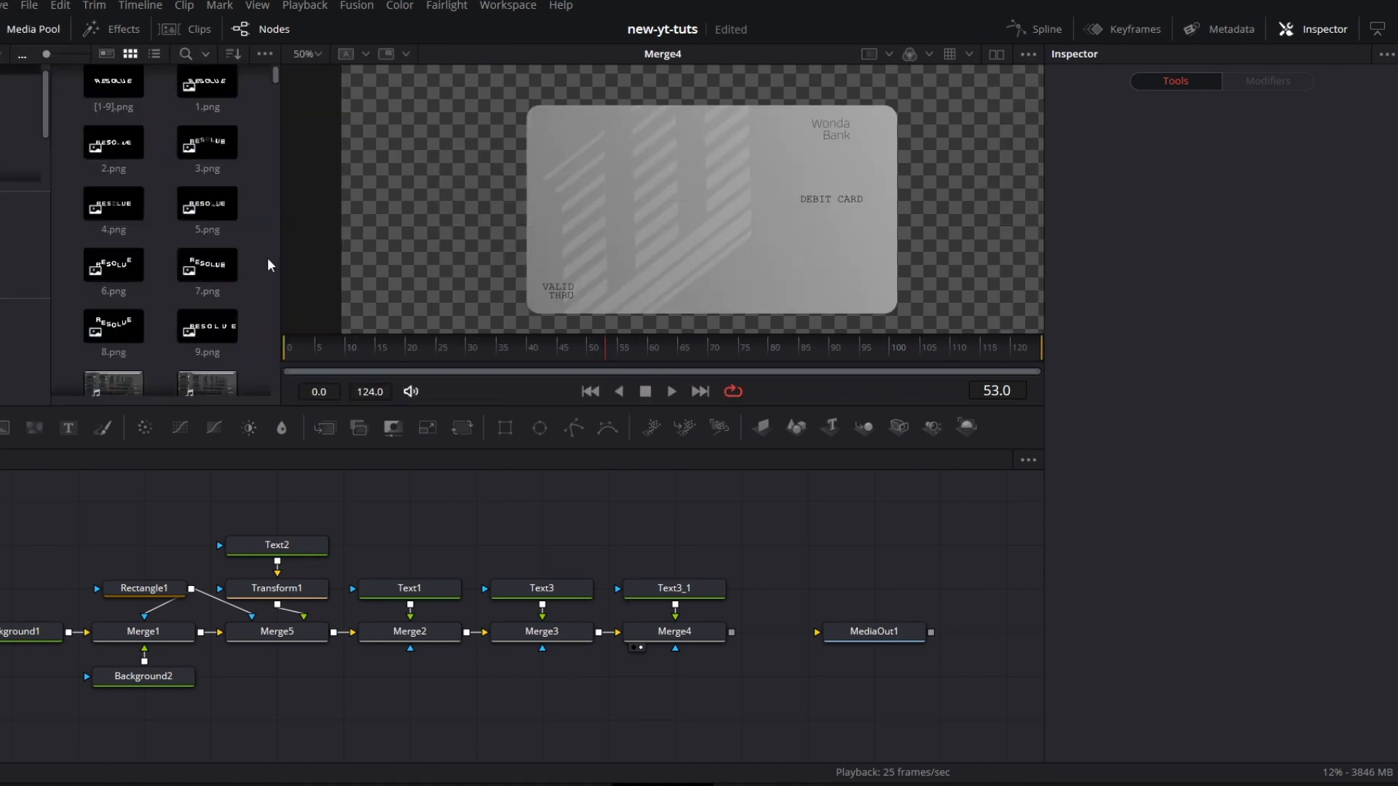
{"action": "left_click", "coordinate": [185, 54]}
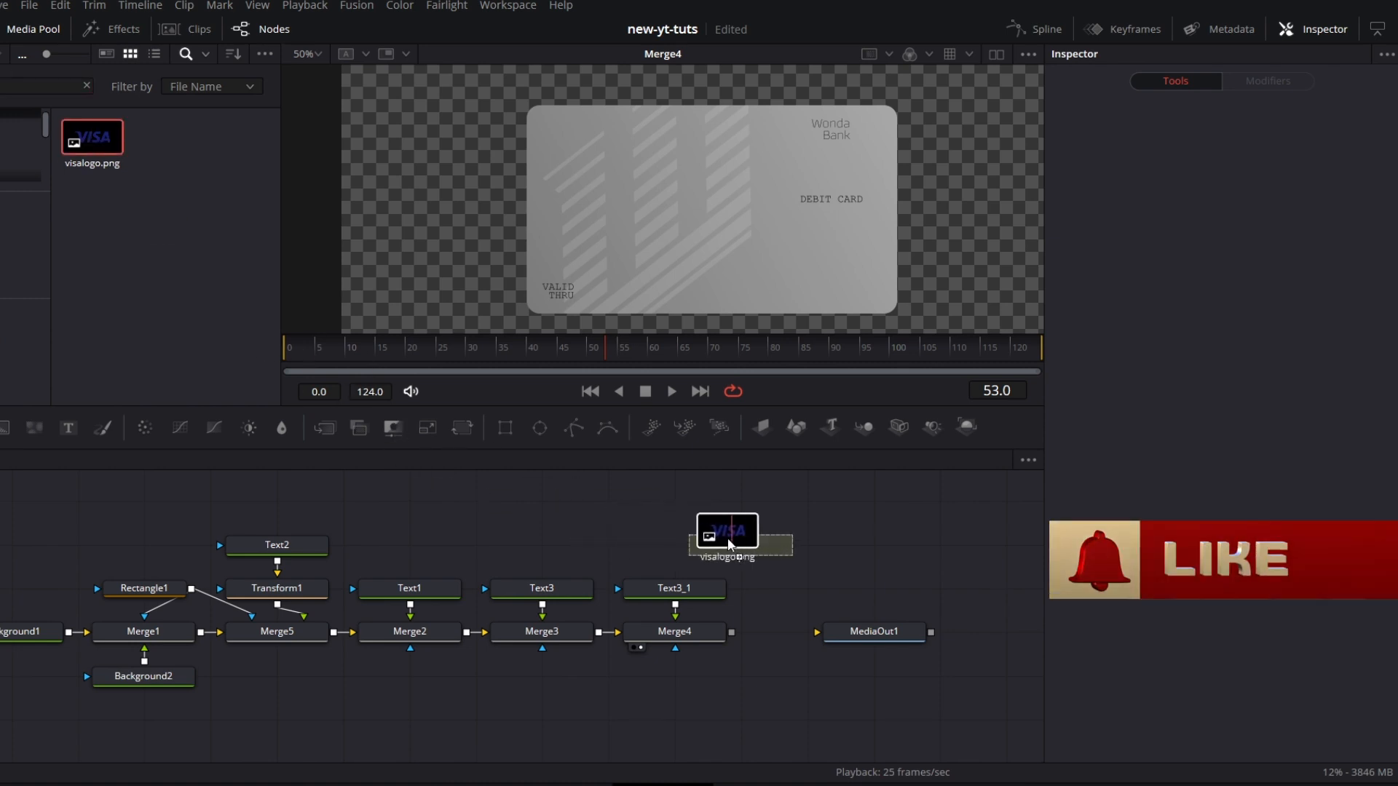
- Place visalogo.png in the node graph, rename its node VISA and merge it over the card
{"action": "left_click", "coordinate": [937, 631]}
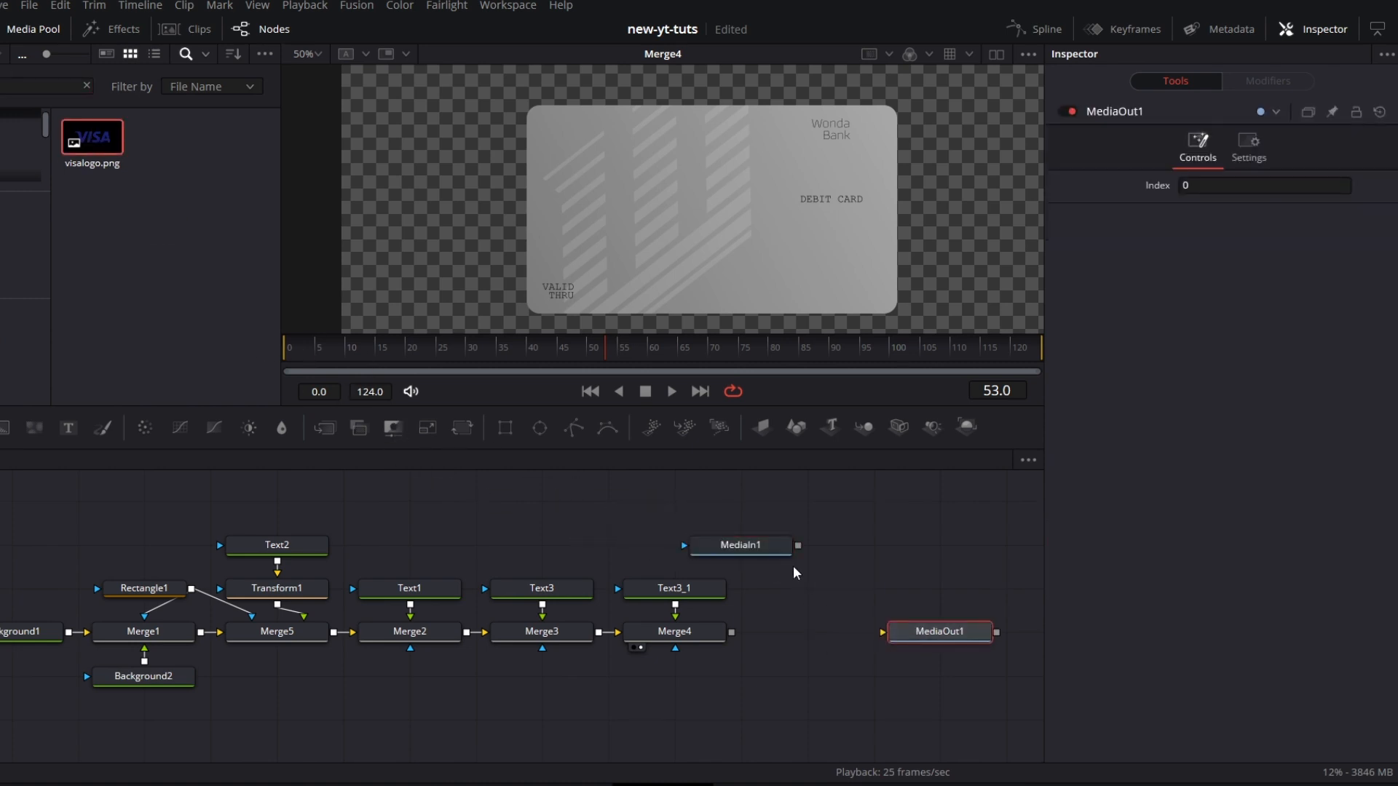
{"action": "right_click", "coordinate": [738, 544]}
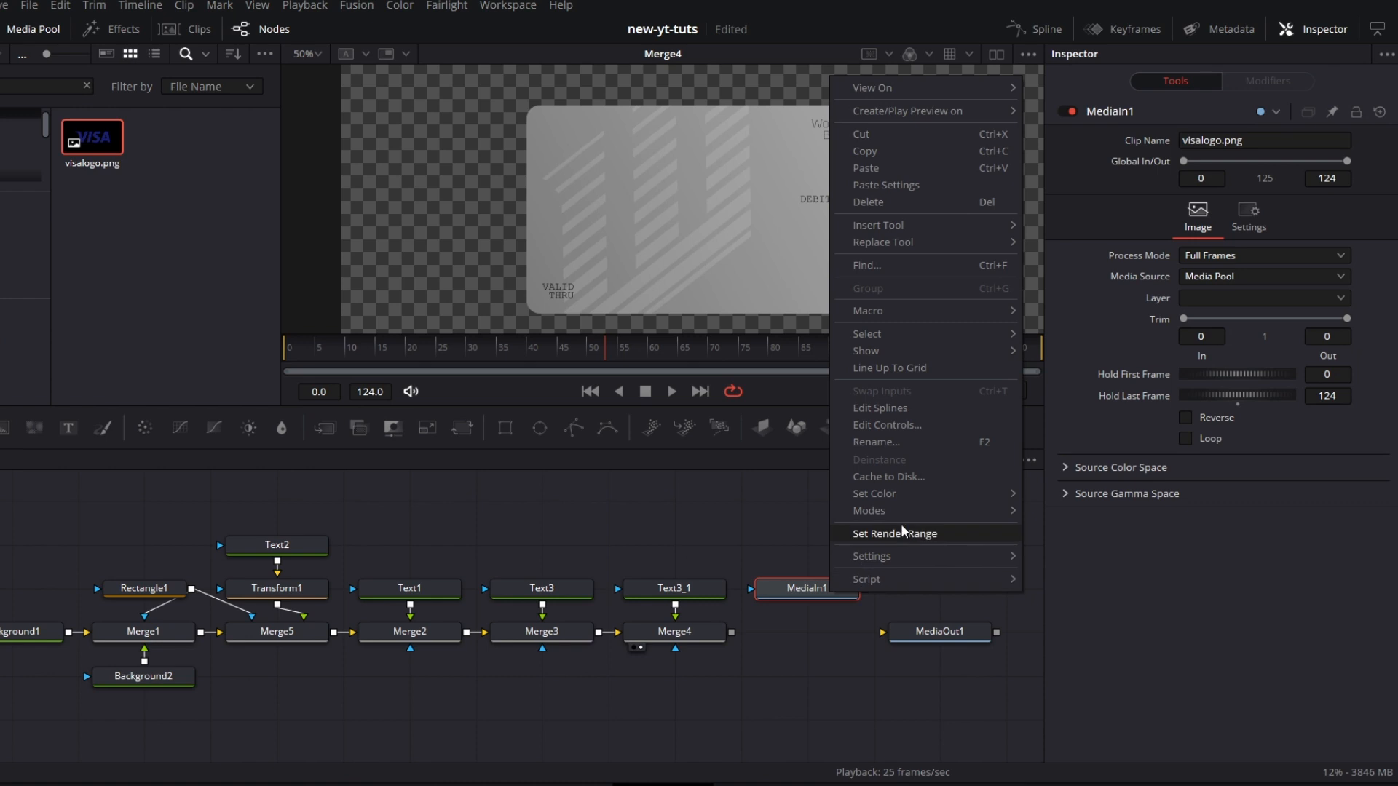
{"action": "left_click", "coordinate": [875, 441]}
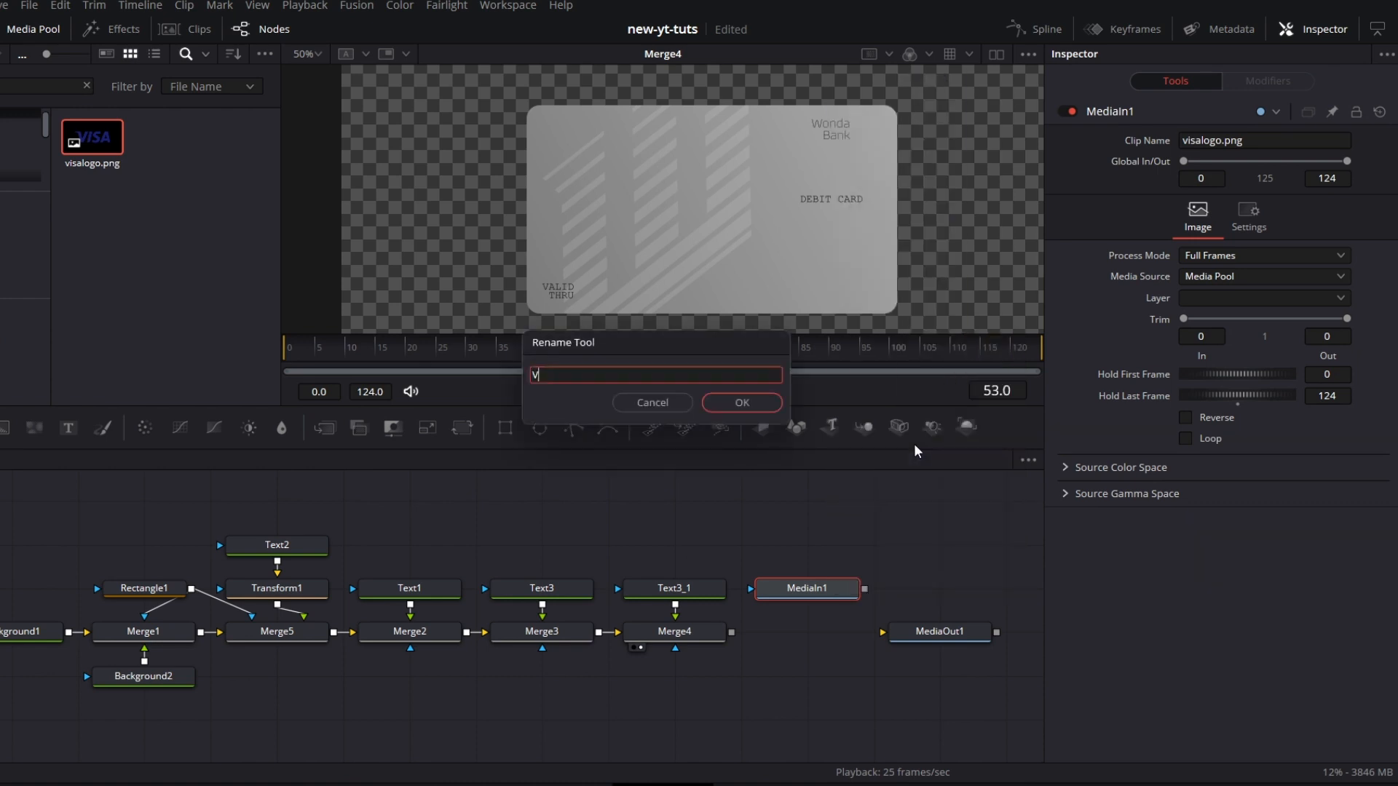
{"action": "left_click", "coordinate": [741, 402]}
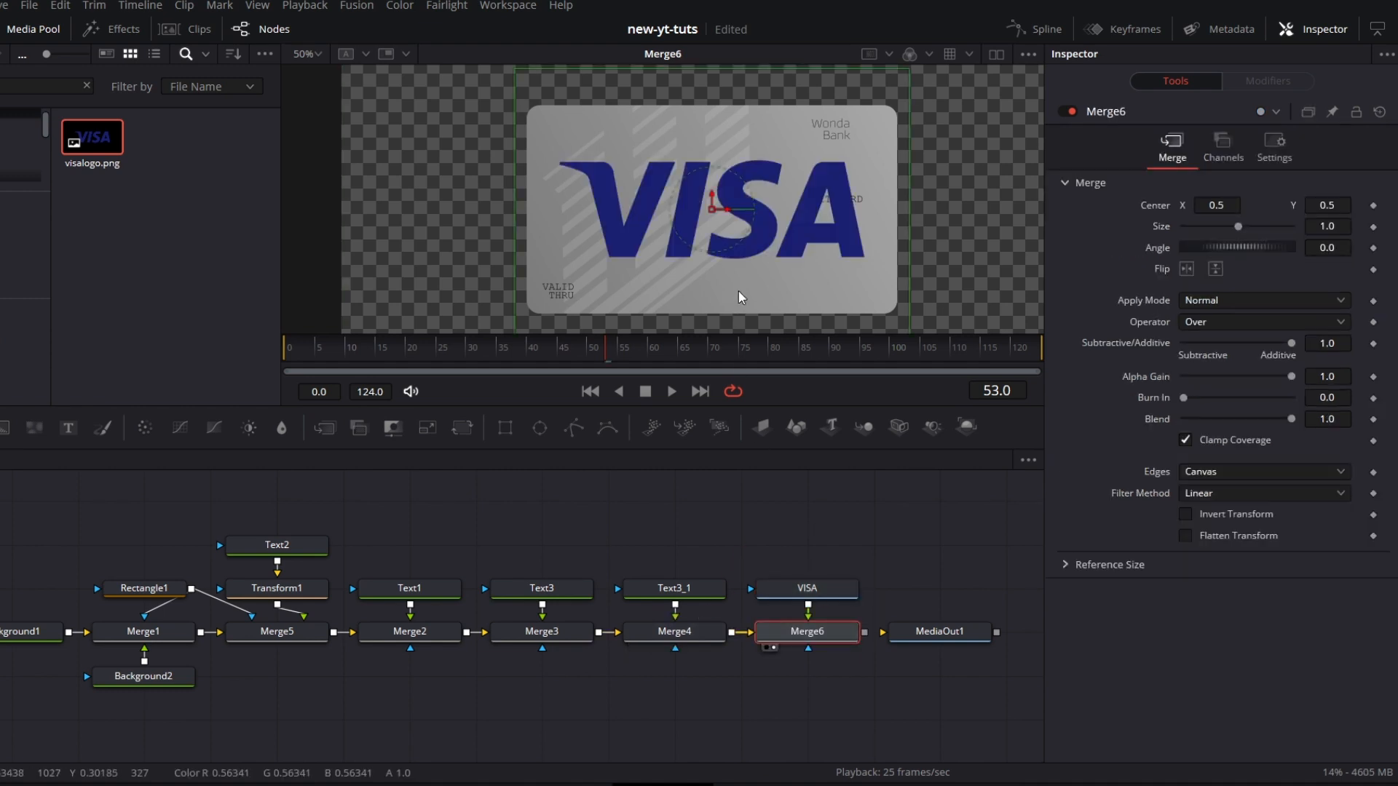
{"action": "left_click", "coordinate": [805, 588]}
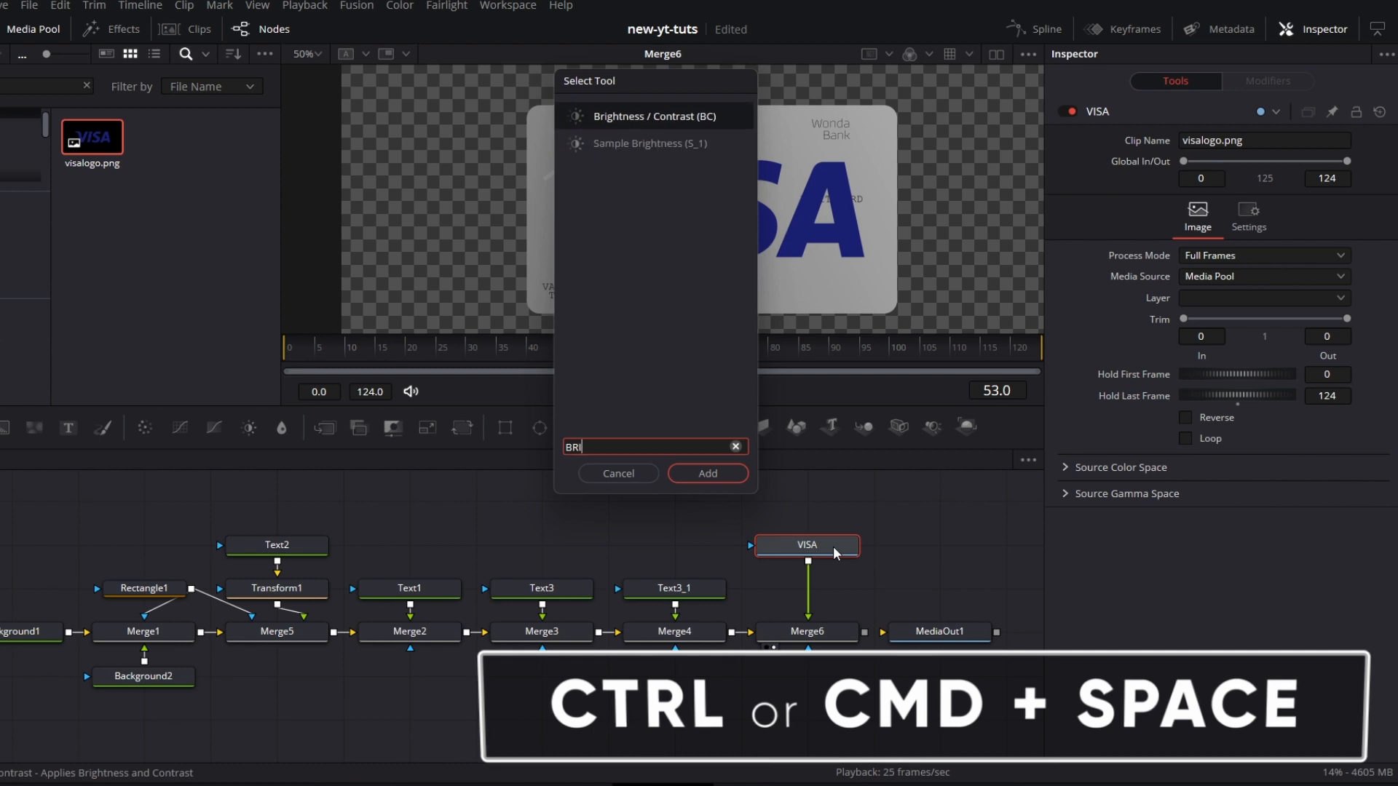
- Add a Brightness / Contrast node after VISA with gamma about 2.65 to turn the logo grey
{"action": "left_click", "coordinate": [708, 473]}
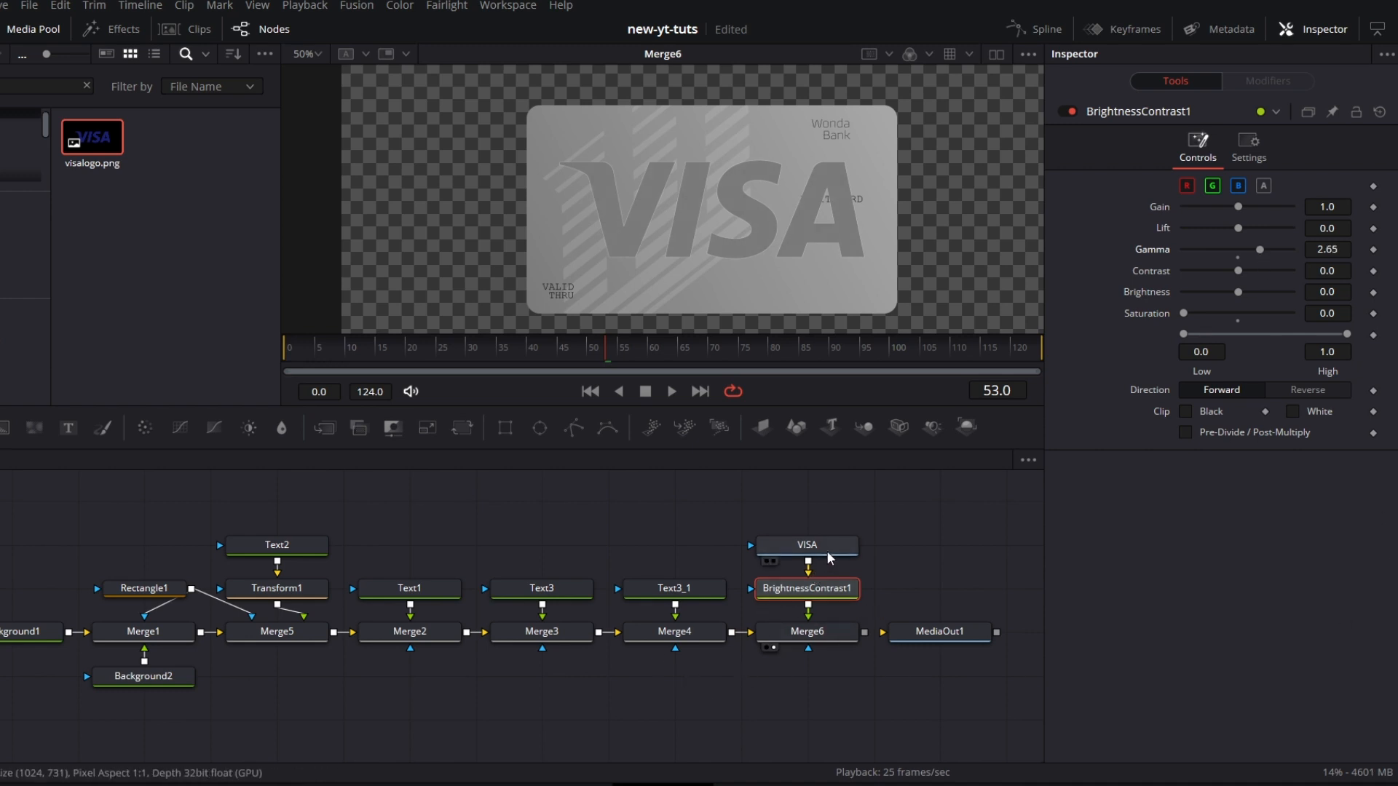
{"action": "left_click", "coordinate": [805, 545]}
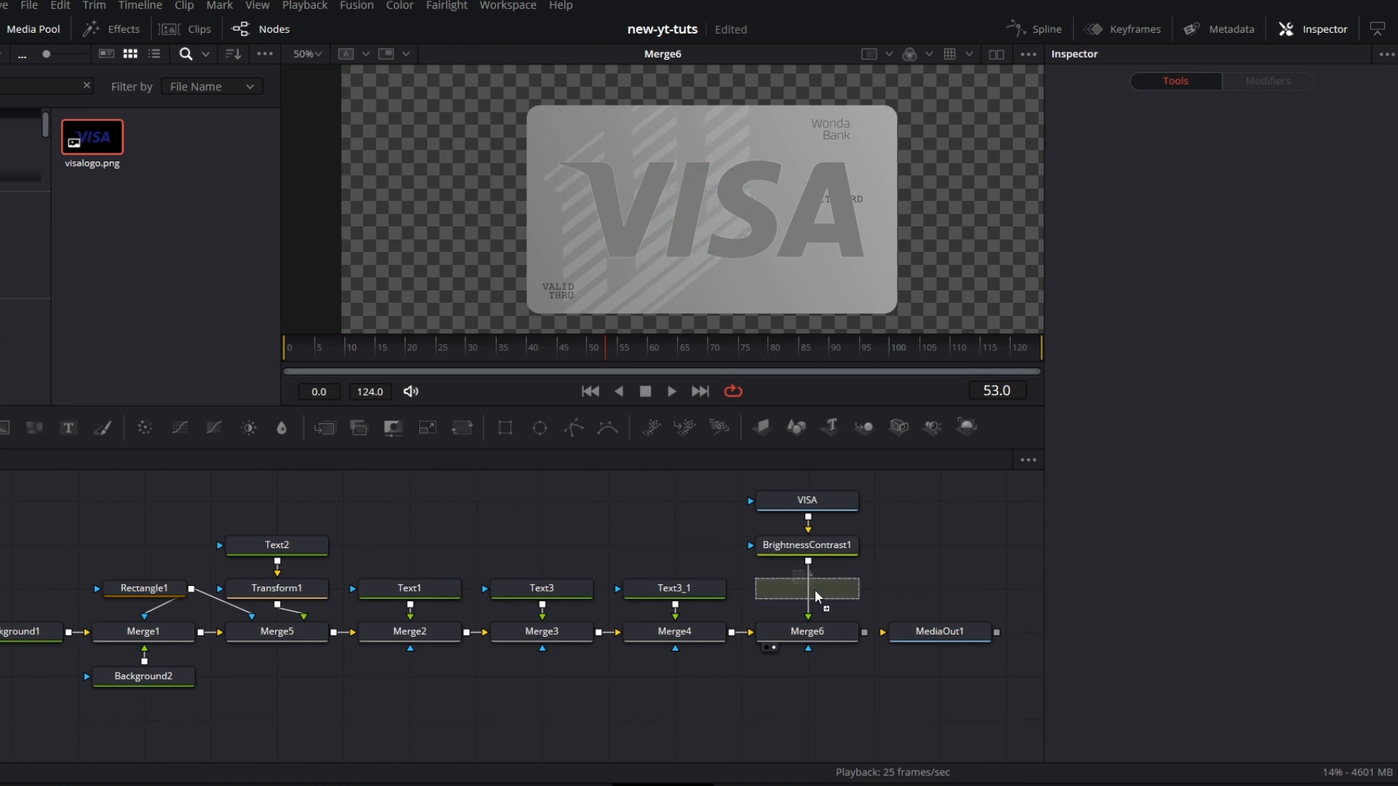
- Insert a Transform after BrightnessContrast1 with Size 0.125, placing the logo bottom-right
{"action": "left_click", "coordinate": [805, 586]}
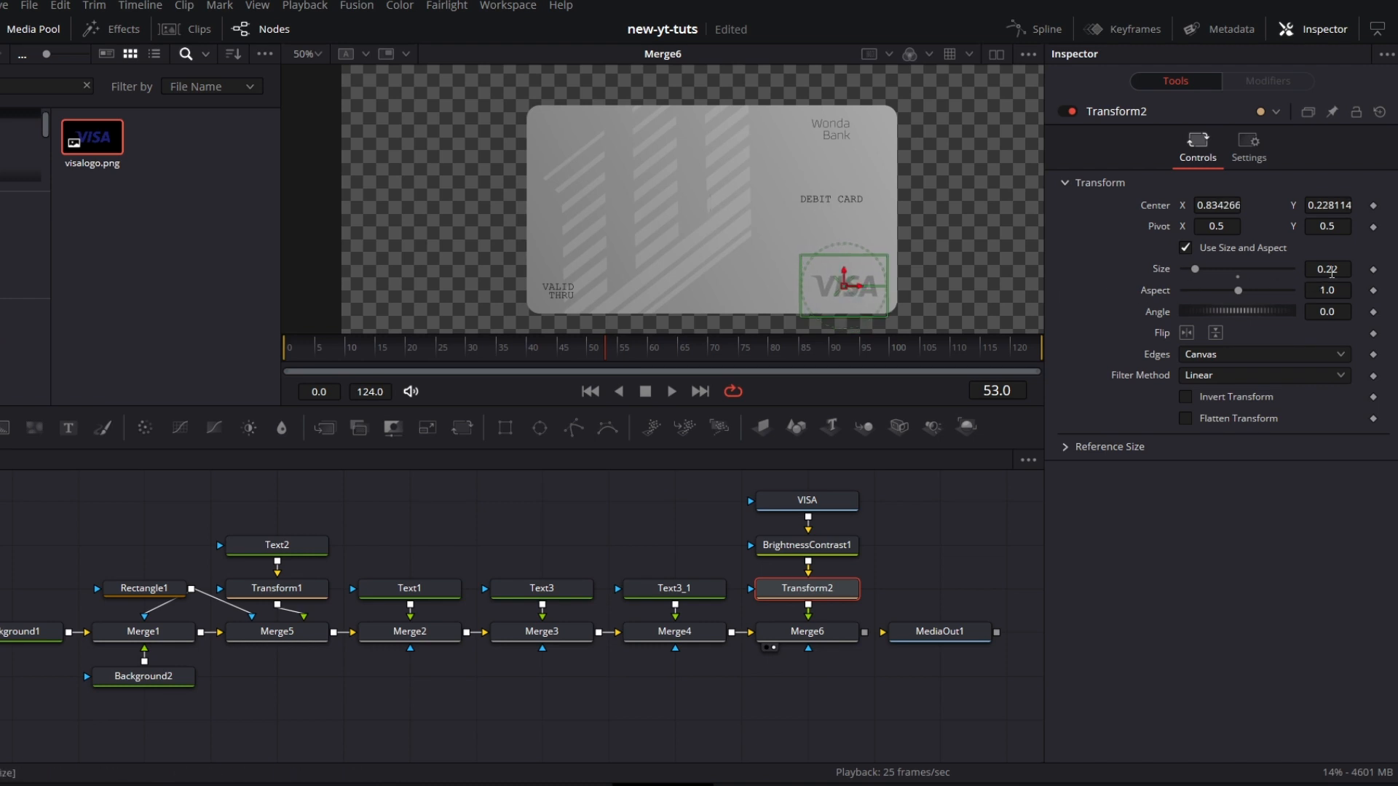
{"action": "left_click", "coordinate": [1328, 291]}
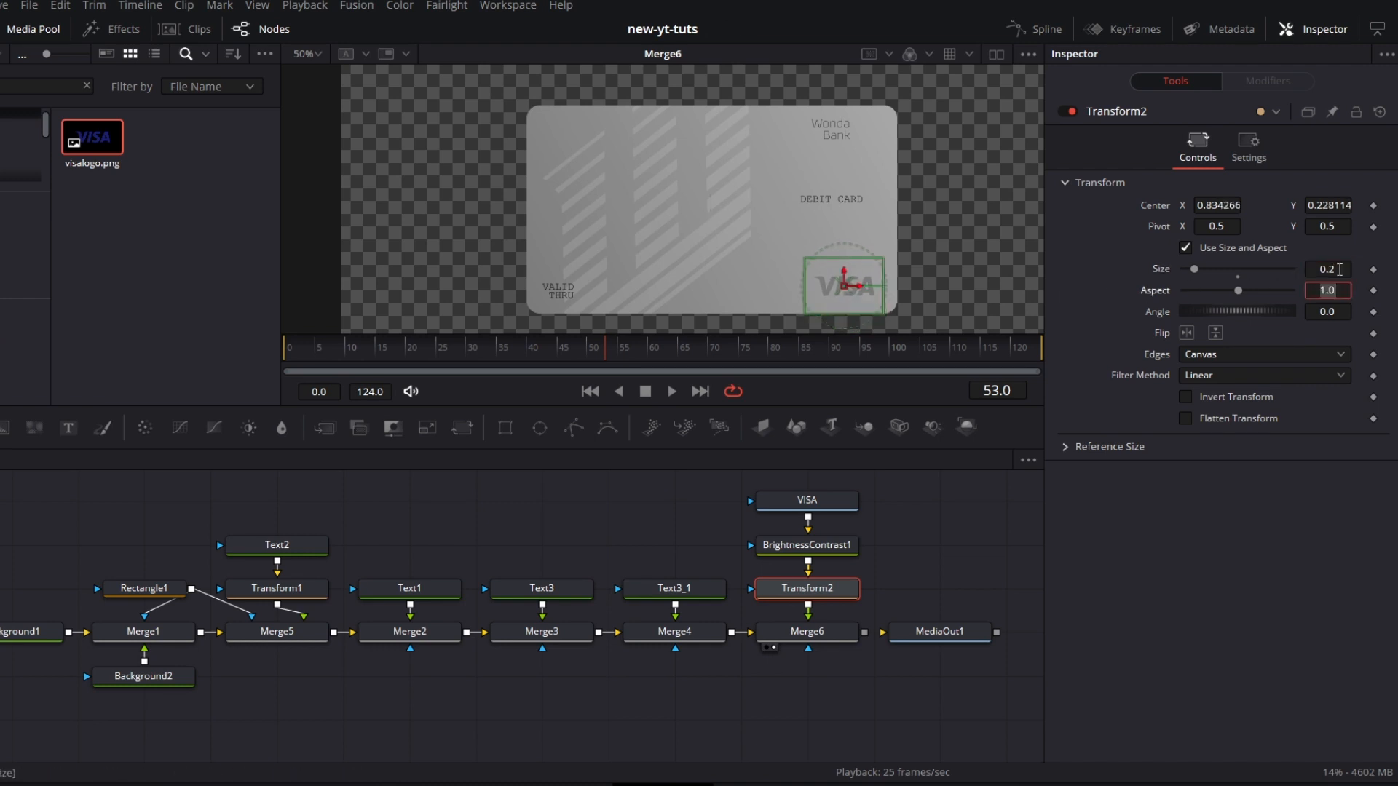
{"action": "left_click", "coordinate": [1327, 268]}
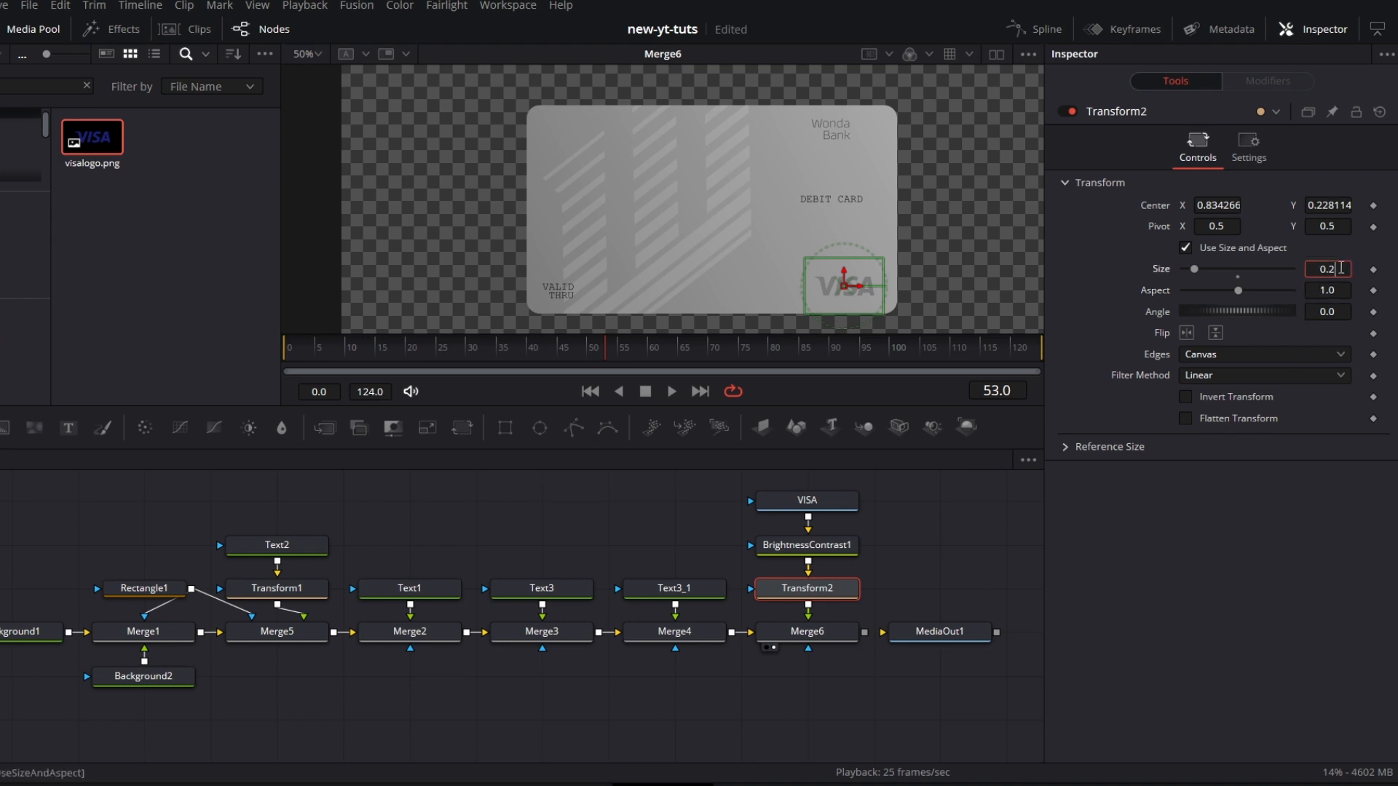
{"action": "type", "text": "0.125"}
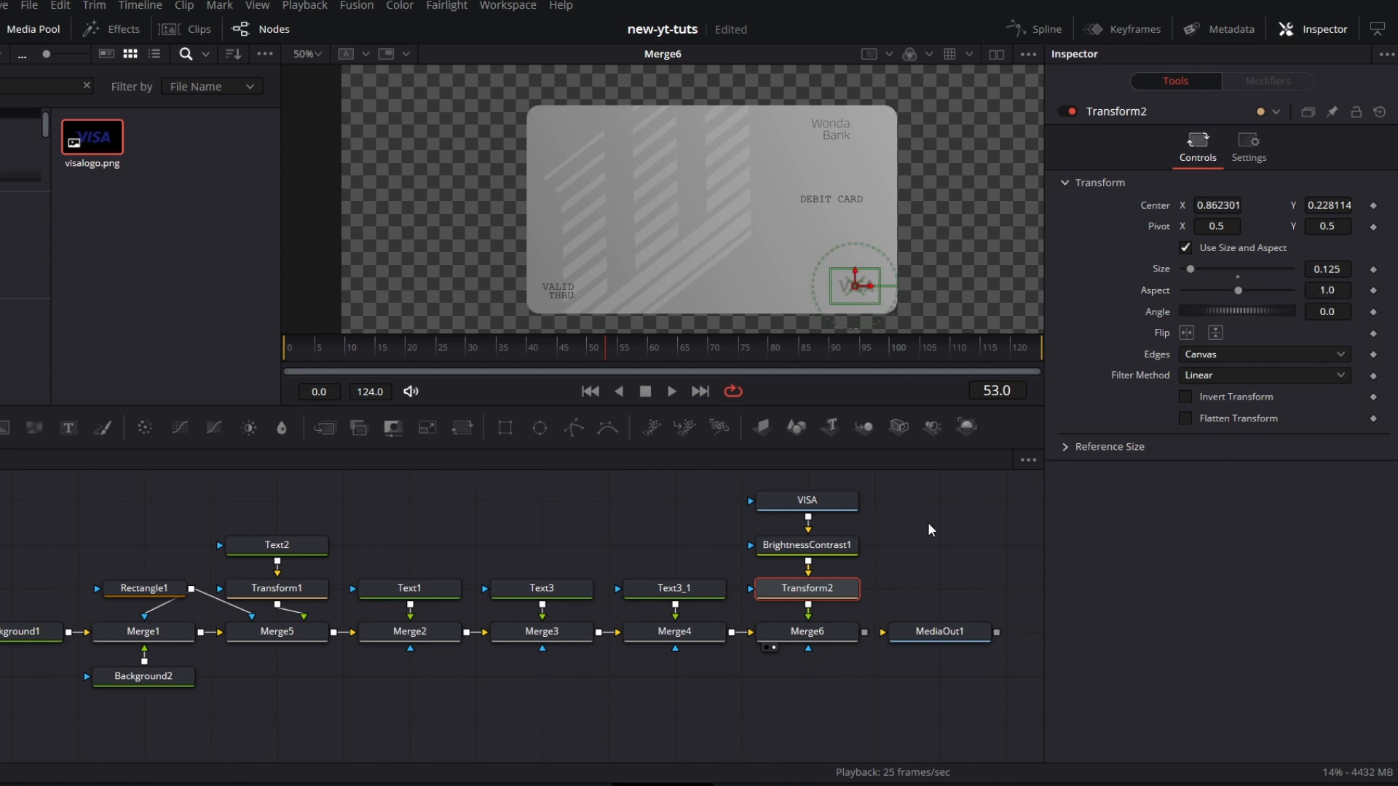
{"action": "left_click", "coordinate": [952, 556]}
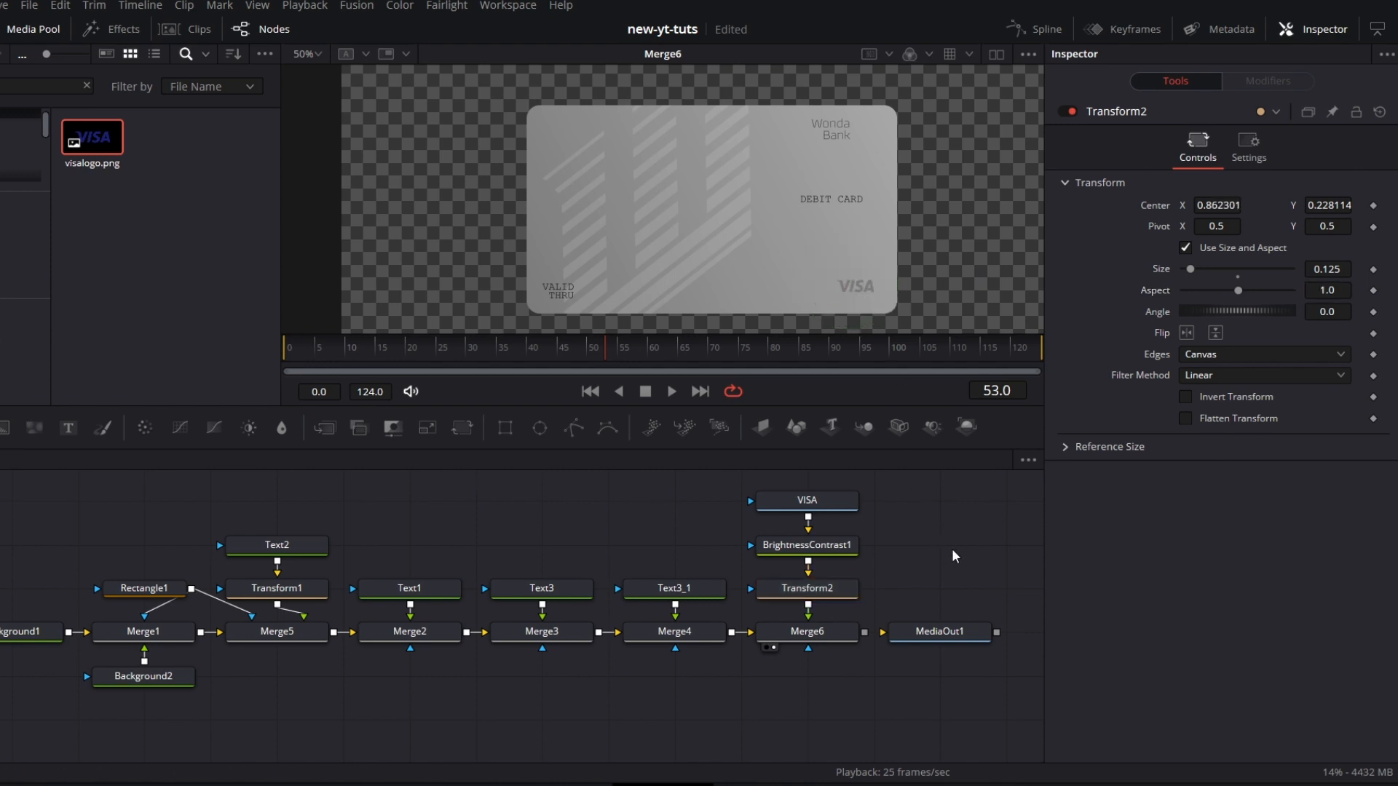
{"action": "mouse_move", "coordinate": [987, 566]}
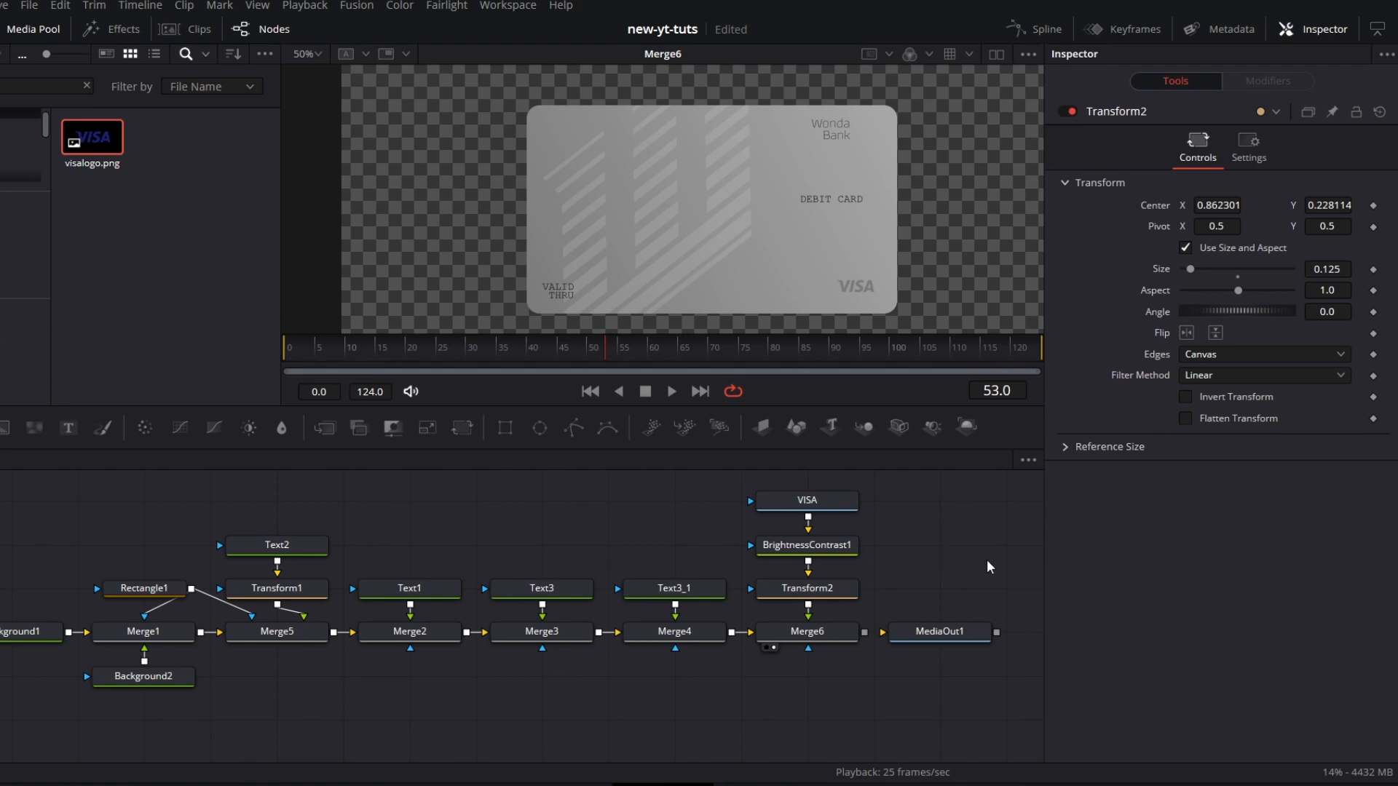
{"action": "mouse_move", "coordinate": [905, 476]}
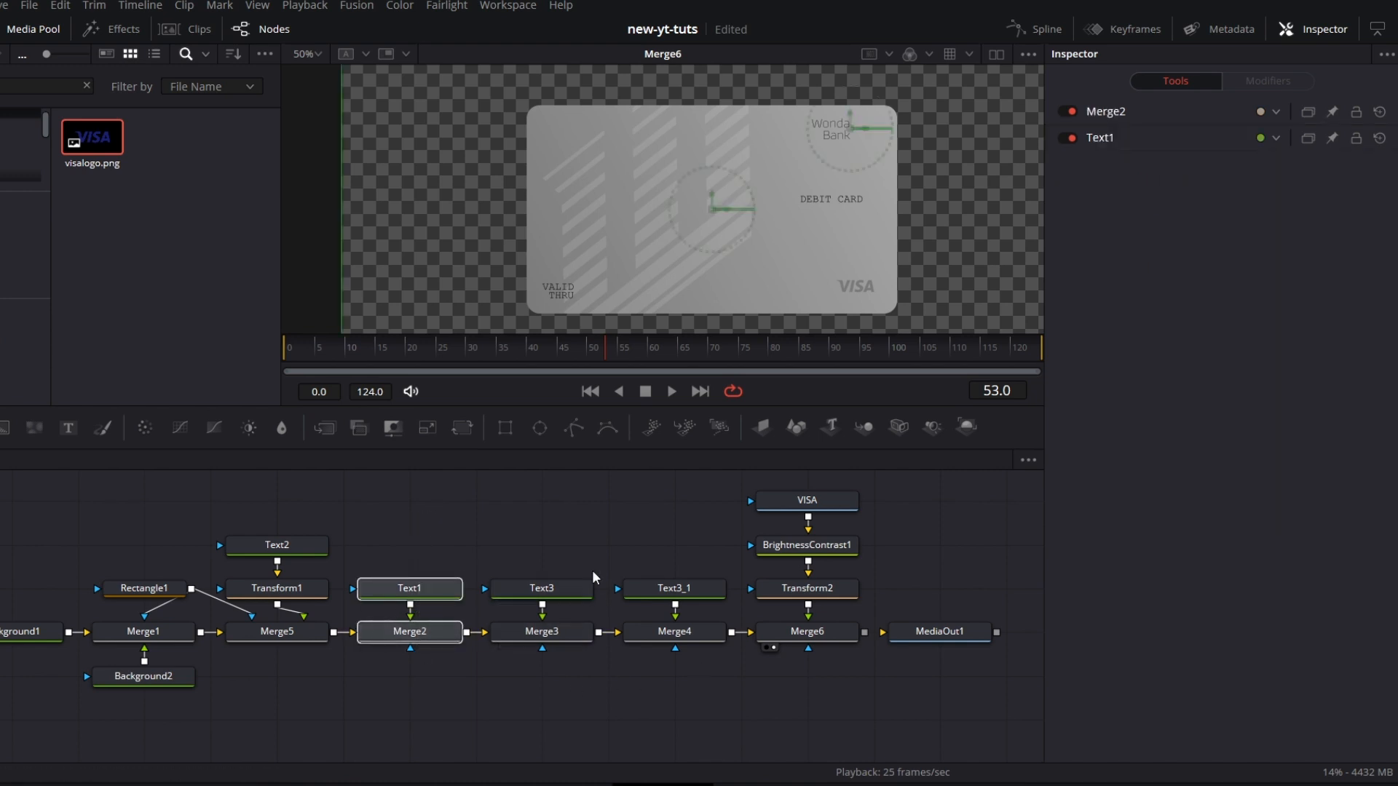
- Reposition the Text1/Merge2, Text3_1/Merge4 pairs and the VISA branch into a compact layout
{"action": "left_click", "coordinate": [538, 676]}
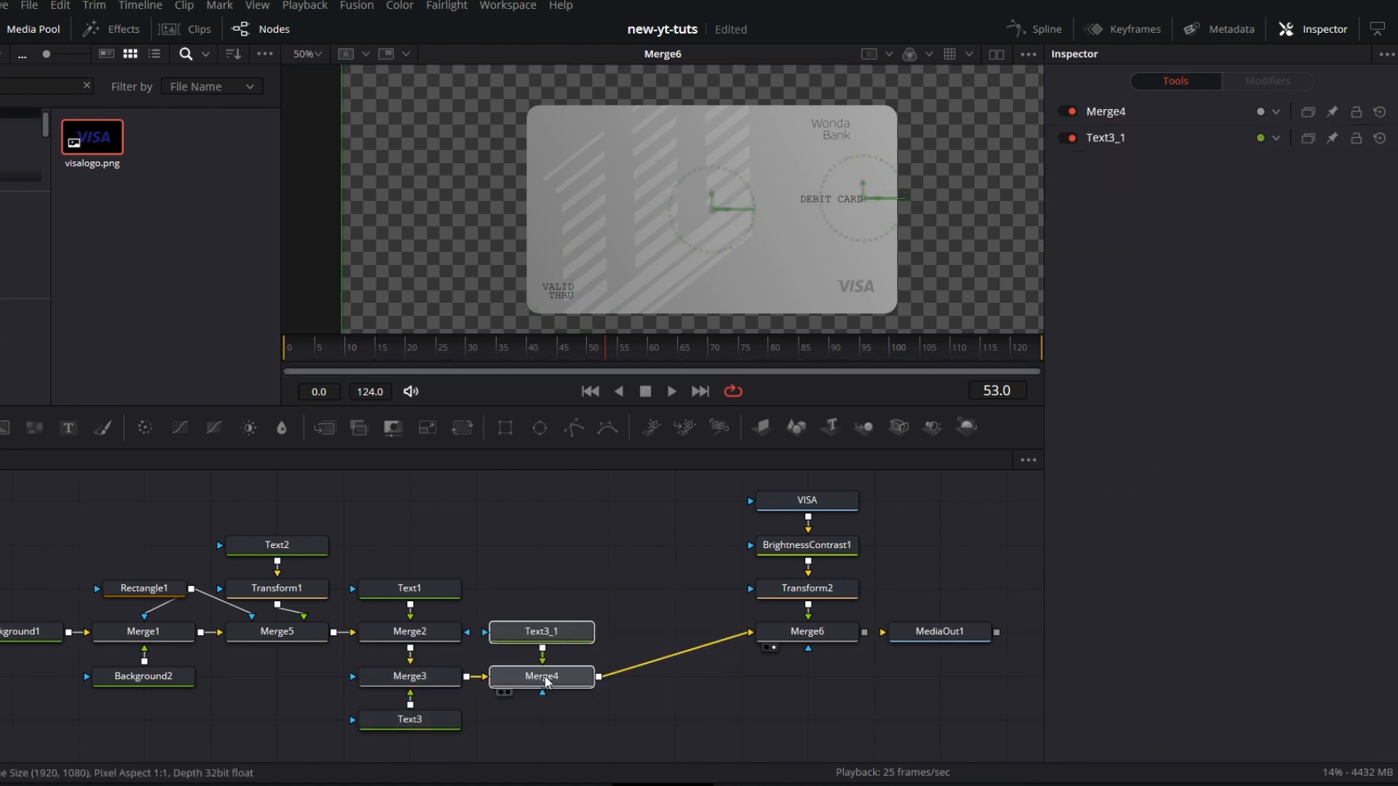
{"action": "left_click", "coordinate": [540, 676]}
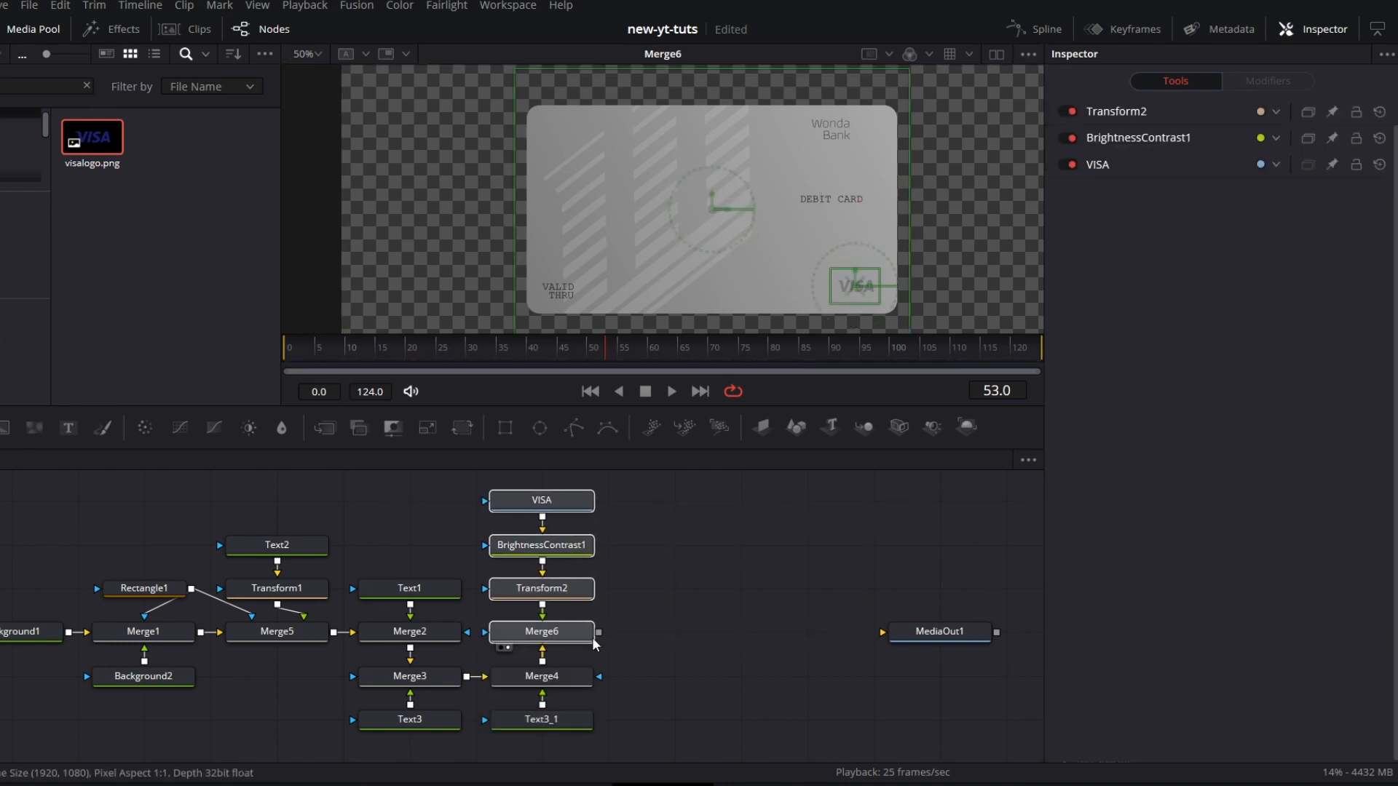
{"action": "left_click", "coordinate": [540, 631]}
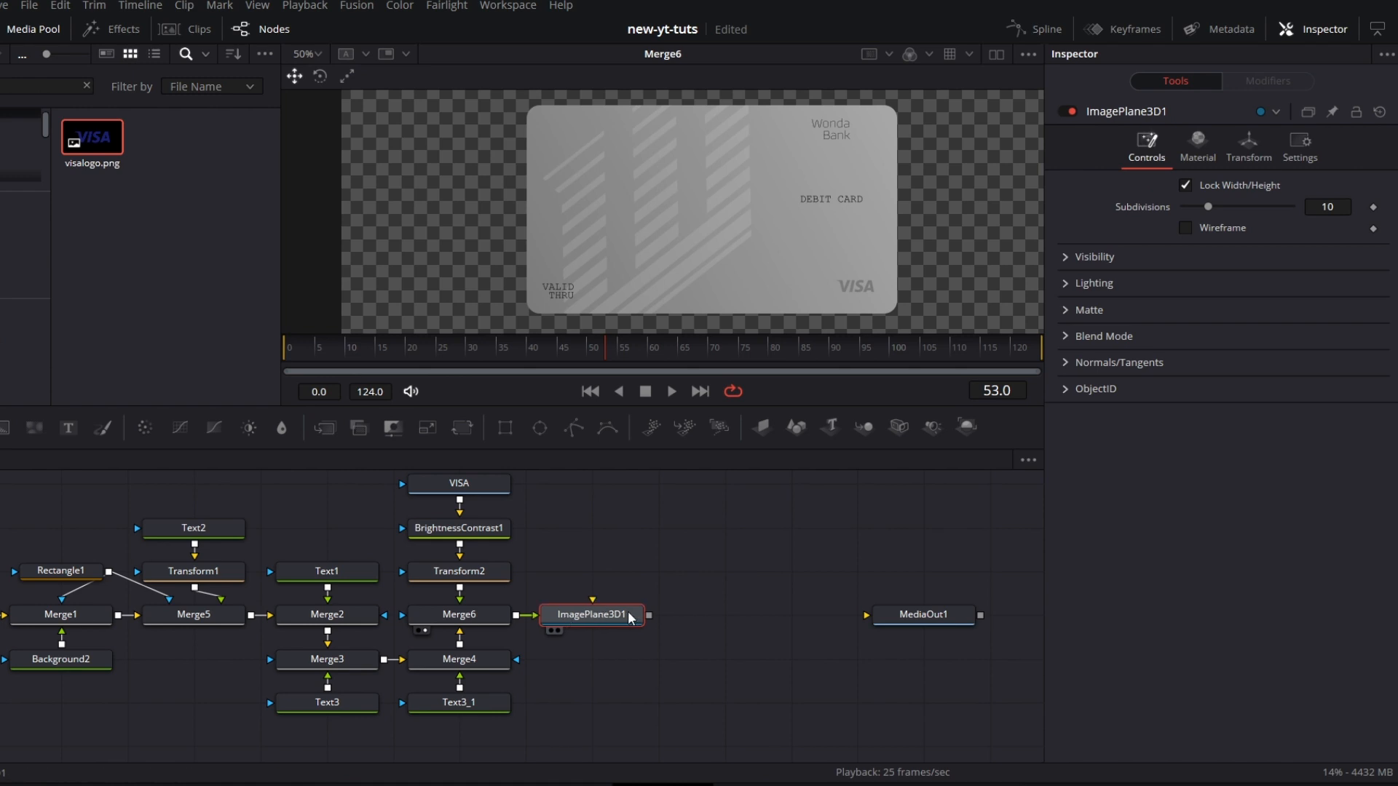
- View ImagePlane3D1 so the card renders as a plane in 3D perspective
{"action": "double_click", "coordinate": [591, 614]}
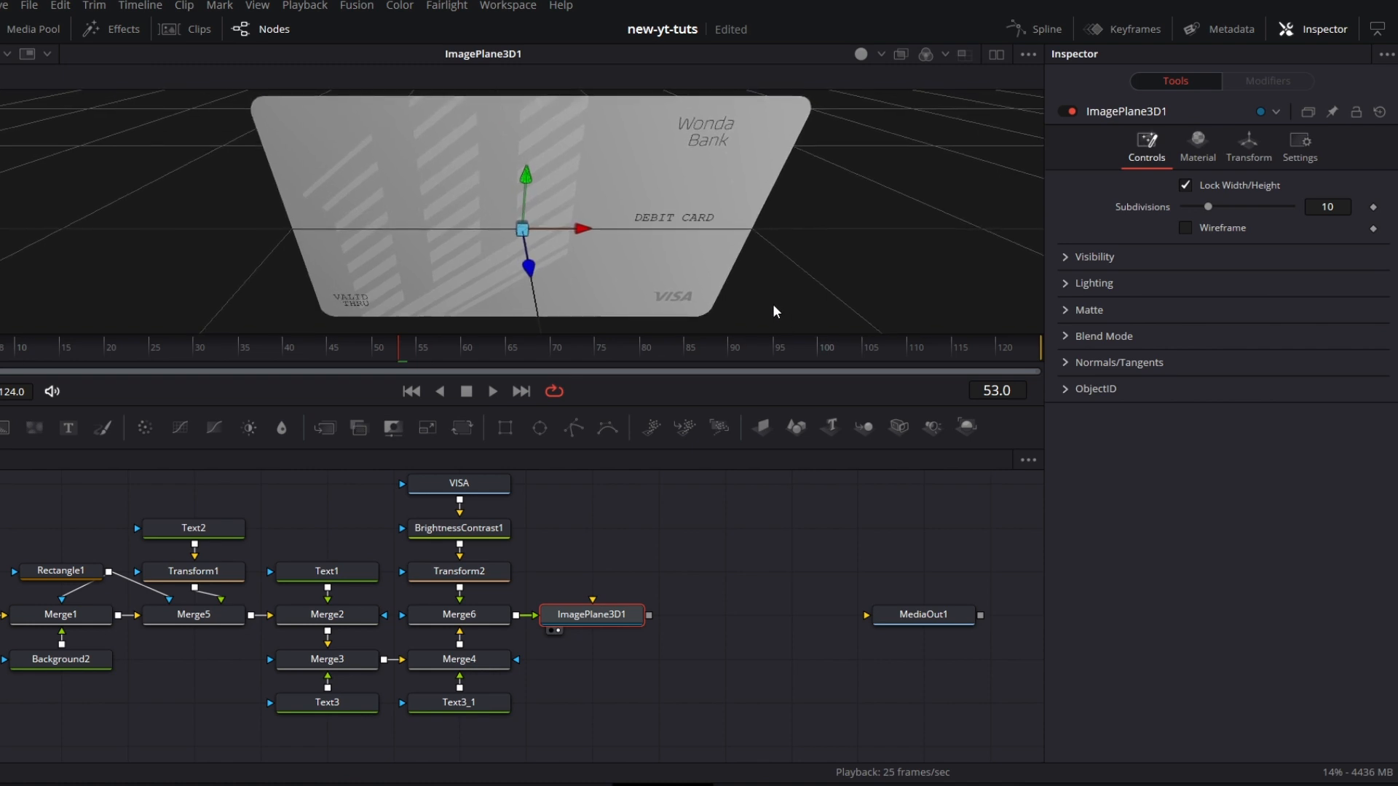
{"action": "mouse_move", "coordinate": [792, 246]}
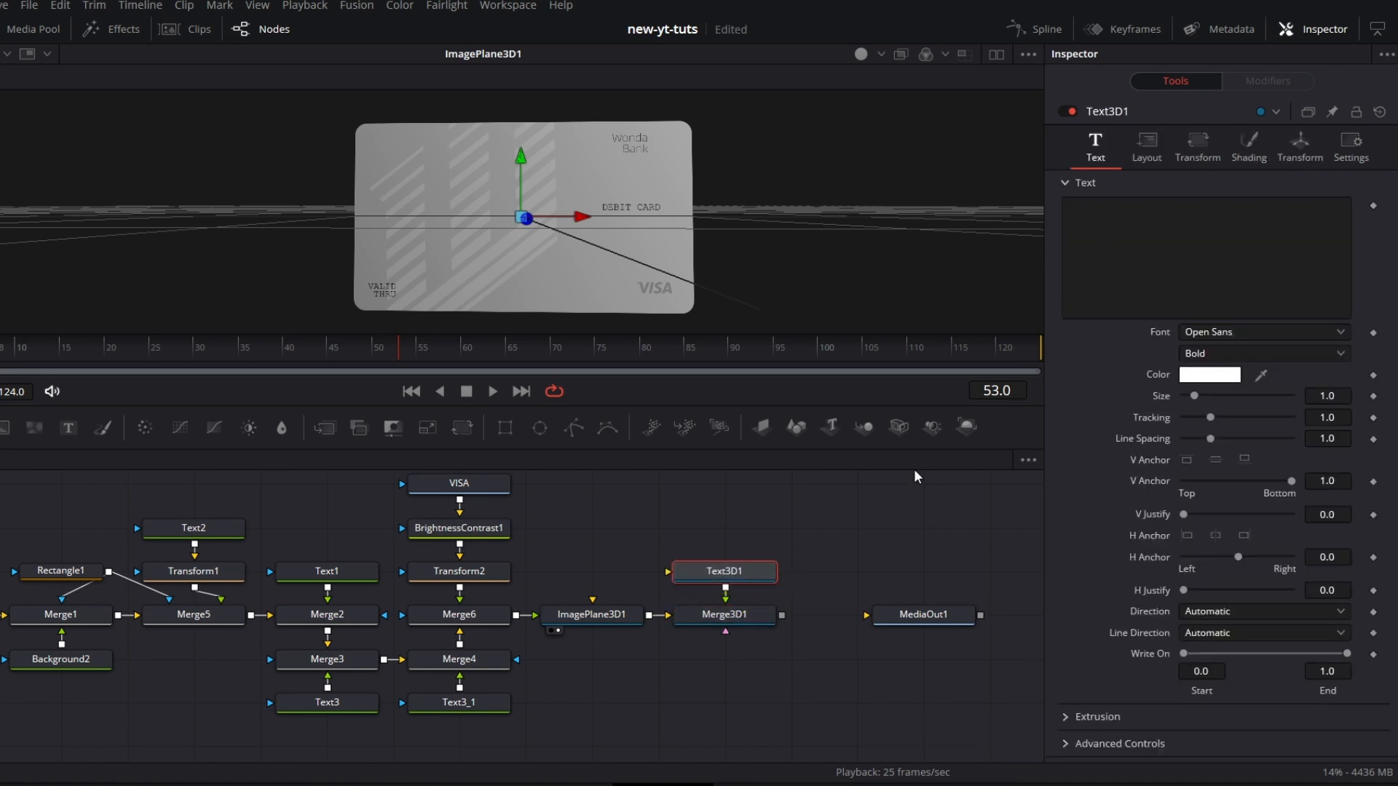
{"action": "type", "text": "0123 4567 8910 1234"}
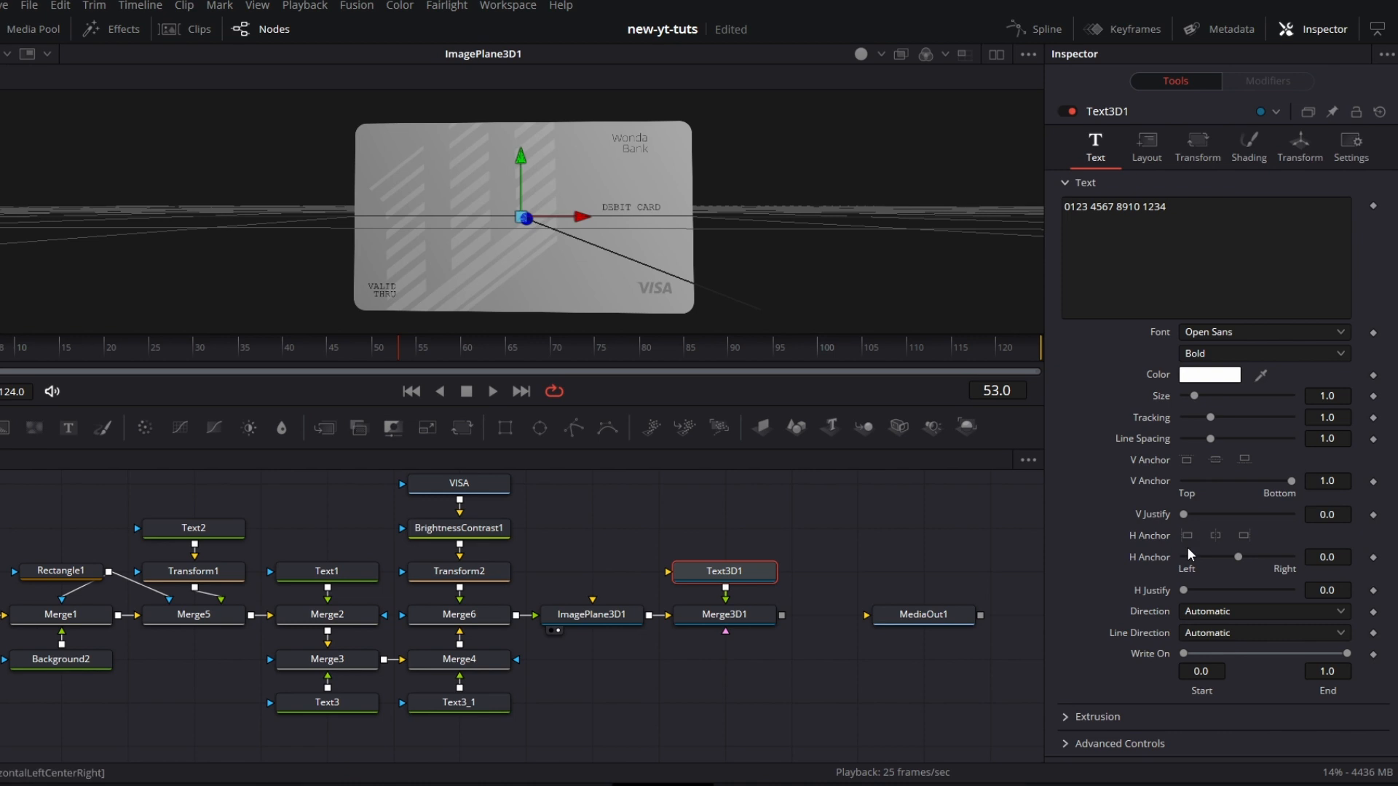
- Extrude the 3D card number by 0.02 with 4 subdivisions
{"action": "left_click", "coordinate": [1073, 716]}
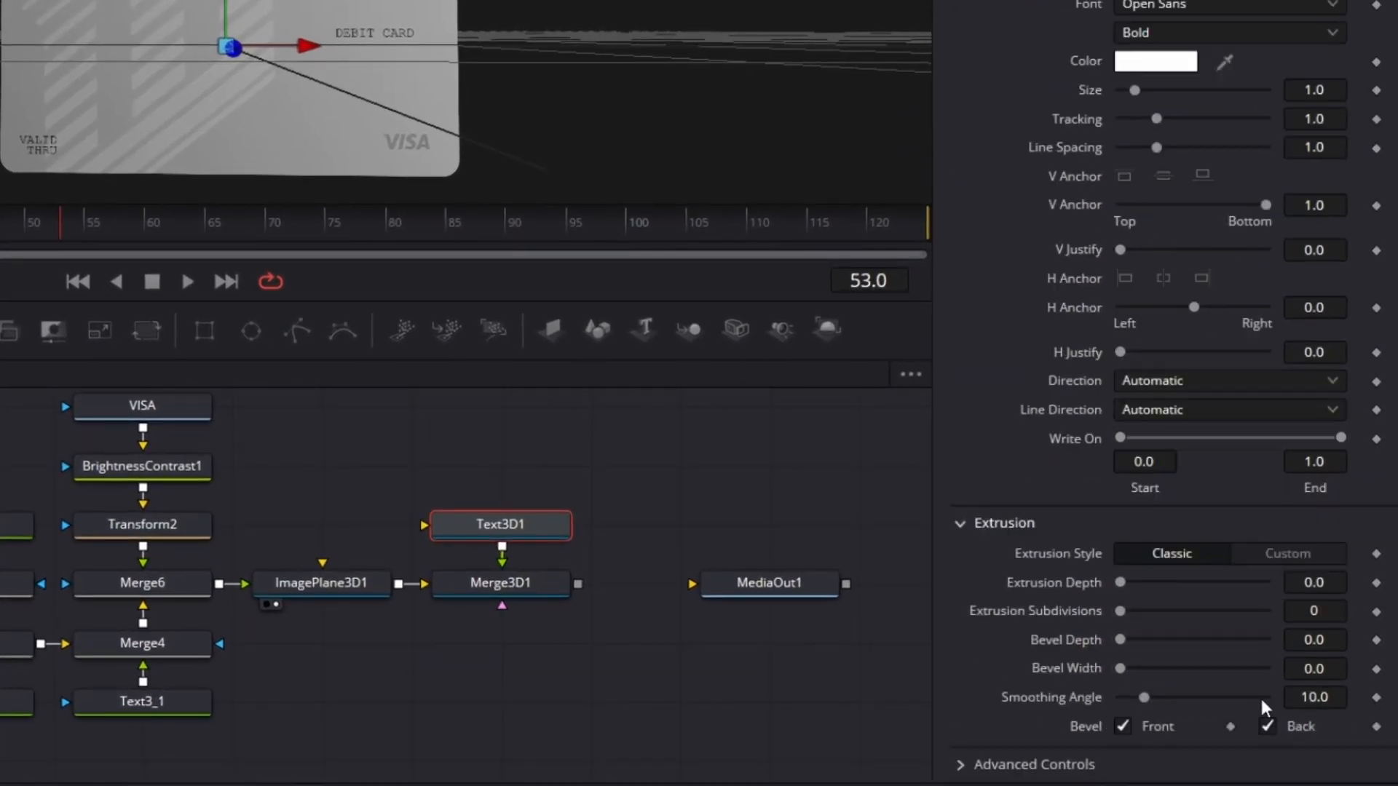
{"action": "left_click", "coordinate": [1313, 583]}
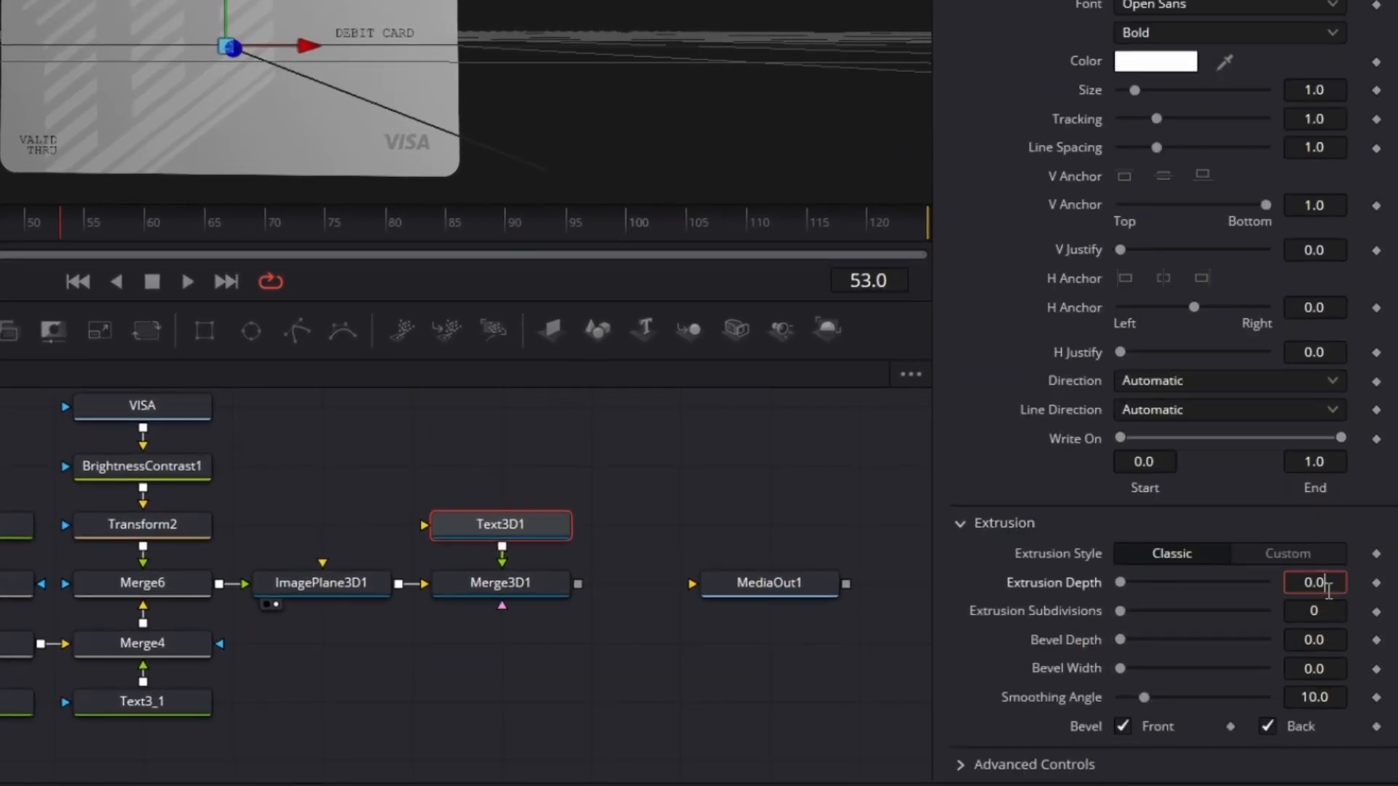
{"action": "type", "text": "0.2"}
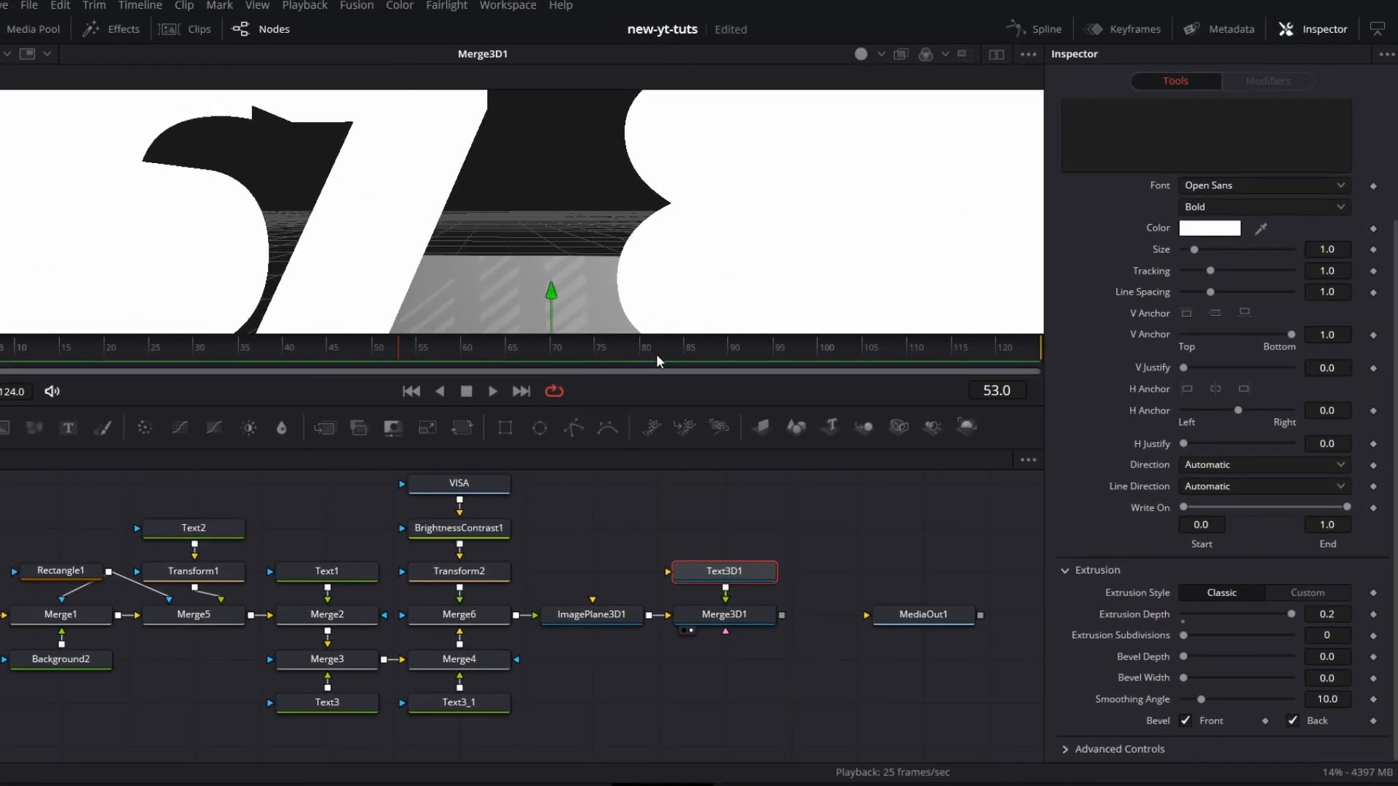
{"action": "left_click", "coordinate": [1327, 615]}
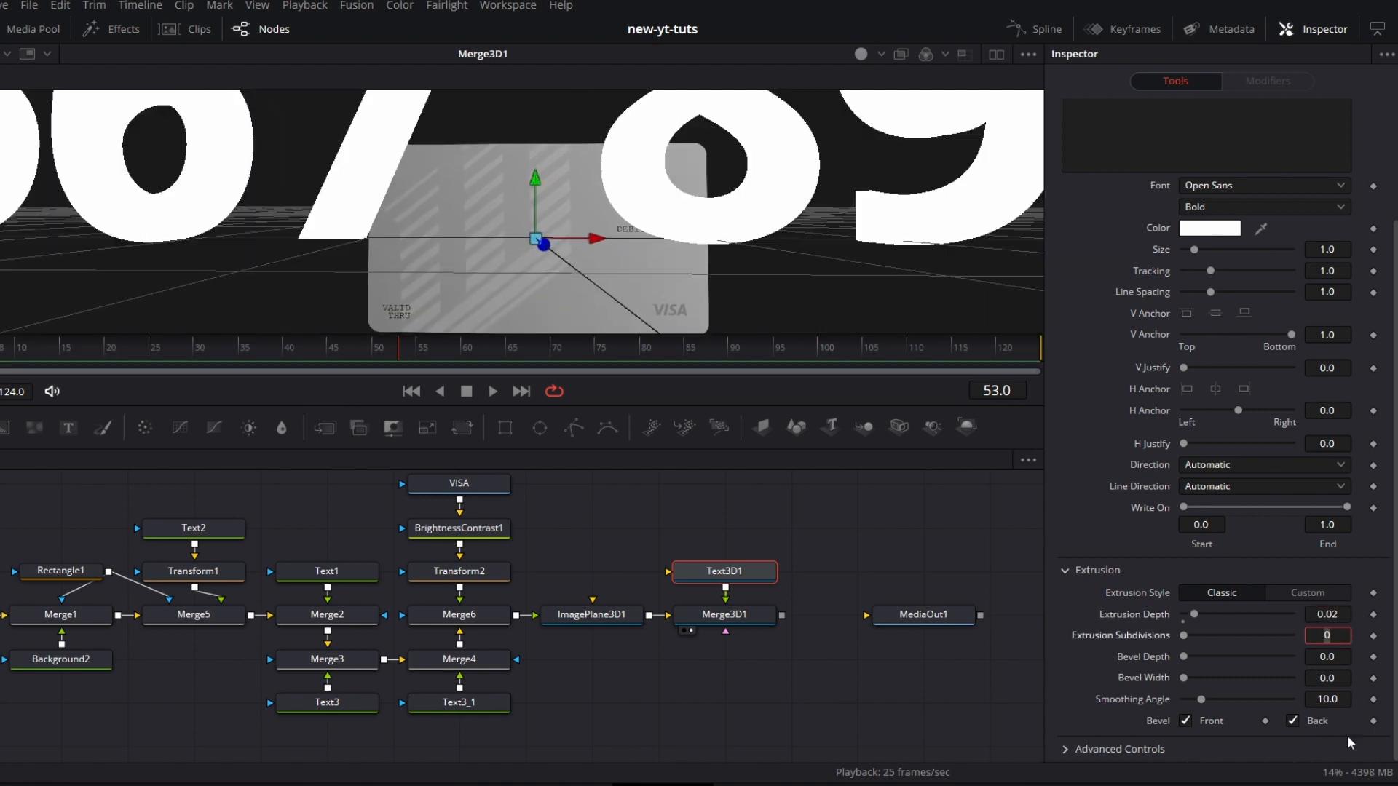
{"action": "left_click", "coordinate": [1262, 331]}
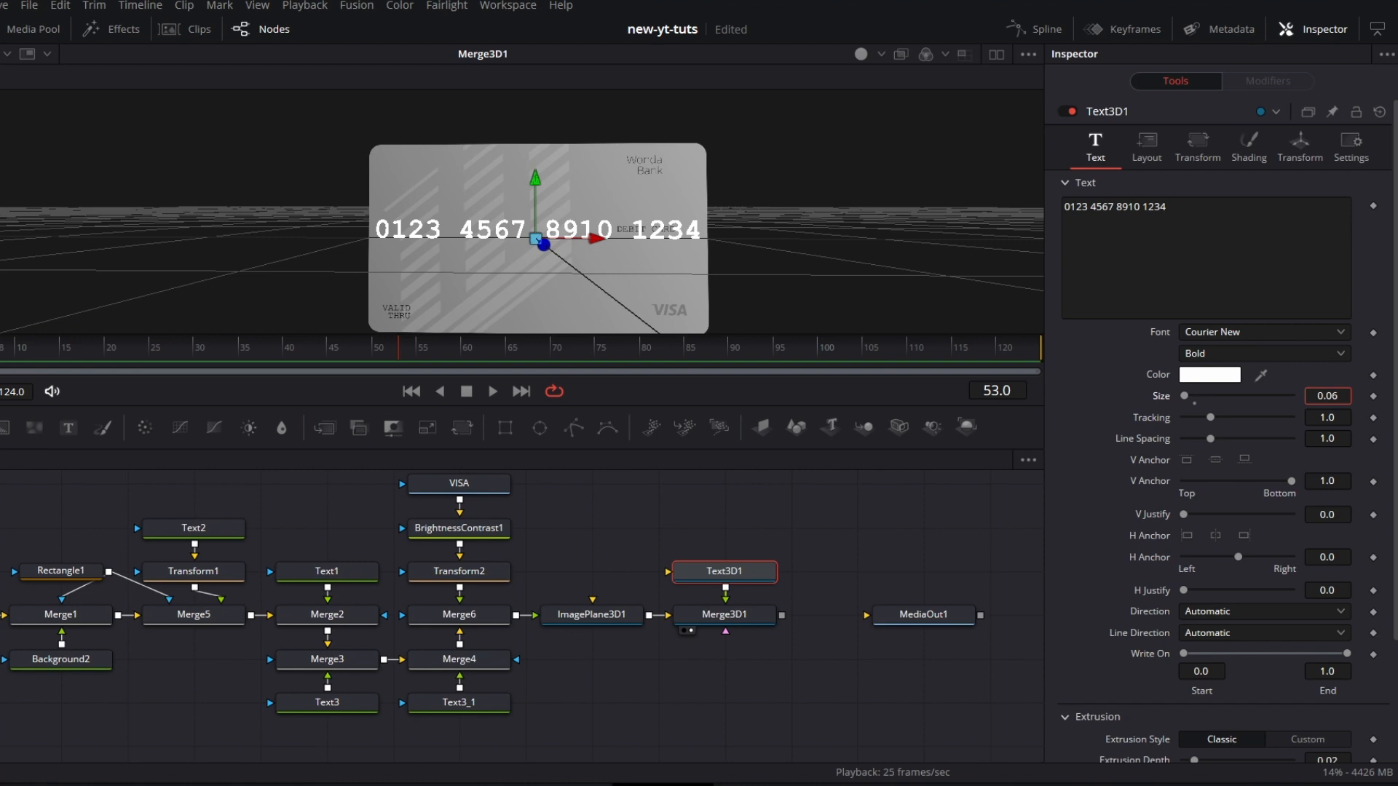
- Switch the number to Courier New Regular at size 0.06 with a 0.02 bevel
{"action": "left_click", "coordinate": [1259, 352]}
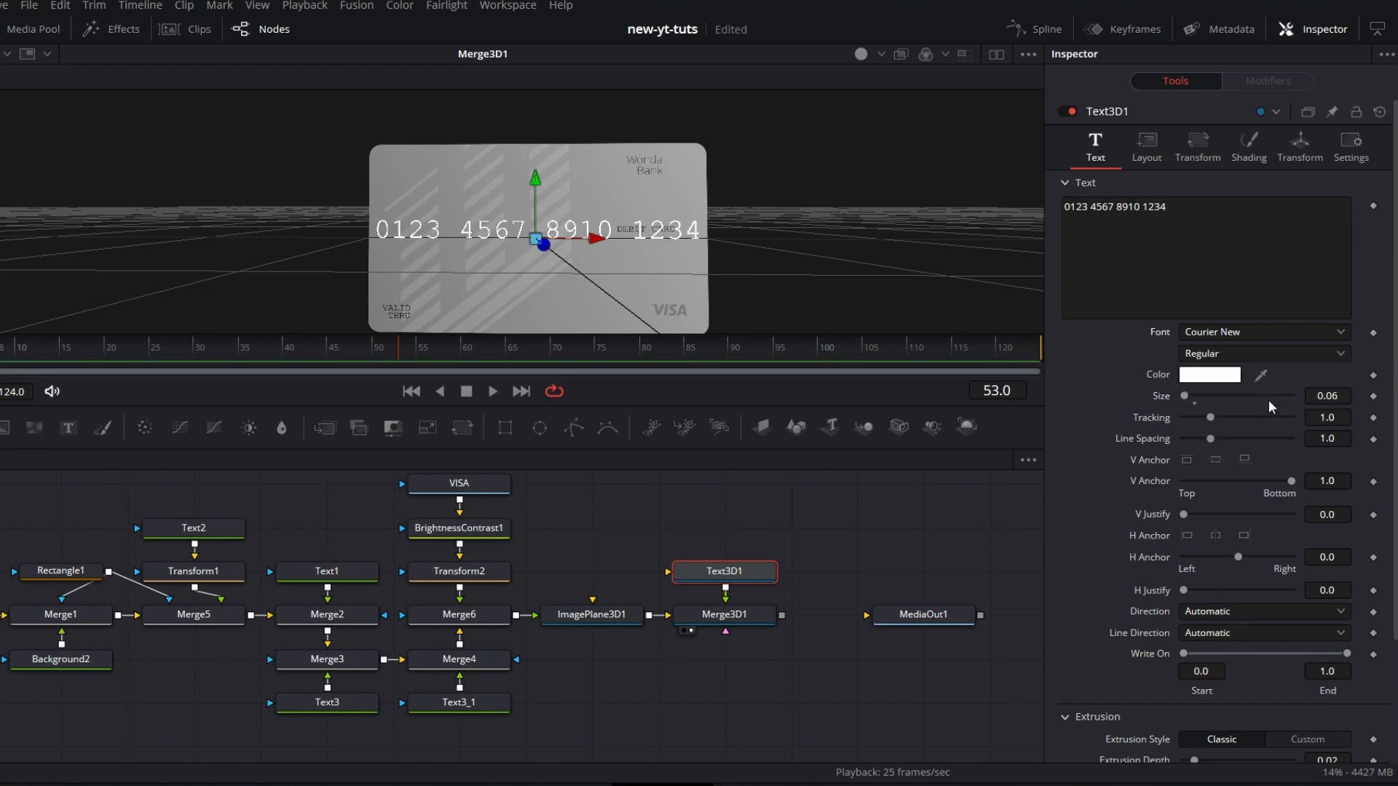
{"action": "scroll", "scroll_direction": "down", "scroll_amount": 3}
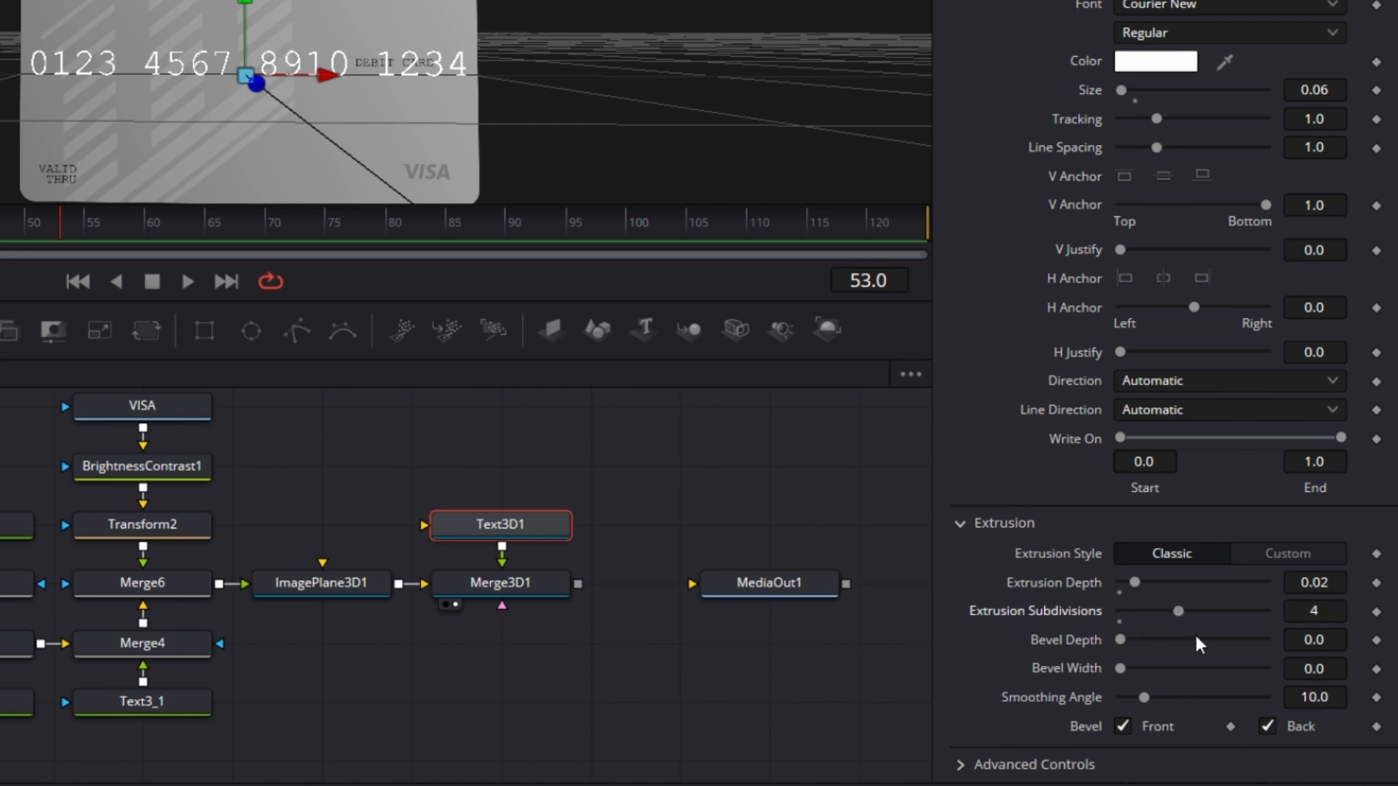
{"action": "left_click", "coordinate": [1313, 639]}
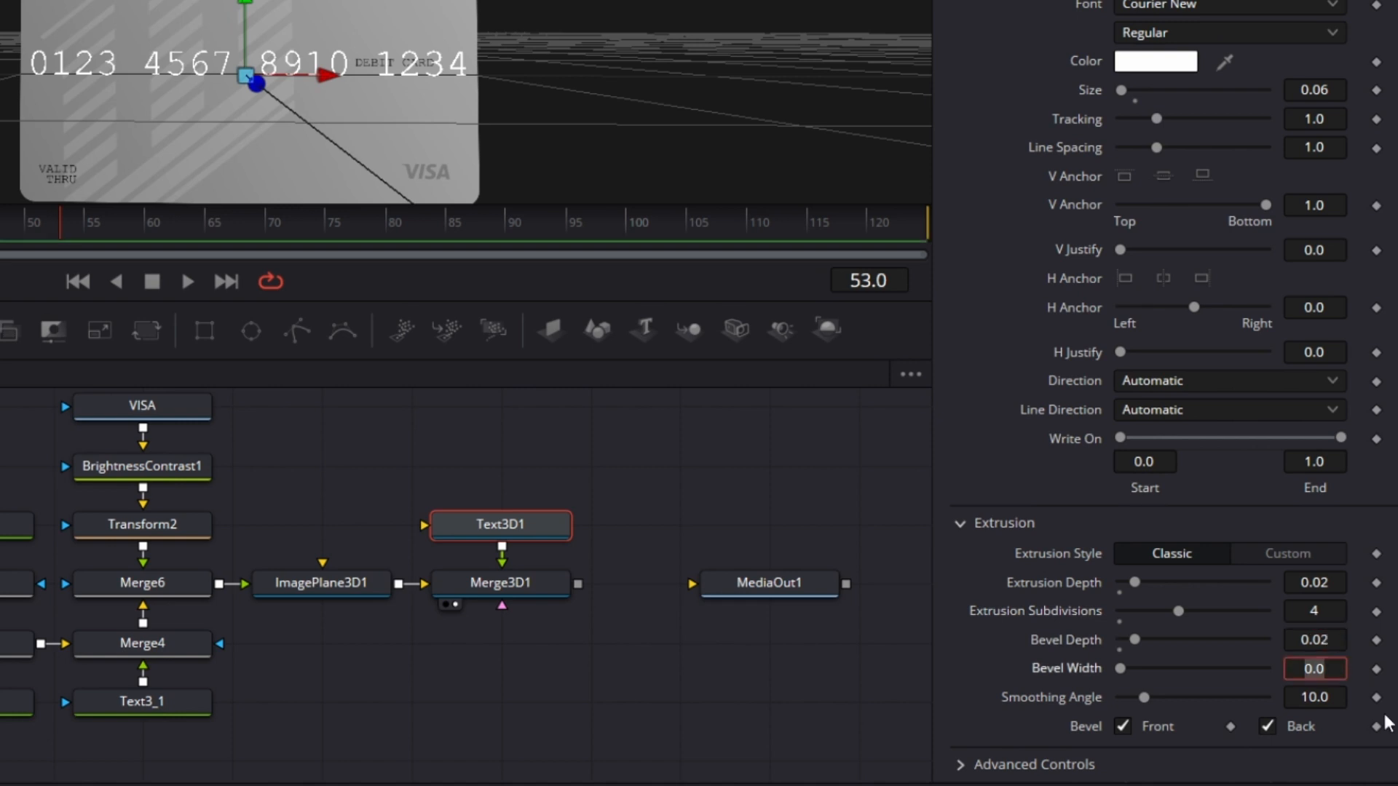
{"action": "left_click", "coordinate": [1313, 668]}
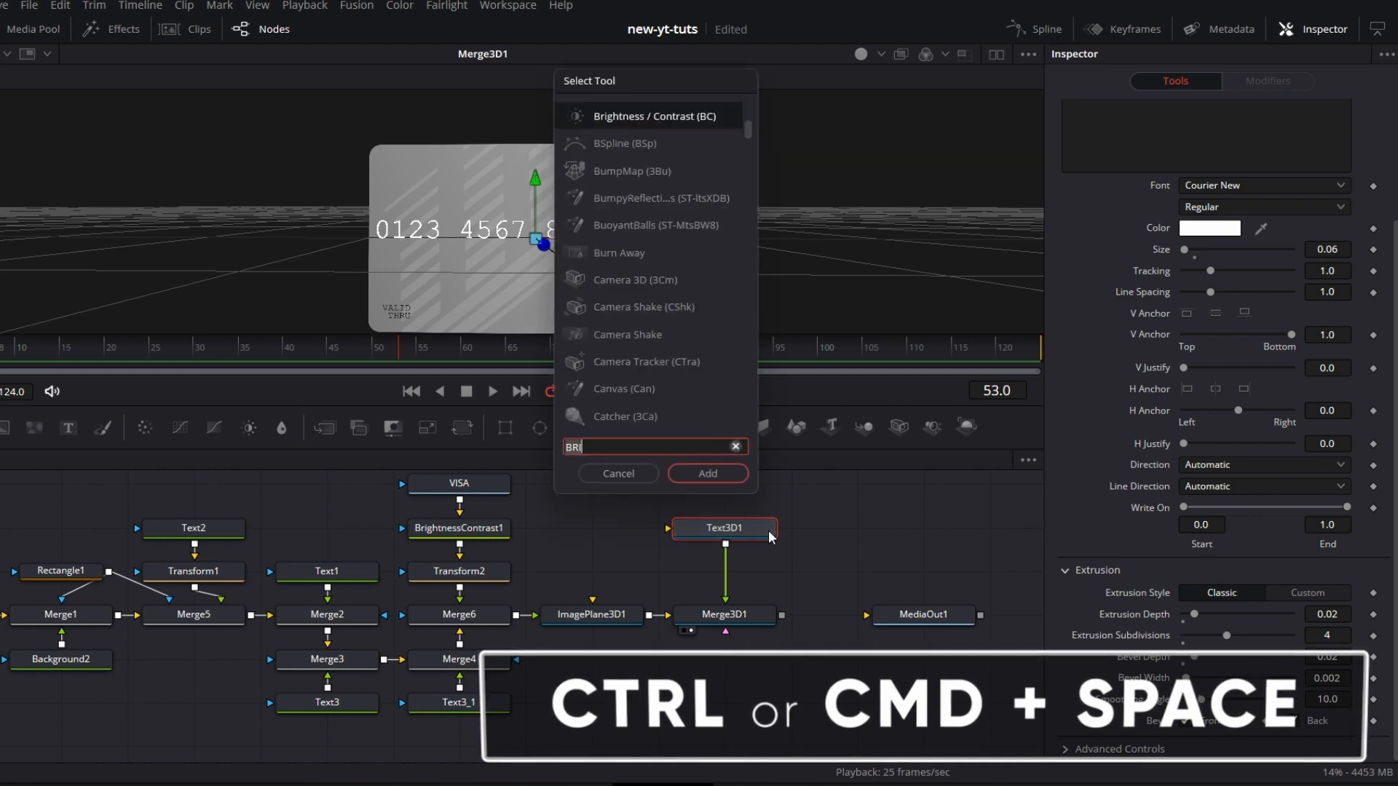
- Insert ReplaceMaterial3D1 after Text3D1 and feed it a Chrome shader from the Fusion templates
{"action": "left_click", "coordinate": [707, 473]}
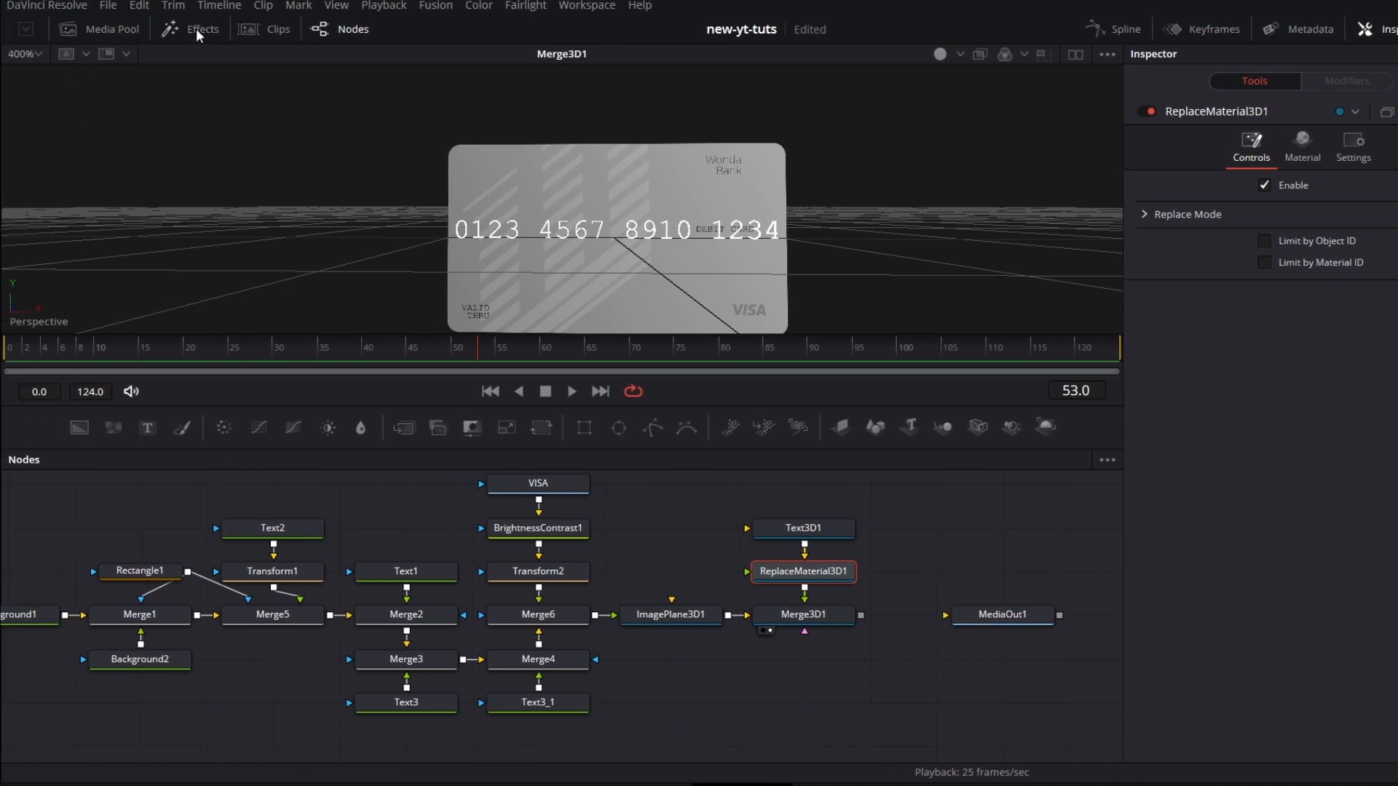
{"action": "left_click", "coordinate": [201, 29]}
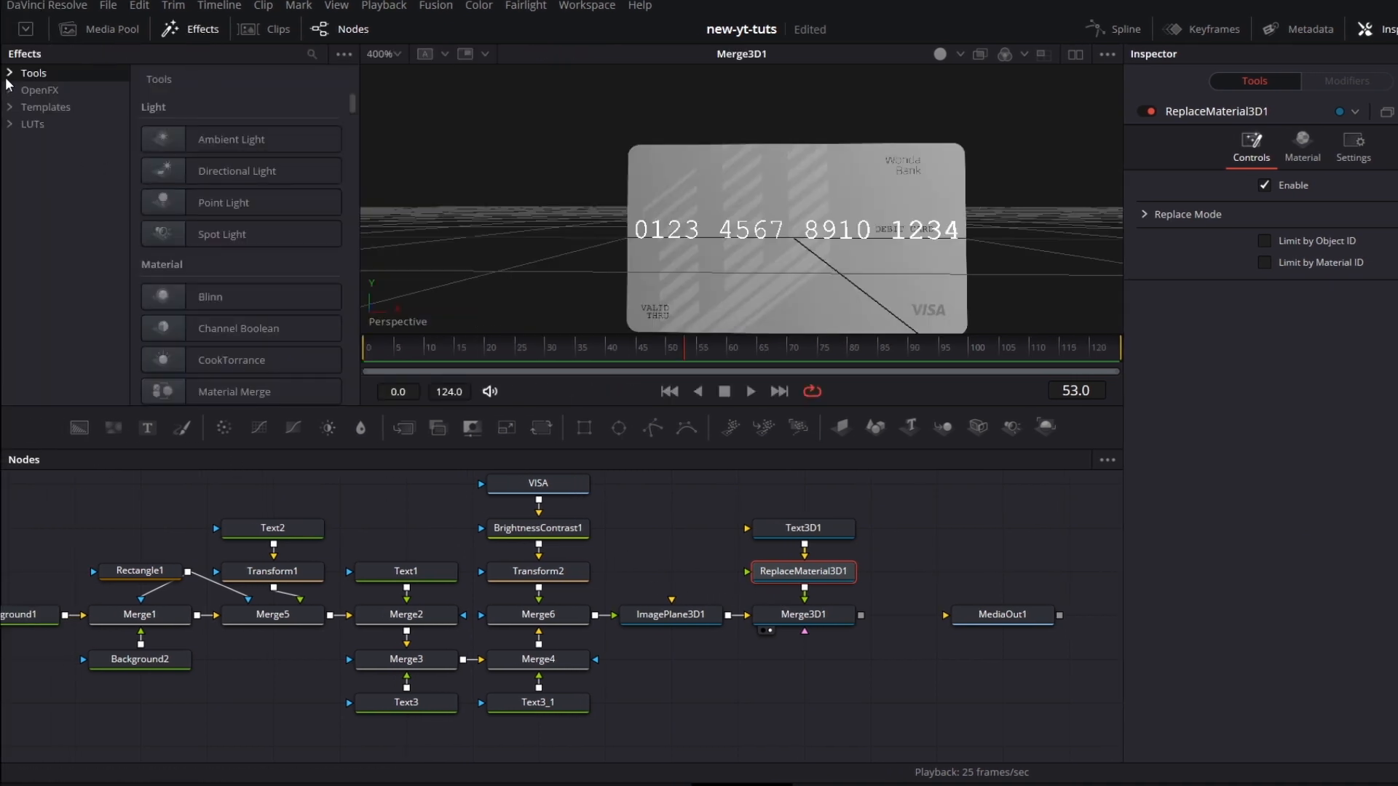
{"action": "left_click", "coordinate": [9, 73]}
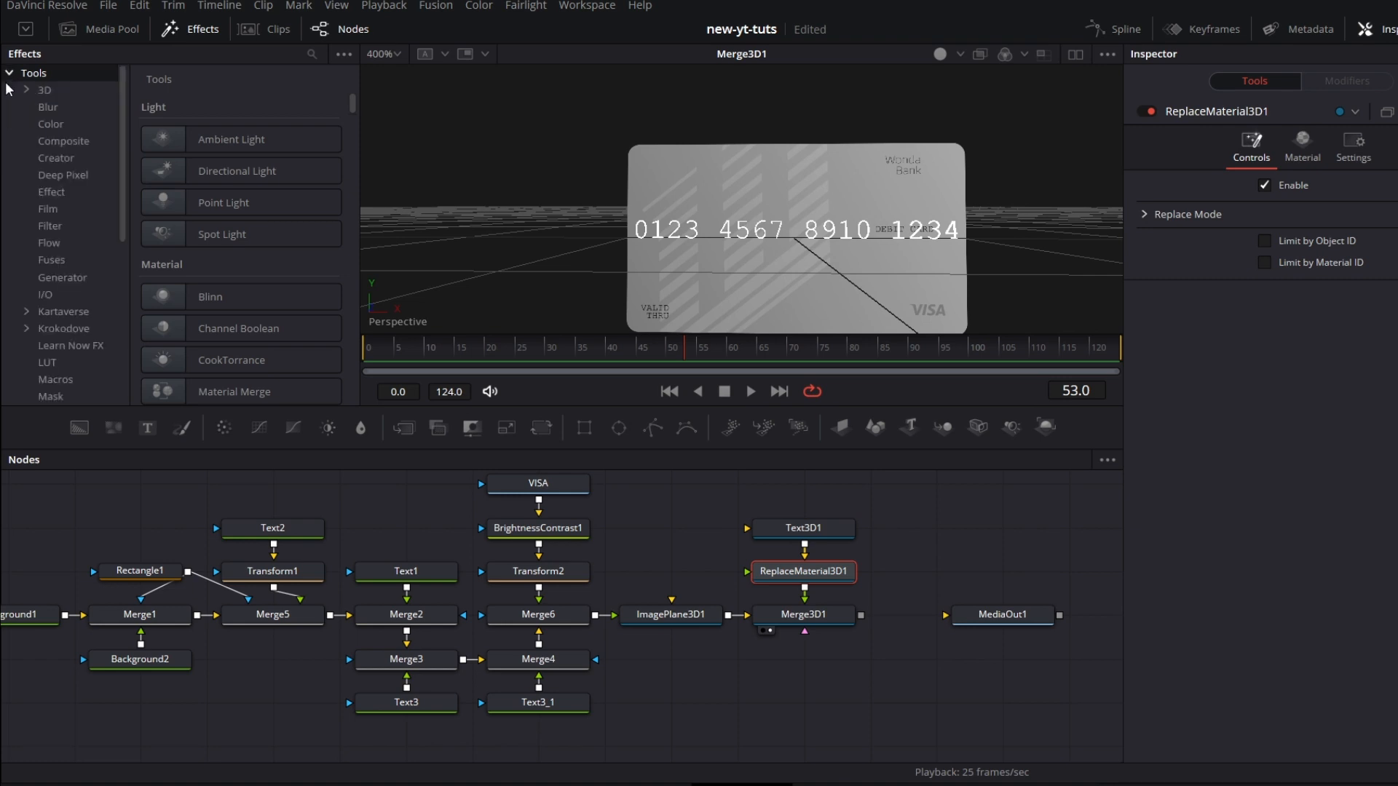
{"action": "left_click", "coordinate": [12, 89]}
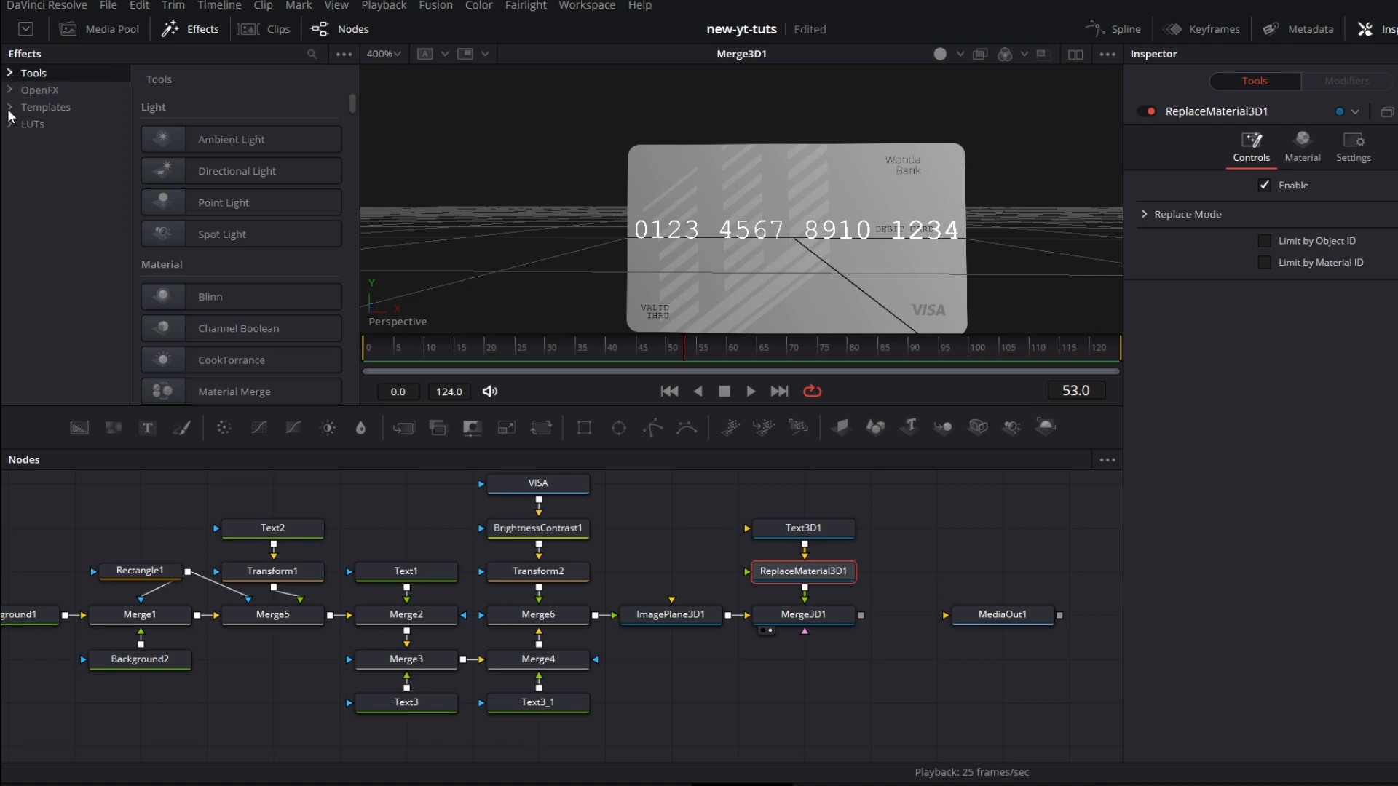
{"action": "left_click", "coordinate": [10, 106]}
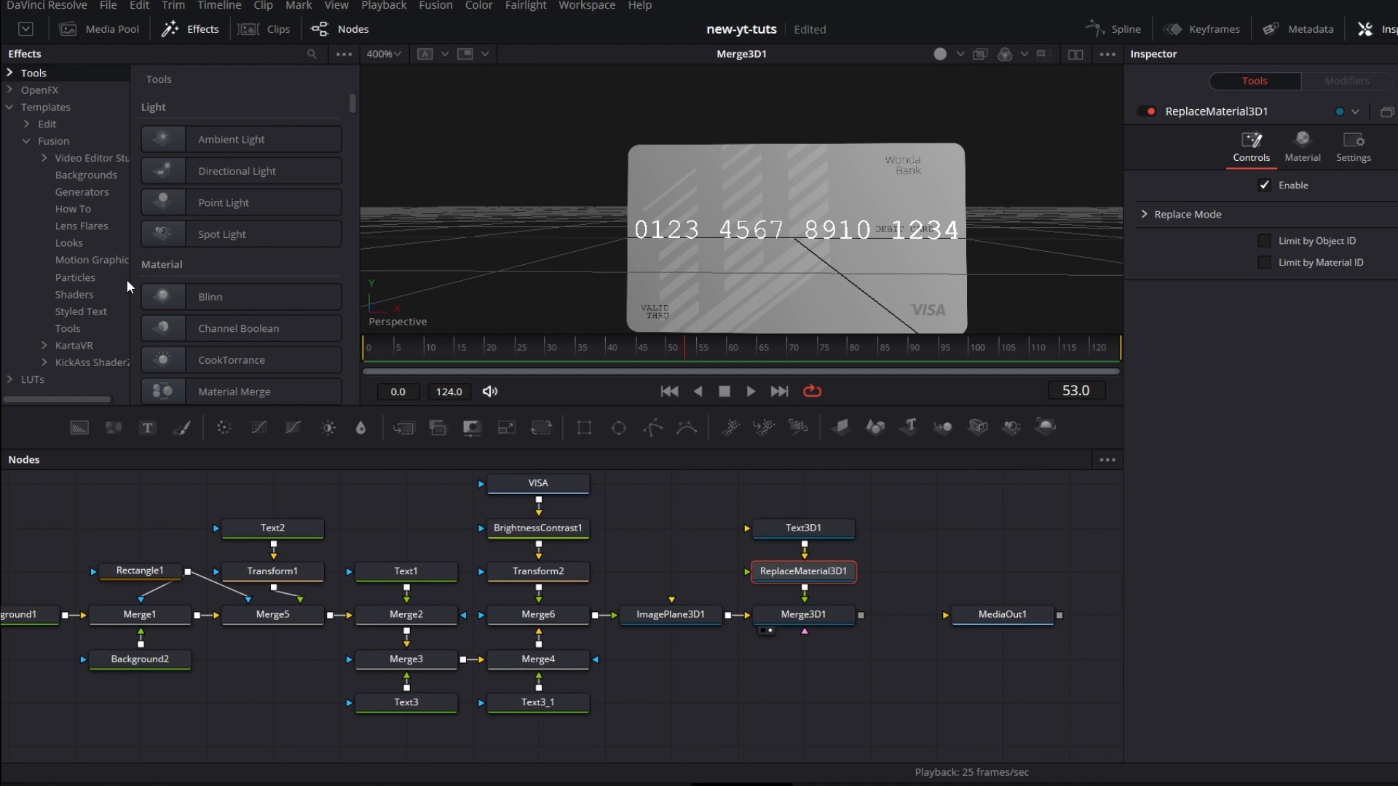
{"action": "left_click", "coordinate": [75, 295]}
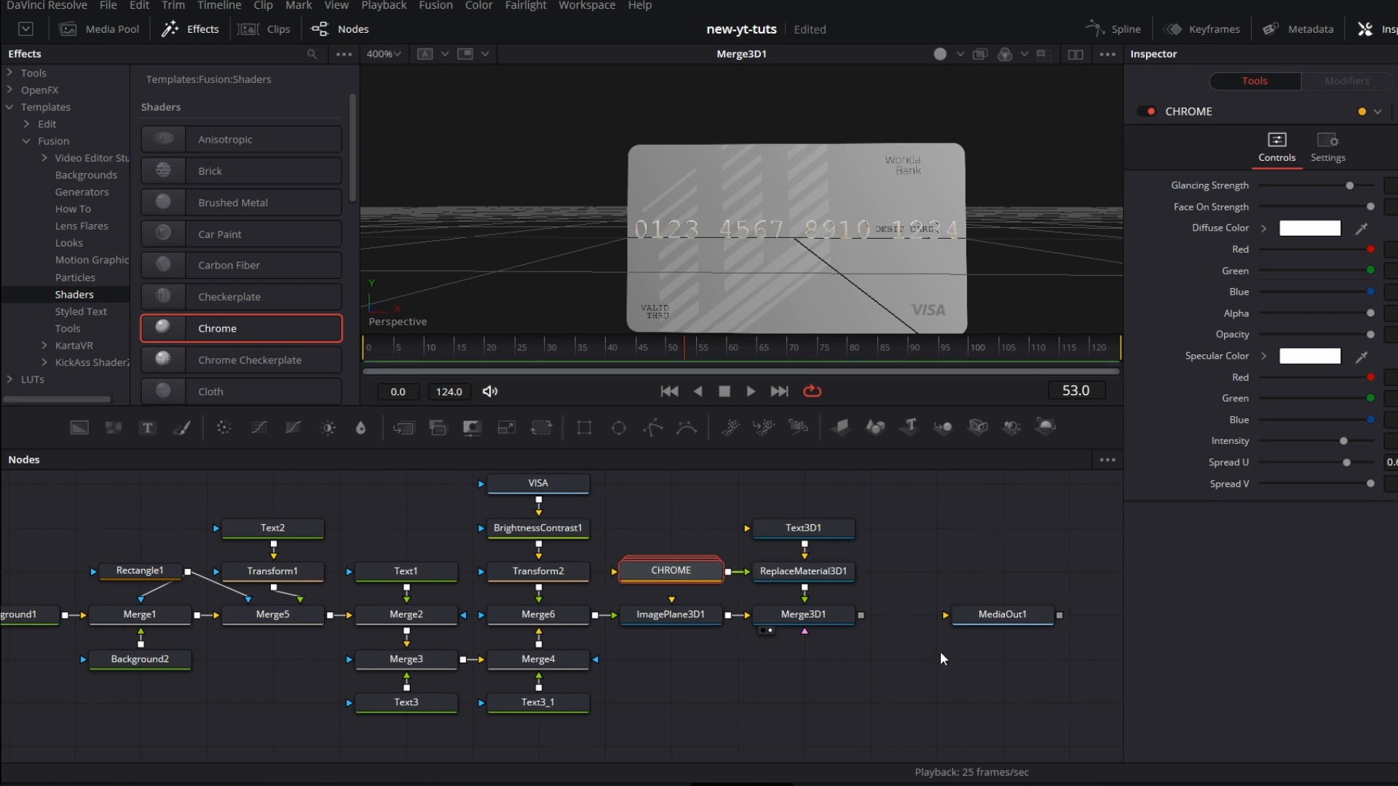
{"action": "left_click", "coordinate": [799, 527]}
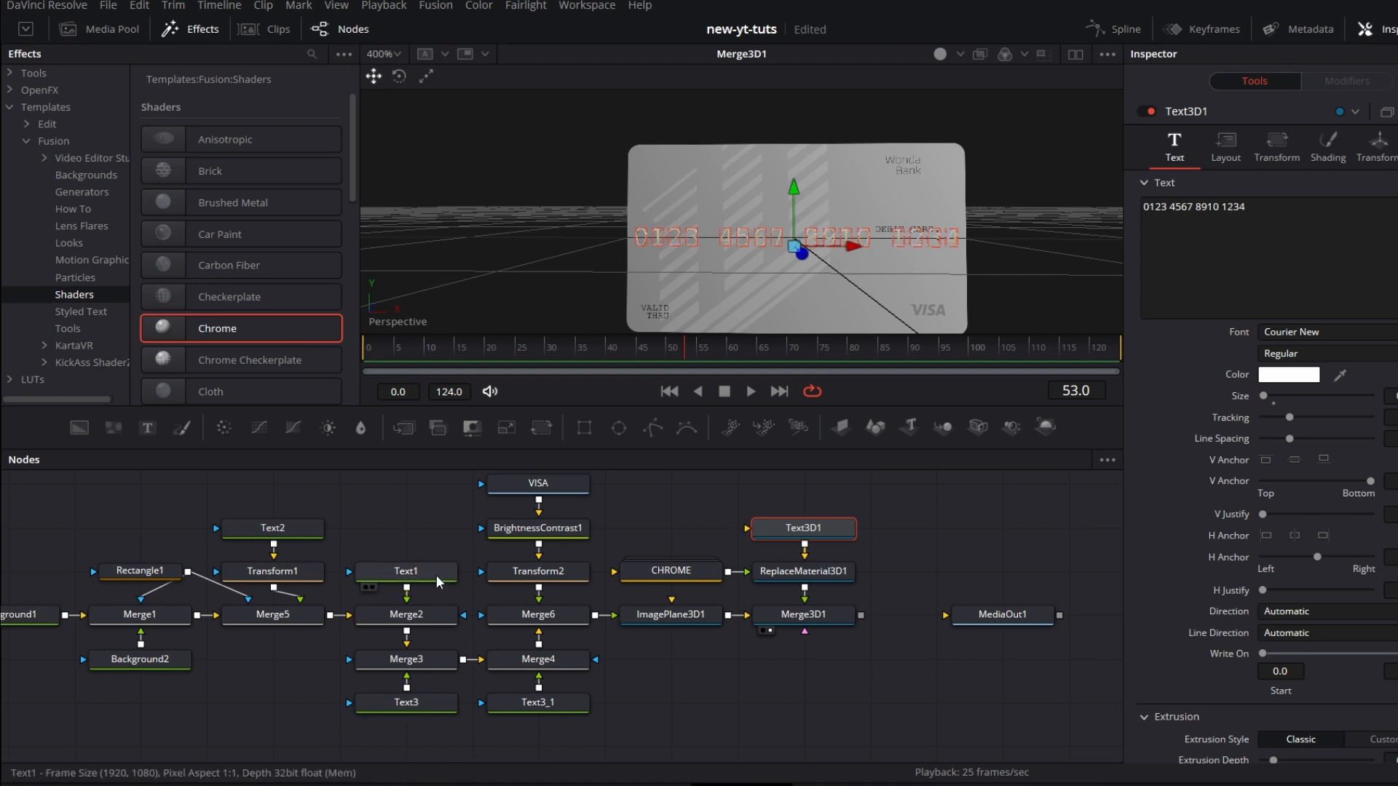
- Check the Wonda Bank, VALID THRU and DEBIT CARD texts, then lower the 3D number's size
{"action": "left_click", "coordinate": [406, 571]}
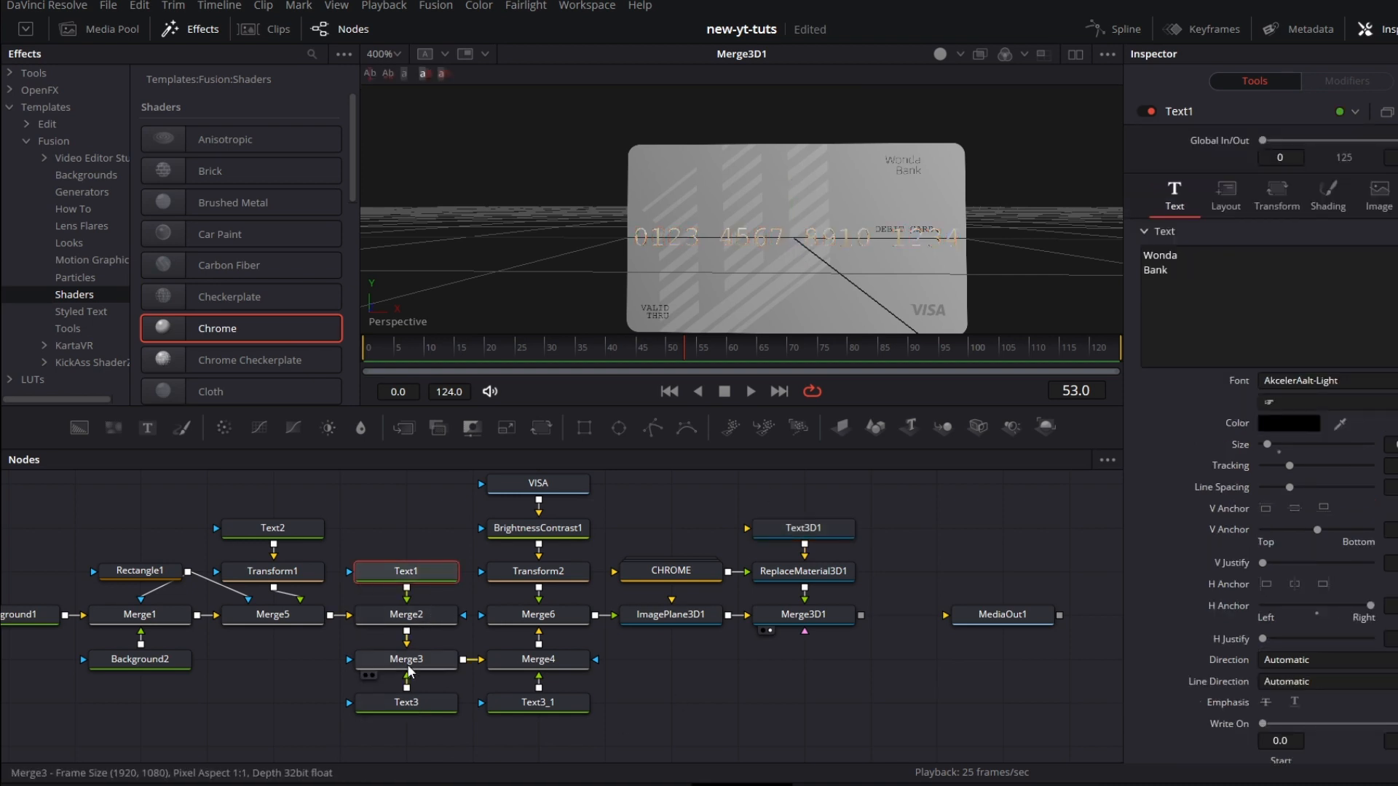
{"action": "left_click", "coordinate": [406, 702]}
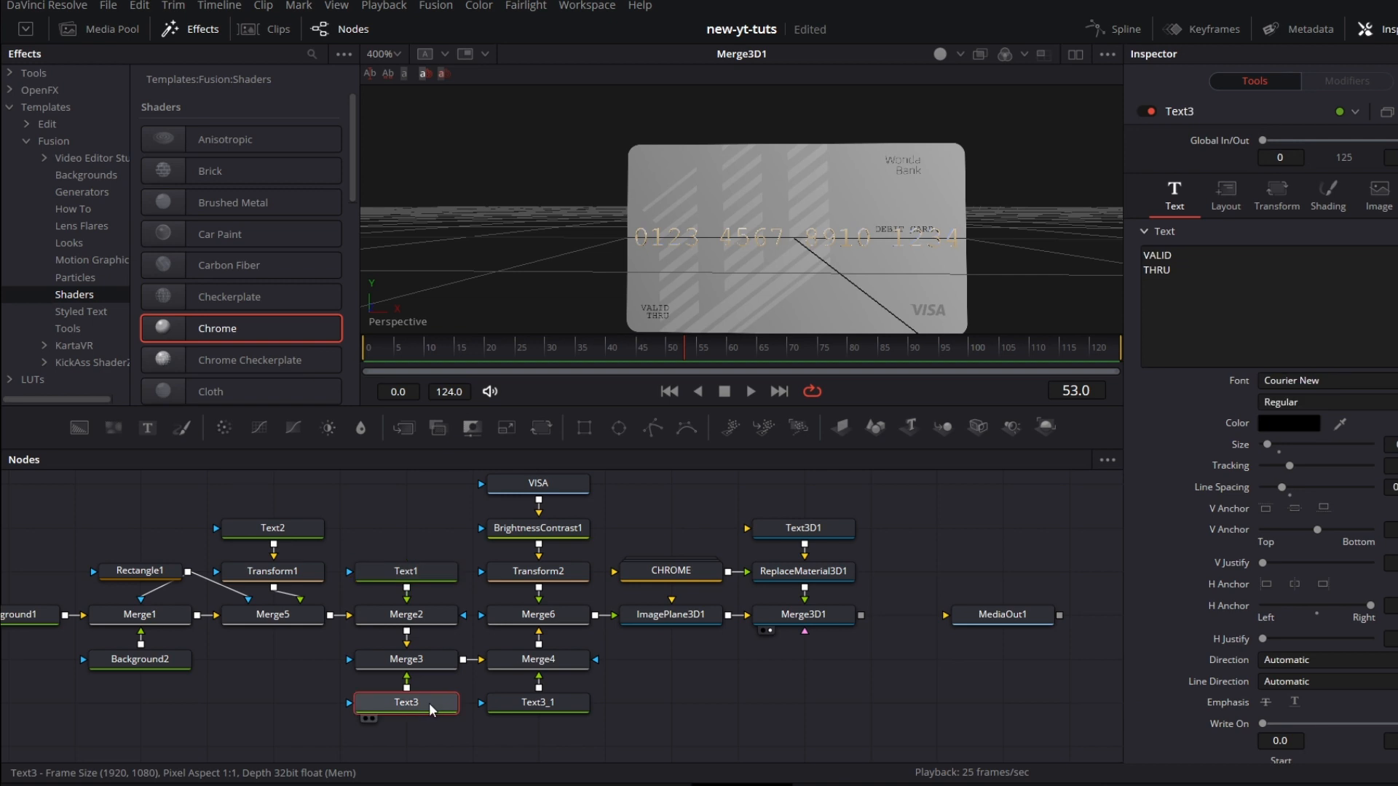
{"action": "left_click", "coordinate": [535, 702]}
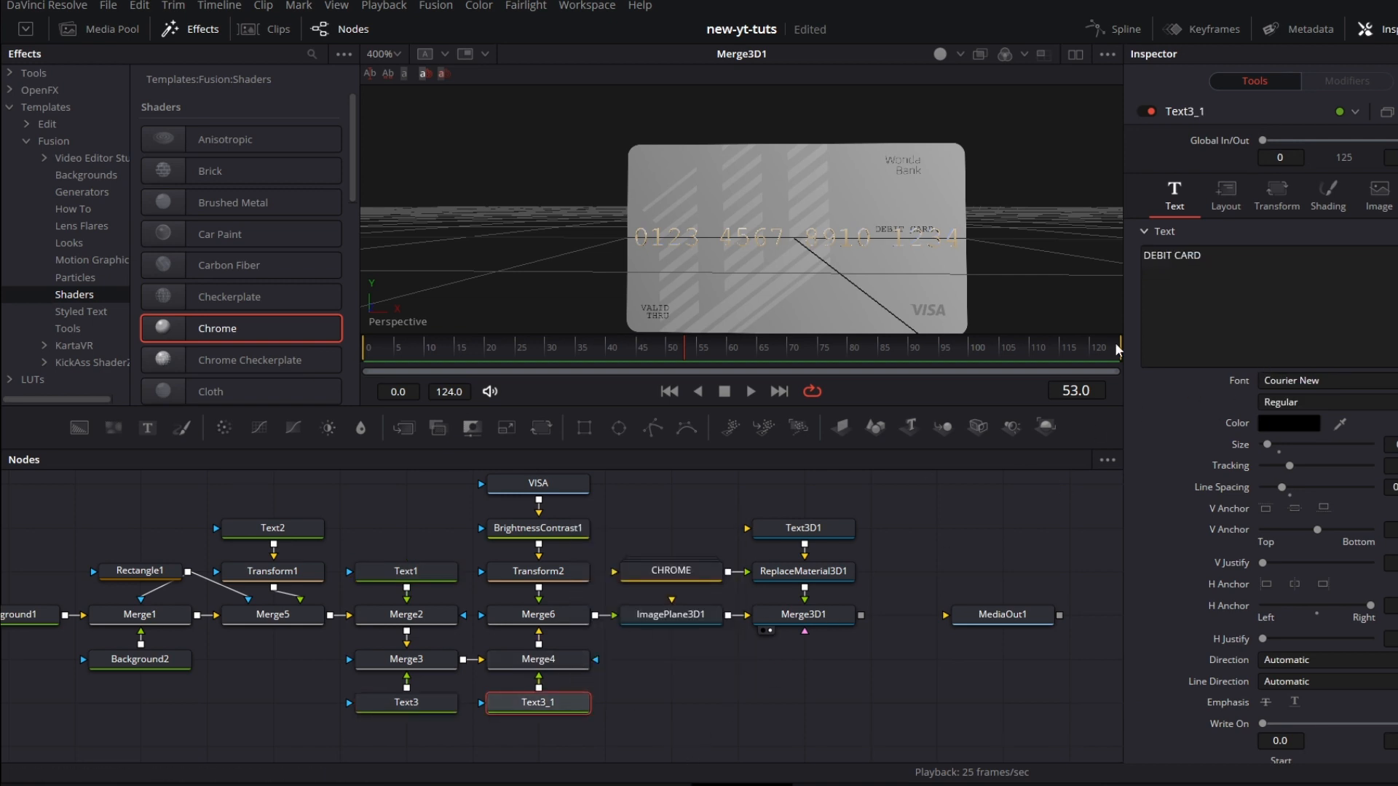
{"action": "left_click", "coordinate": [1226, 194]}
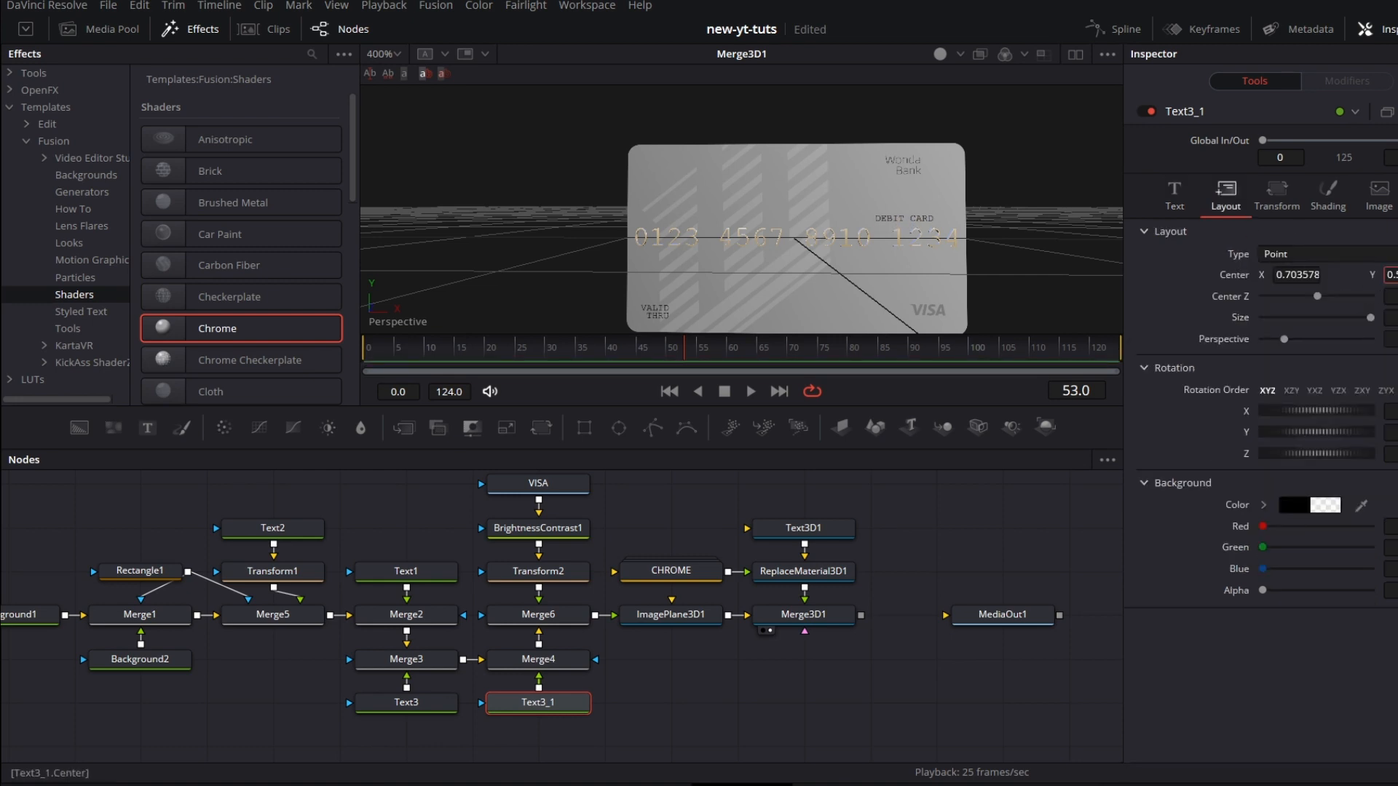
{"action": "mouse_move", "coordinate": [1311, 339]}
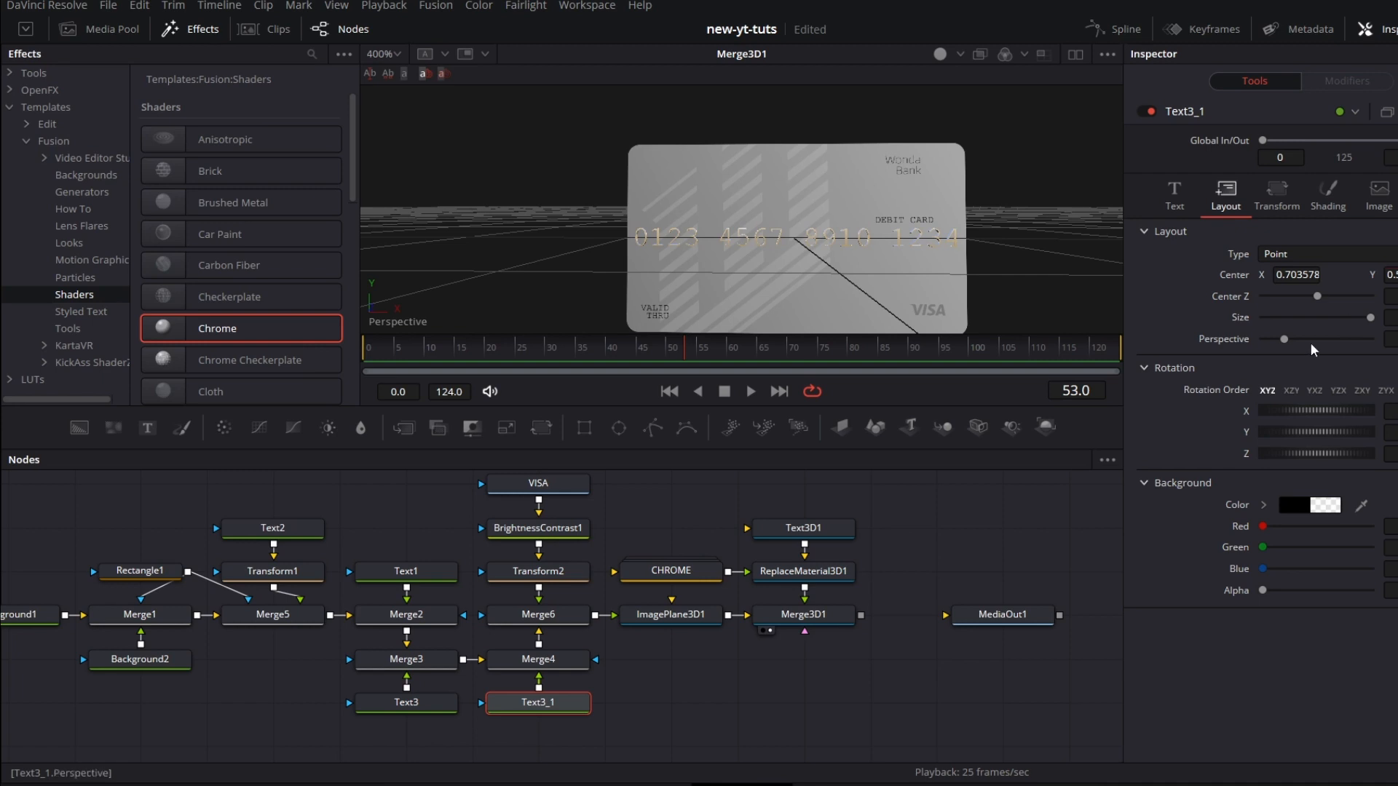
{"action": "left_click", "coordinate": [801, 527]}
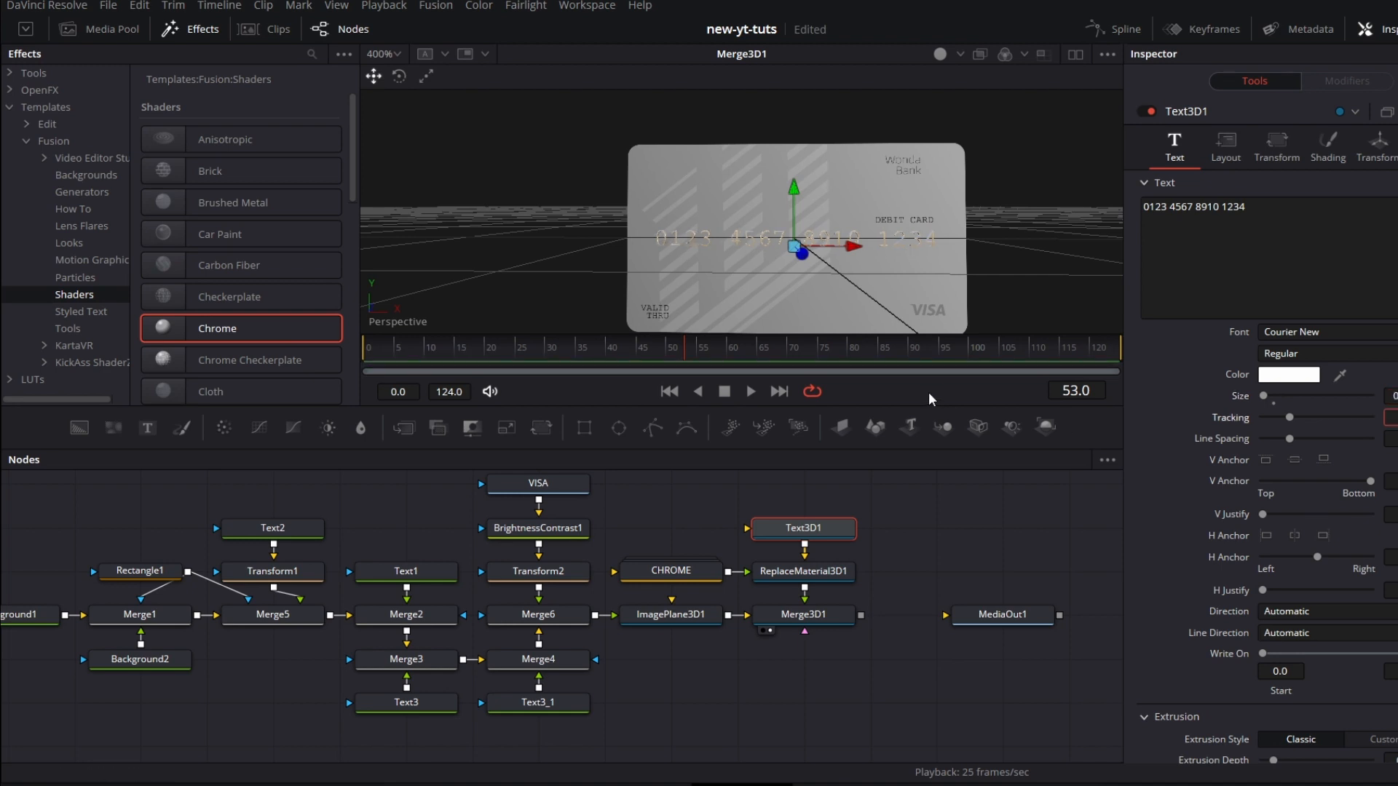
{"action": "mouse_move", "coordinate": [1230, 674]}
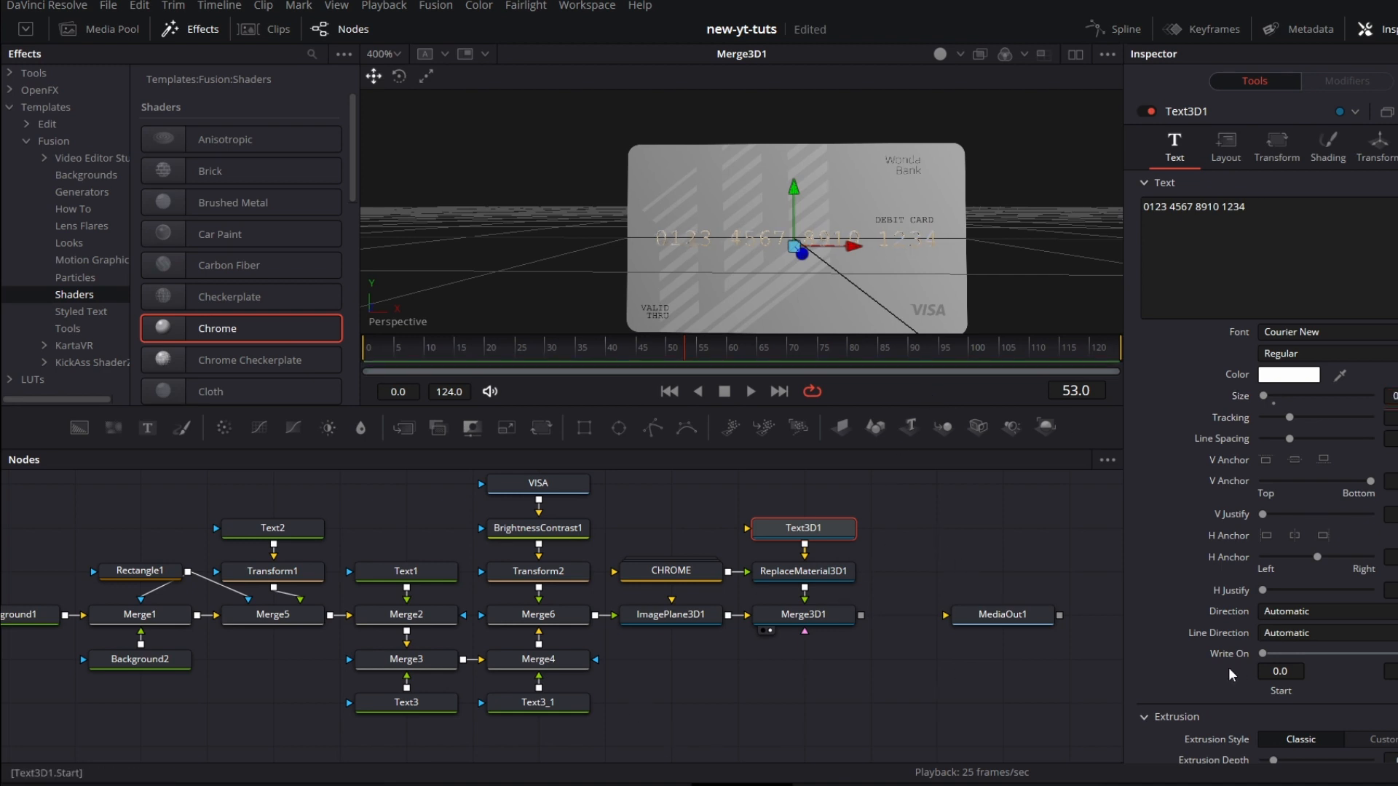
- Duplicate Text3D1 into Merge3D1 and retype its text as MAD RESOLVE
{"action": "right_click", "coordinate": [801, 527]}
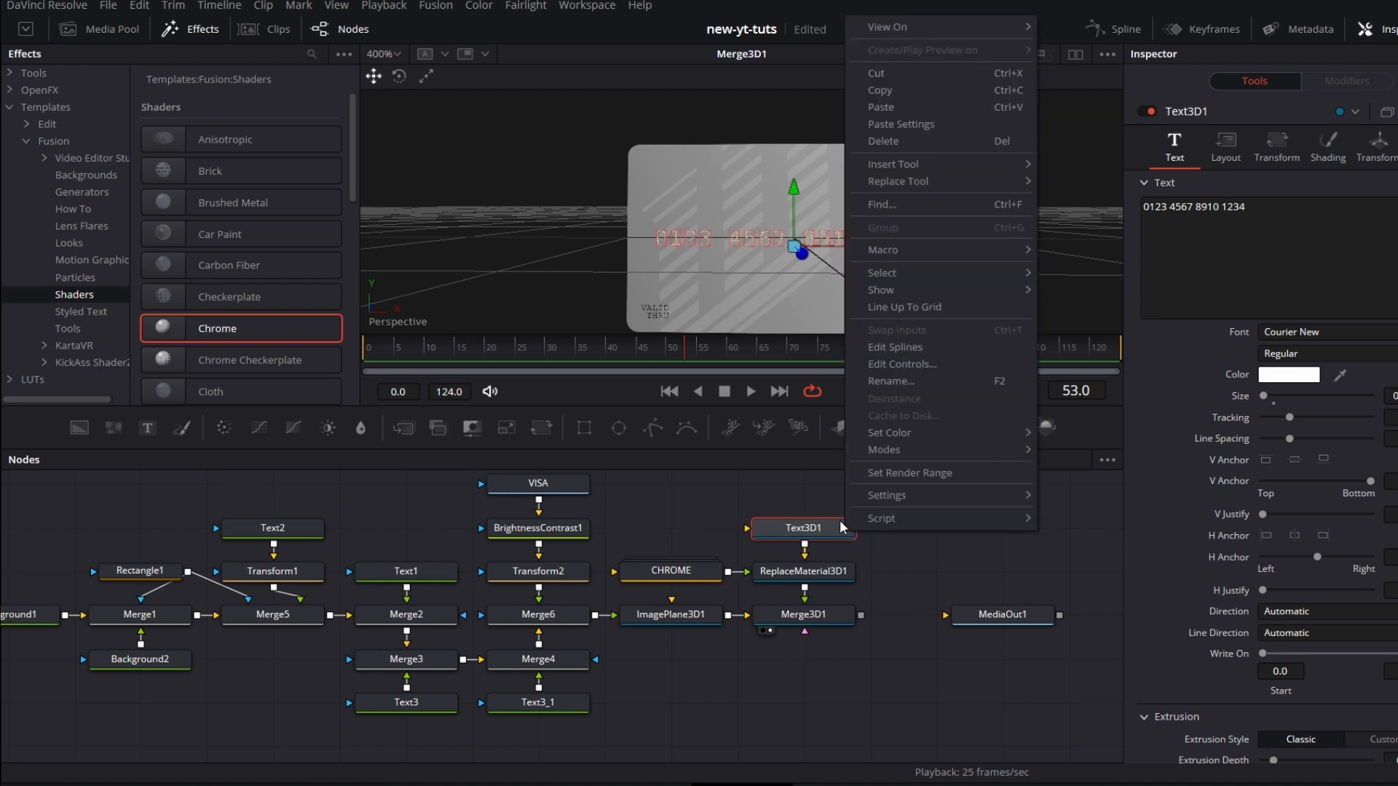
{"action": "left_click", "coordinate": [920, 521]}
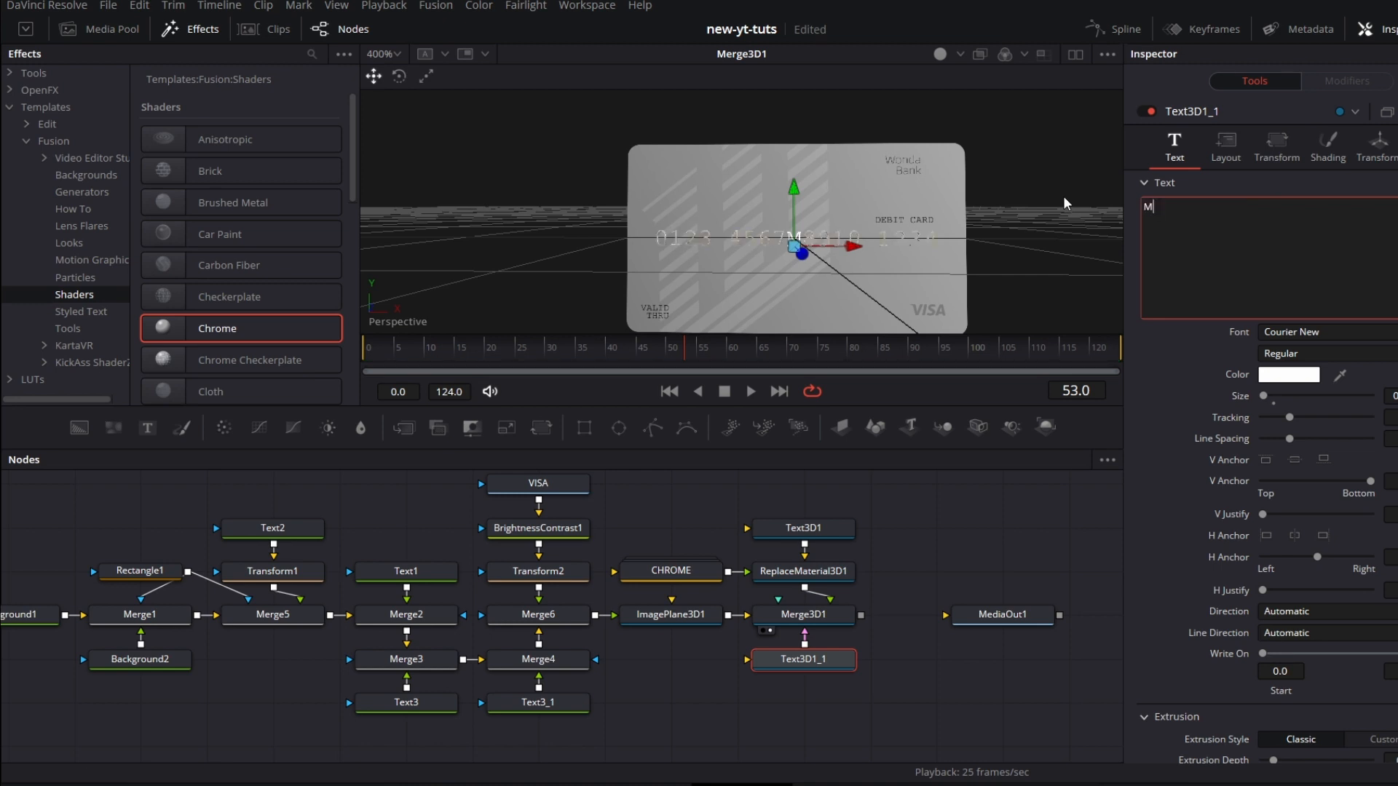
{"action": "type", "text": "AD RESOL"}
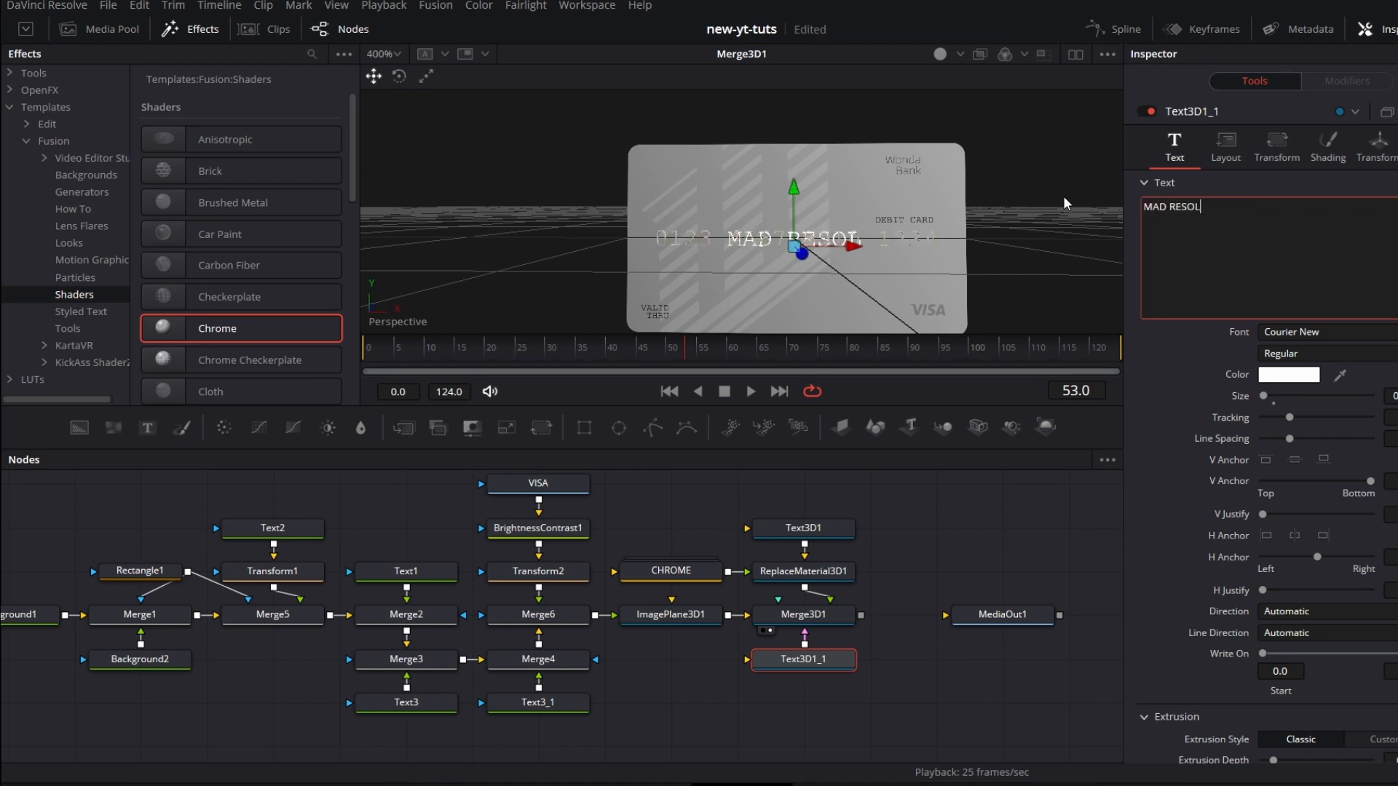
{"action": "type", "text": "VE"}
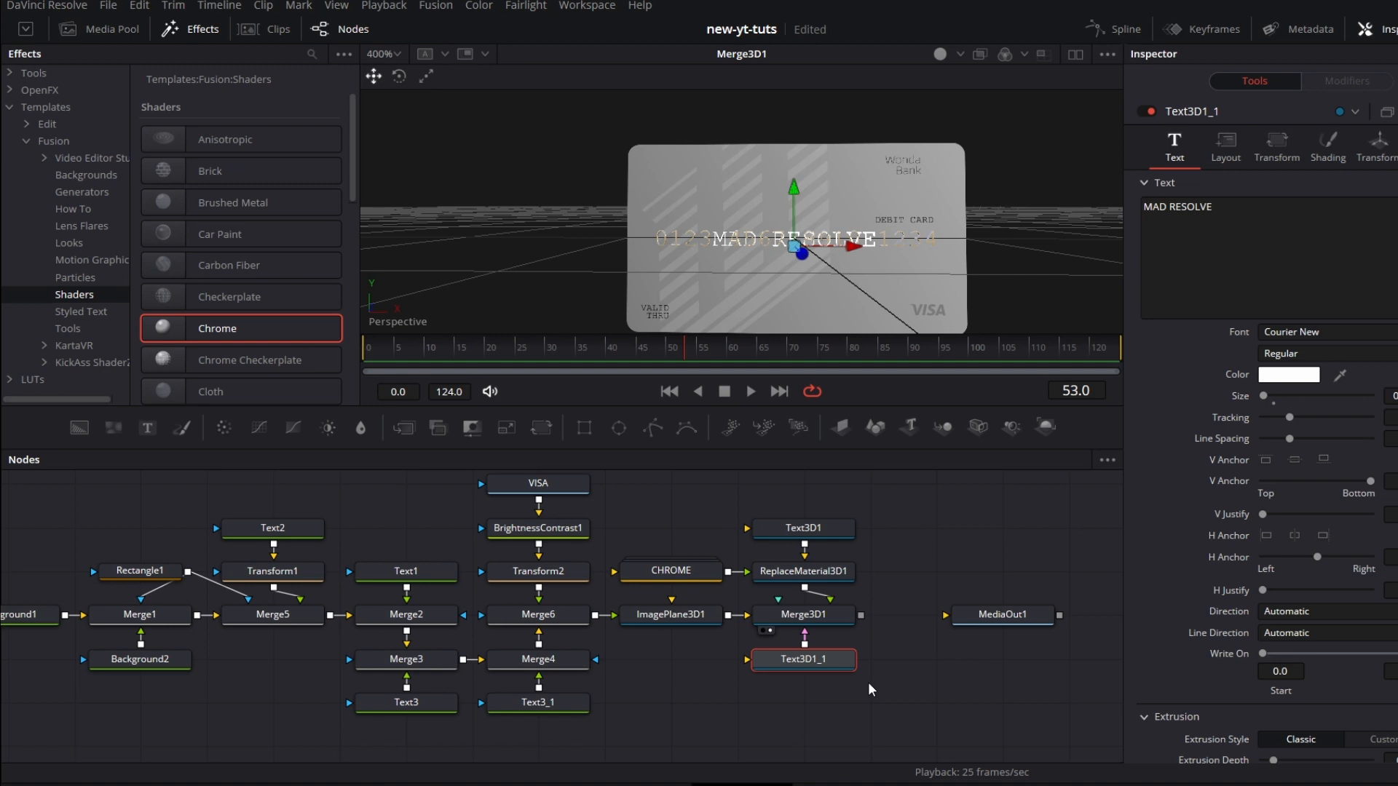
{"action": "mouse_move", "coordinate": [793, 189]}
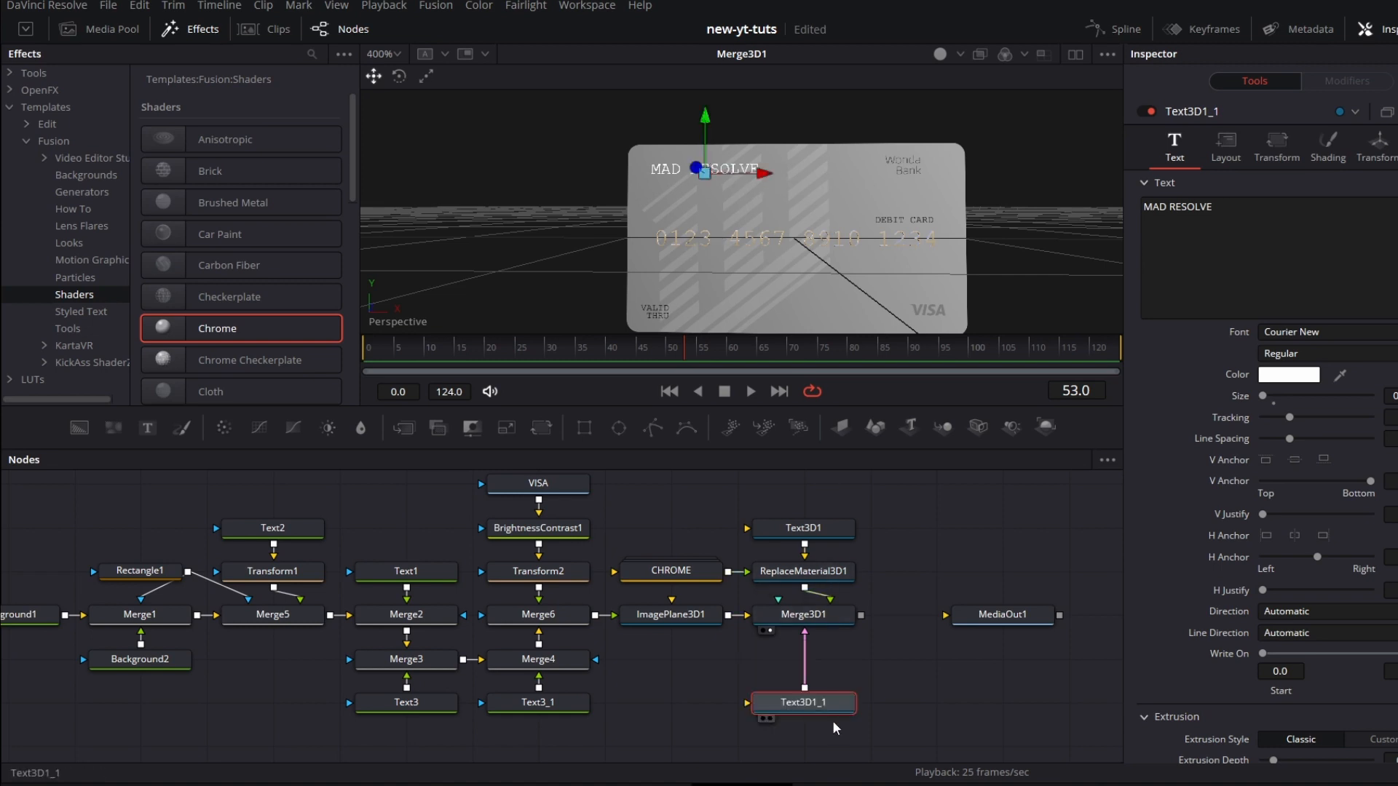
- Add ReplaceMaterial3D2 after Text3D1_1 and feed the CHROME shader into it
{"action": "left_click", "coordinate": [801, 571]}
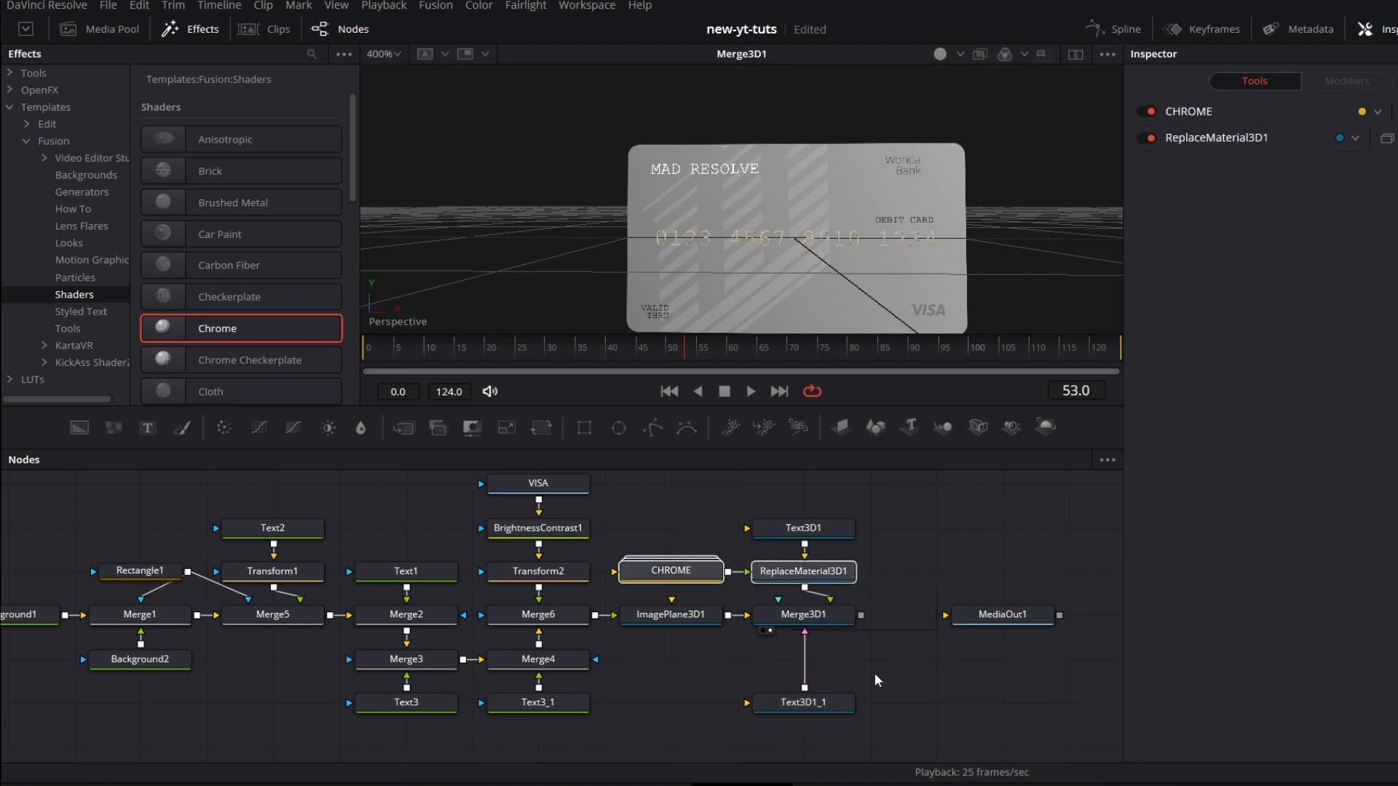
{"action": "left_click", "coordinate": [800, 702]}
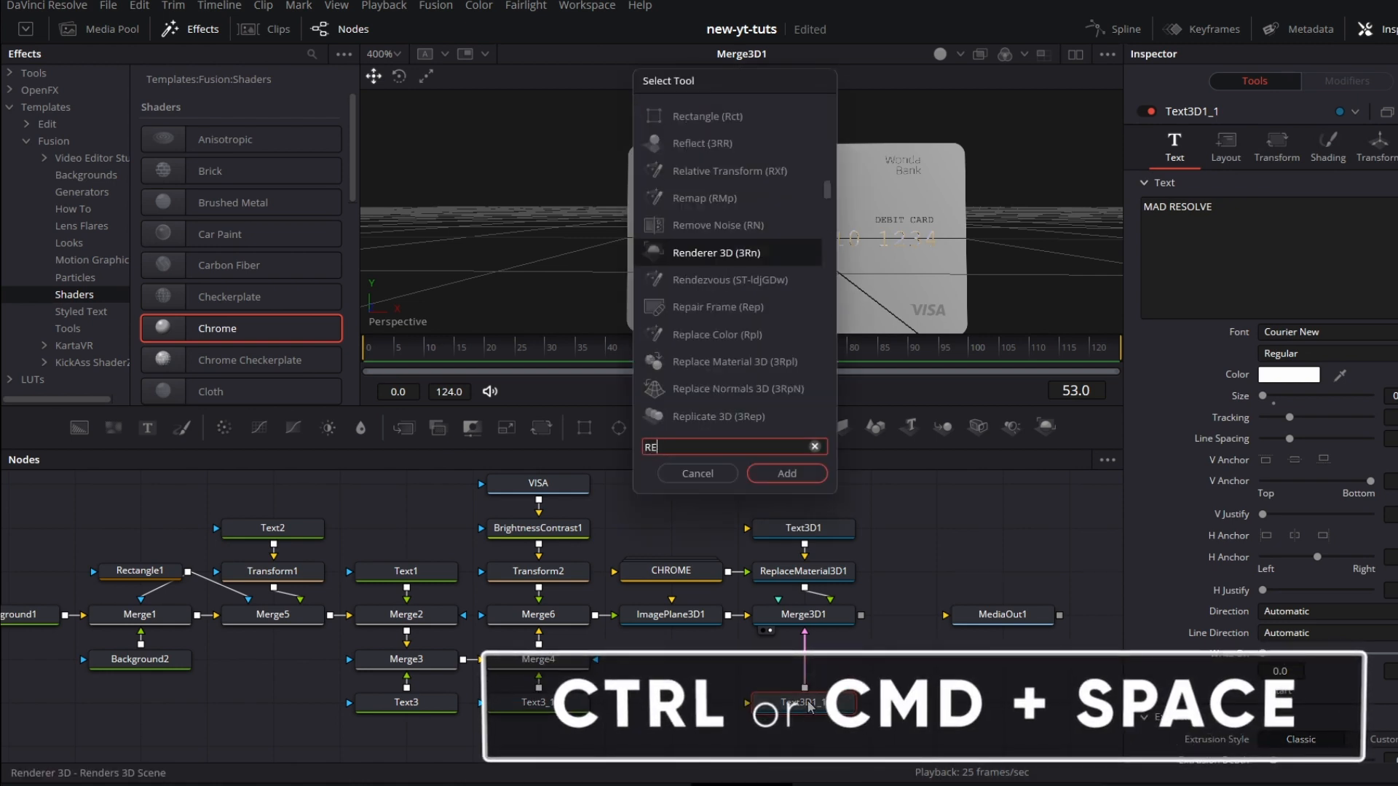
{"action": "left_click", "coordinate": [783, 473]}
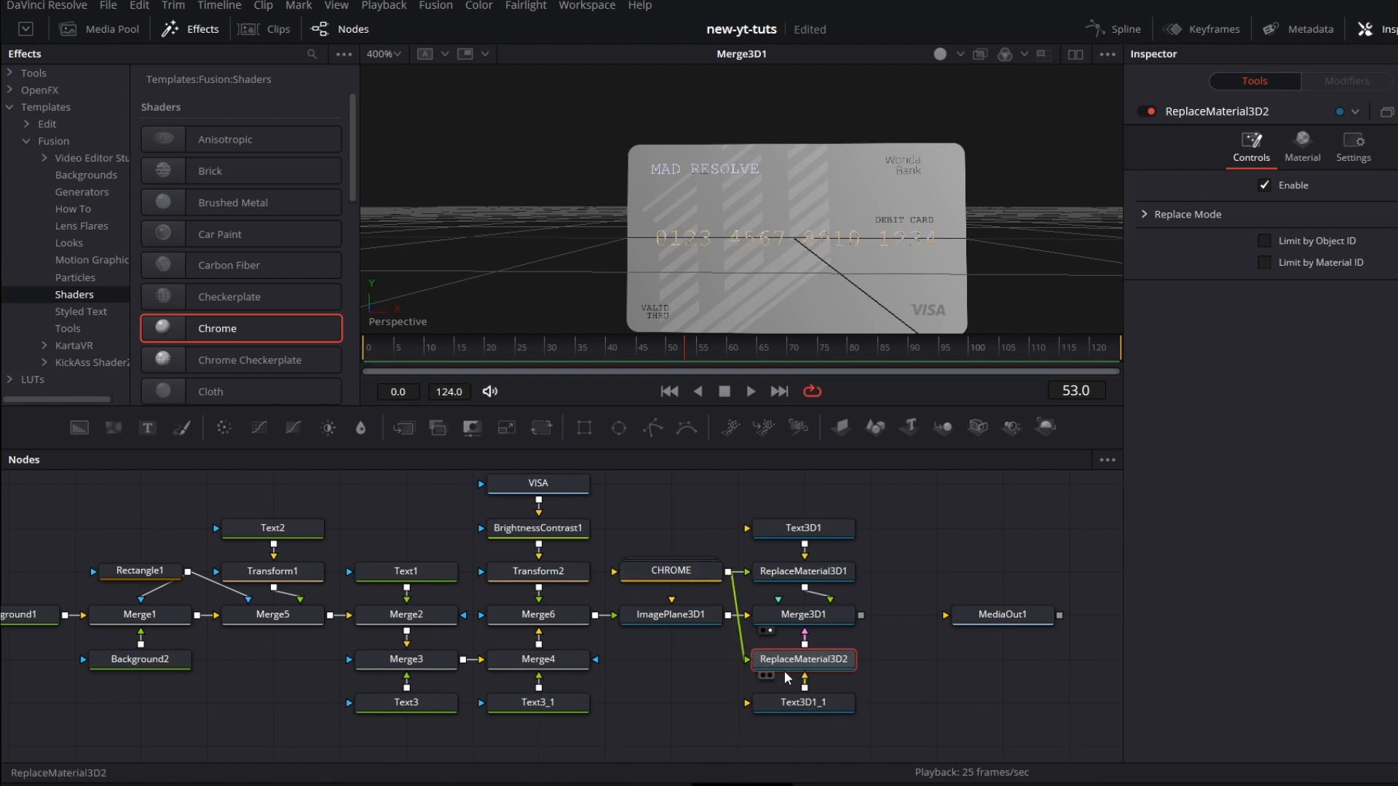
{"action": "left_click", "coordinate": [800, 614]}
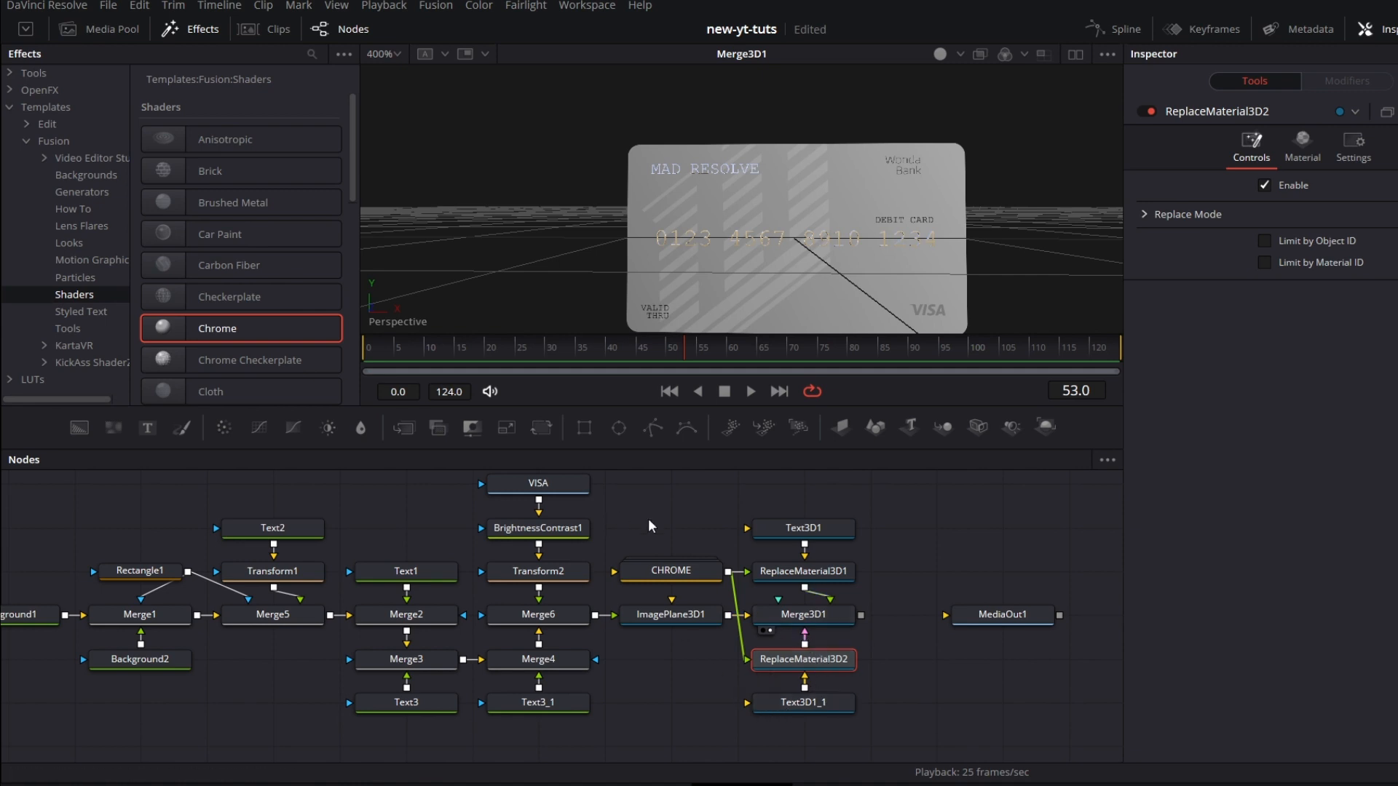
{"action": "mouse_move", "coordinate": [743, 764]}
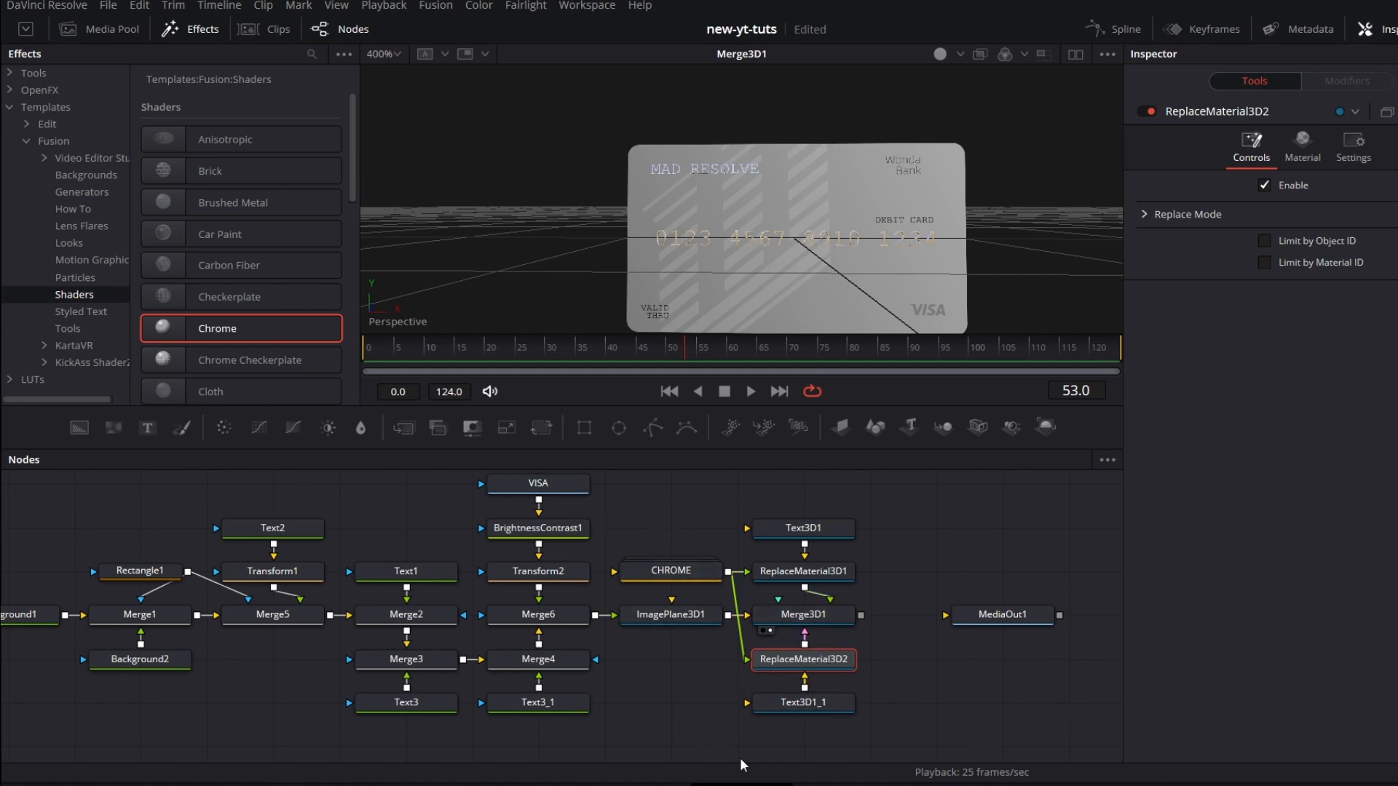
{"action": "mouse_move", "coordinate": [673, 198]}
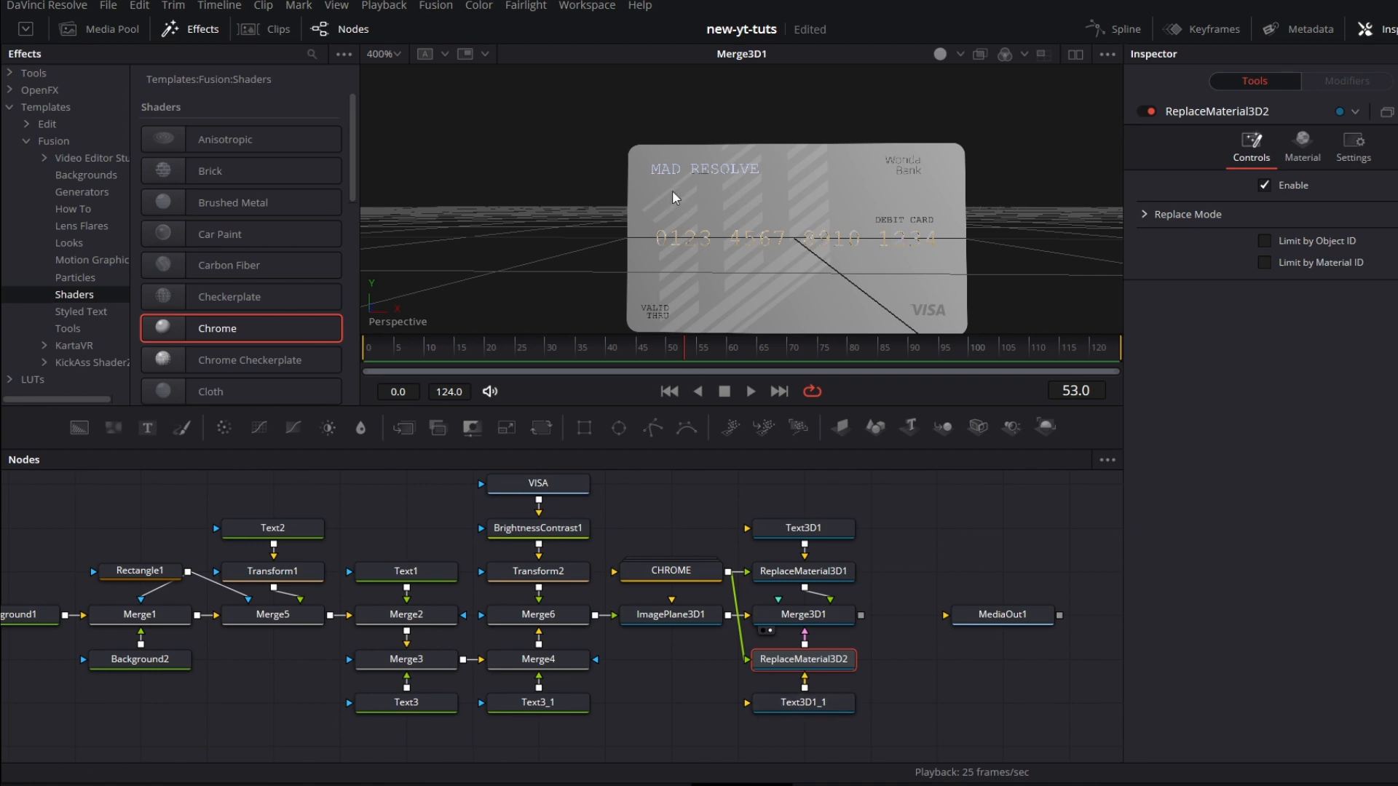
{"action": "mouse_move", "coordinate": [690, 316]}
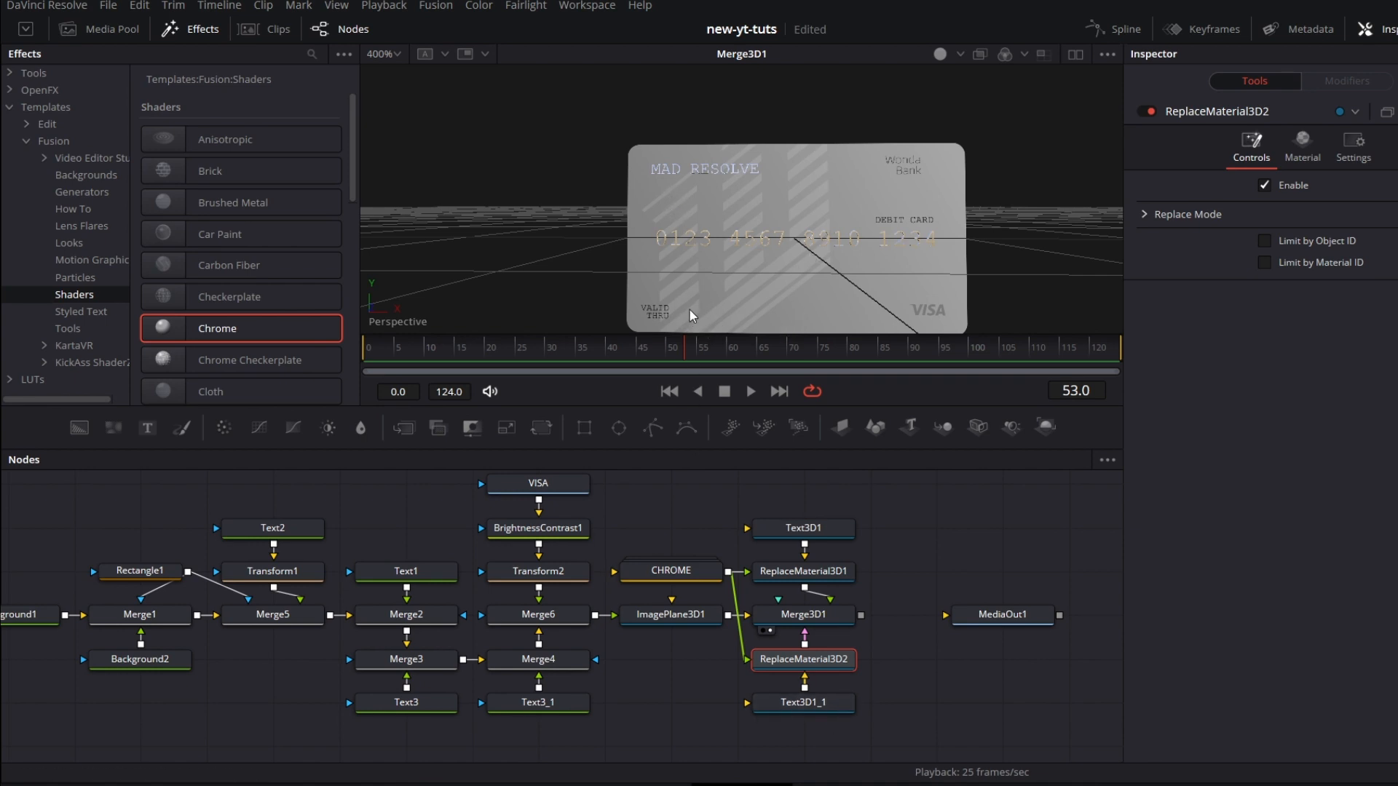
- Paste a third text copy, Text3D1_1_1, with its own CHROME-fed ReplaceMaterial3D3 and tidy the nodes
{"action": "right_click", "coordinate": [801, 702]}
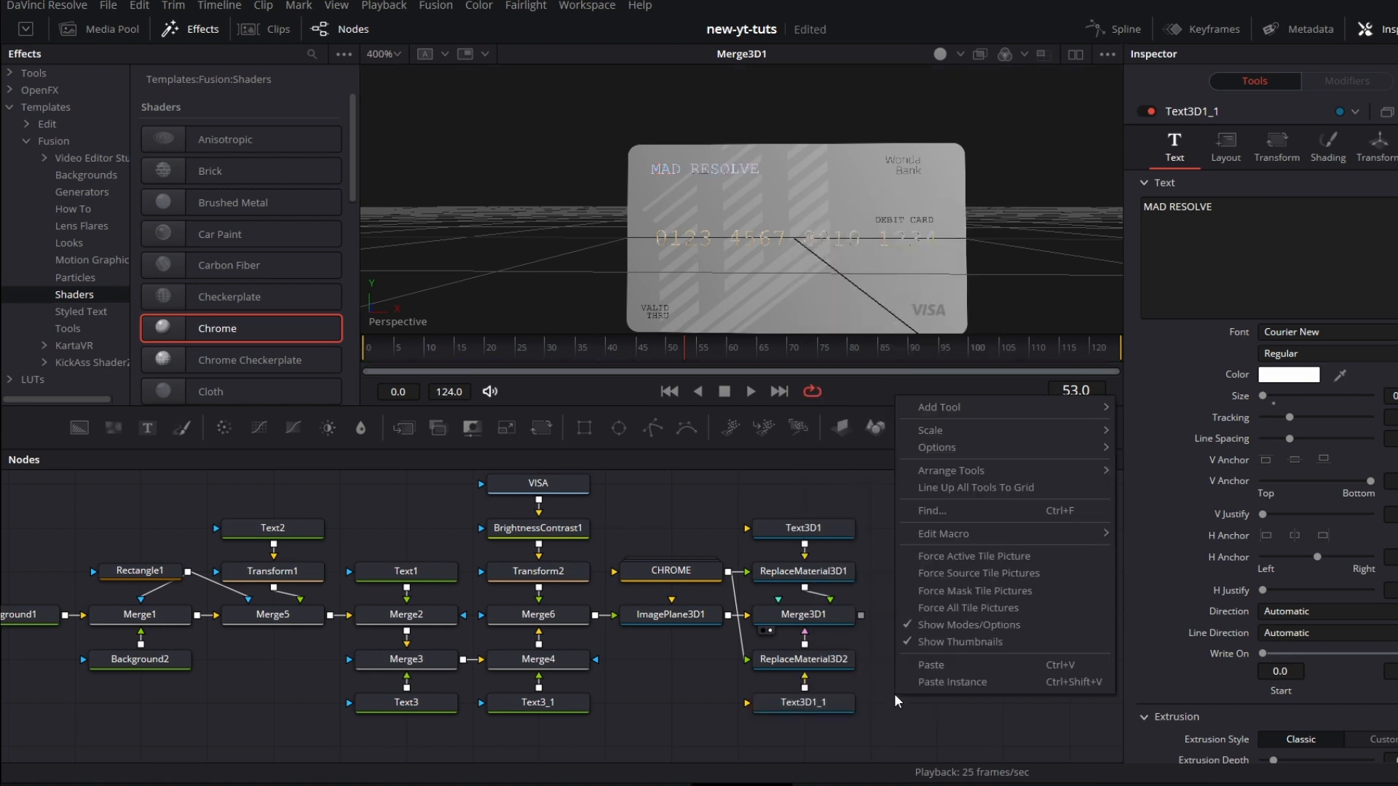
{"action": "left_click", "coordinate": [930, 665]}
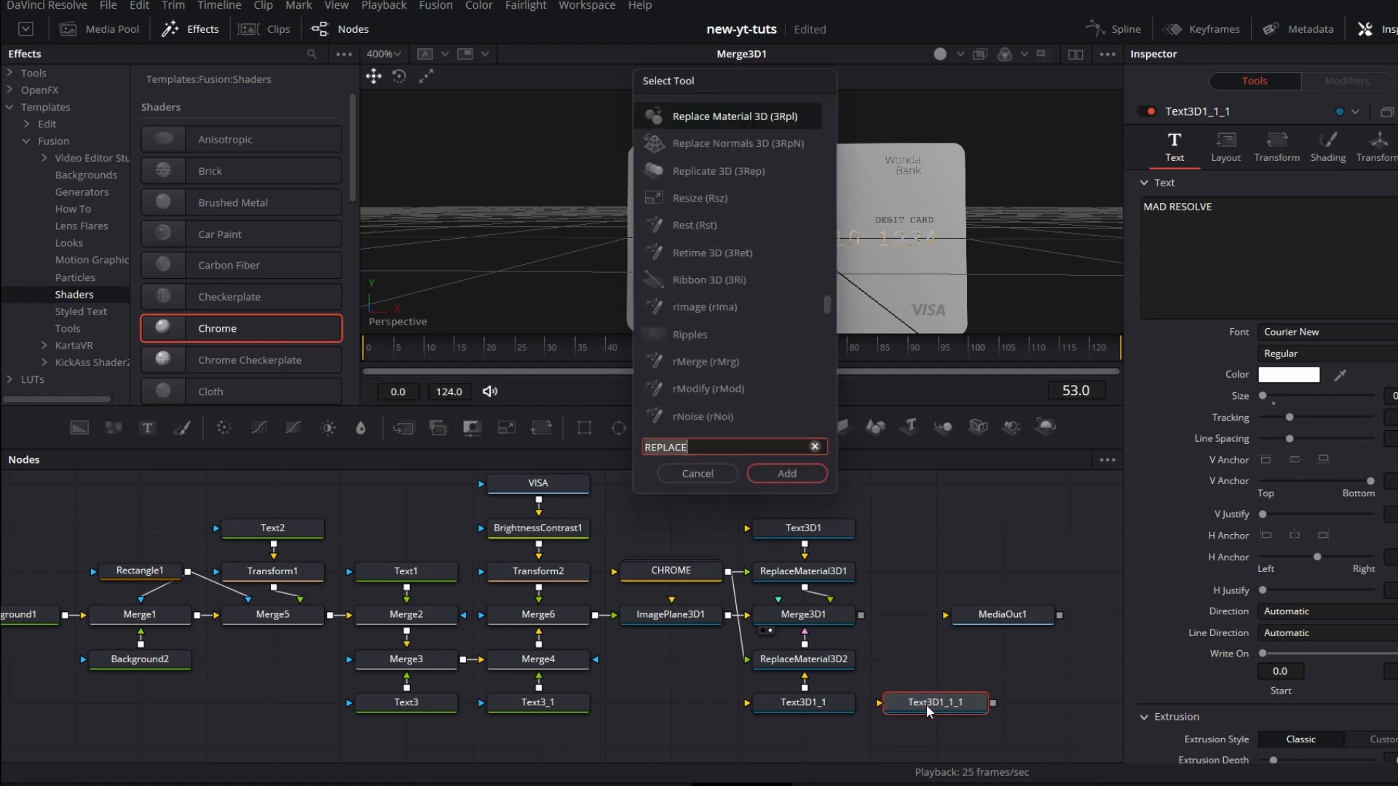
{"action": "left_click", "coordinate": [783, 473]}
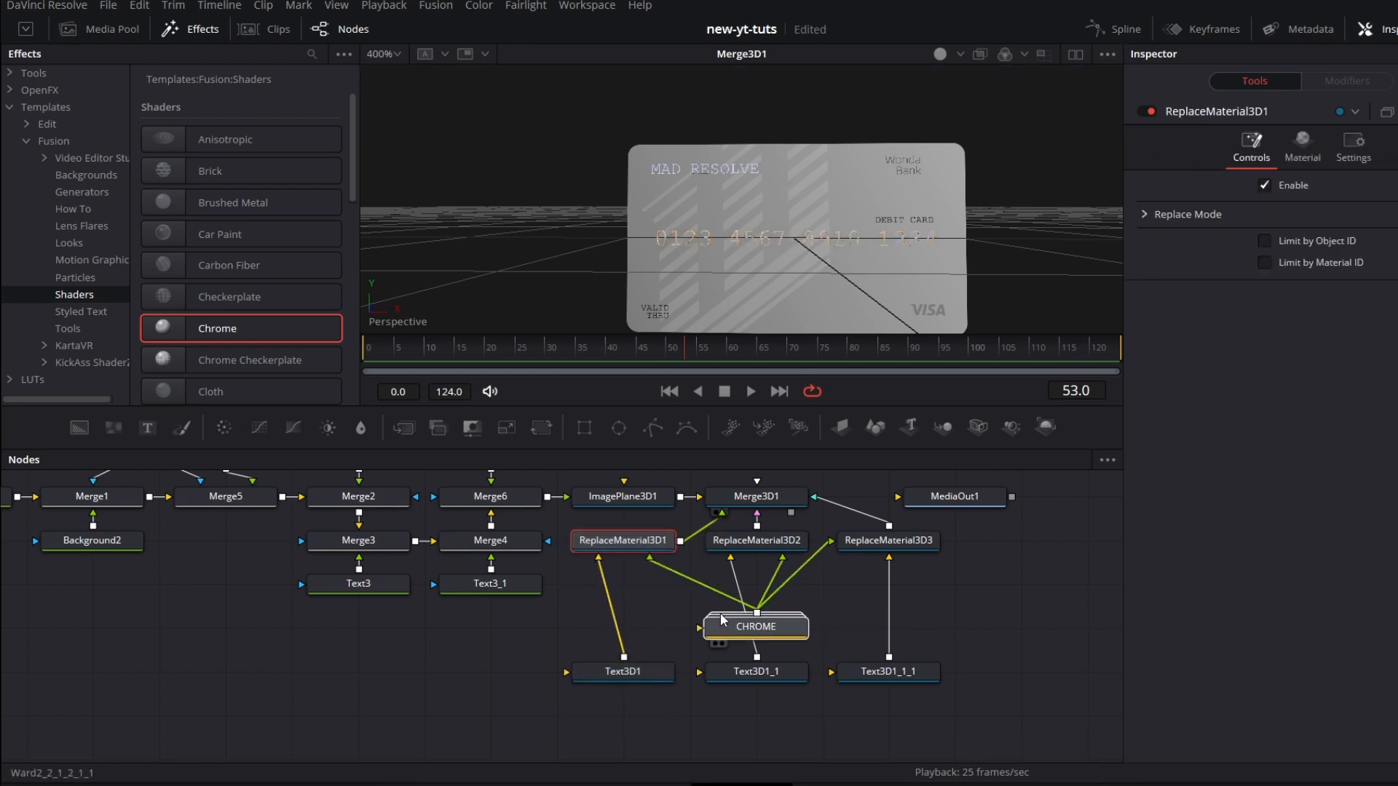
{"action": "left_click", "coordinate": [754, 626]}
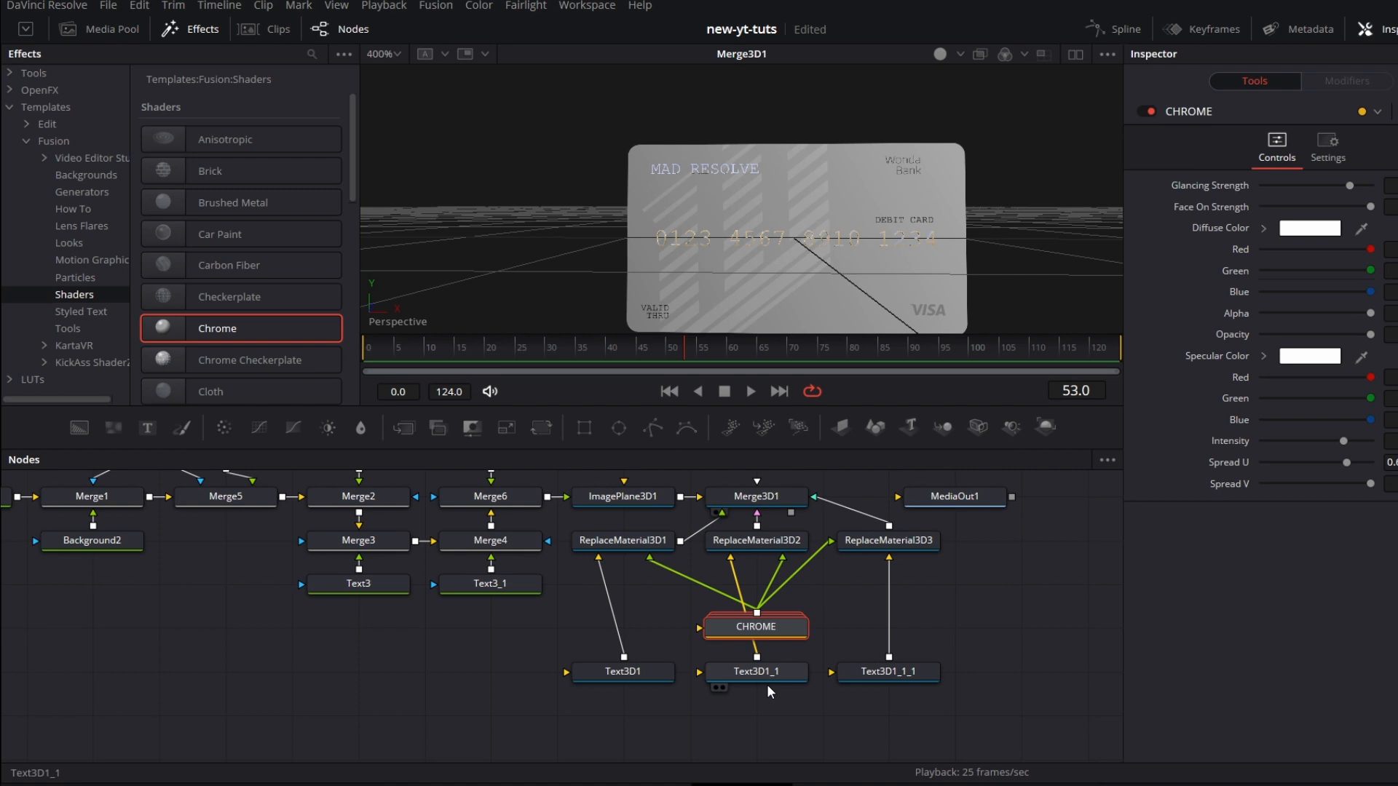
{"action": "mouse_move", "coordinate": [777, 713]}
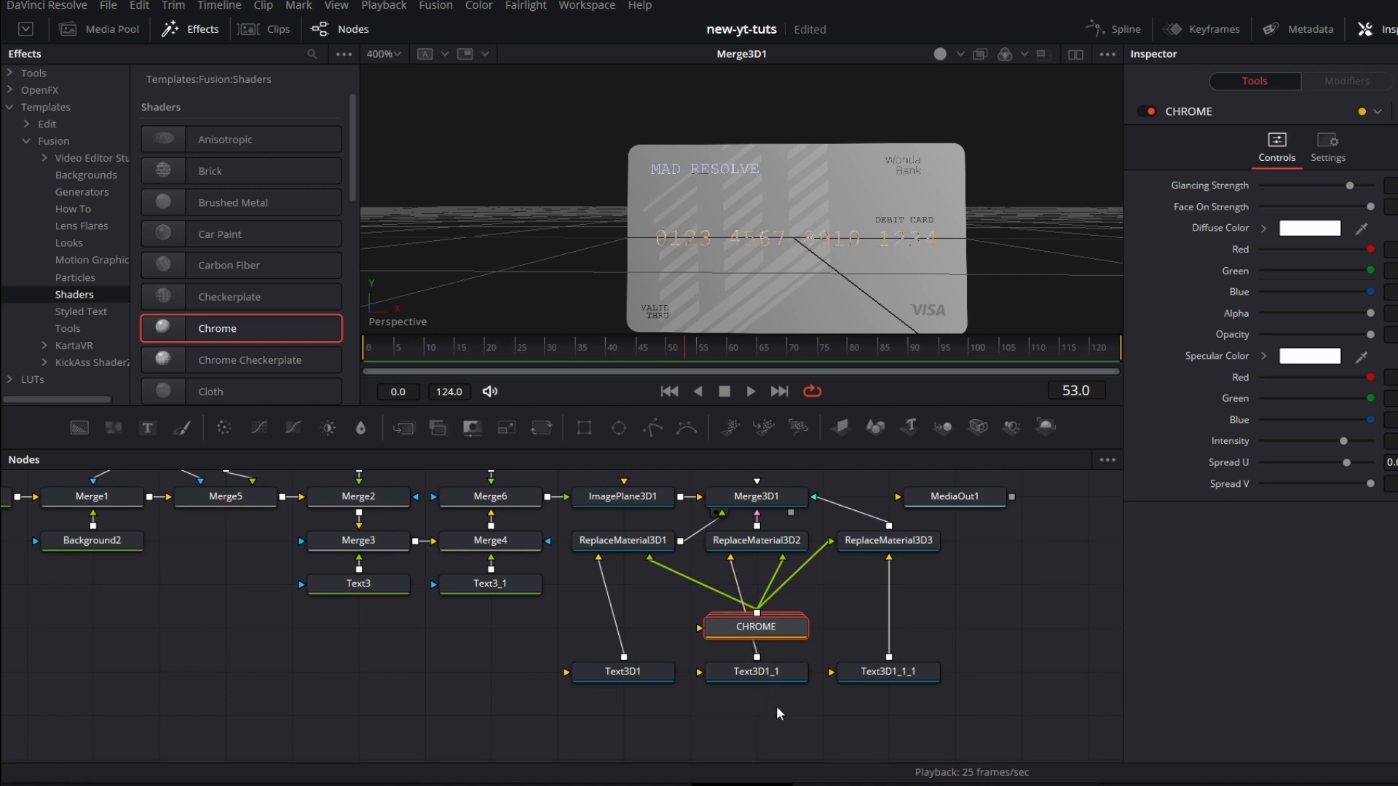
{"action": "left_click", "coordinate": [622, 628]}
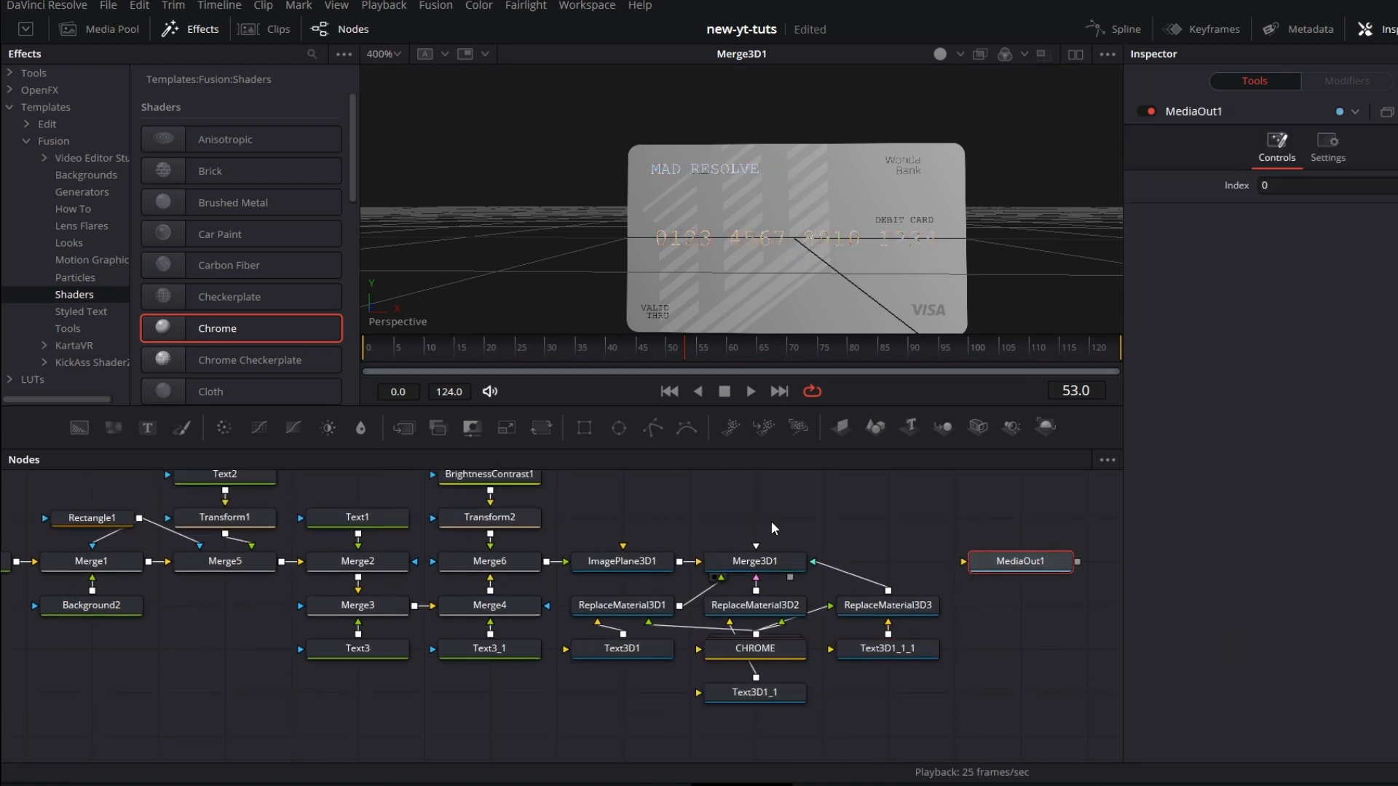
{"action": "mouse_move", "coordinate": [733, 680]}
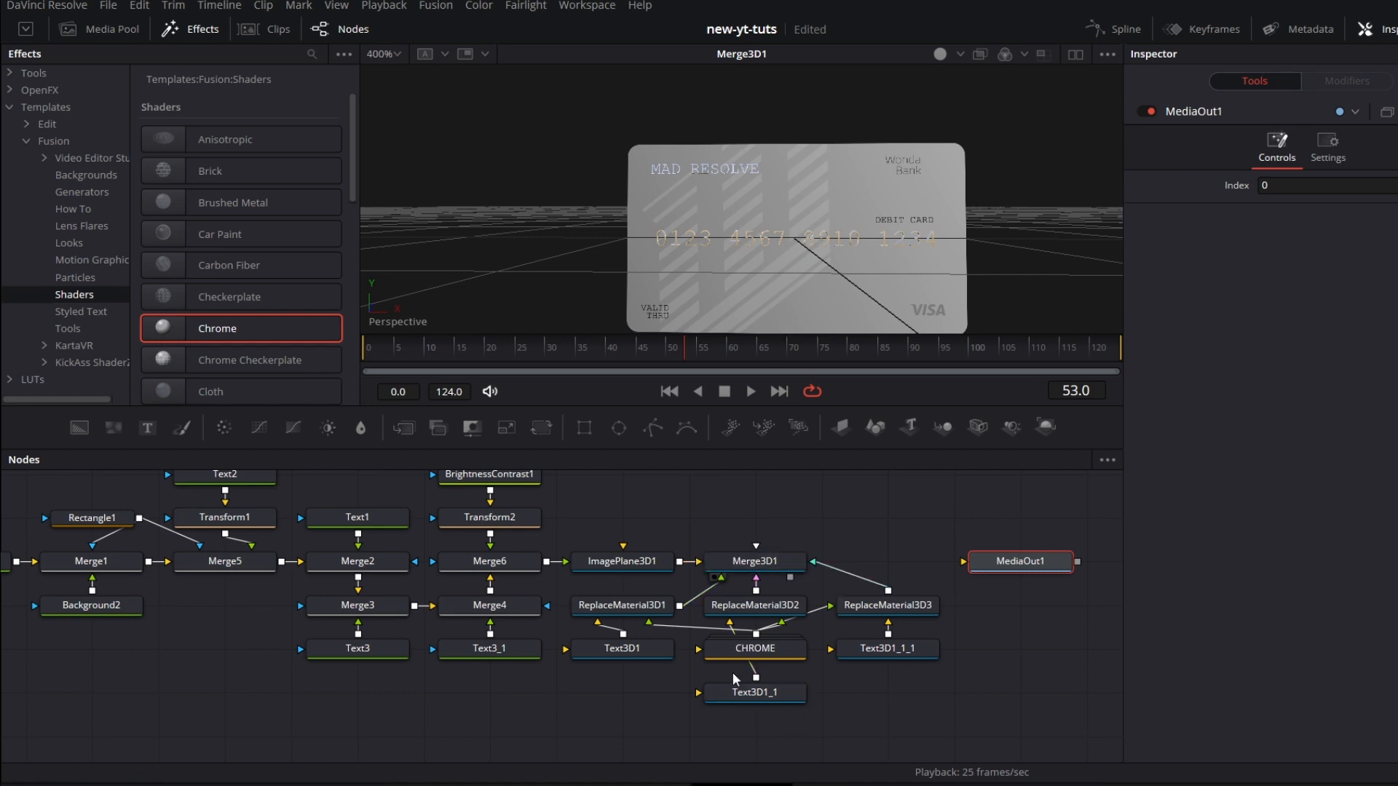
- Retype the third 3D text as 12/40 beside VALID THRU and deselect the nodes
{"action": "left_click", "coordinate": [887, 649]}
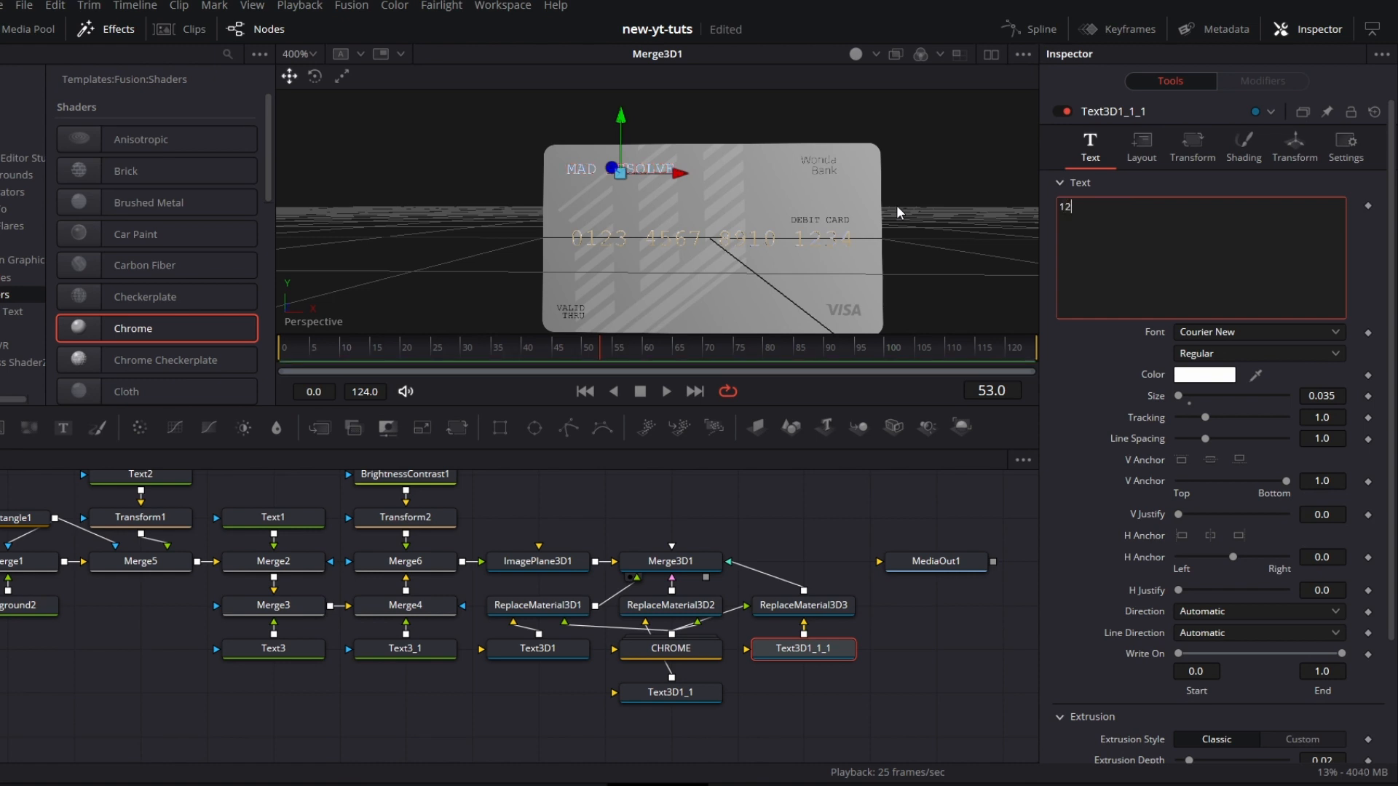
{"action": "type", "text": "/40"}
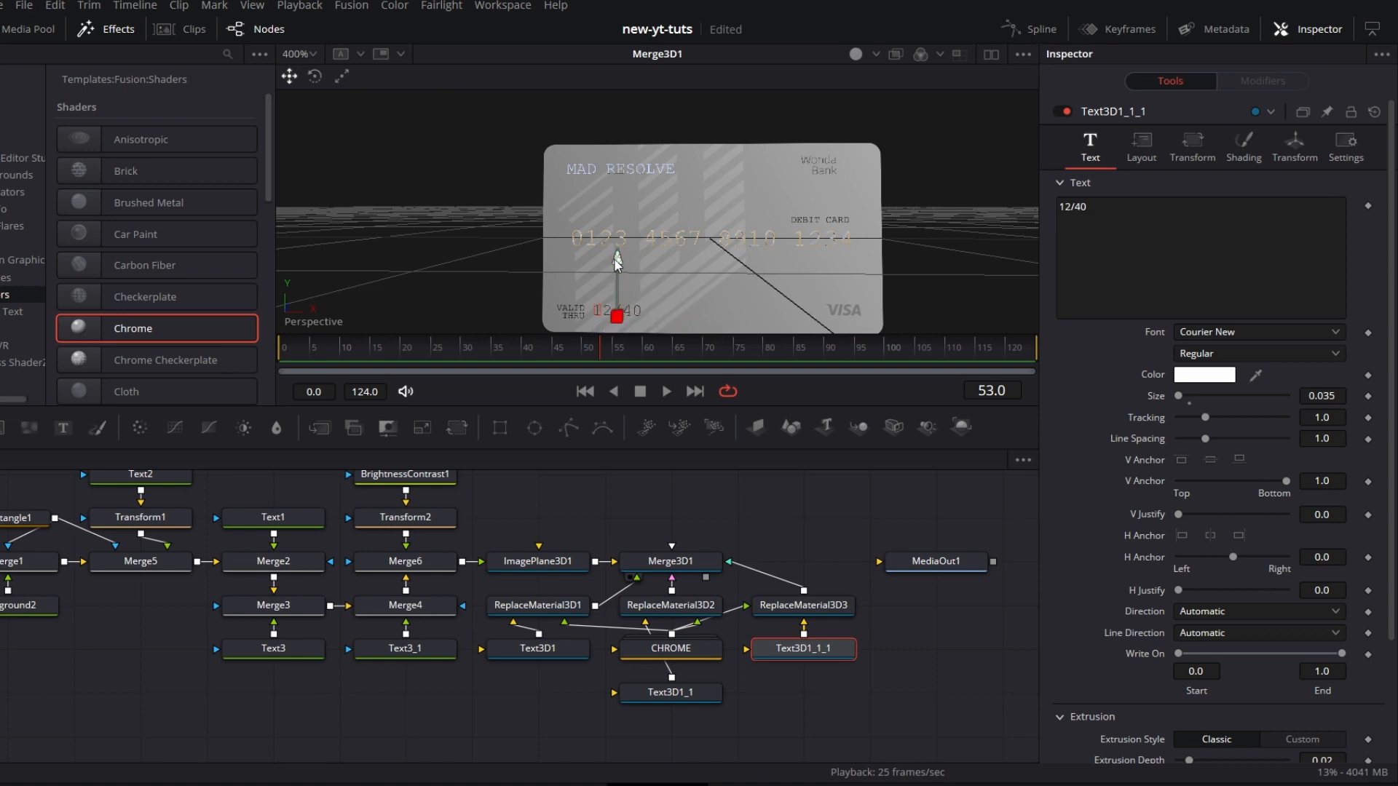
{"action": "mouse_move", "coordinate": [668, 321]}
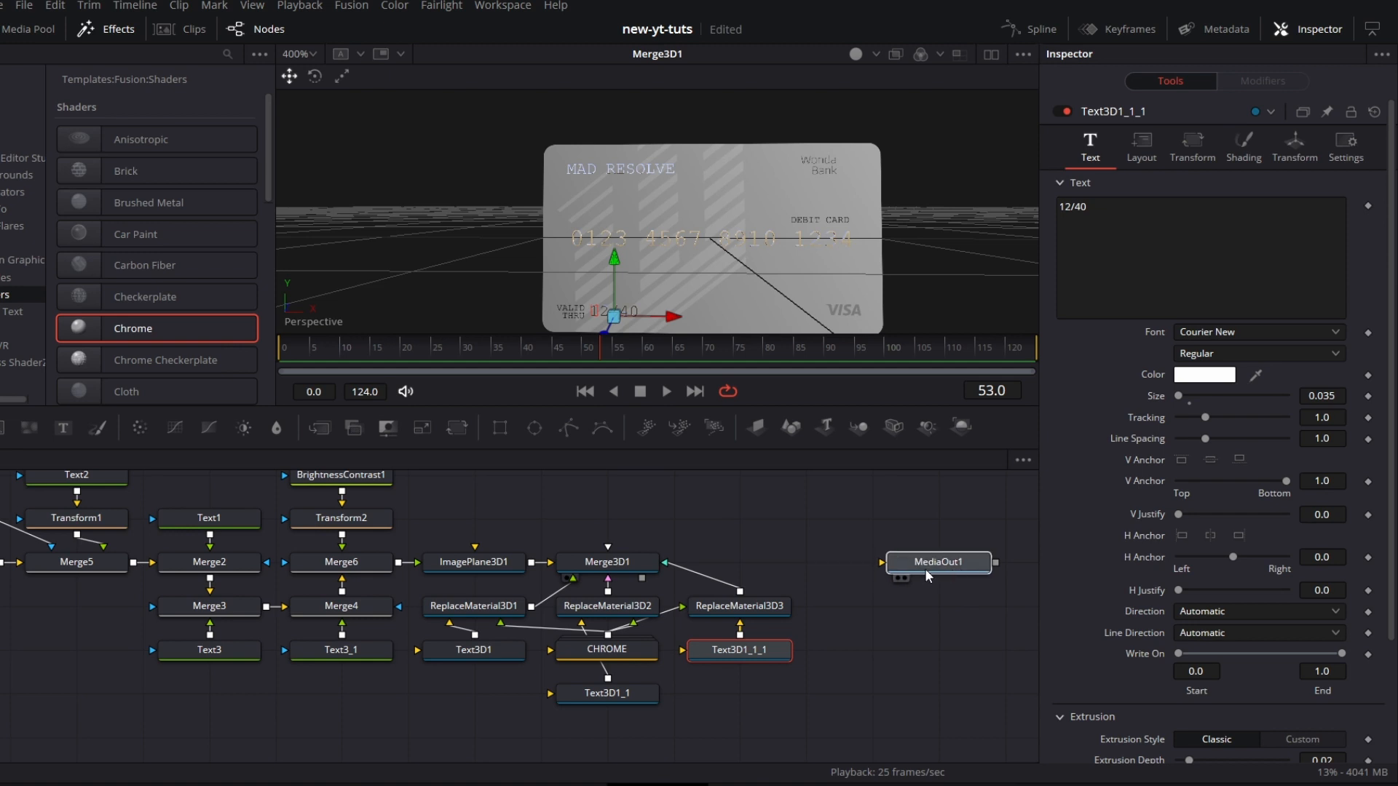
{"action": "left_click", "coordinate": [937, 561]}
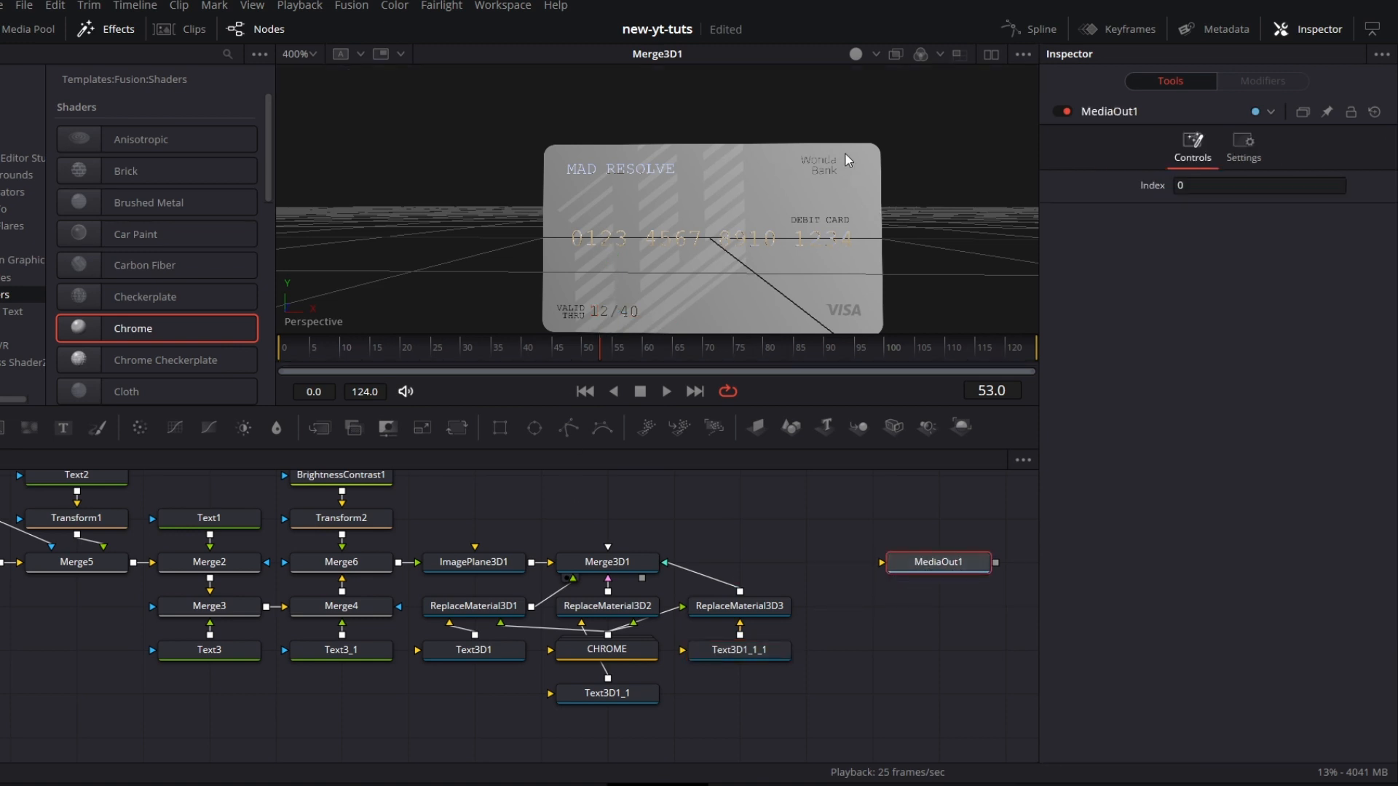
{"action": "left_click", "coordinate": [888, 494]}
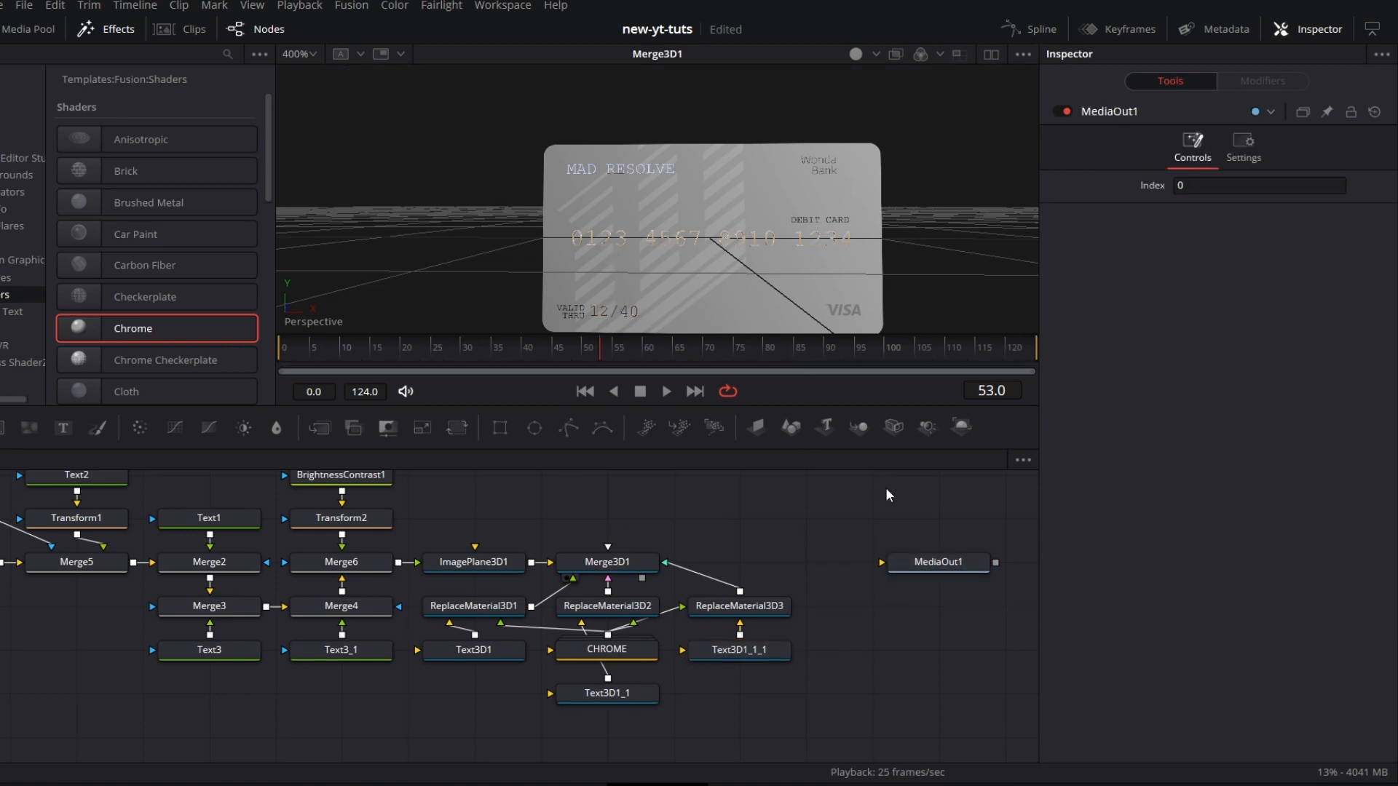
{"action": "mouse_move", "coordinate": [751, 570]}
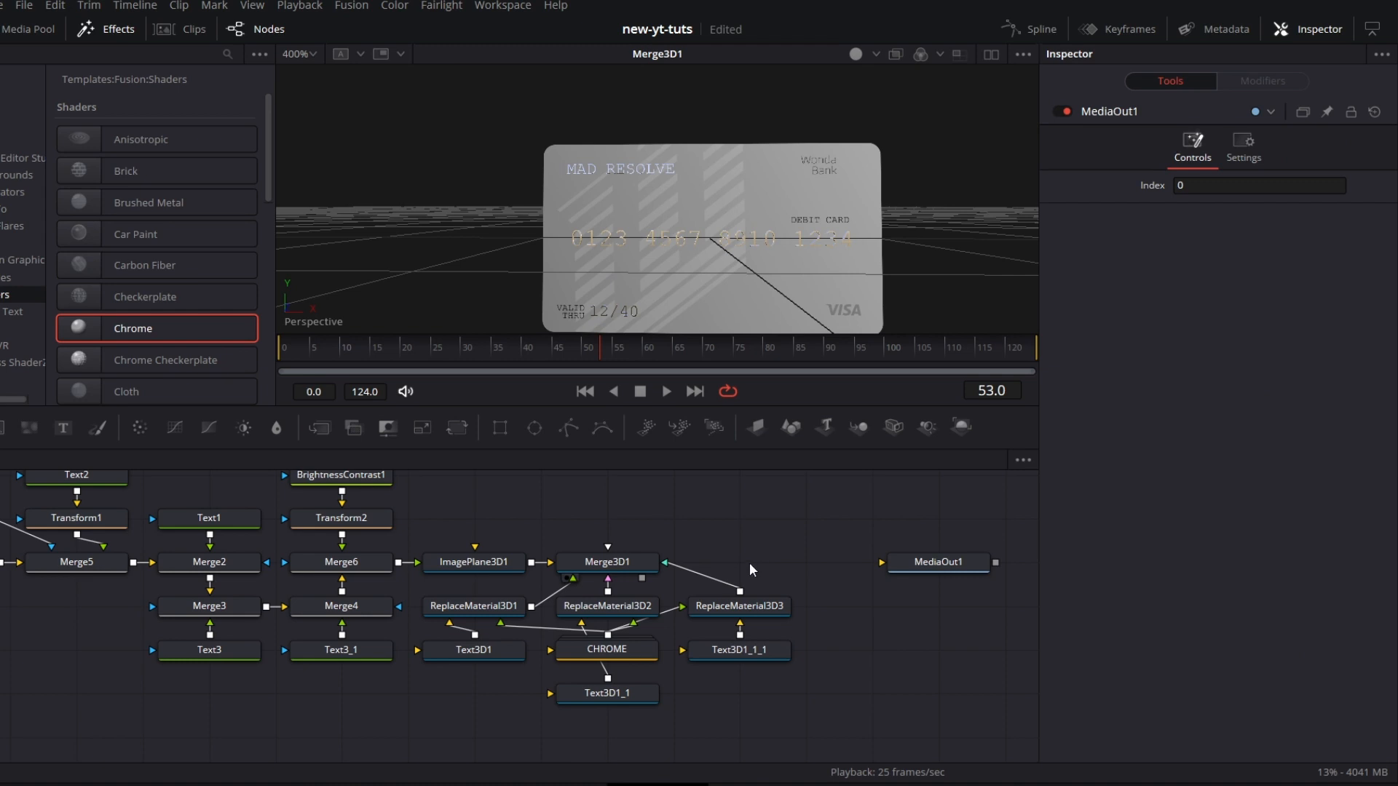
- Add a Text3D2 reading W in Paladins Gradient at size 0.19 with a chrome ReplaceMaterial3D4
{"action": "left_click", "coordinate": [738, 518]}
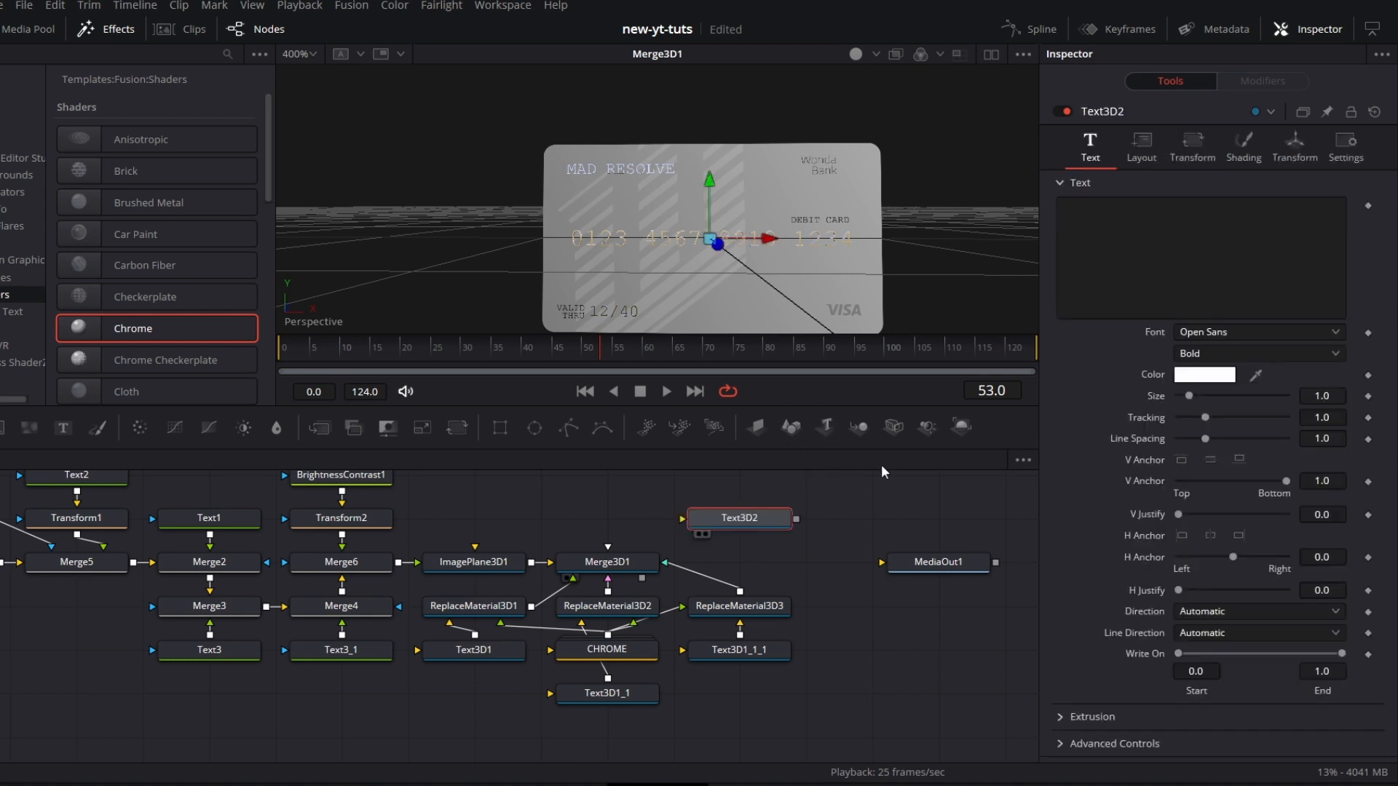
{"action": "left_click", "coordinate": [1198, 256]}
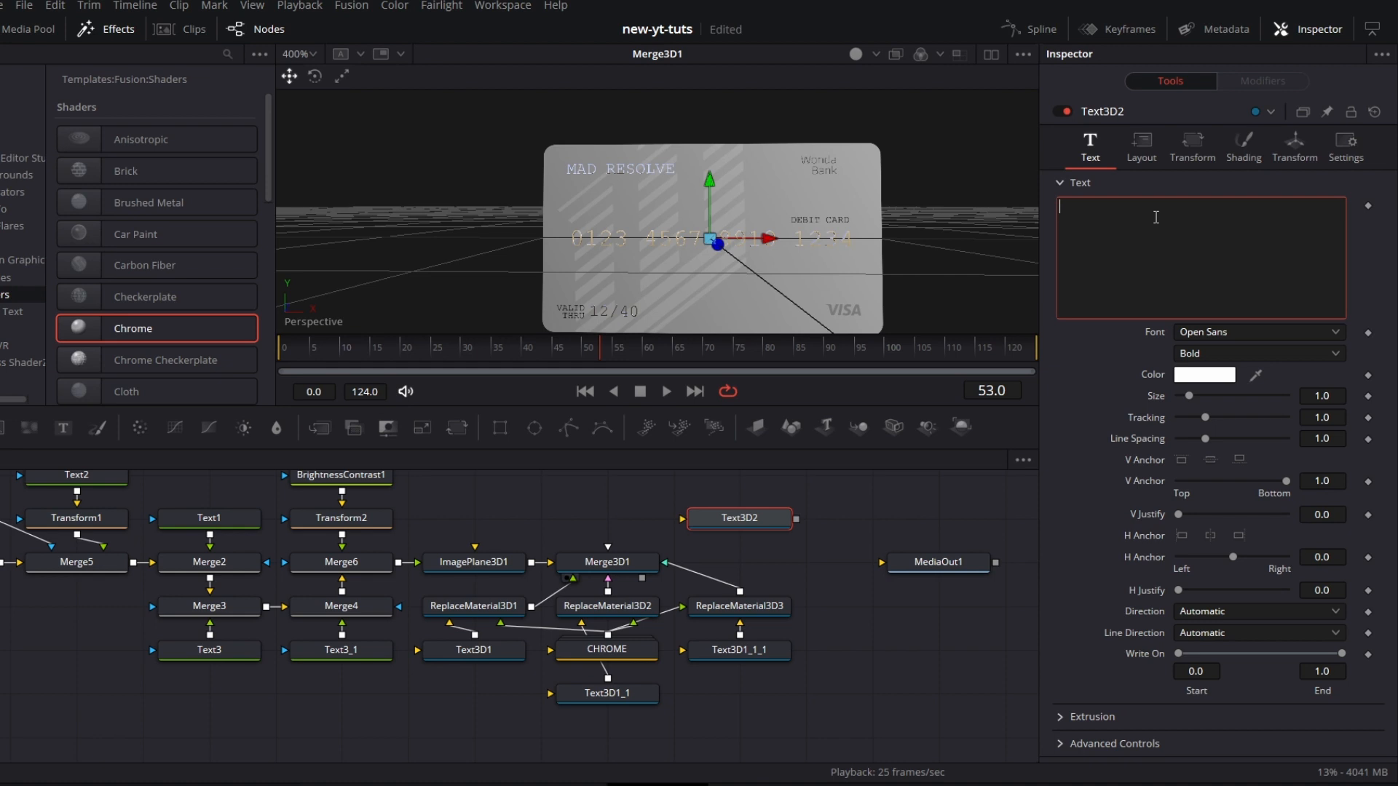
{"action": "type", "text": "w"}
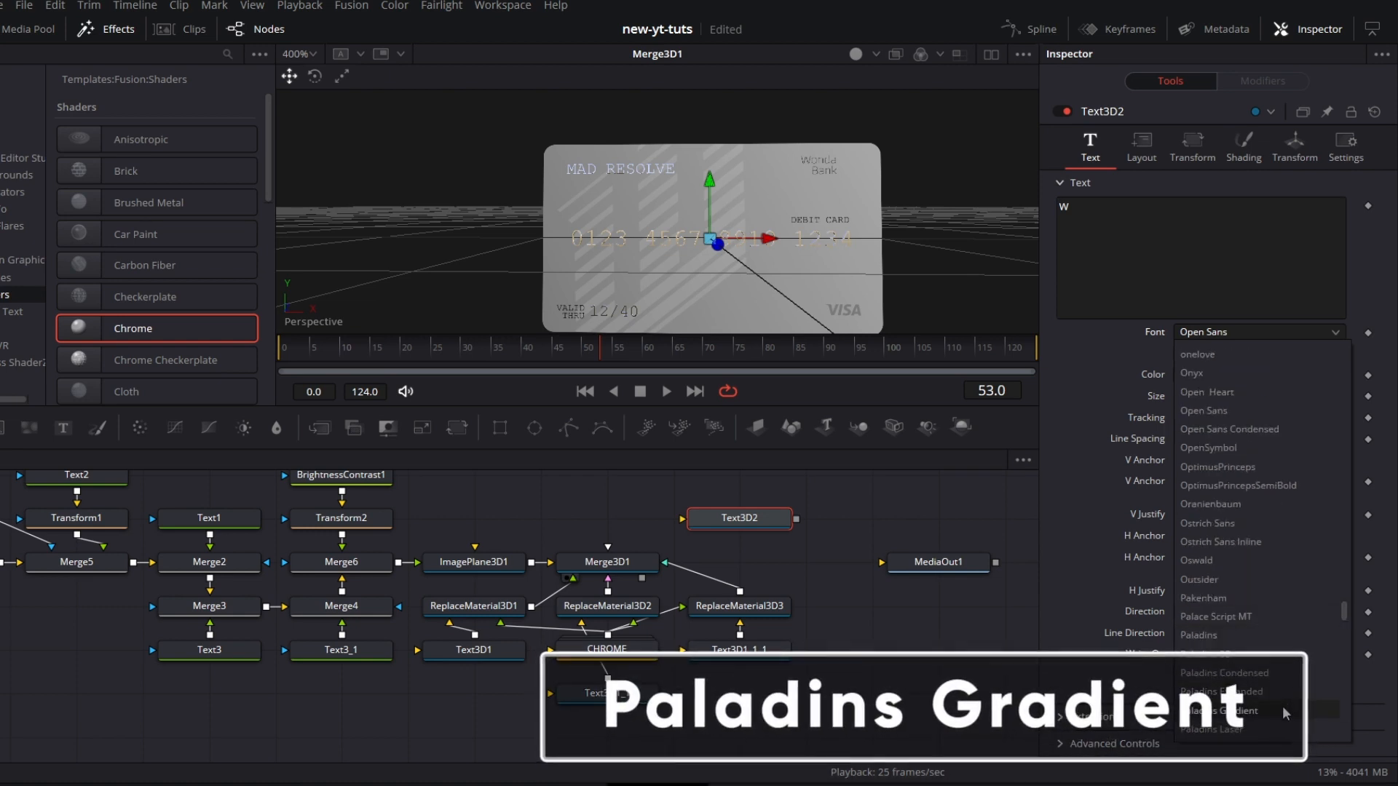
{"action": "left_click", "coordinate": [1224, 711]}
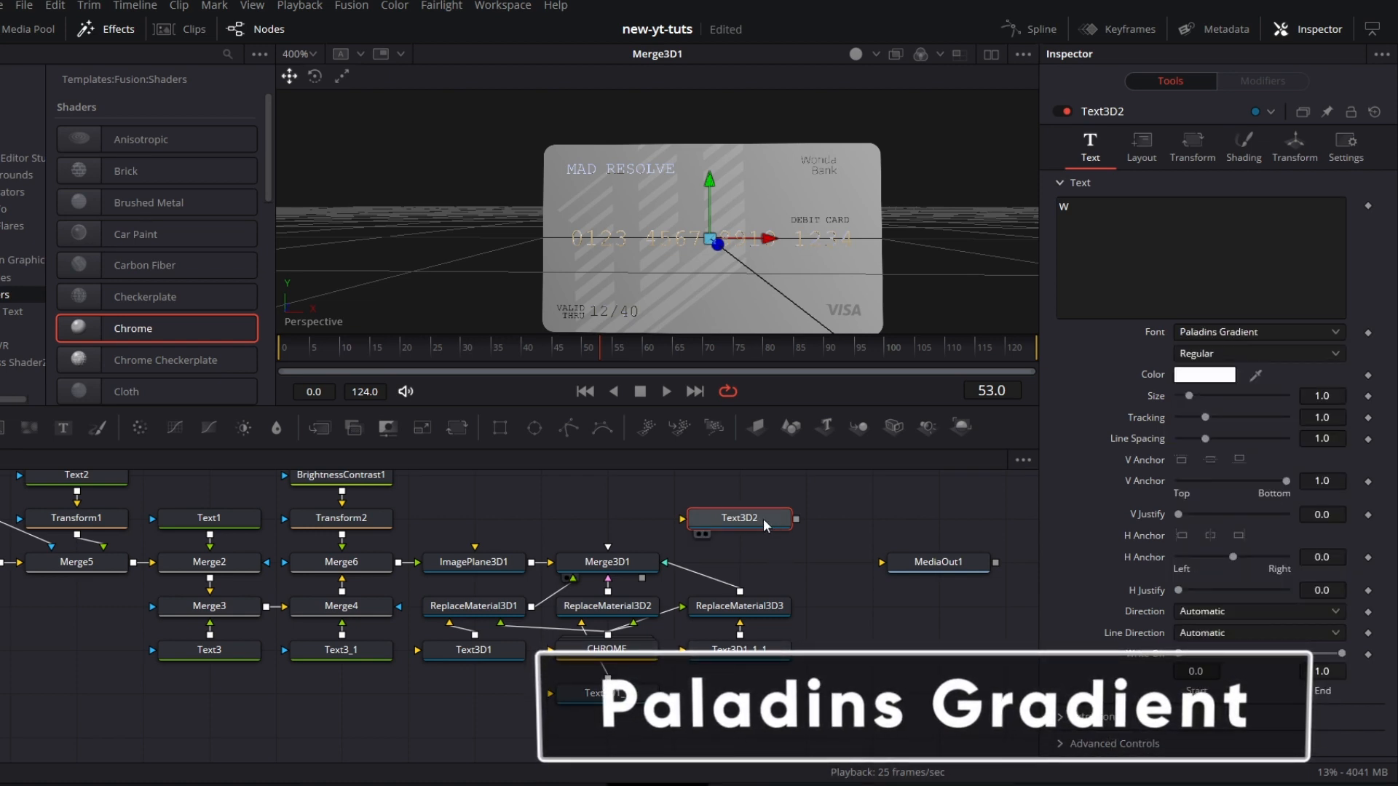
{"action": "scroll", "scroll_direction": "down", "scroll_amount": 3}
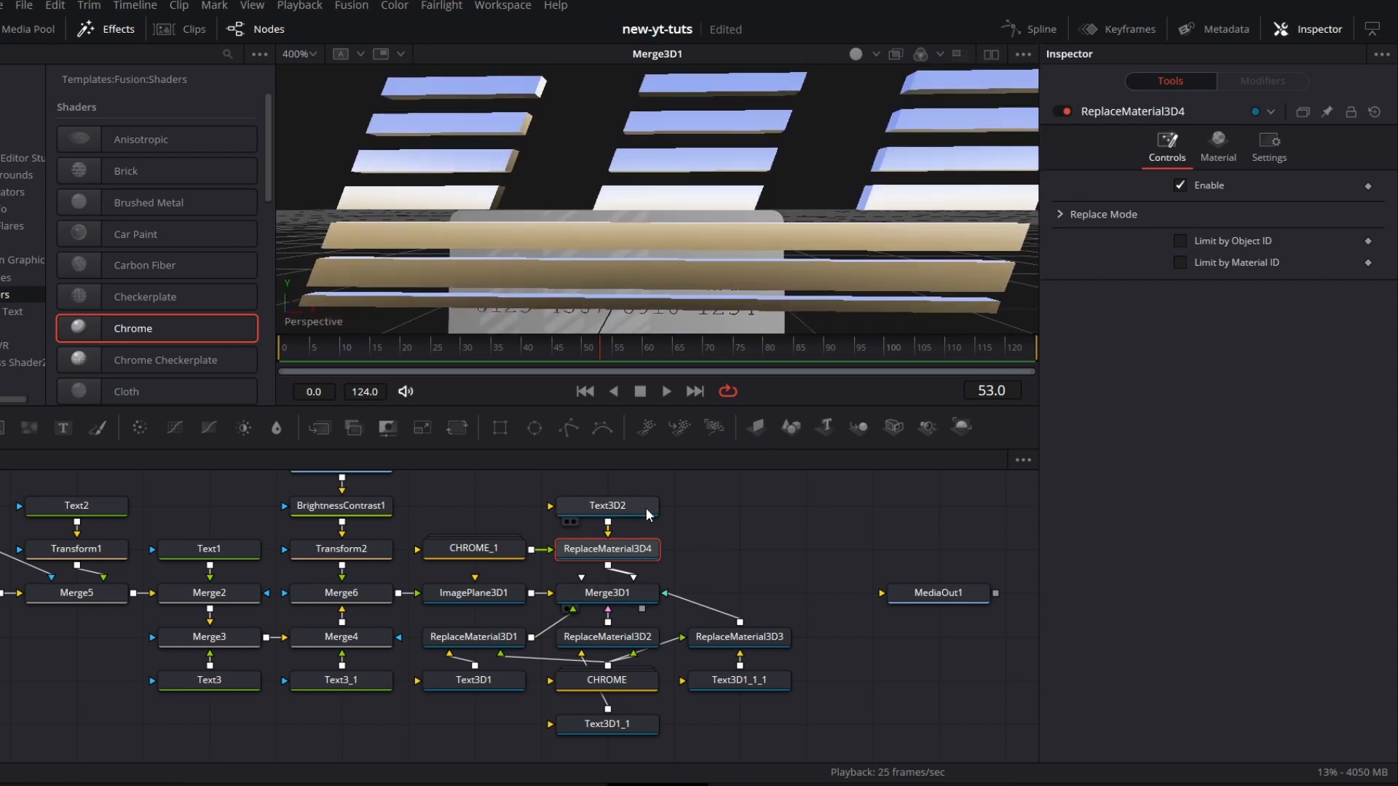
{"action": "left_click", "coordinate": [607, 506]}
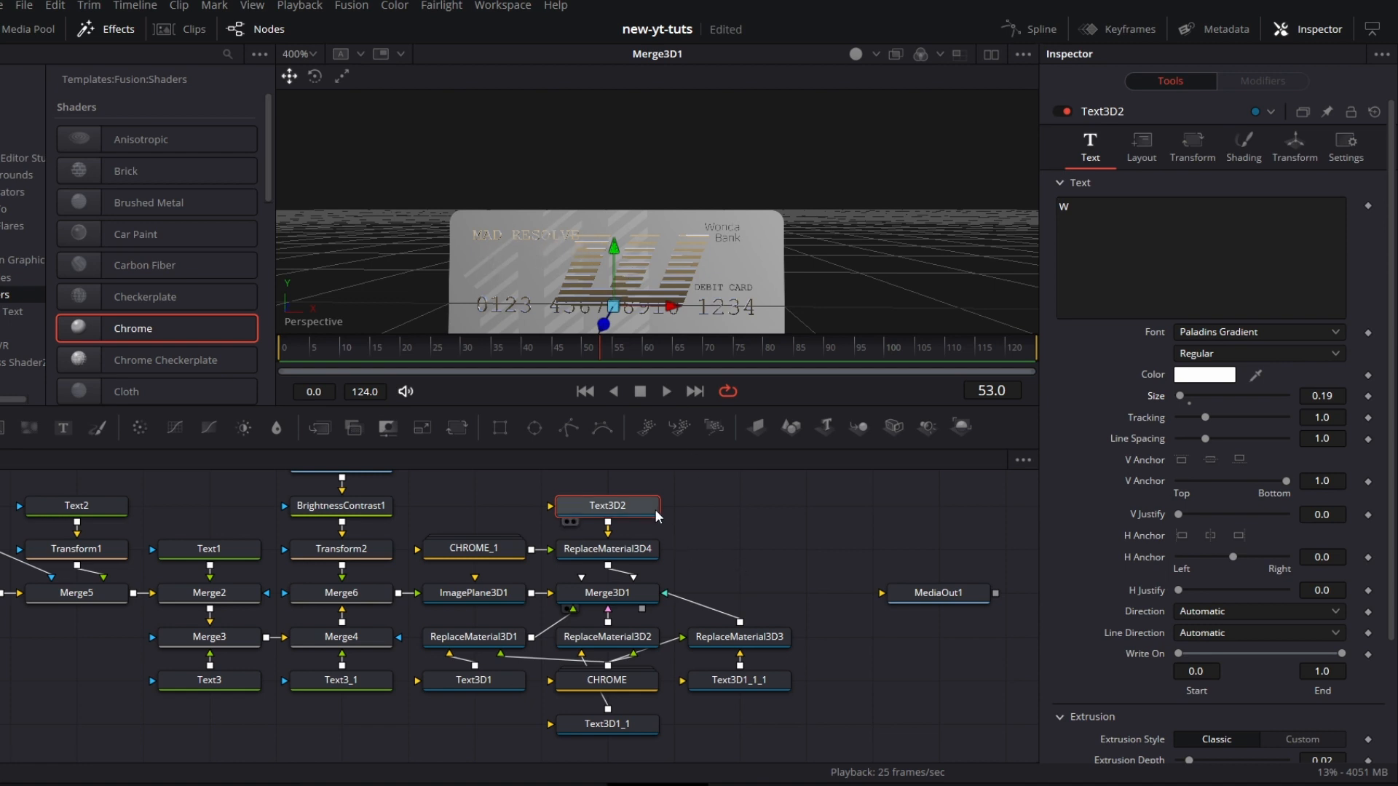
{"action": "mouse_move", "coordinate": [196, 89]}
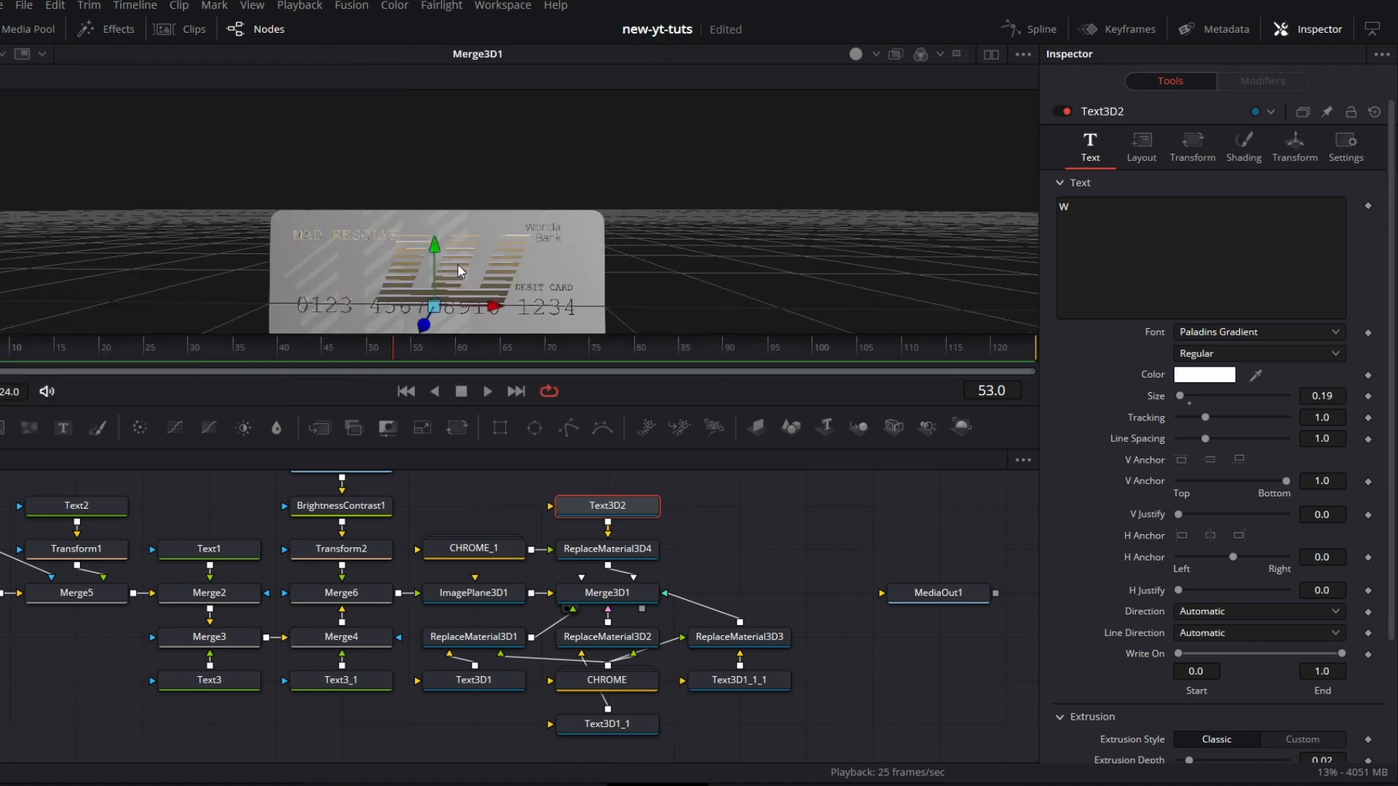
{"action": "mouse_move", "coordinate": [7, 88]}
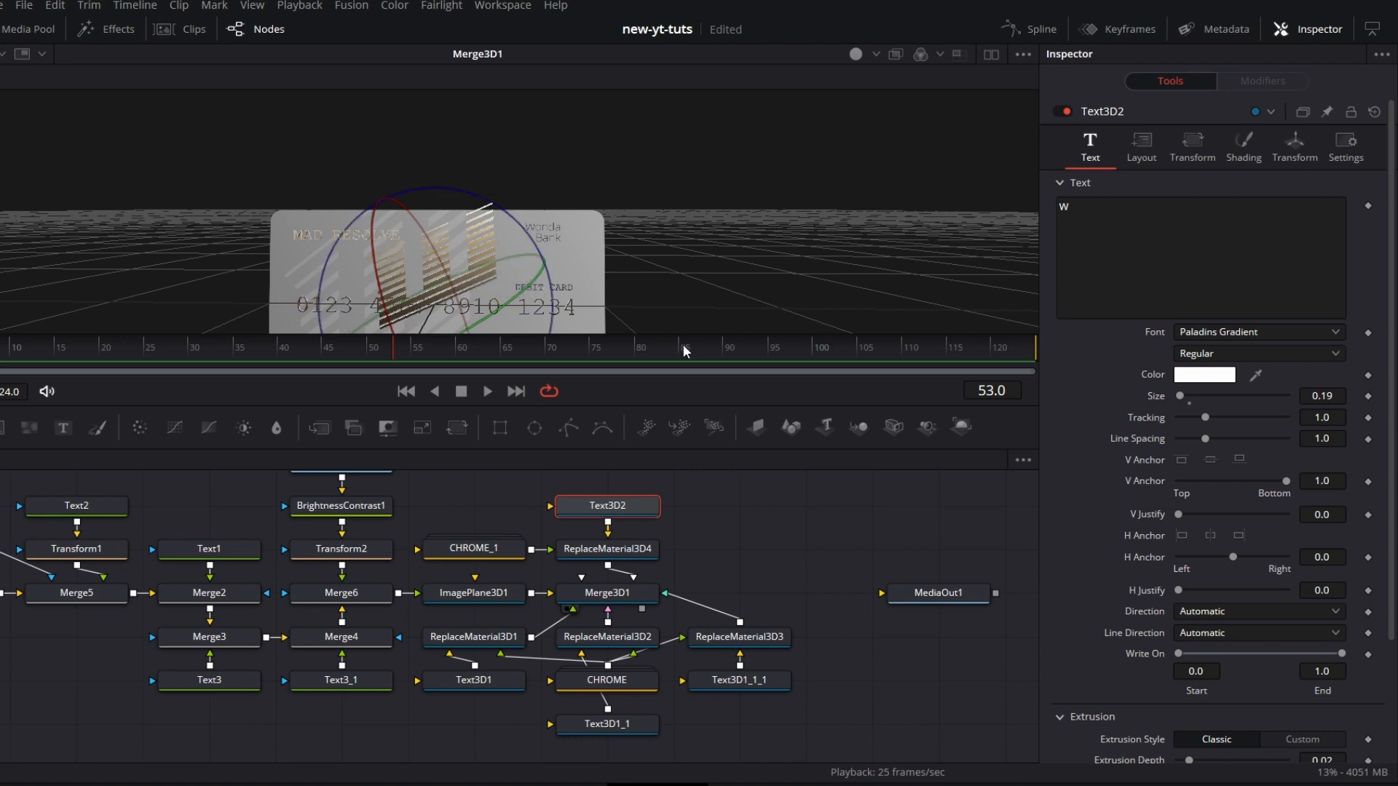
{"action": "mouse_move", "coordinate": [671, 279]}
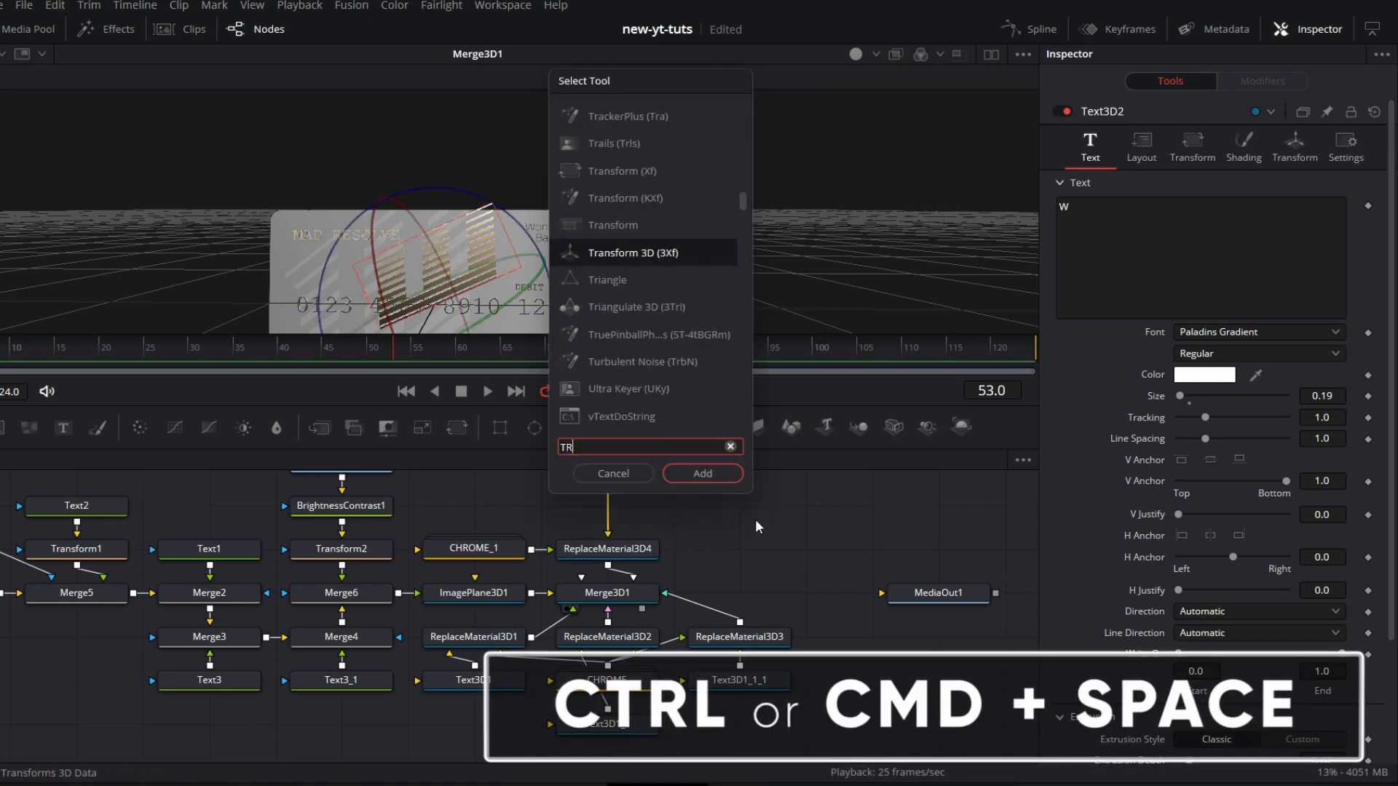
- Insert Transform3D1 after the W and squash it to Scale X 0.493 with axes unlocked
{"action": "left_click", "coordinate": [702, 473]}
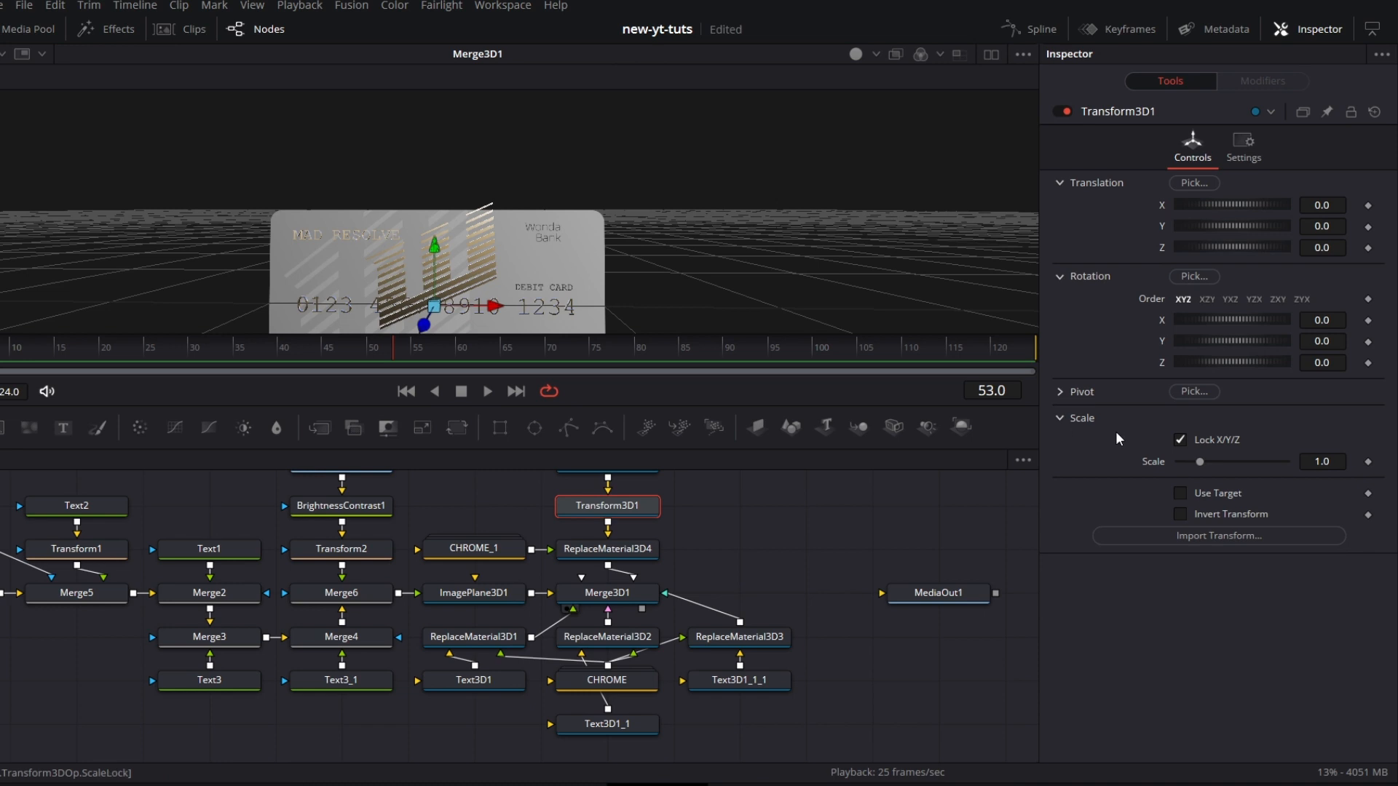
{"action": "left_click", "coordinate": [1181, 440]}
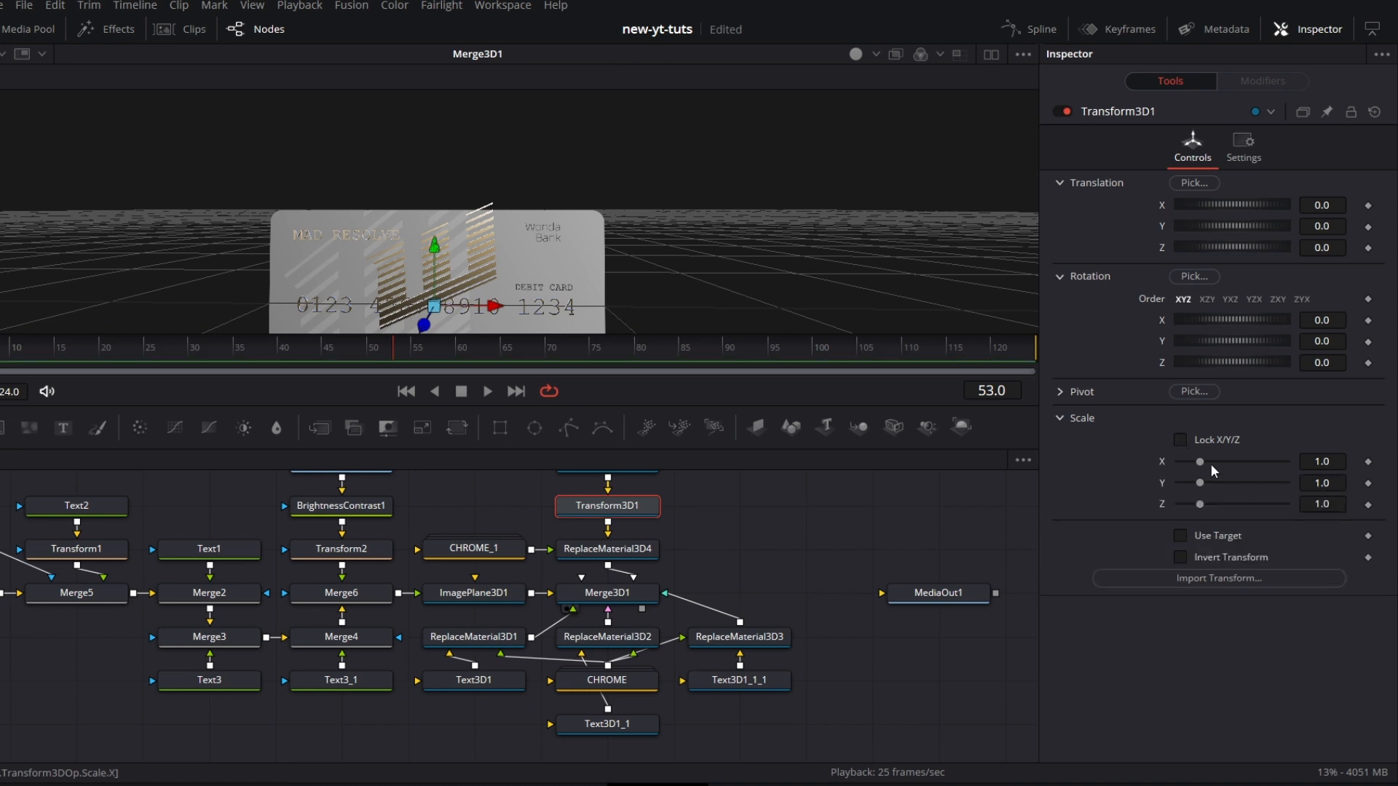
{"action": "left_click", "coordinate": [1323, 461]}
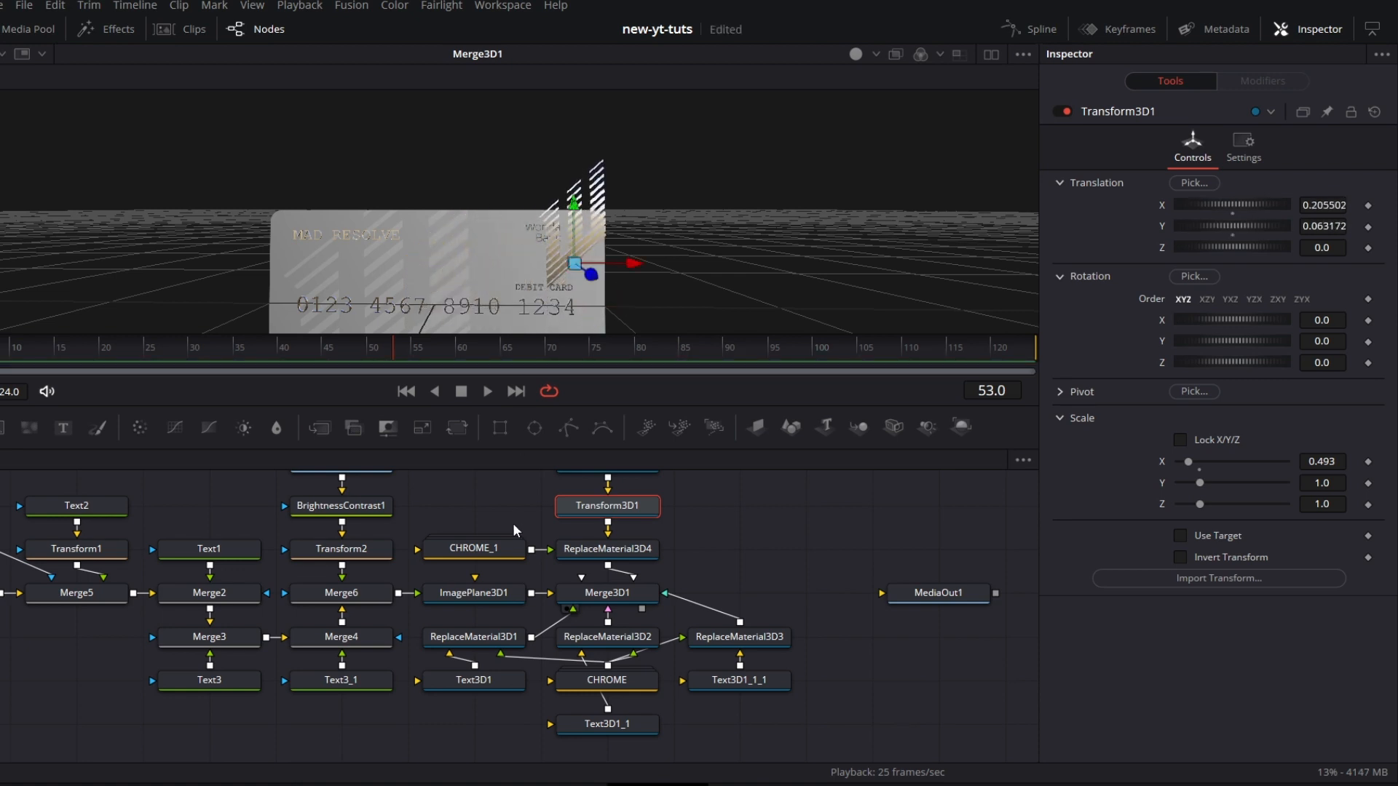
- Lower the W's size to 0.06 and move it beside Wonda Bank at the top right
{"action": "left_click", "coordinate": [610, 513]}
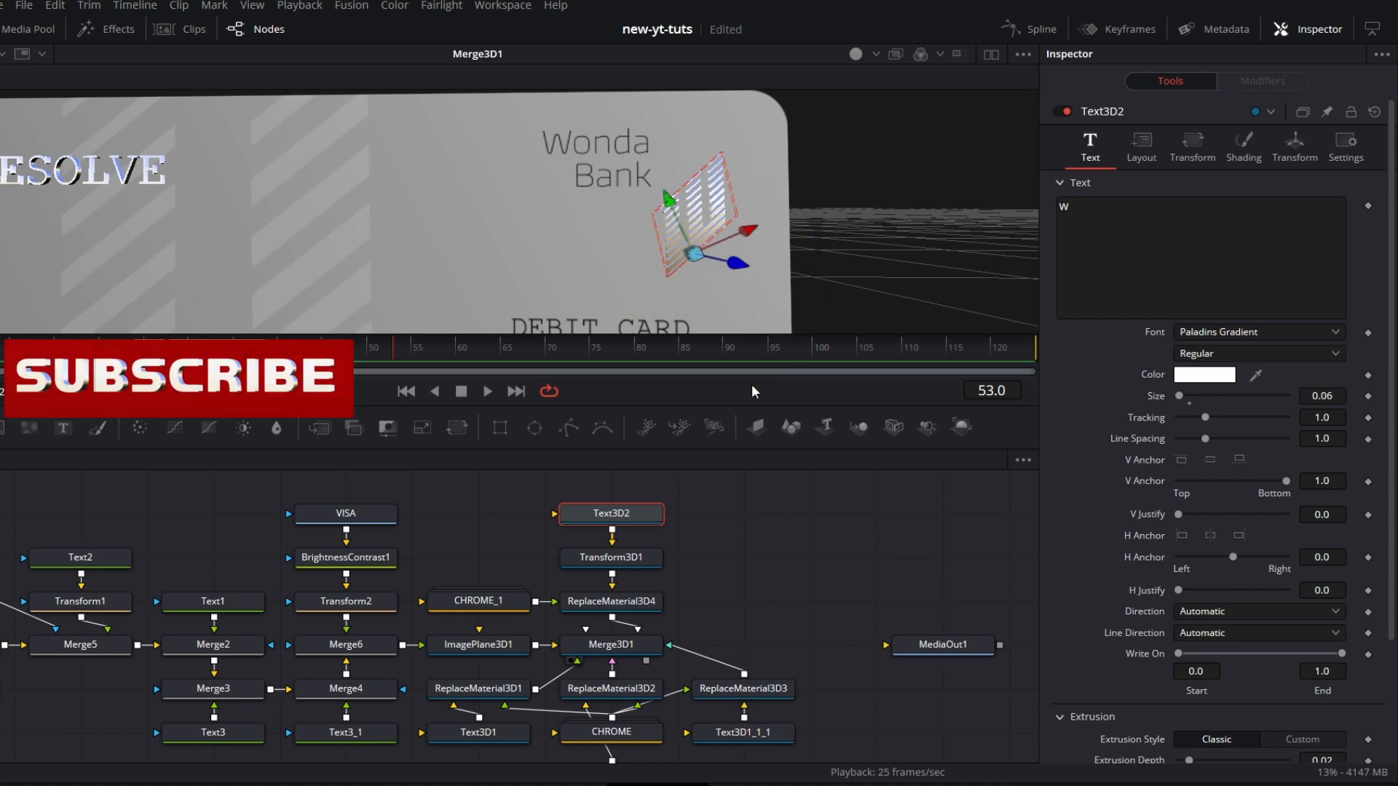
{"action": "left_click", "coordinate": [610, 557]}
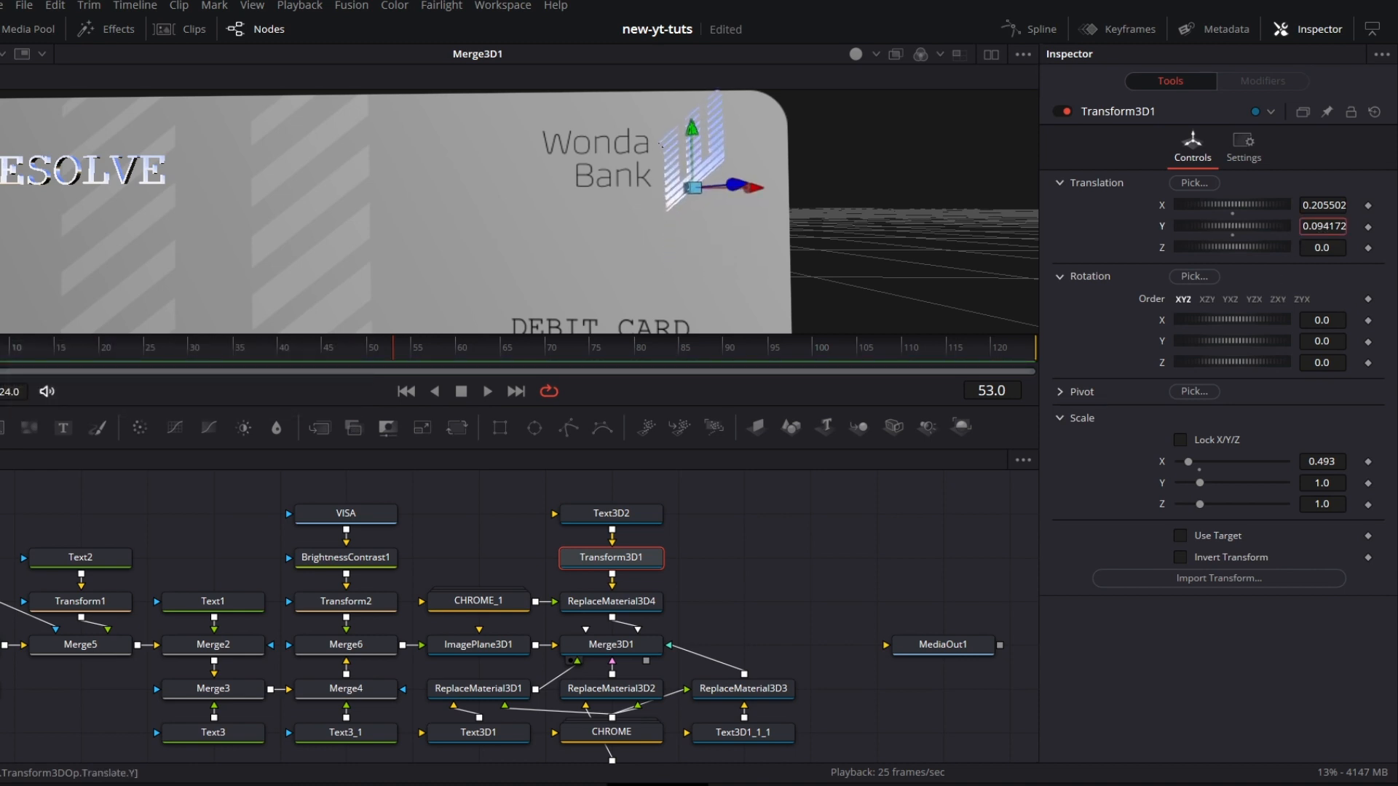
{"action": "left_click_drag", "start_coordinate": [1226, 225], "coordinate": [1222, 226]}
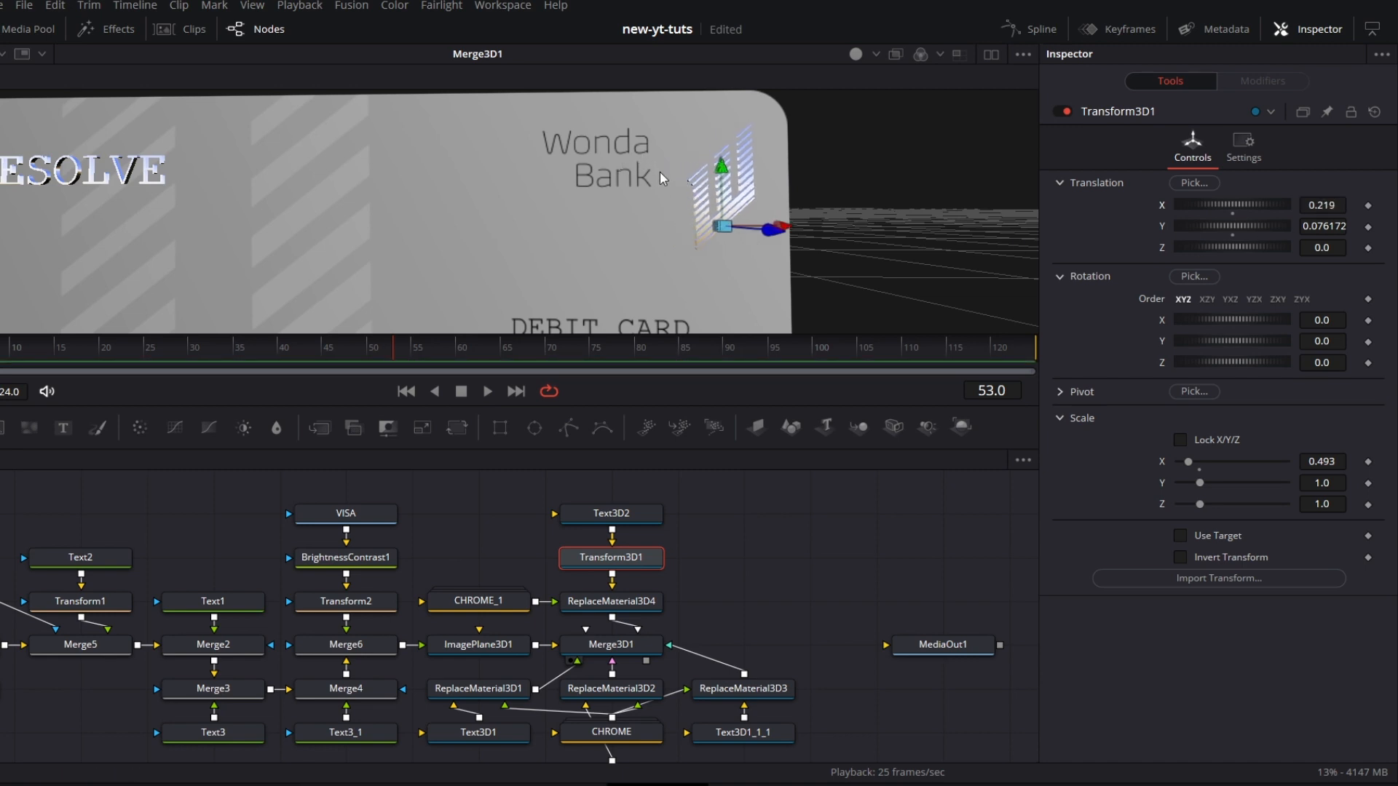
{"action": "mouse_move", "coordinate": [597, 243]}
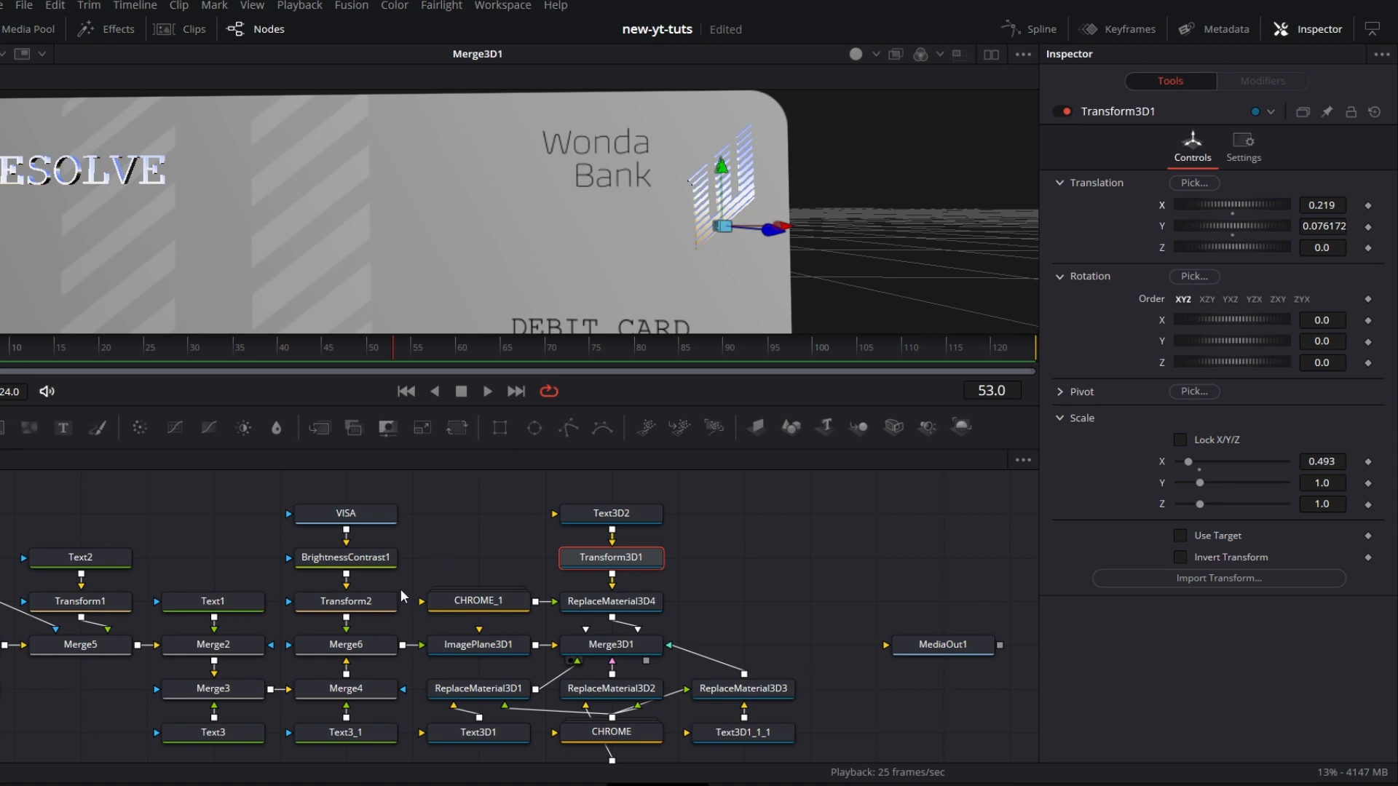
{"action": "mouse_move", "coordinate": [249, 550]}
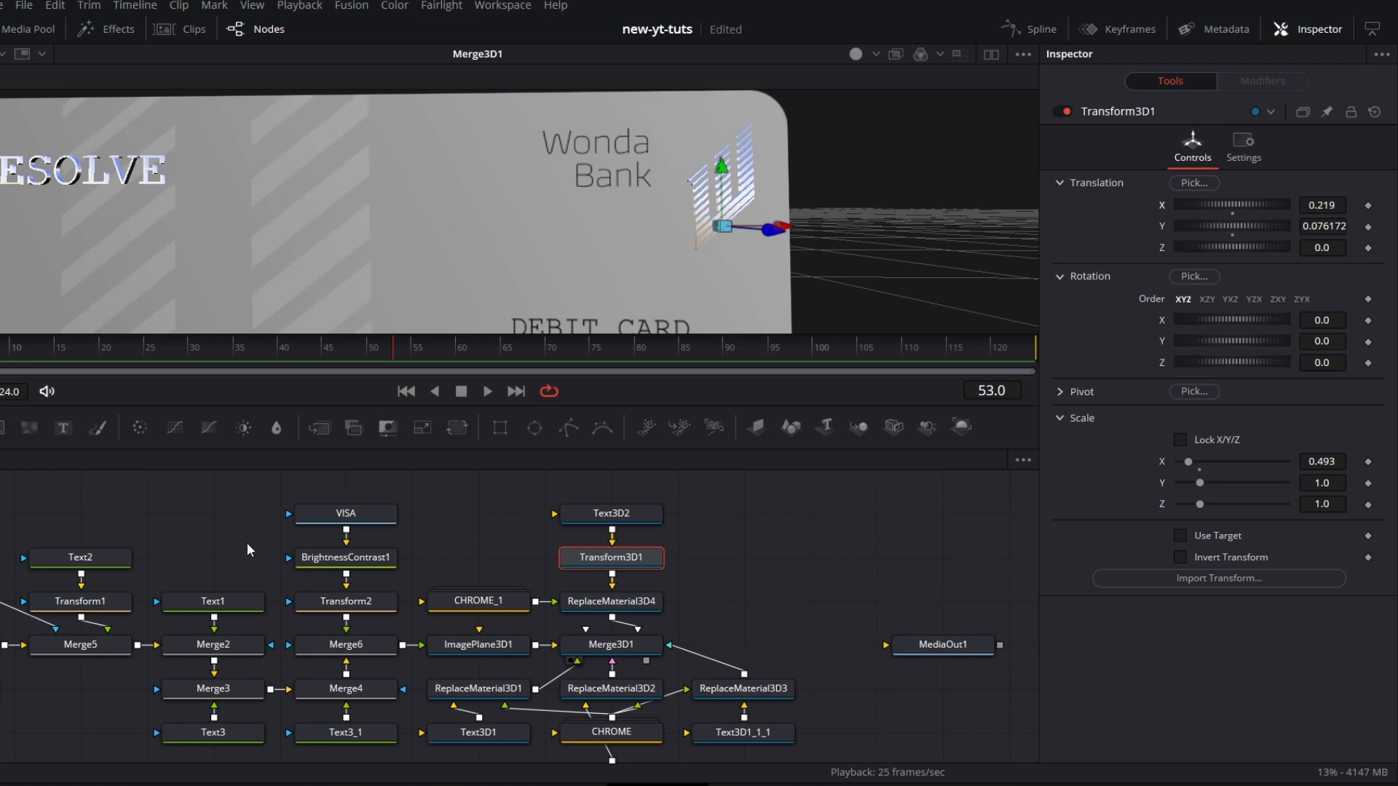
- Reduce the W to size 0.055 and nudge it to translation X 0.208, Y 0.078 beside Wonda Bank
{"action": "left_click", "coordinate": [358, 558]}
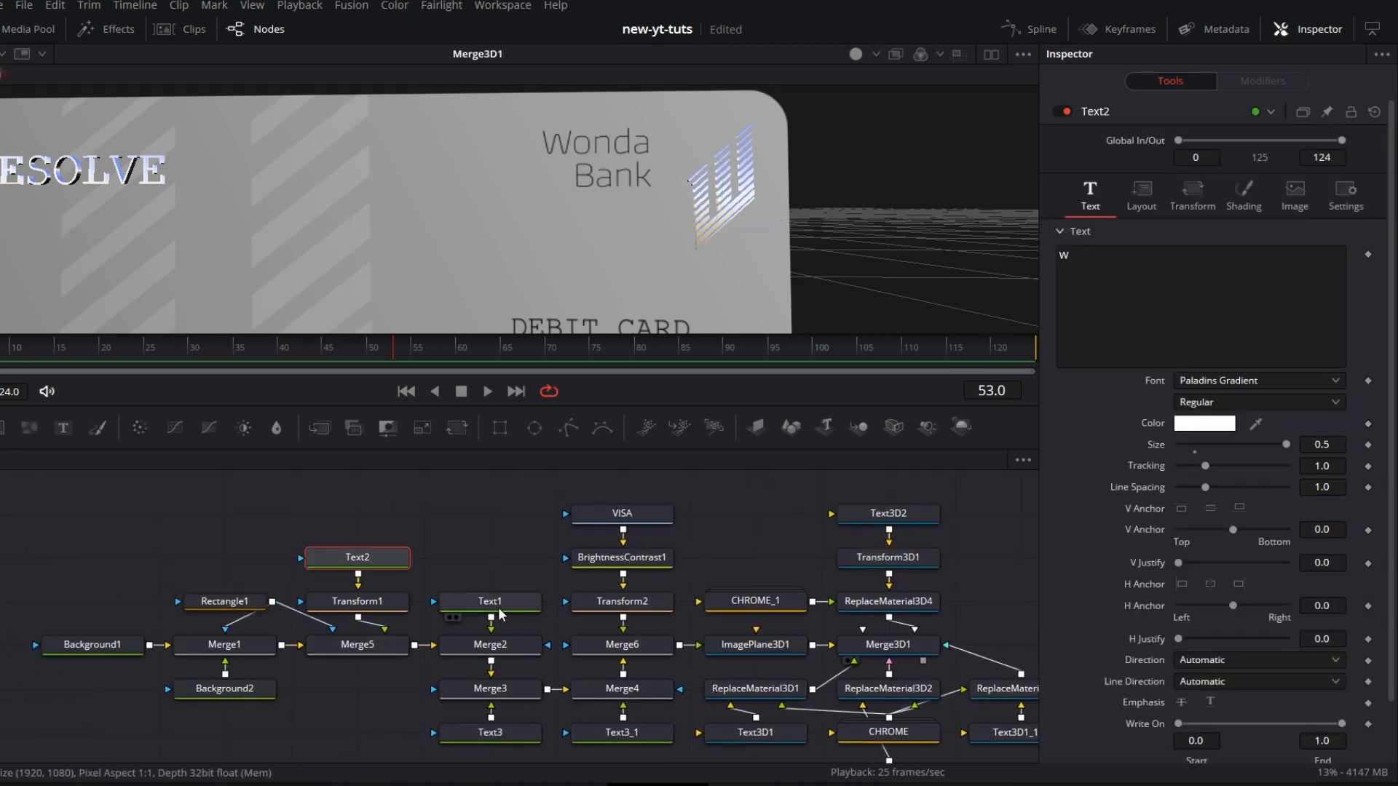
{"action": "left_click", "coordinate": [489, 601]}
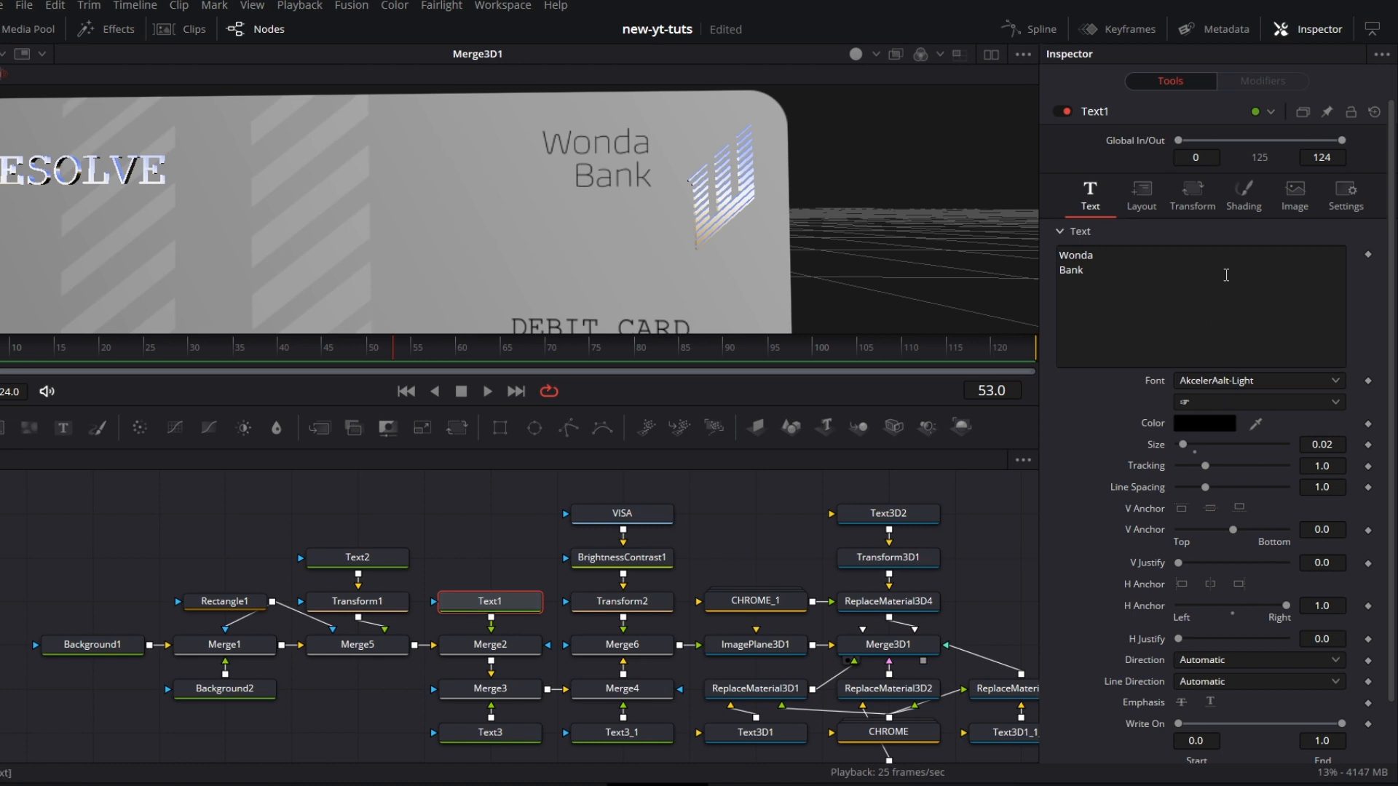
{"action": "left_click", "coordinate": [1140, 189]}
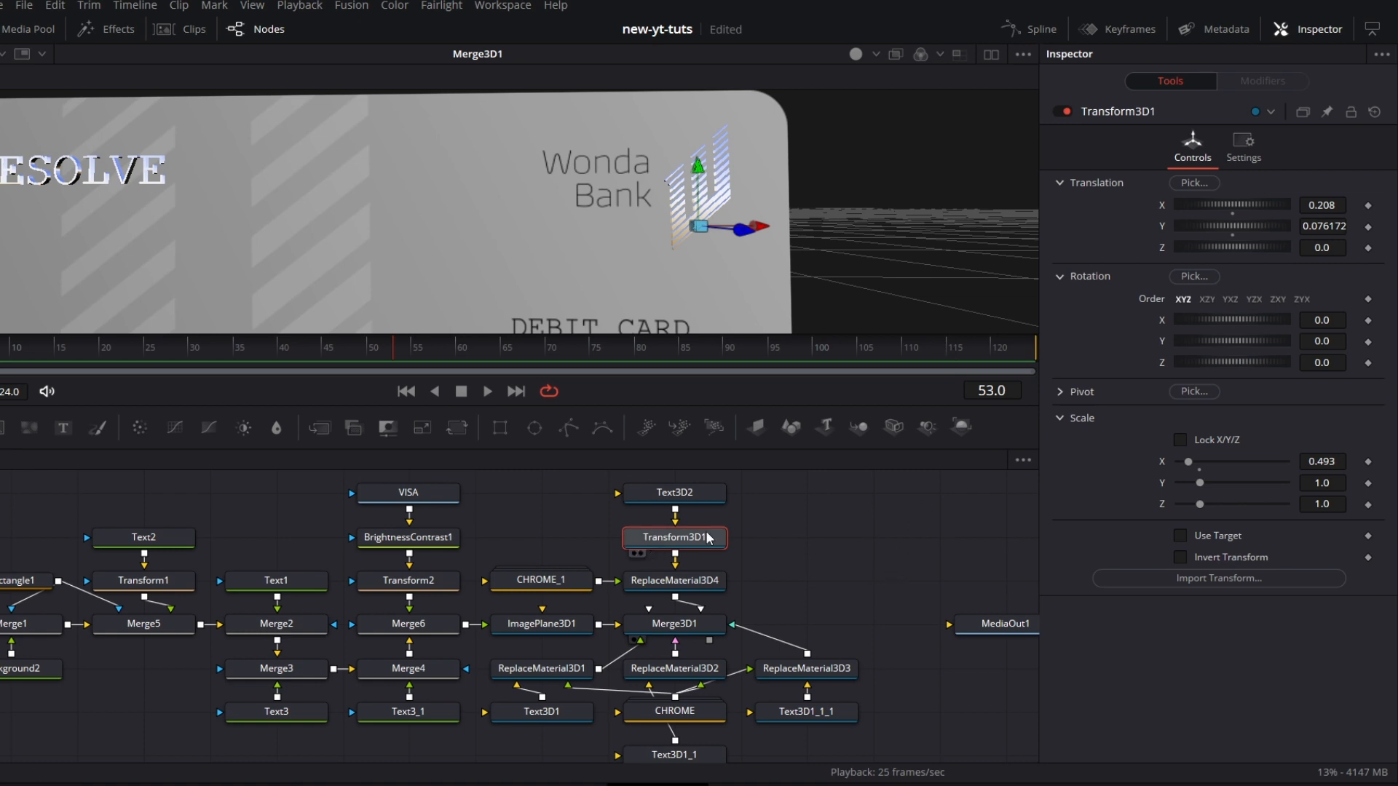
{"action": "left_click", "coordinate": [674, 494]}
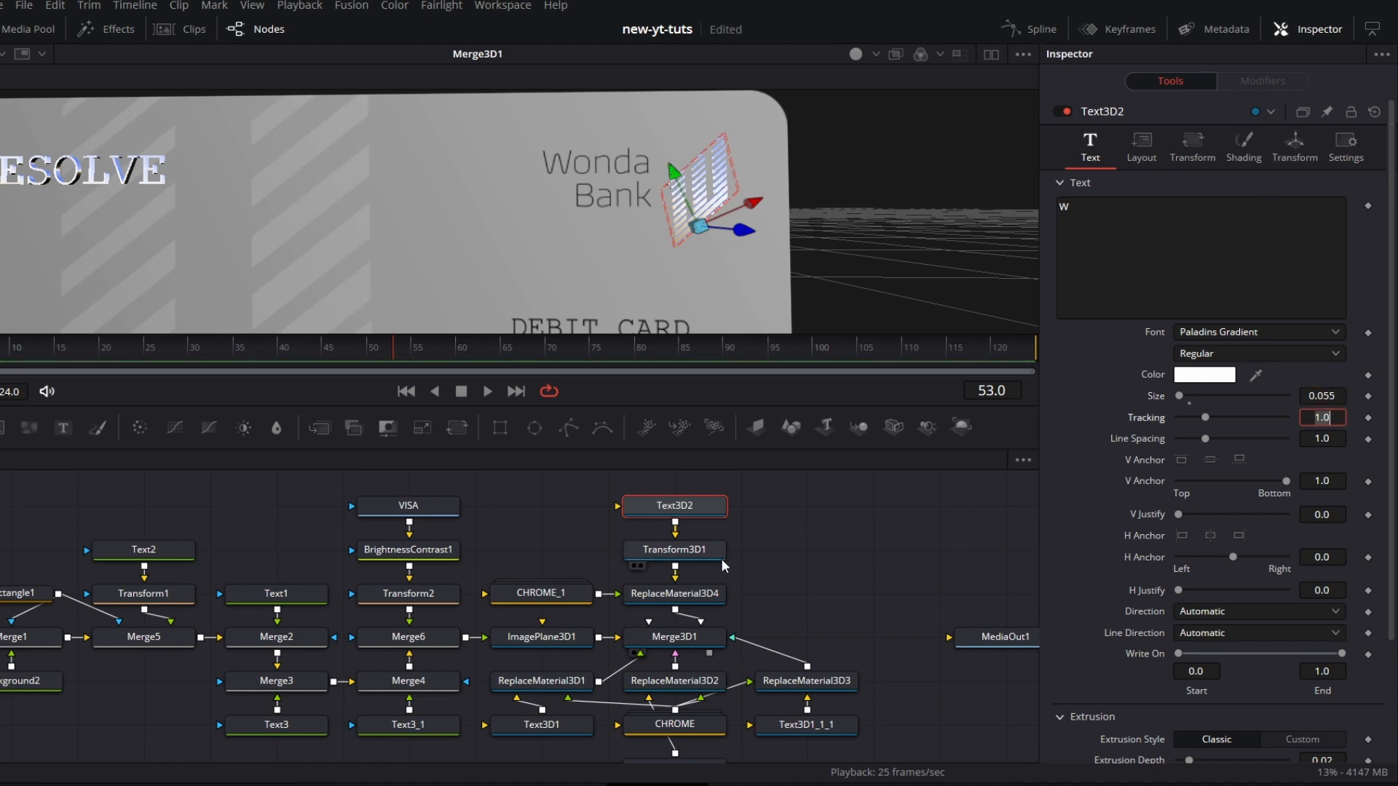
{"action": "left_click", "coordinate": [674, 549]}
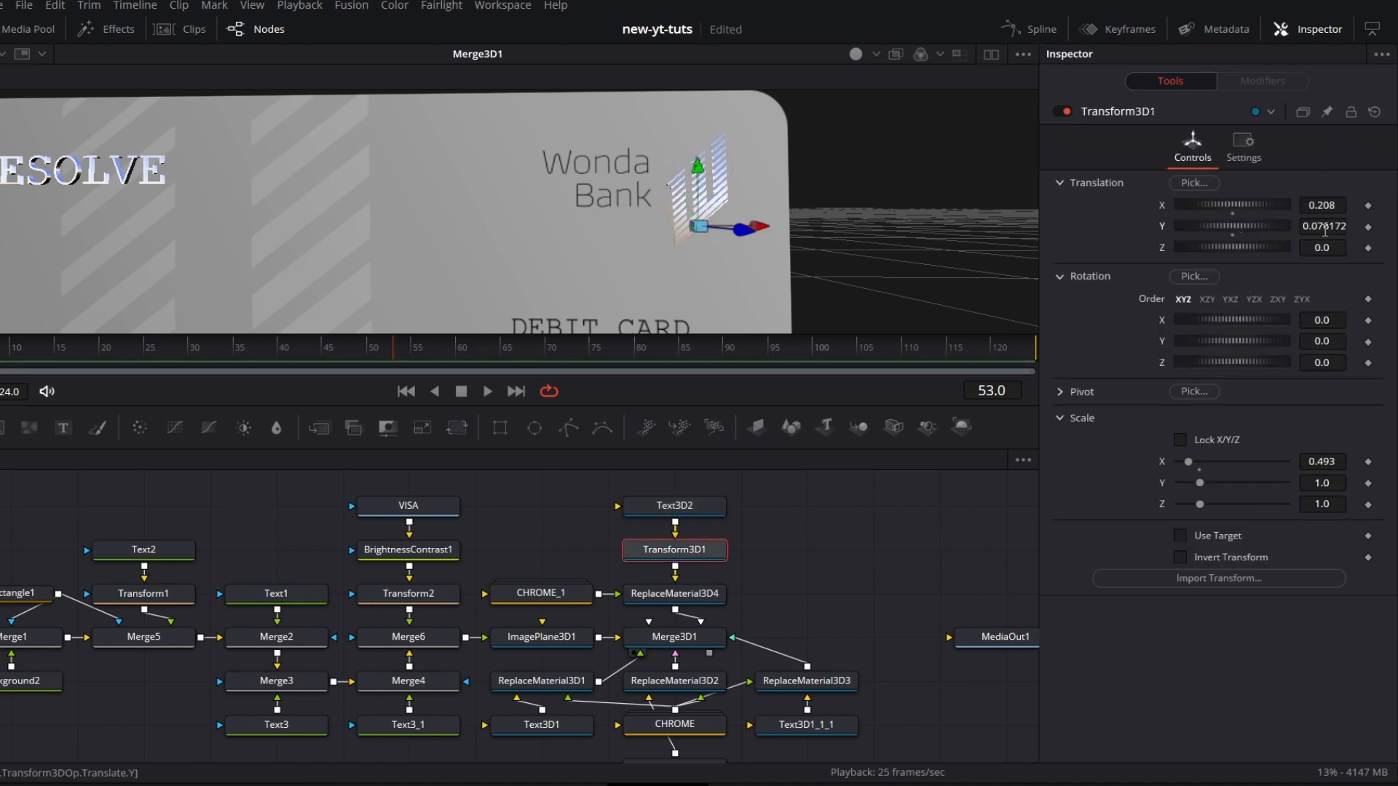
{"action": "mouse_move", "coordinate": [1185, 323]}
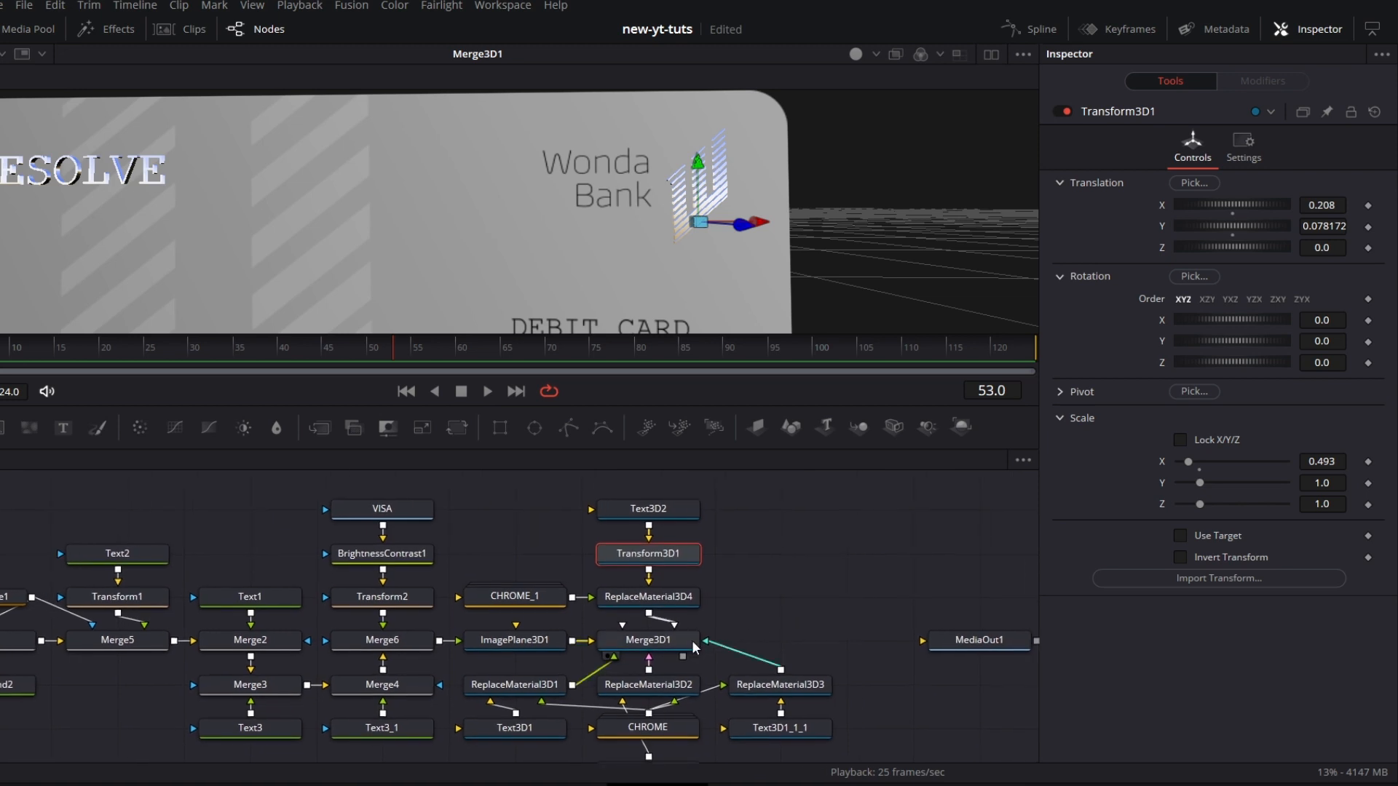
{"action": "left_click", "coordinate": [646, 641]}
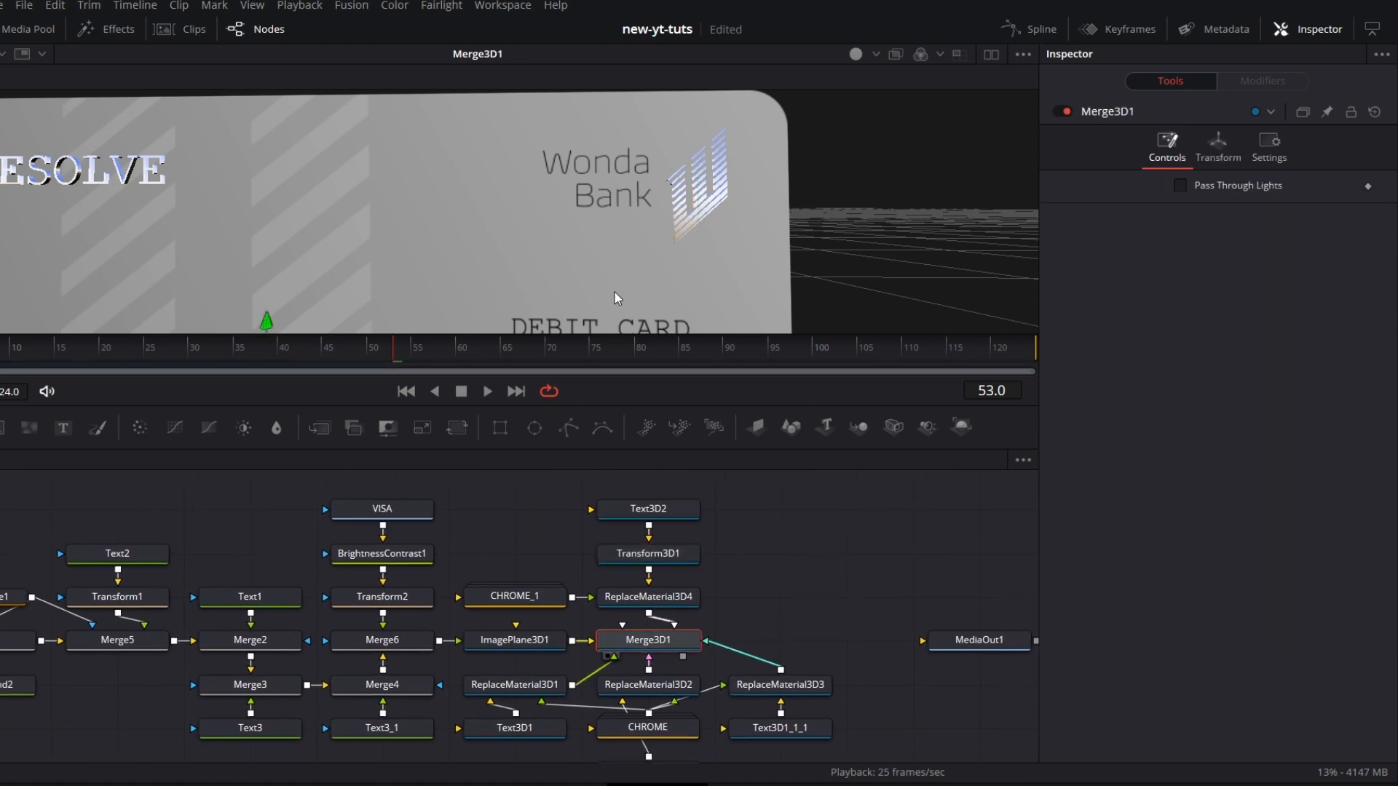